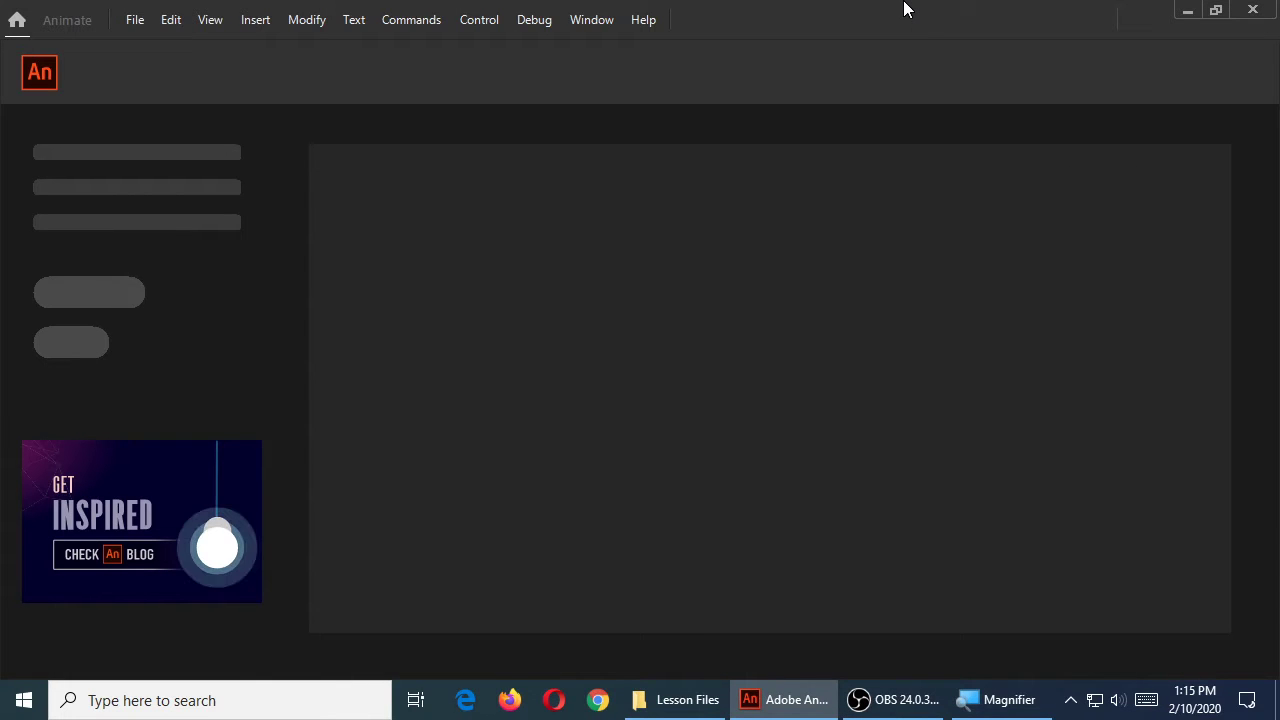
{"action": "mouse_move", "coordinate": [170, 20]}
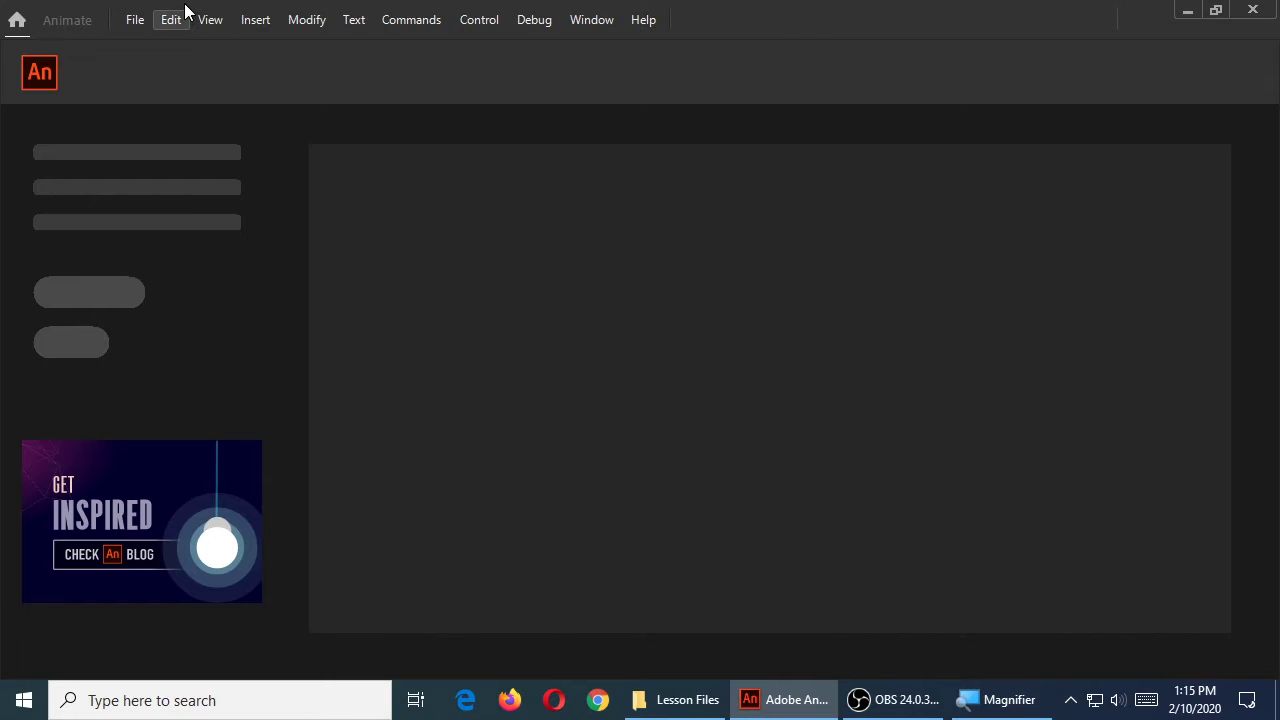
Start a new document and choose the HTML5 Canvas platform (550×400, 24 fps) from the Advanced presets
{"action": "left_click", "coordinate": [134, 20]}
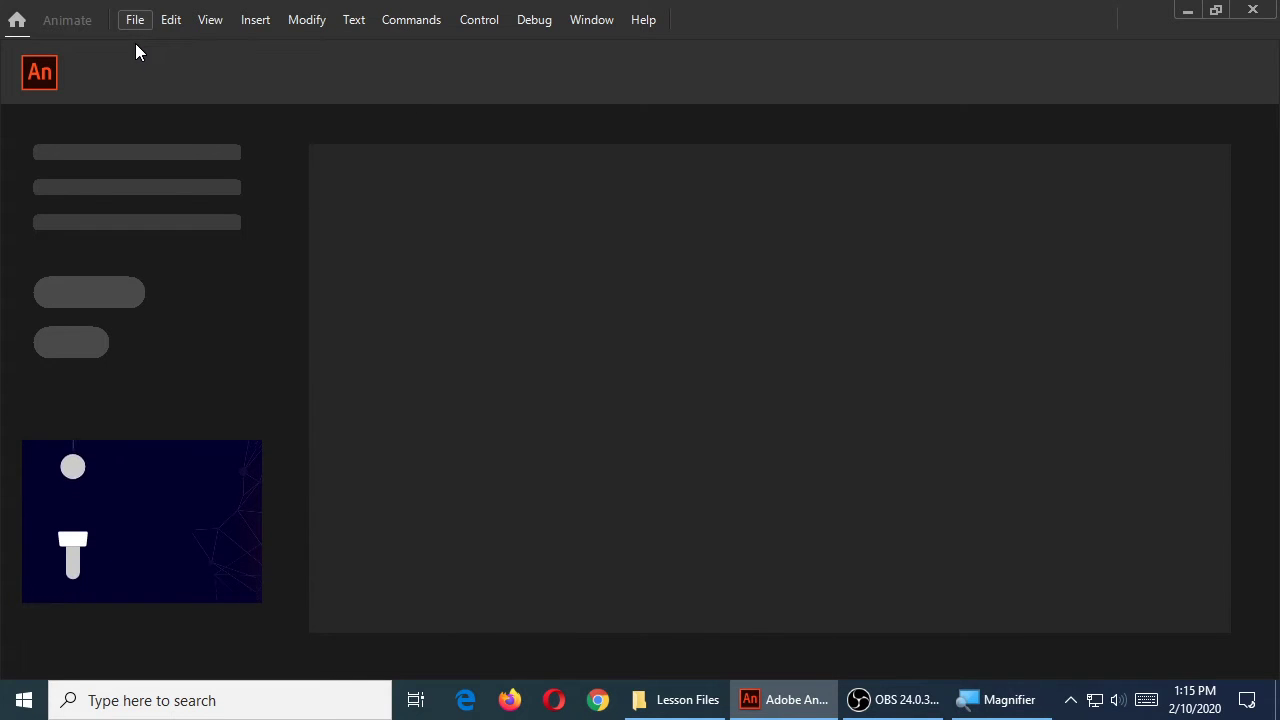
{"action": "left_click", "coordinate": [134, 20]}
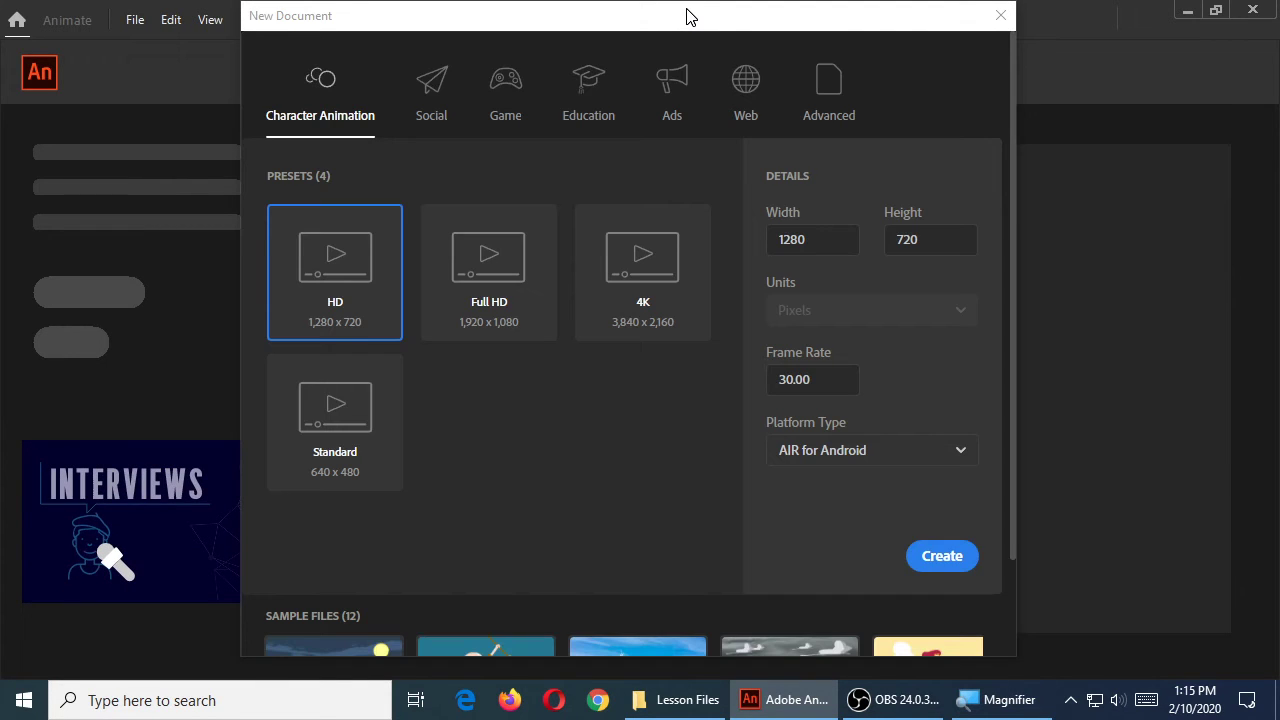
{"action": "left_click", "coordinate": [828, 90]}
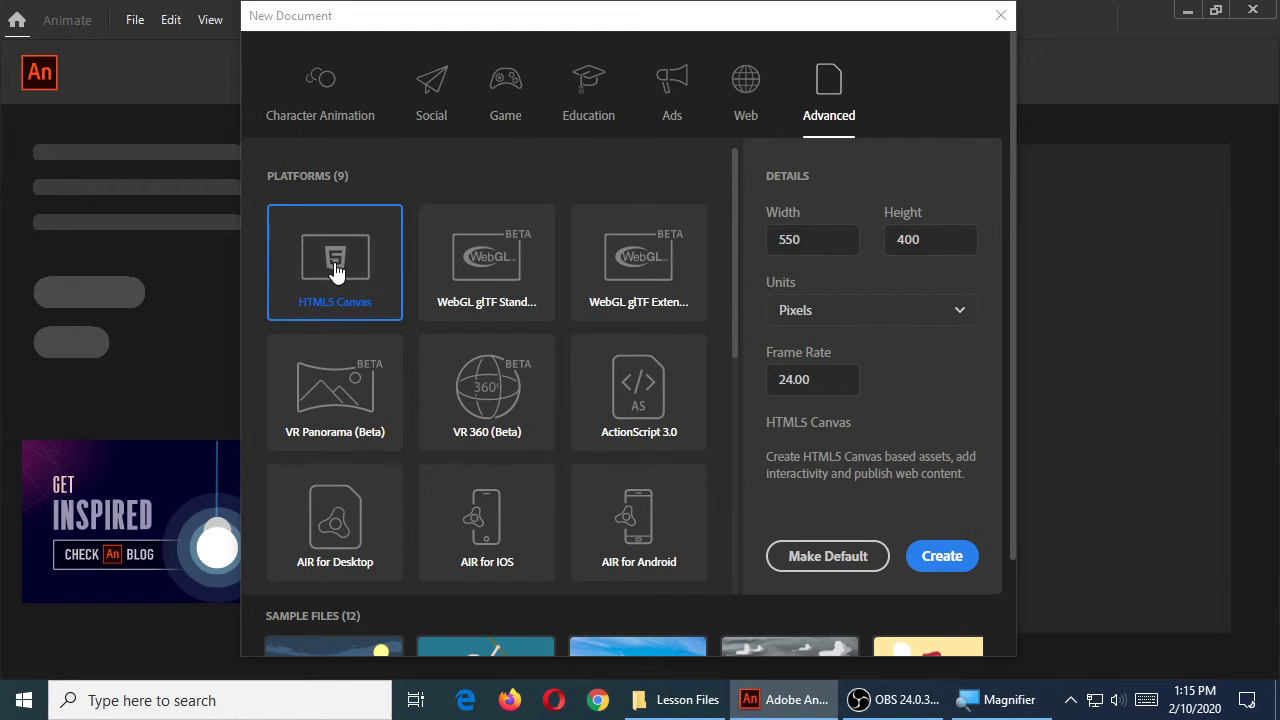
{"action": "left_click", "coordinate": [930, 240]}
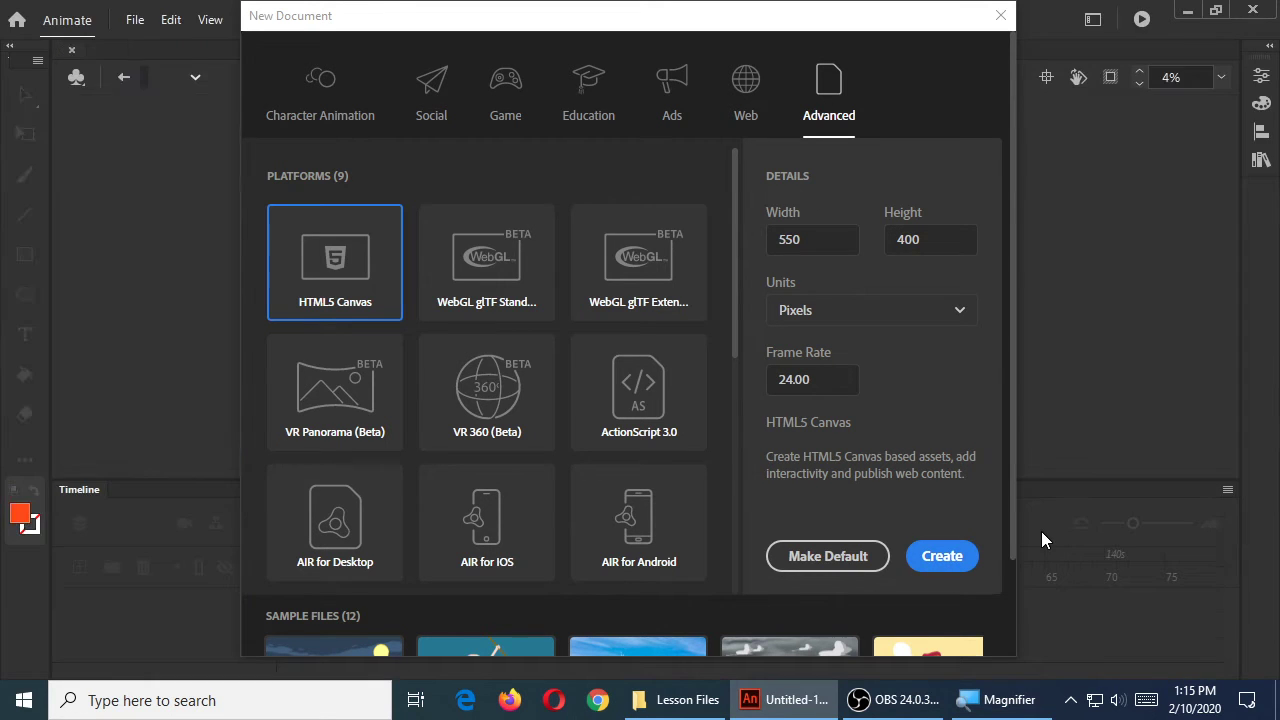
Create the blank Untitled-1 HTML5 Canvas document
{"action": "left_click", "coordinate": [940, 556]}
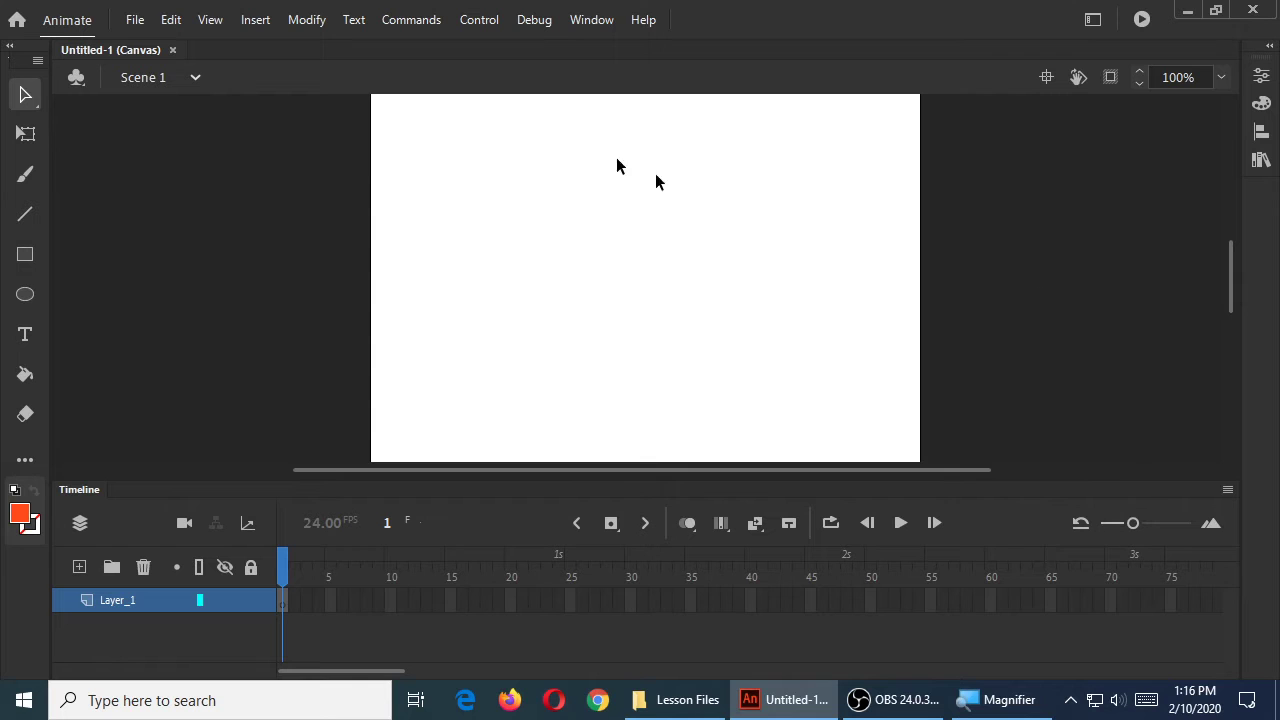
Begin Save As and browse to This PC > Lex64Gb (F:) drive
{"action": "left_click", "coordinate": [136, 20]}
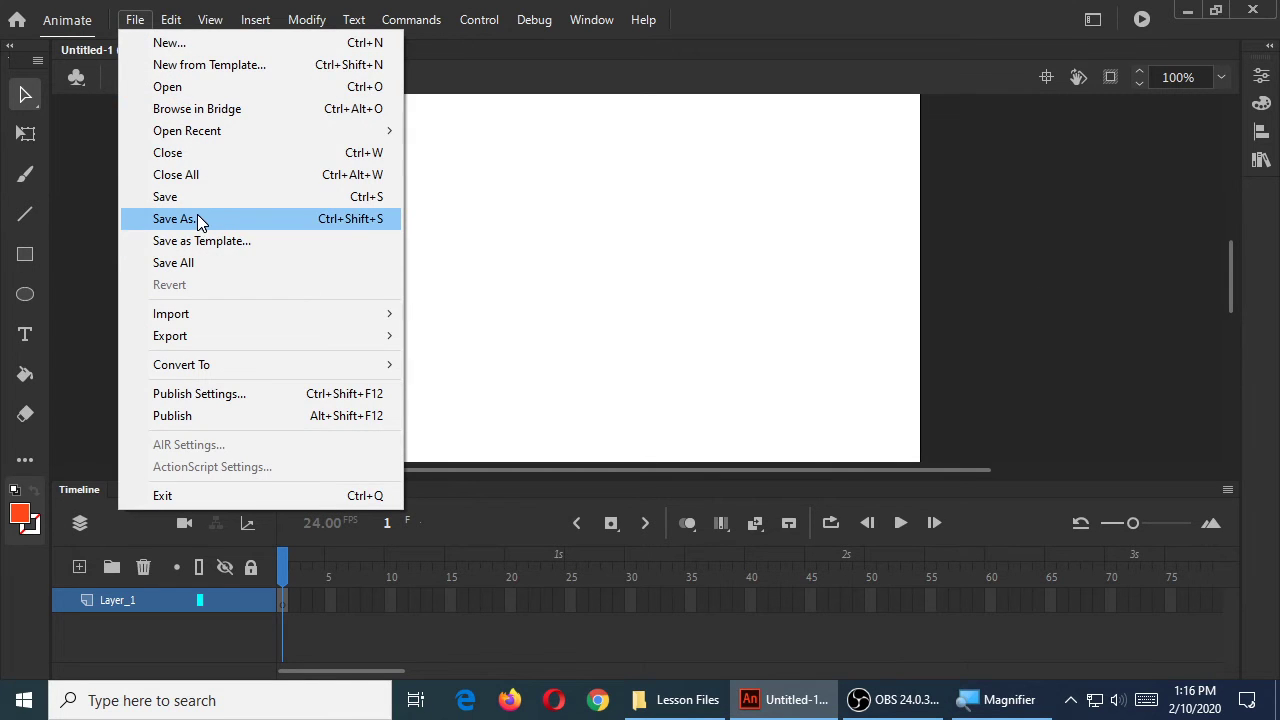
{"action": "left_click", "coordinate": [174, 218]}
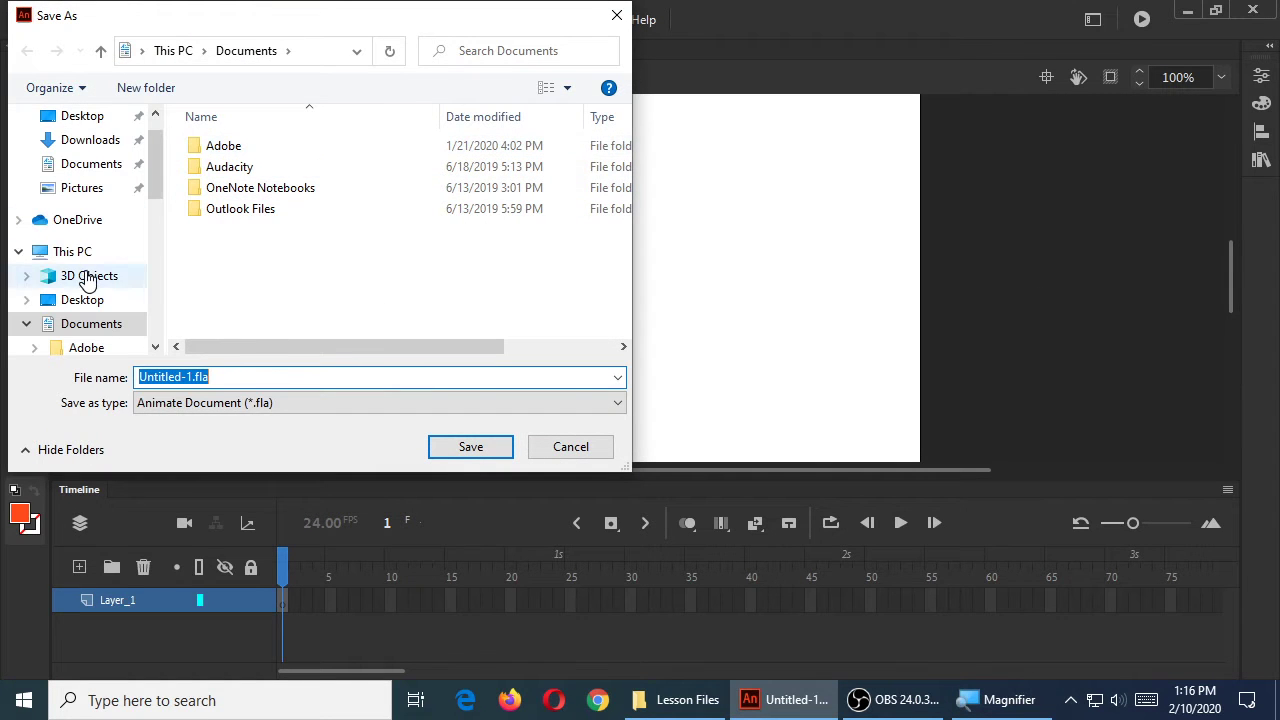
{"action": "left_click", "coordinate": [72, 252]}
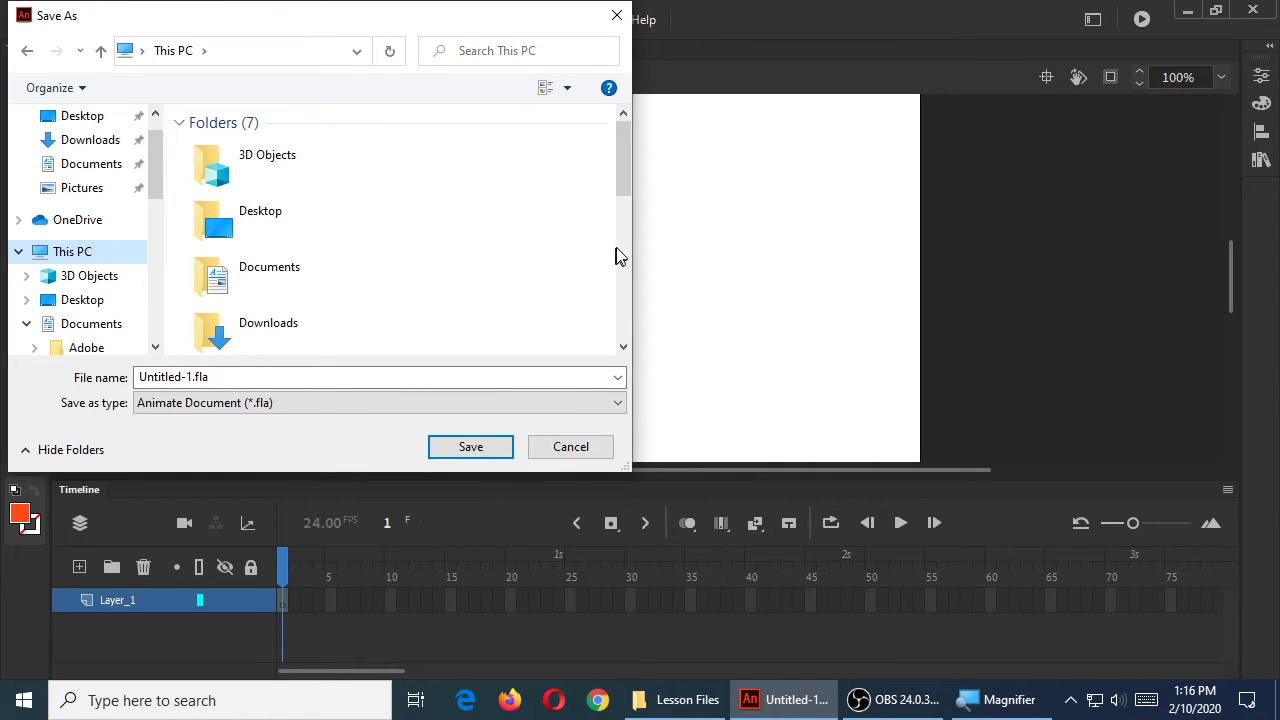
{"action": "scroll", "scroll_direction": "down", "scroll_amount": 3}
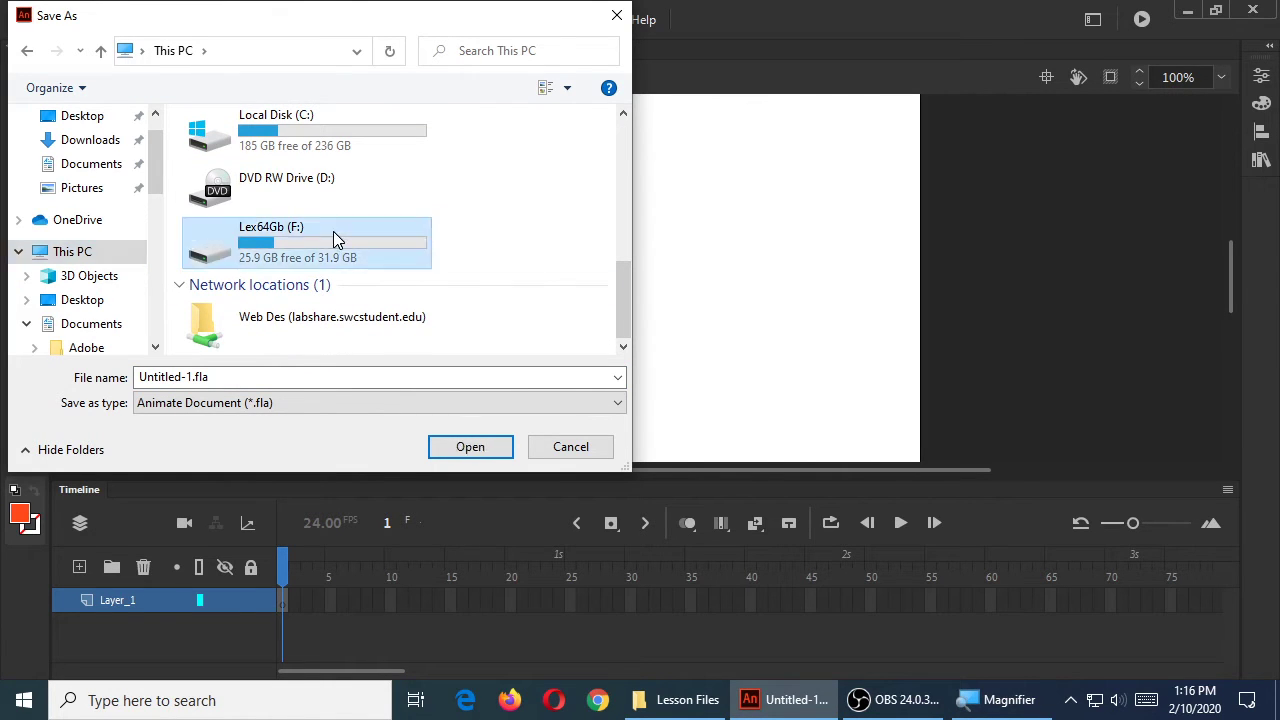
{"action": "double_click", "coordinate": [304, 242]}
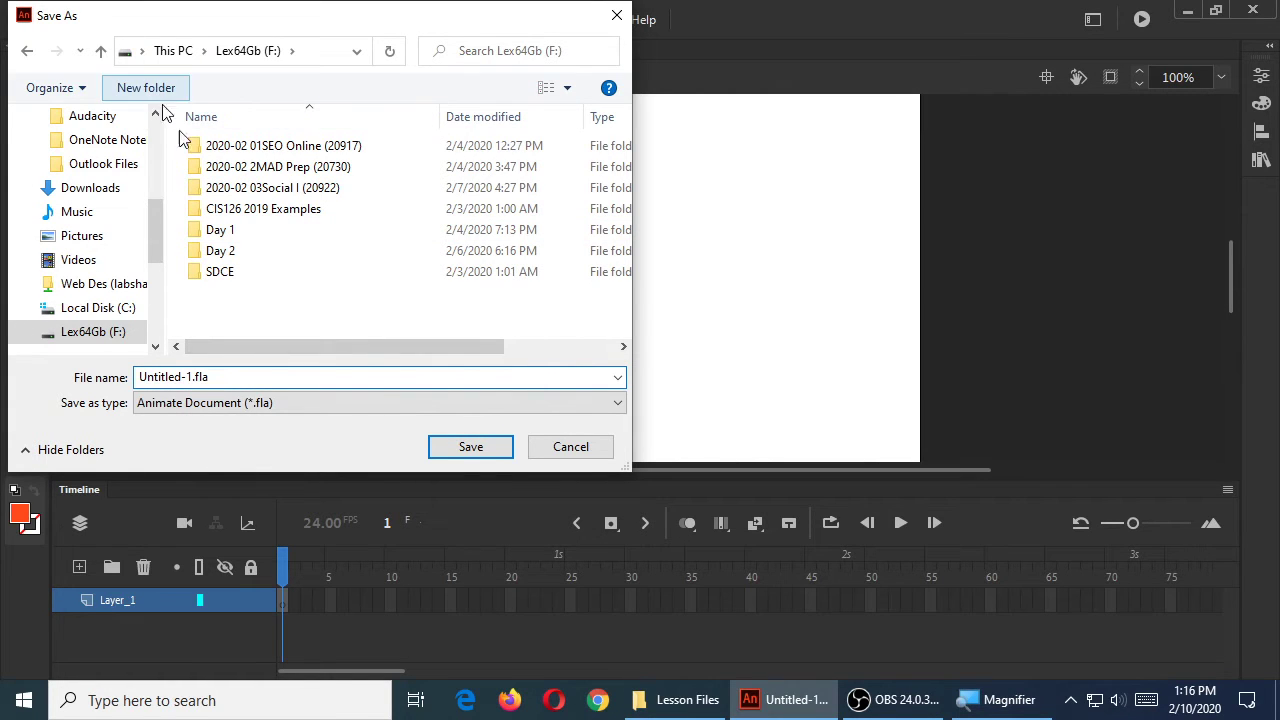
Create the folder 'CIS 125 Day 3' and save the document inside it as 20200210-prac.fla
{"action": "left_click", "coordinate": [144, 88]}
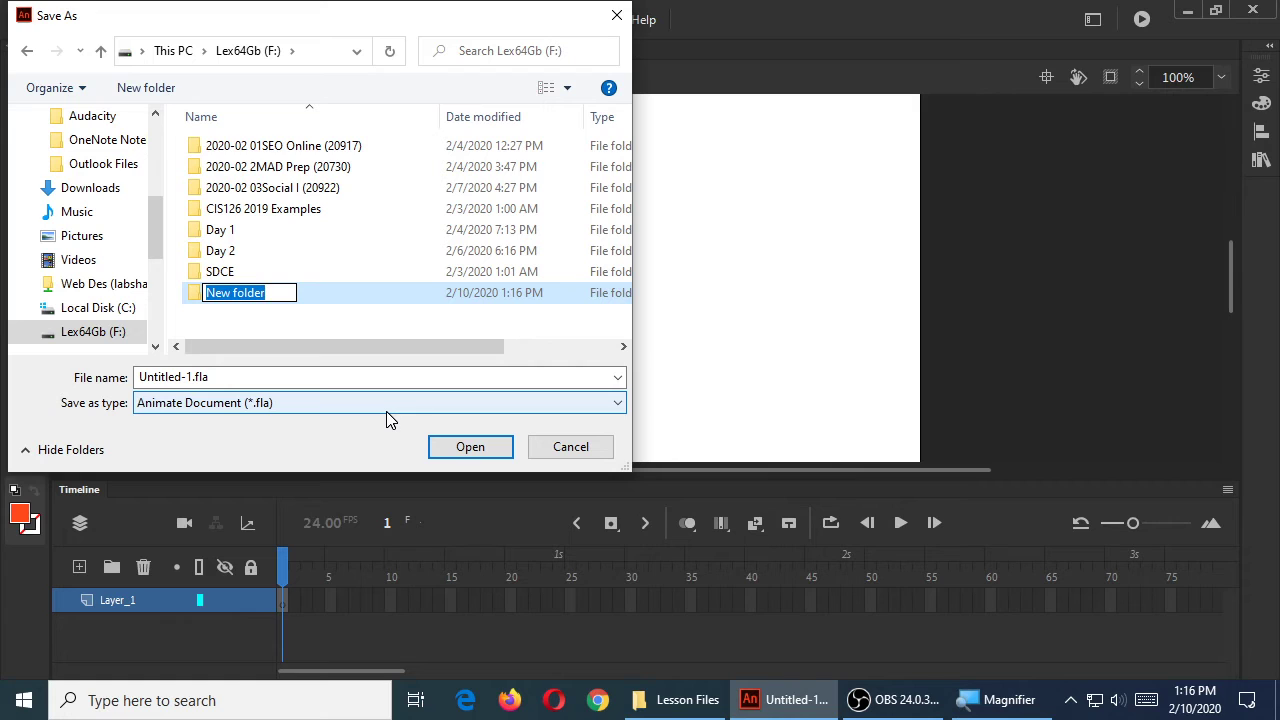
{"action": "type", "text": "cis"}
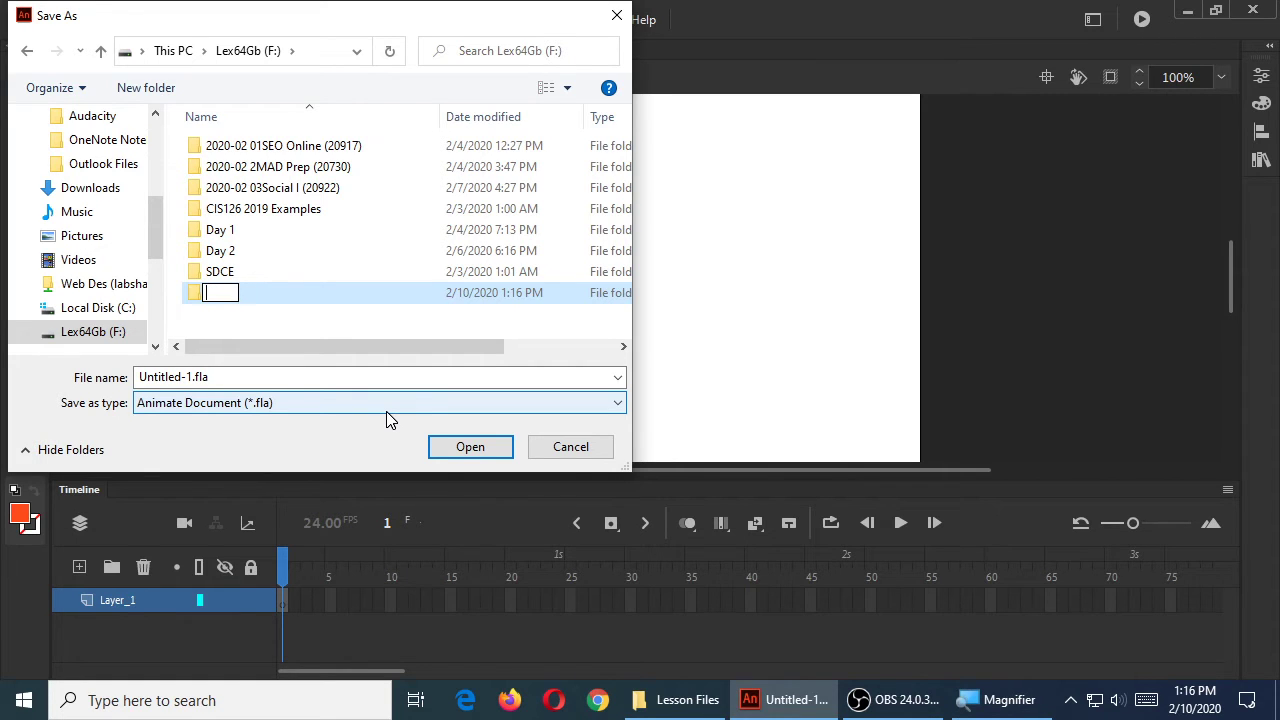
{"action": "type", "text": "Day 3"}
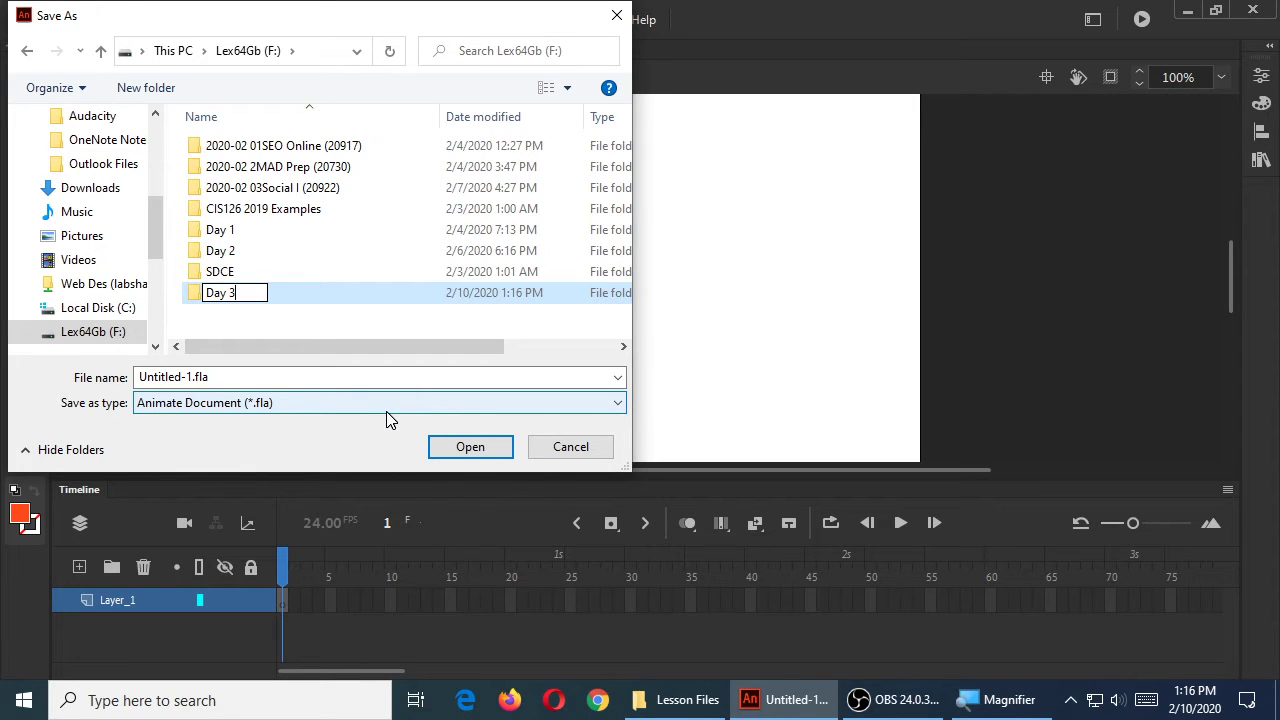
{"action": "type", "text": "CIS 125"}
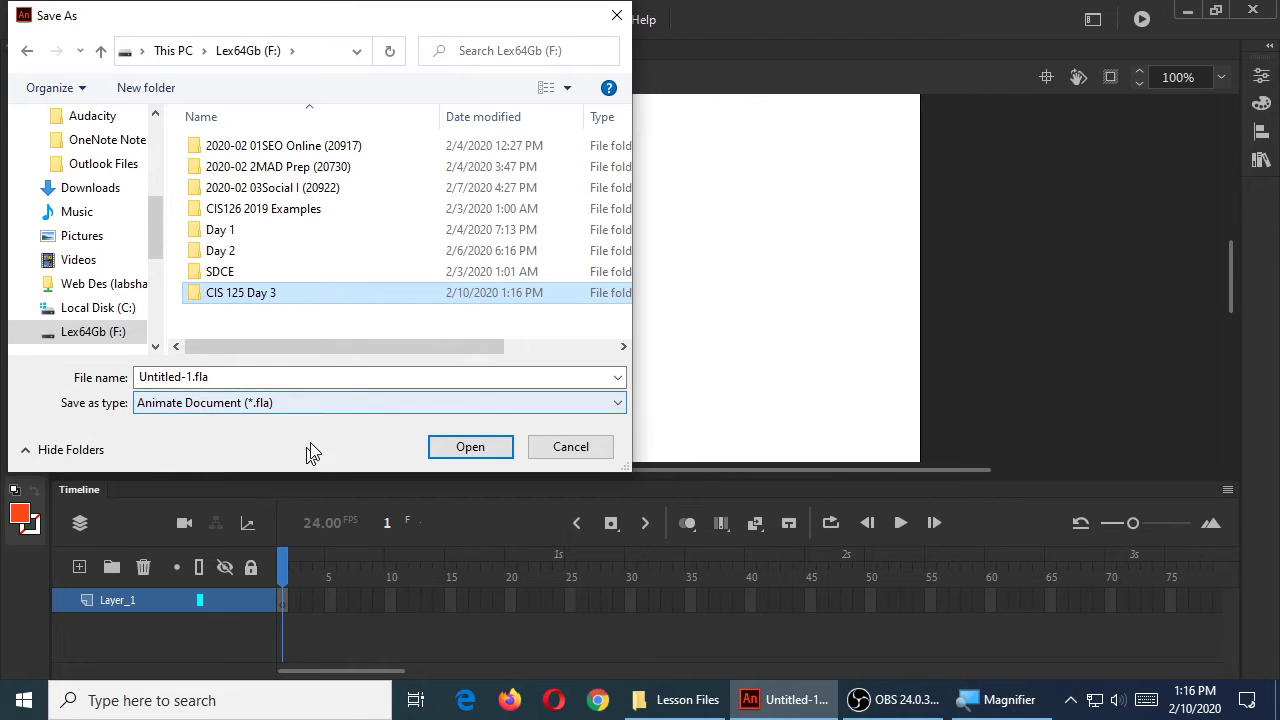
{"action": "double_click", "coordinate": [240, 292]}
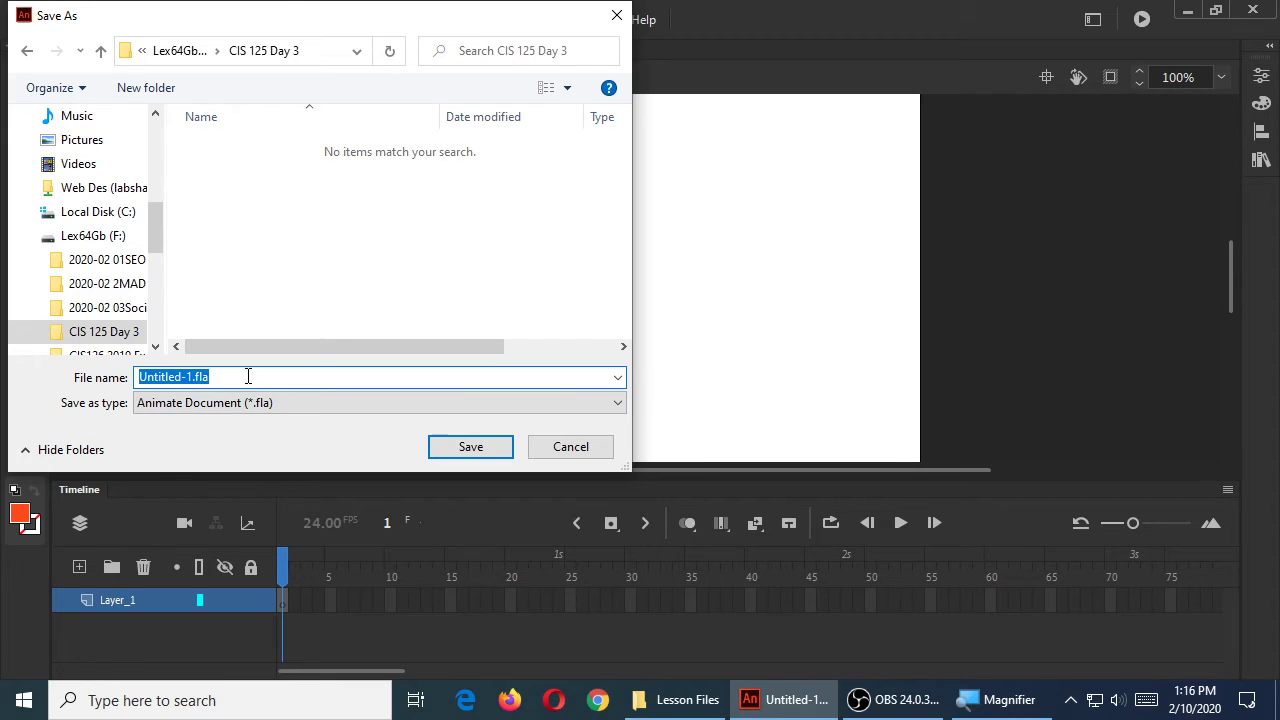
{"action": "type", "text": "20200210-pra"}
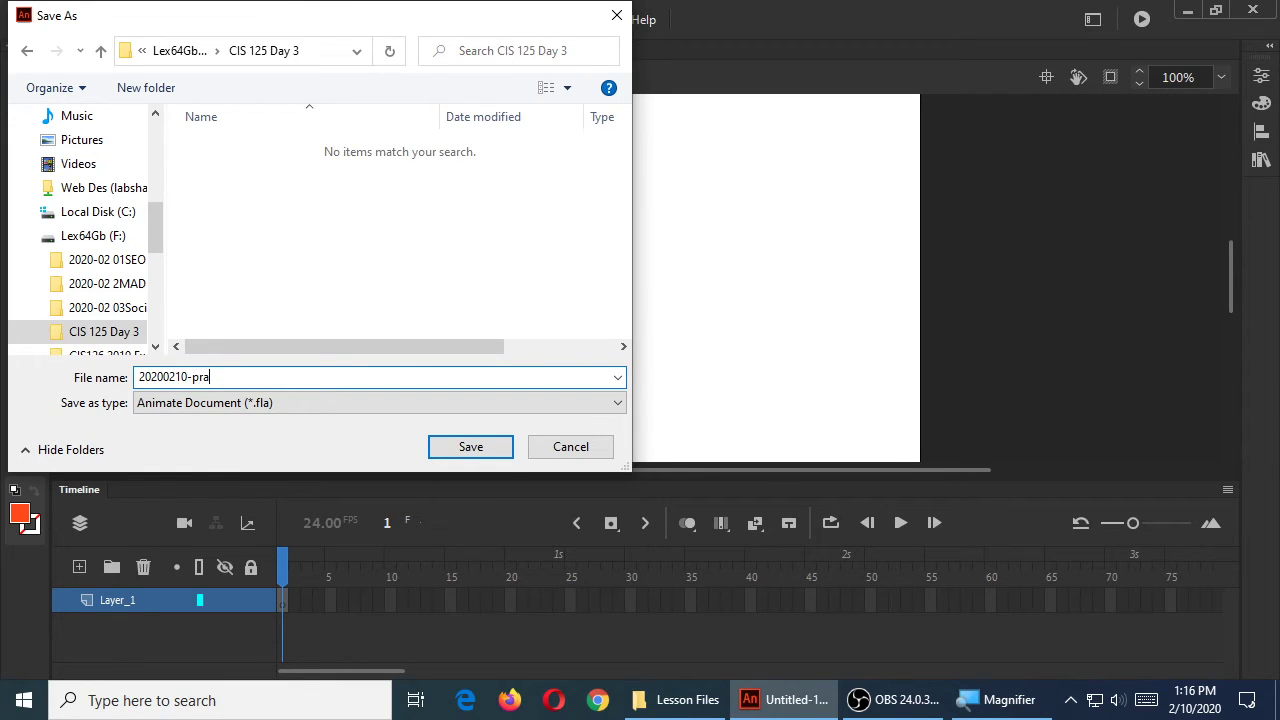
{"action": "left_click", "coordinate": [470, 446]}
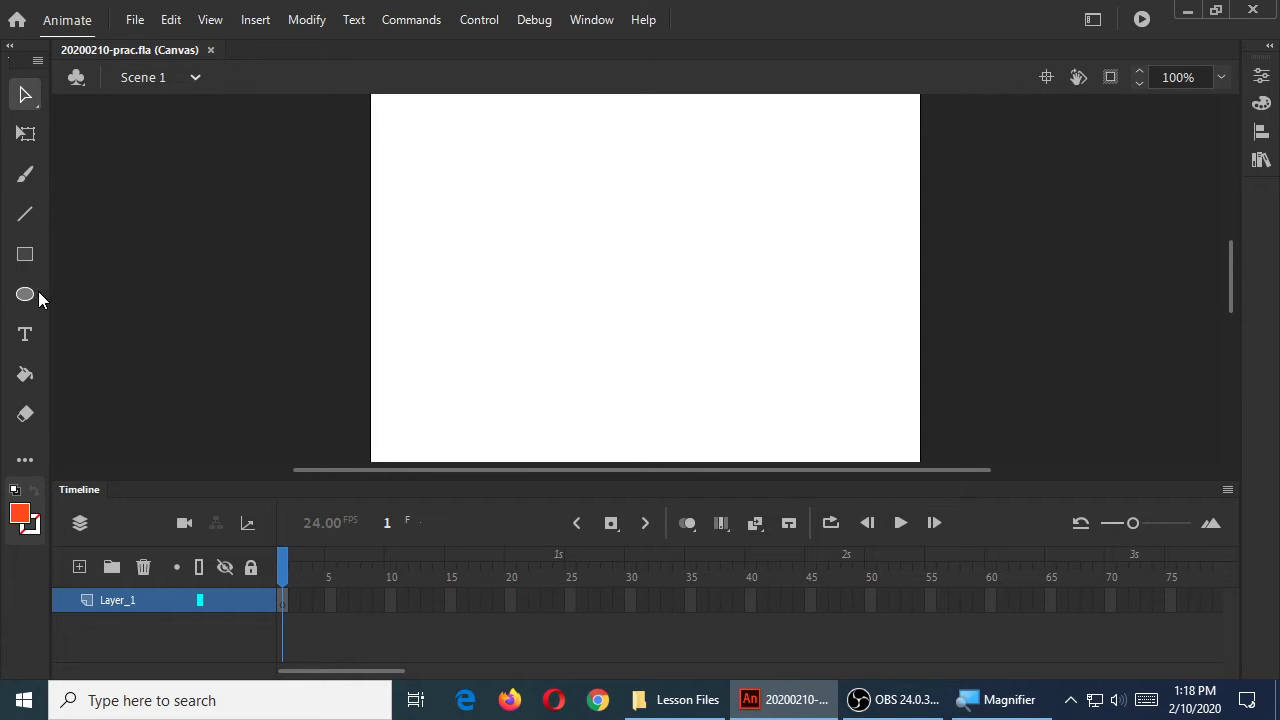
{"action": "mouse_move", "coordinate": [24, 294]}
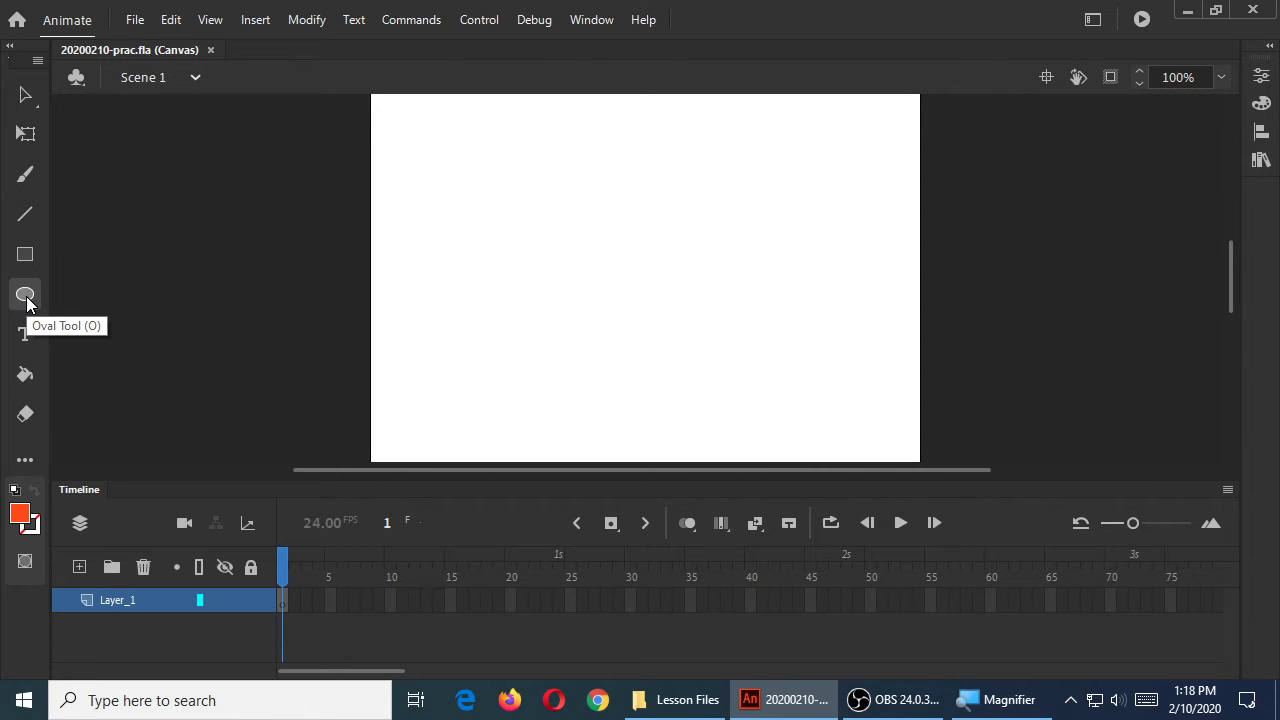
{"action": "mouse_move", "coordinate": [24, 296]}
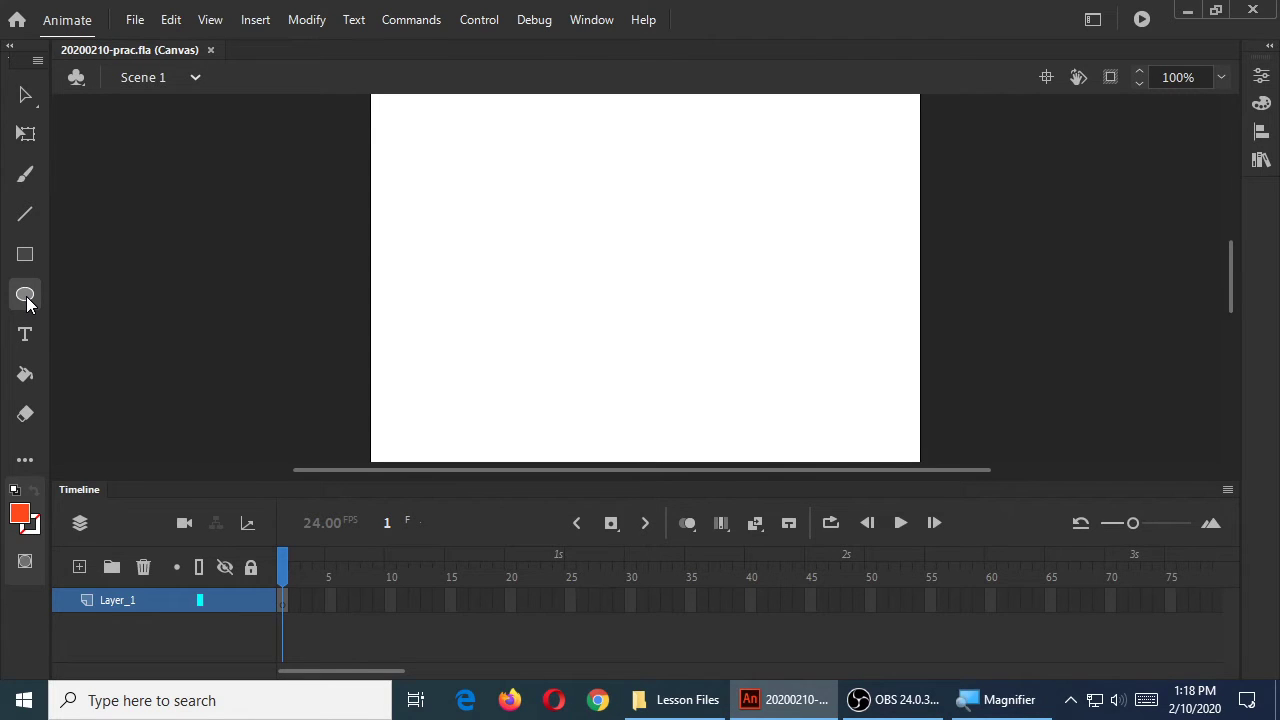
With the Oval tool and a grey fill, draw a large grey circle near the canvas centre
{"action": "left_click", "coordinate": [24, 294]}
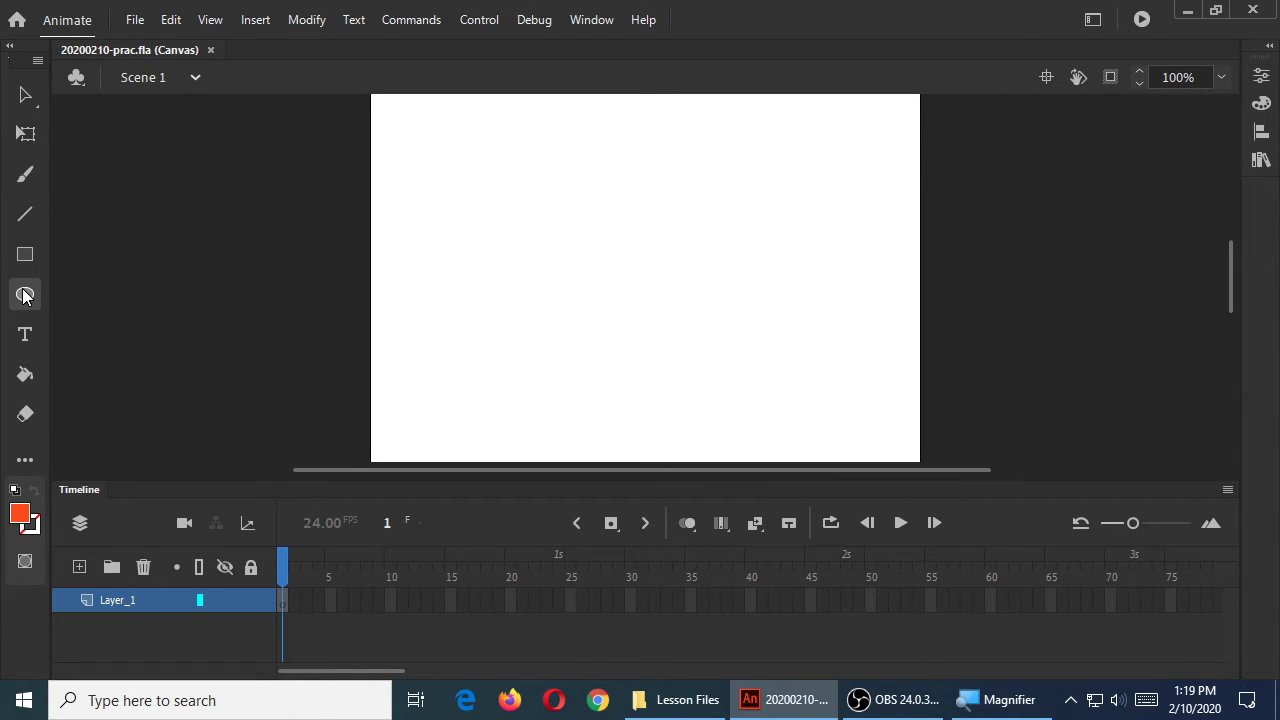
{"action": "left_click", "coordinate": [24, 294]}
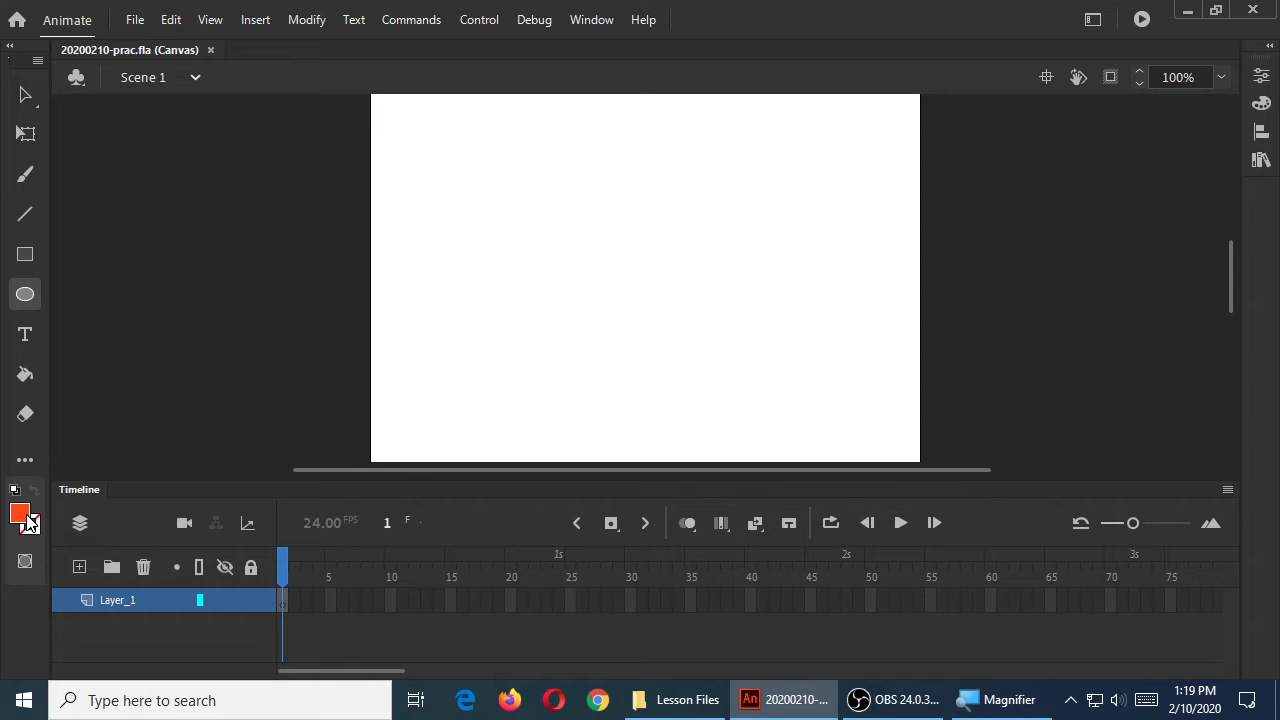
{"action": "left_click", "coordinate": [20, 512]}
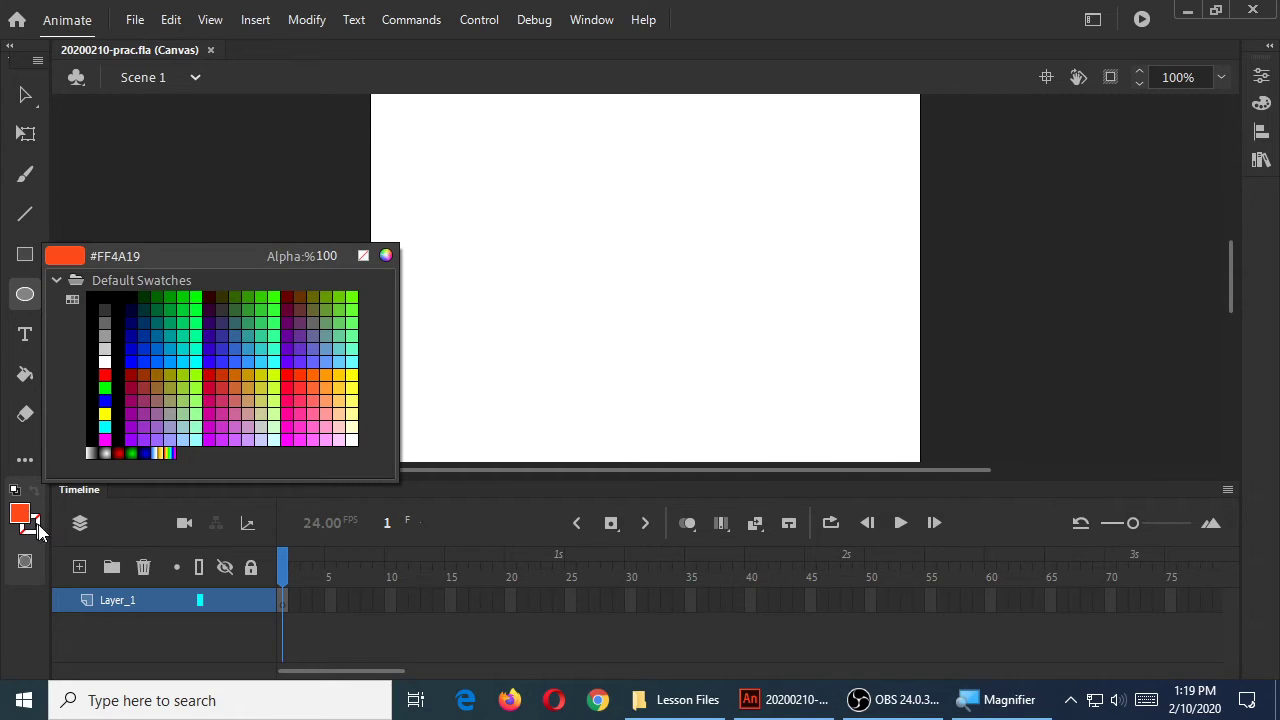
{"action": "left_click", "coordinate": [118, 330]}
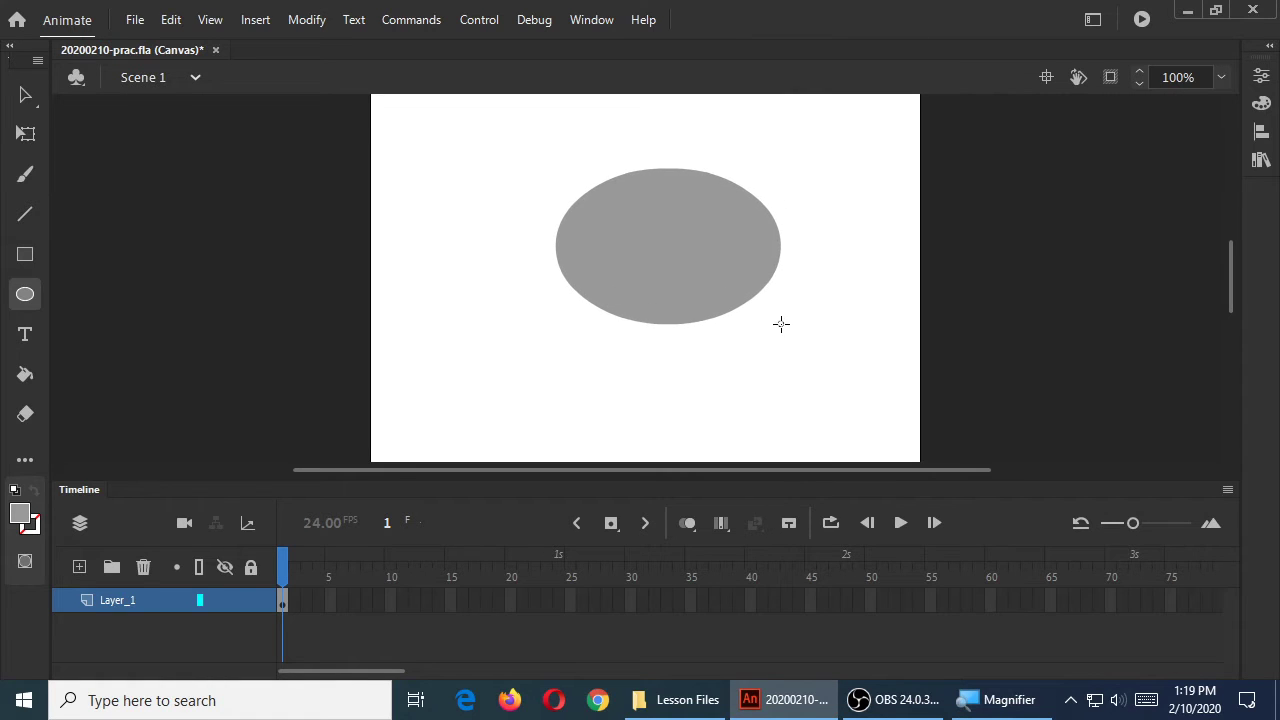
{"action": "mouse_move", "coordinate": [786, 332]}
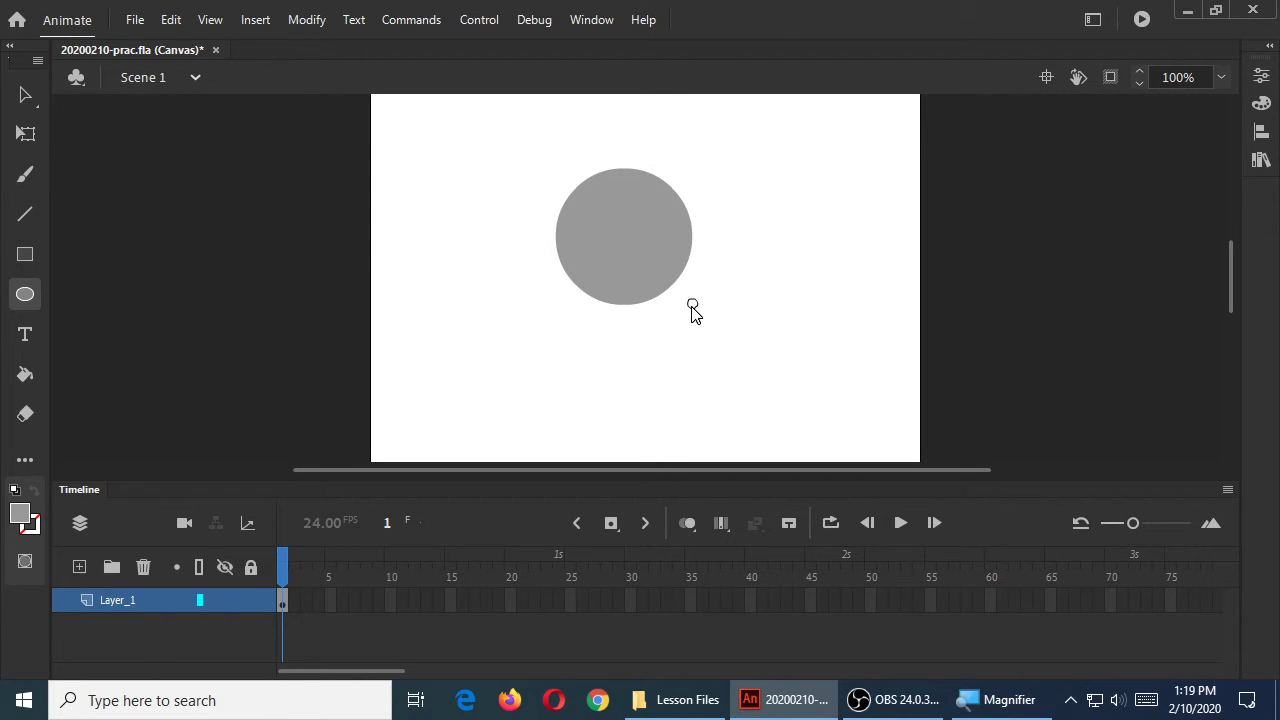
{"action": "left_click_drag", "start_coordinate": [696, 312], "coordinate": [680, 276]}
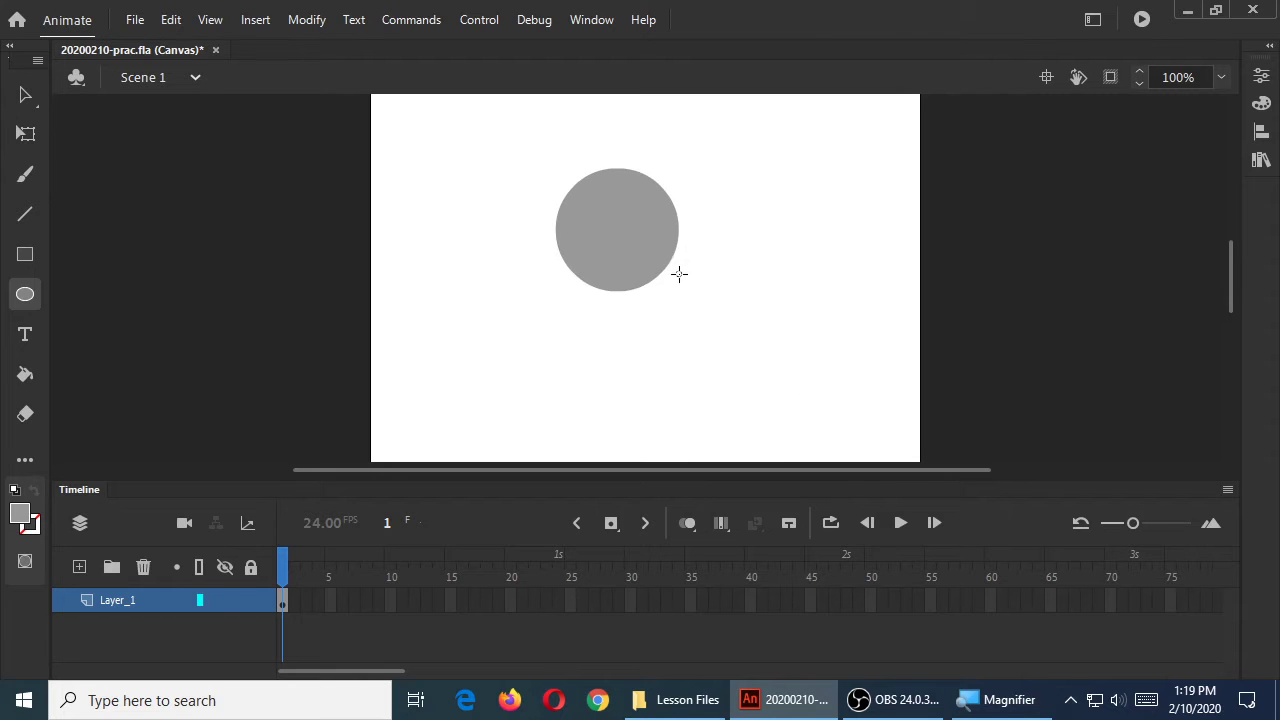
{"action": "left_click_drag", "start_coordinate": [616, 230], "coordinate": [632, 244]}
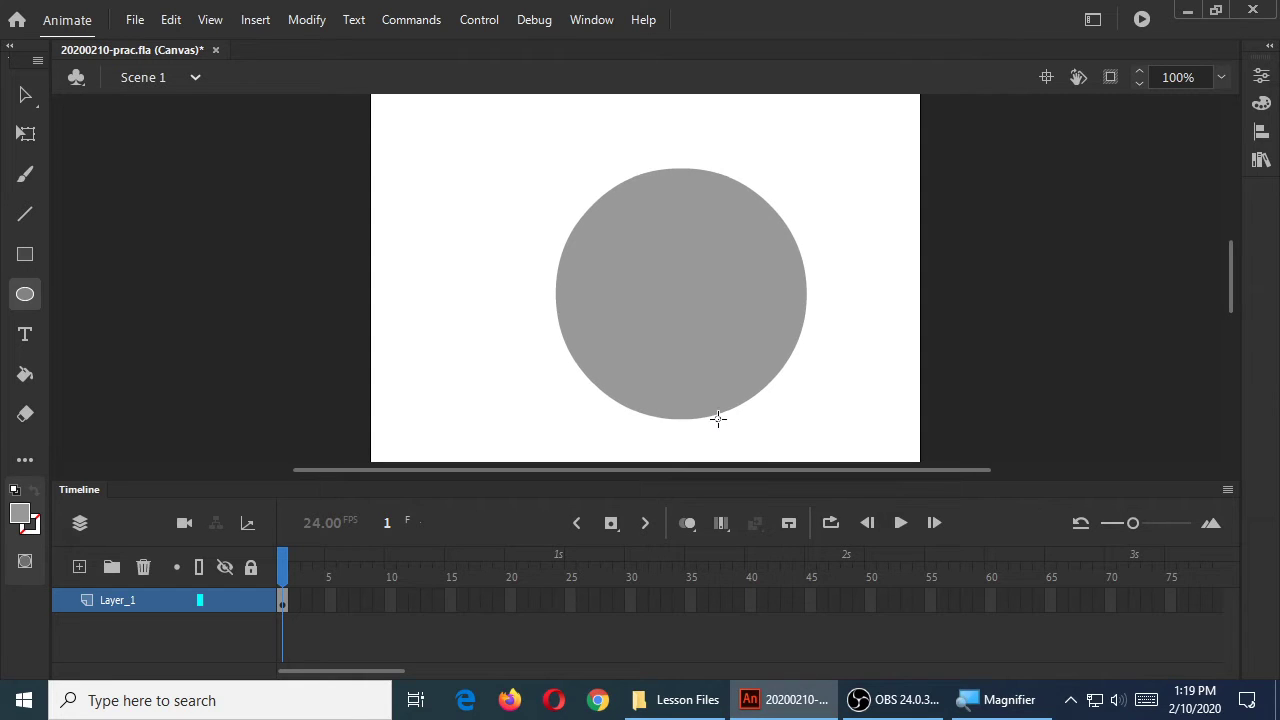
{"action": "mouse_move", "coordinate": [972, 392]}
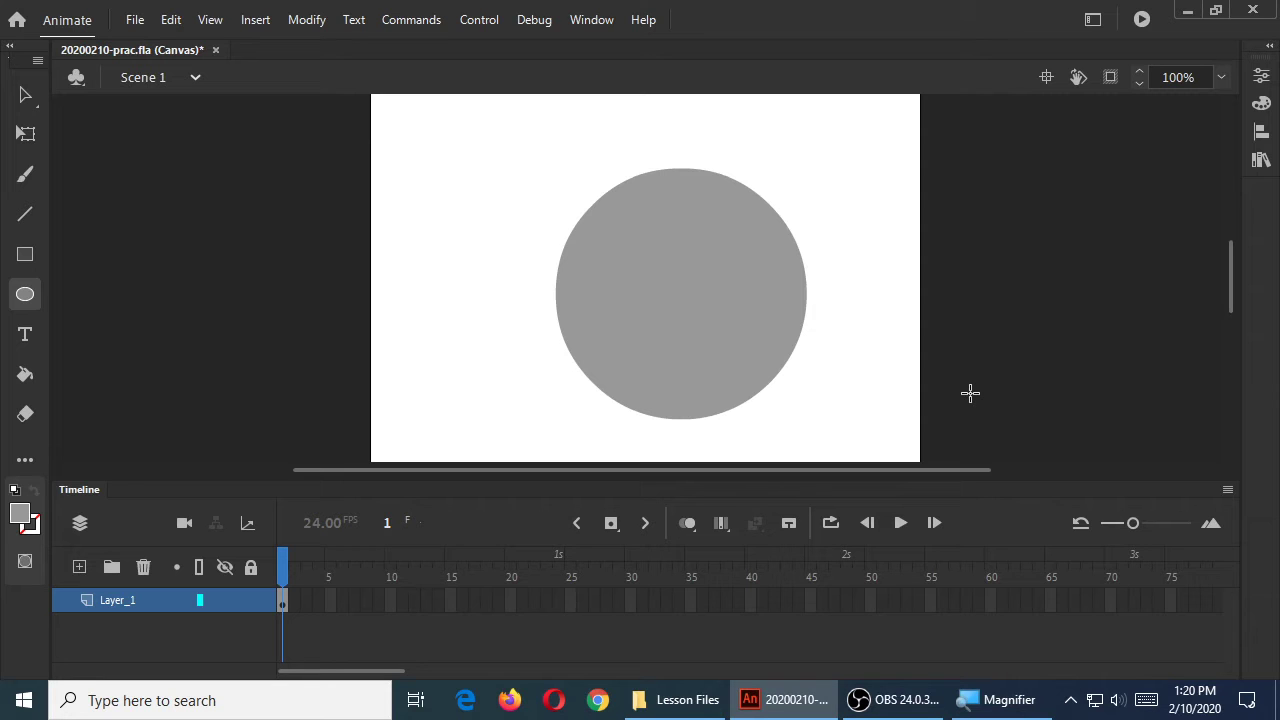
{"action": "mouse_move", "coordinate": [4, 470]}
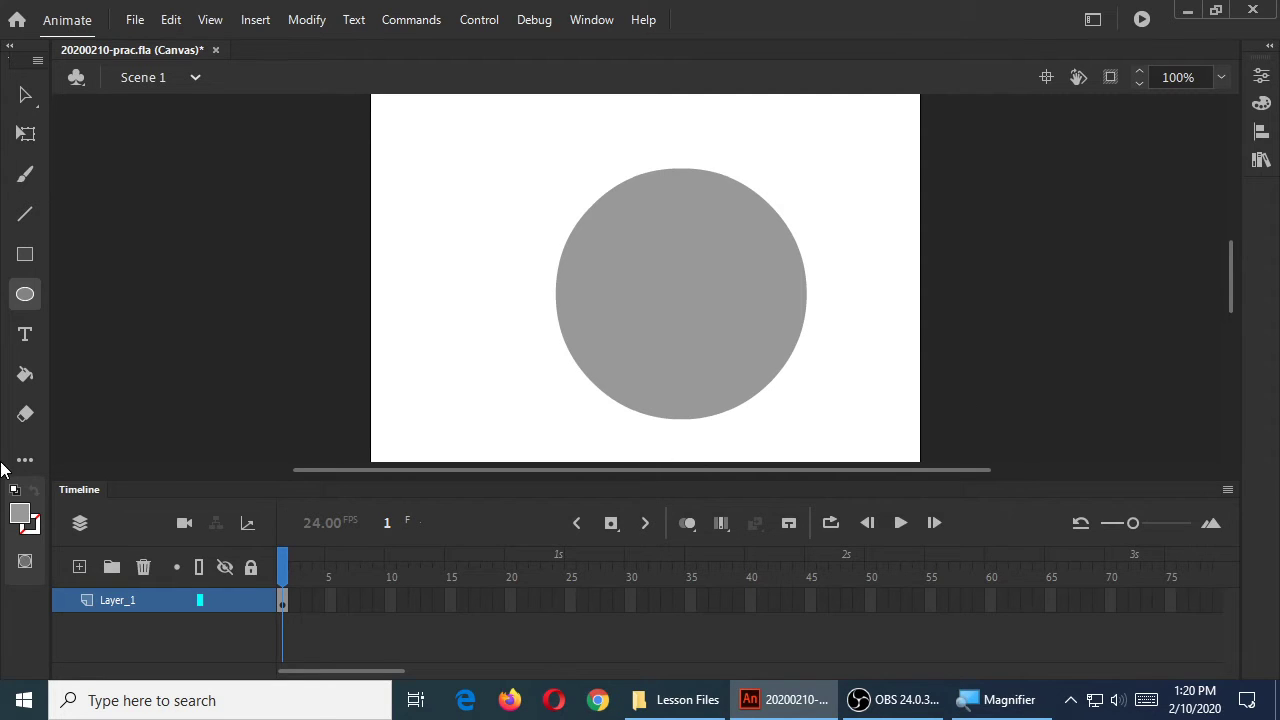
Switch the fill to orange and draw an orange circle at the stage's right edge
{"action": "left_click", "coordinate": [24, 520]}
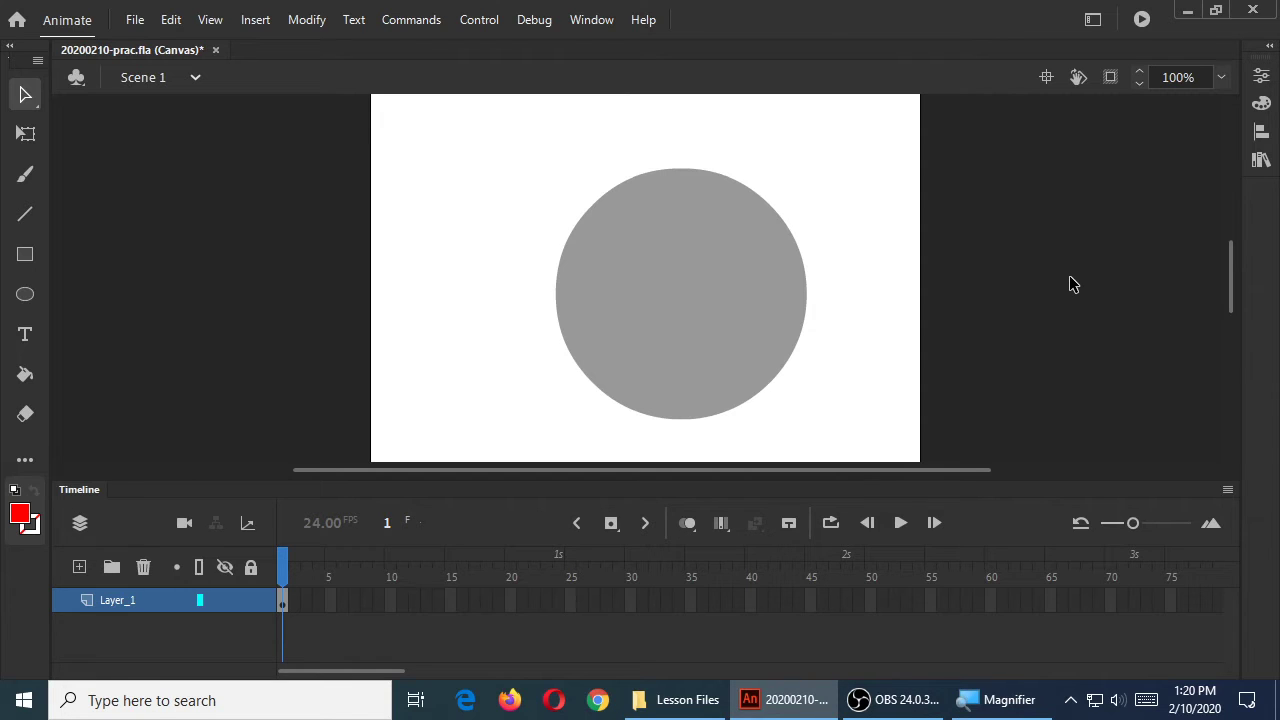
{"action": "mouse_move", "coordinate": [140, 308]}
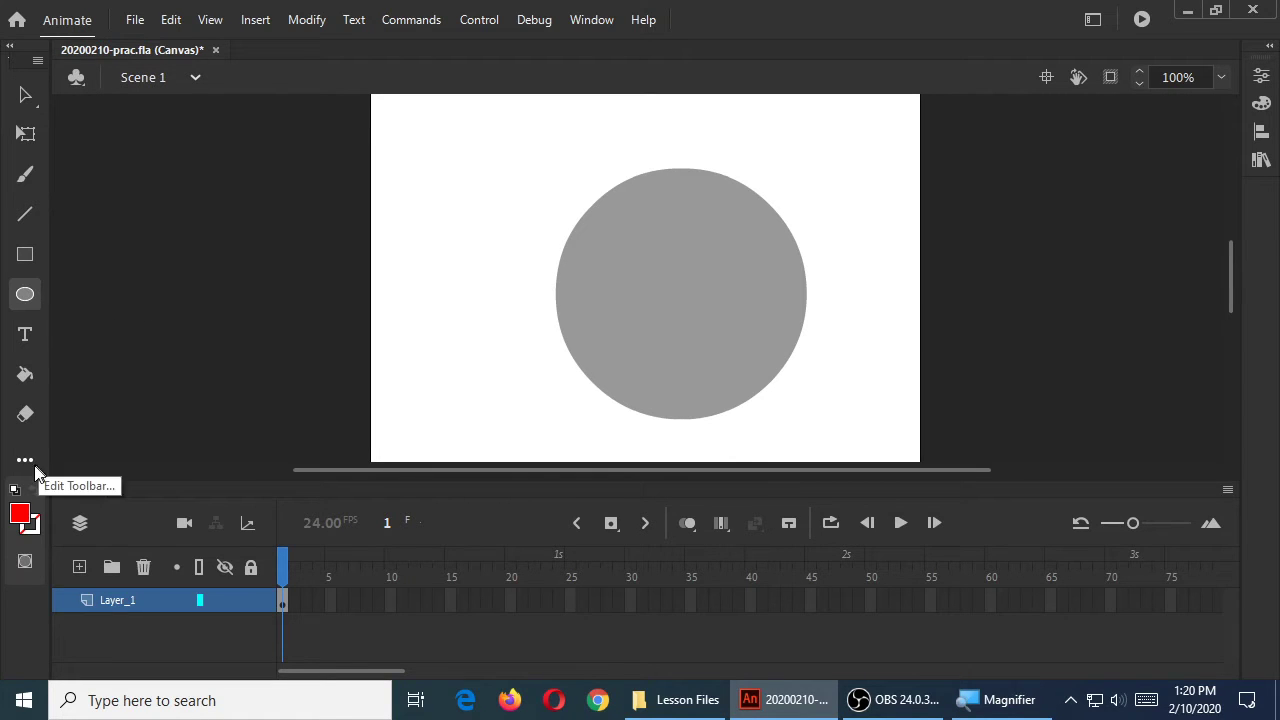
{"action": "left_click", "coordinate": [24, 516]}
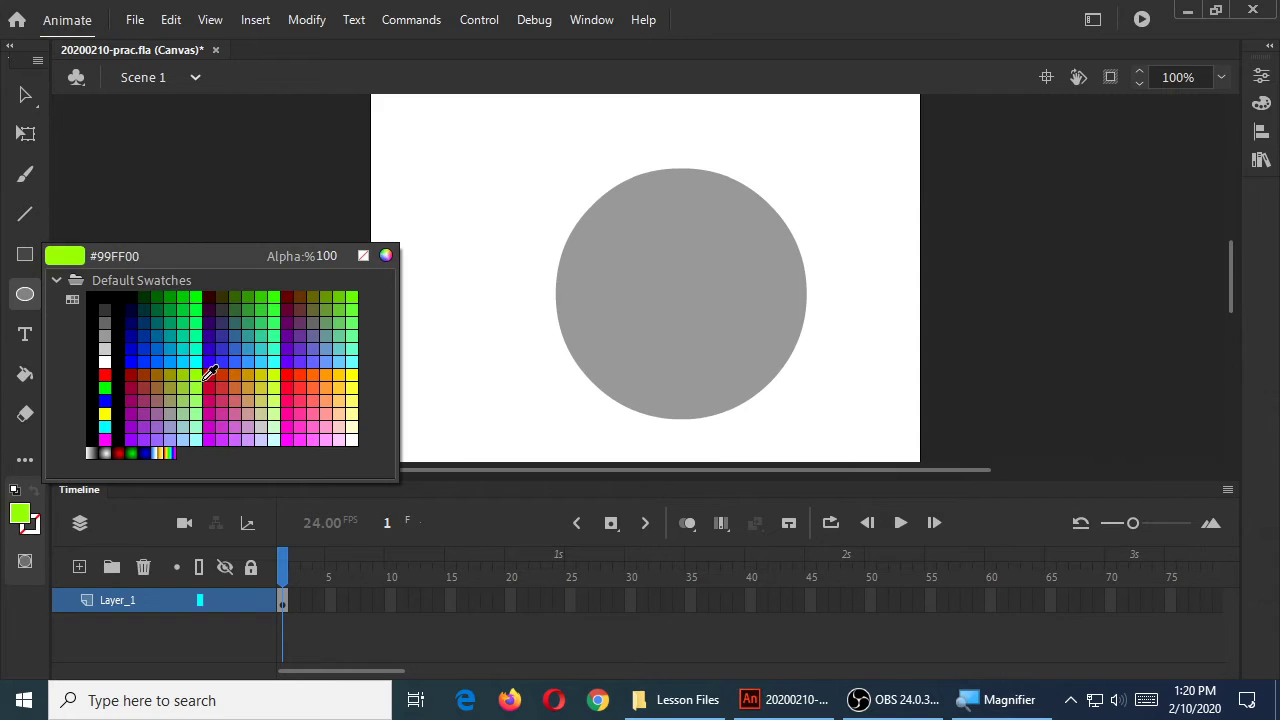
{"action": "left_click", "coordinate": [200, 350]}
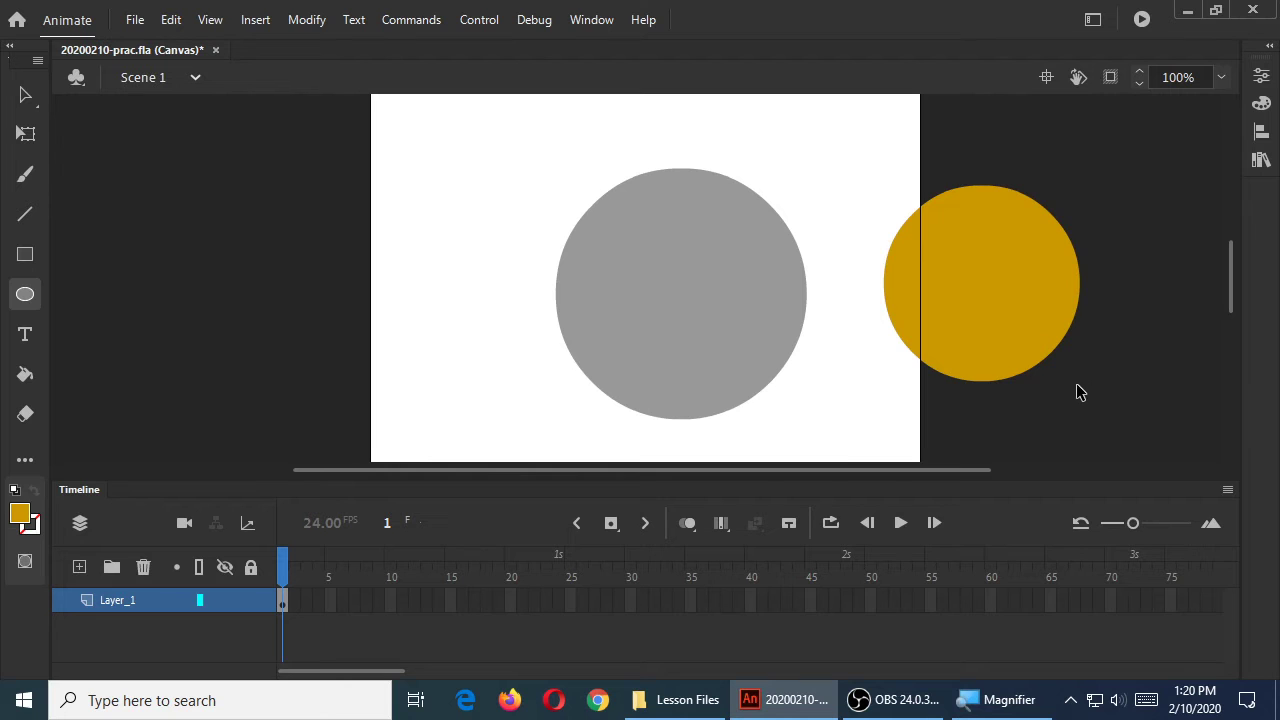
{"action": "left_click_drag", "start_coordinate": [980, 280], "coordinate": [800, 344]}
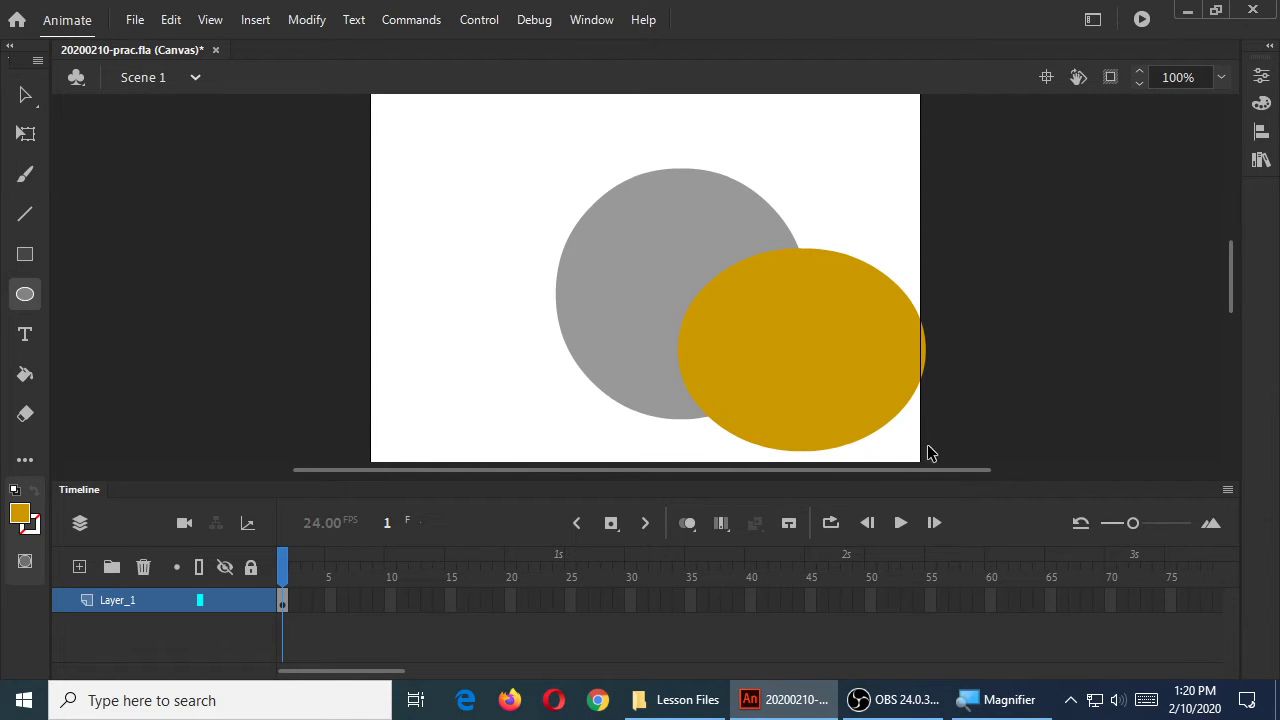
{"action": "left_click_drag", "start_coordinate": [800, 344], "coordinate": [990, 270]}
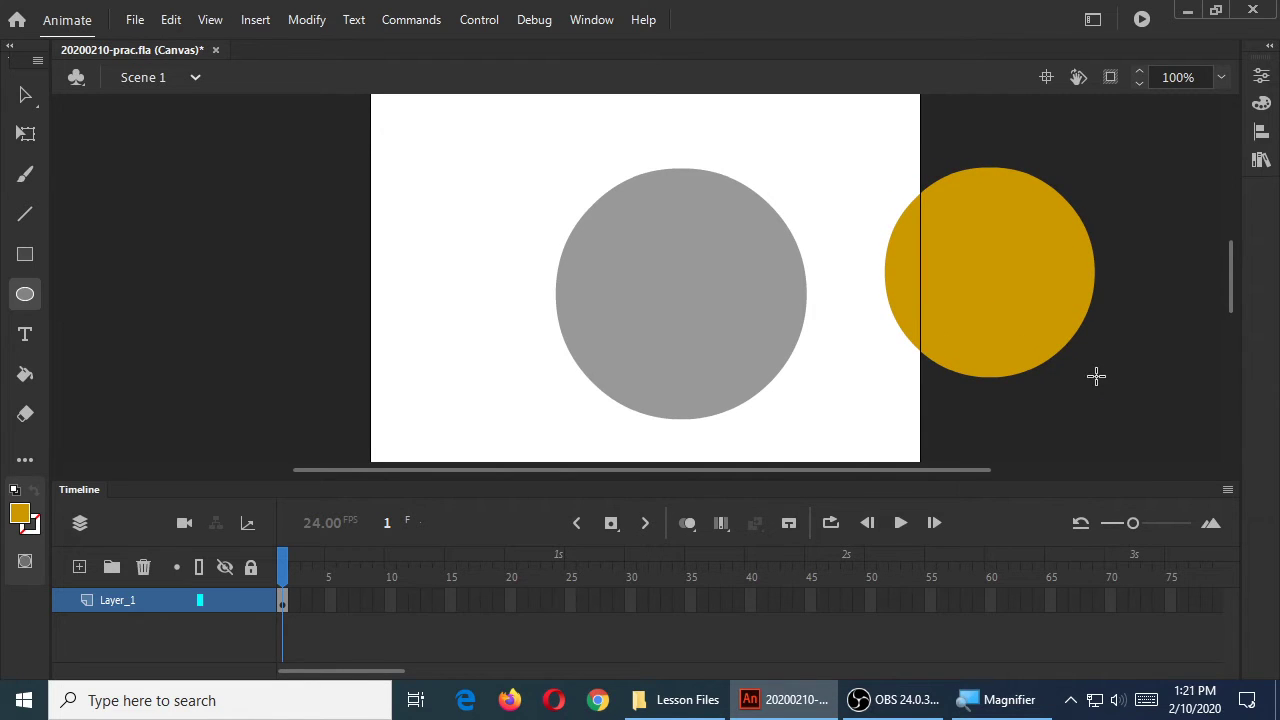
{"action": "mouse_move", "coordinate": [1088, 378]}
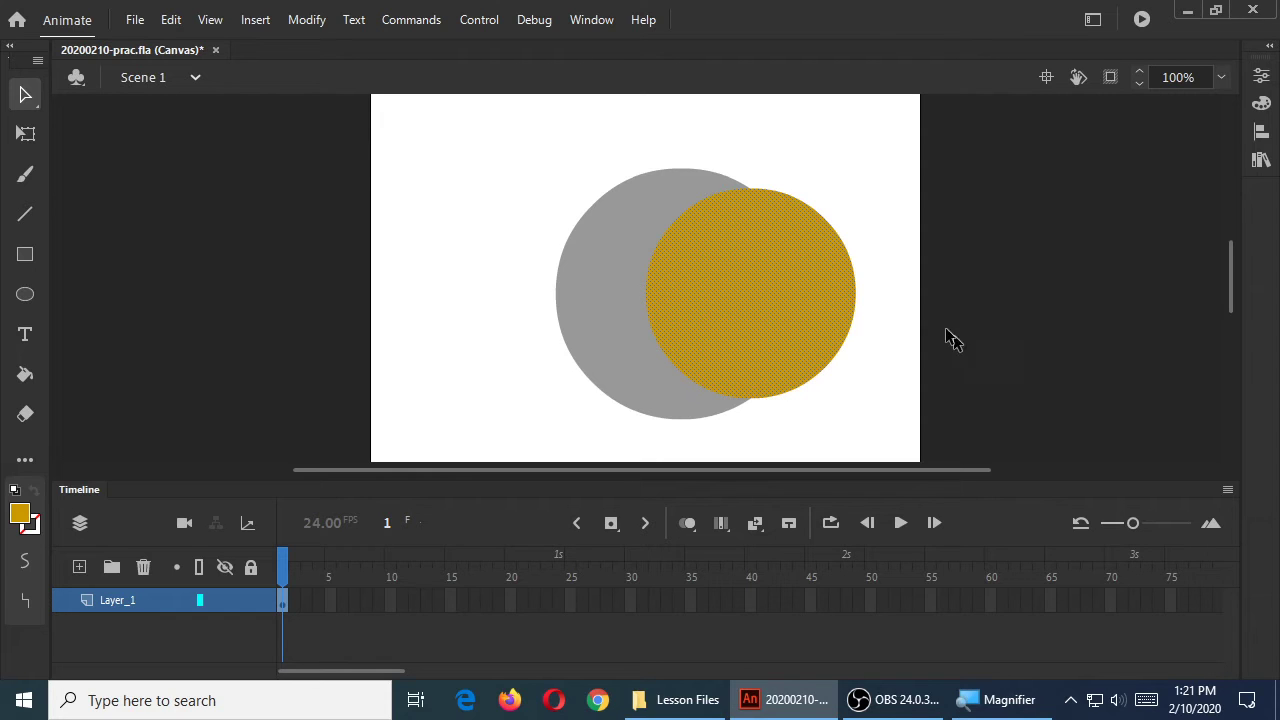
{"action": "mouse_move", "coordinate": [864, 164]}
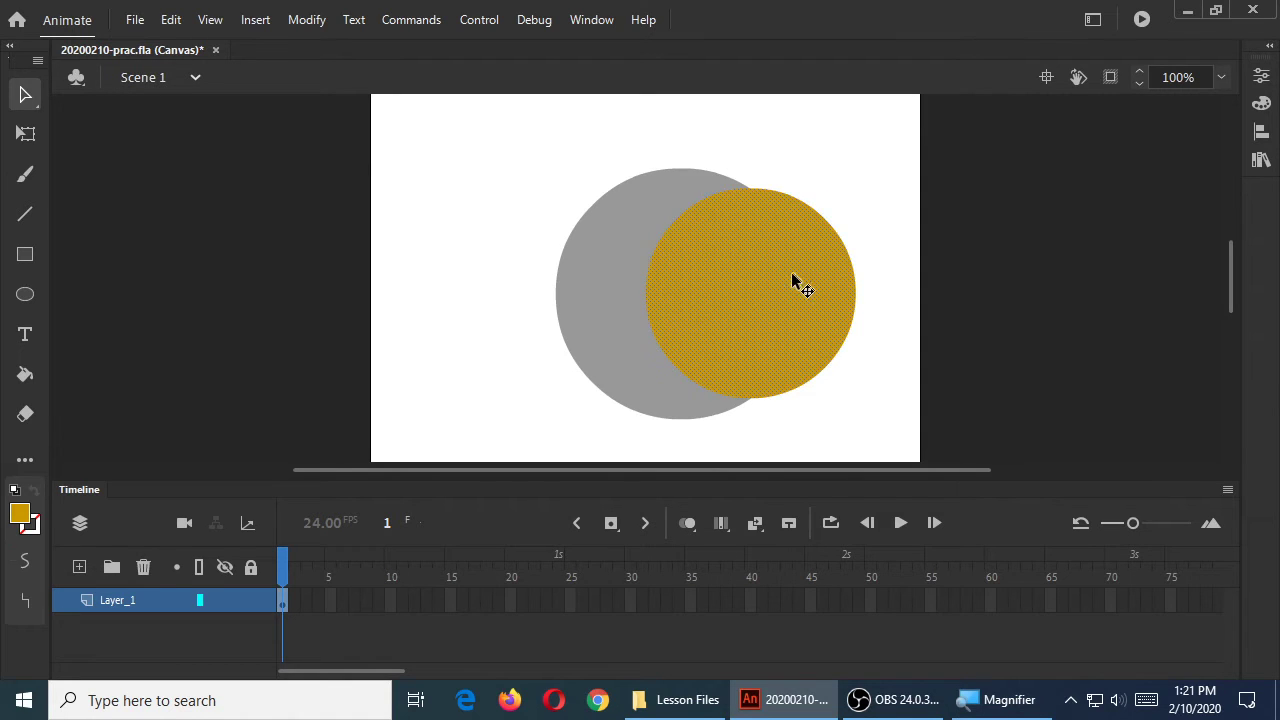
Move the orange circle so it overlaps the right side of the grey circle
{"action": "left_click_drag", "start_coordinate": [804, 290], "coordinate": [1076, 204]}
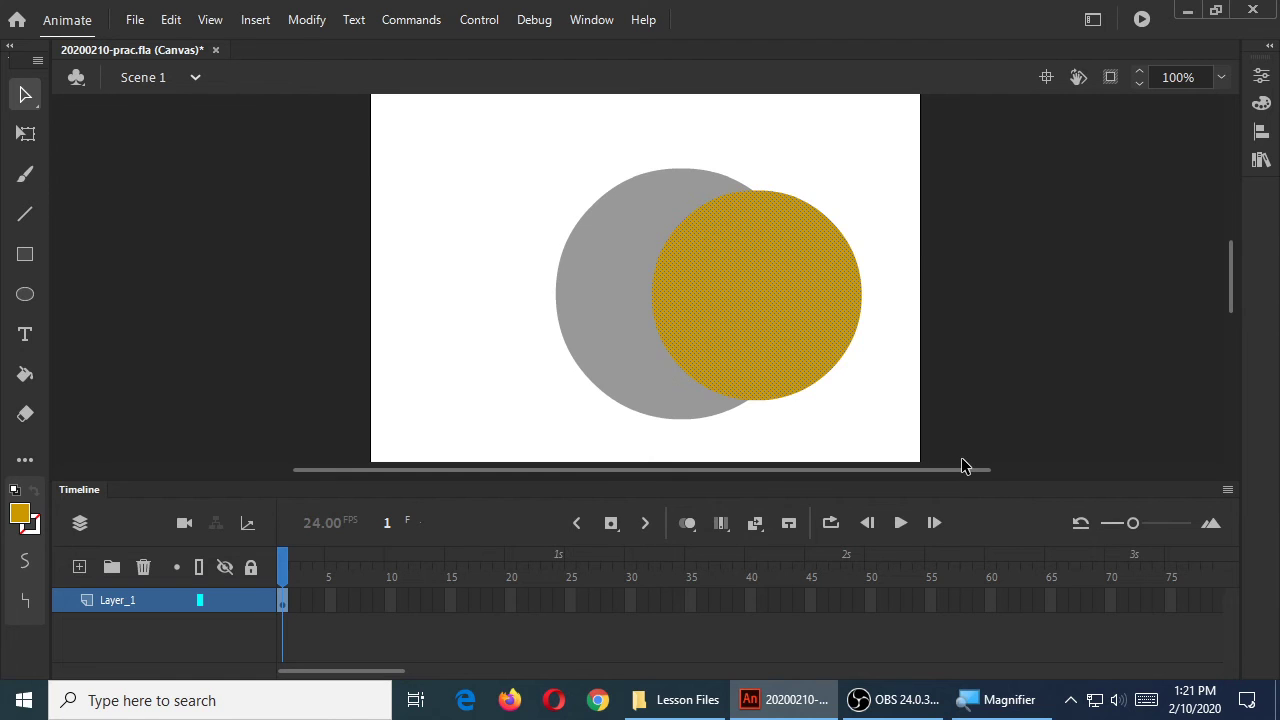
{"action": "left_click_drag", "start_coordinate": [756, 290], "coordinate": [1120, 290]}
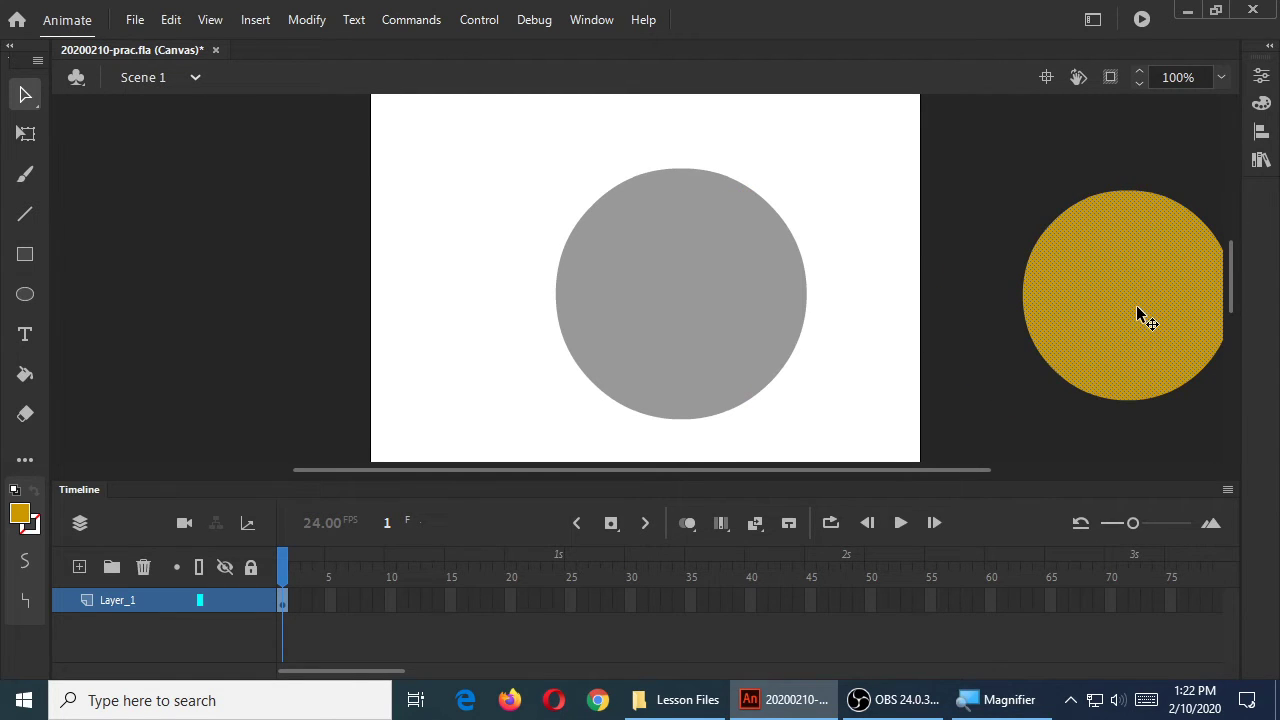
{"action": "left_click_drag", "start_coordinate": [1124, 296], "coordinate": [756, 296]}
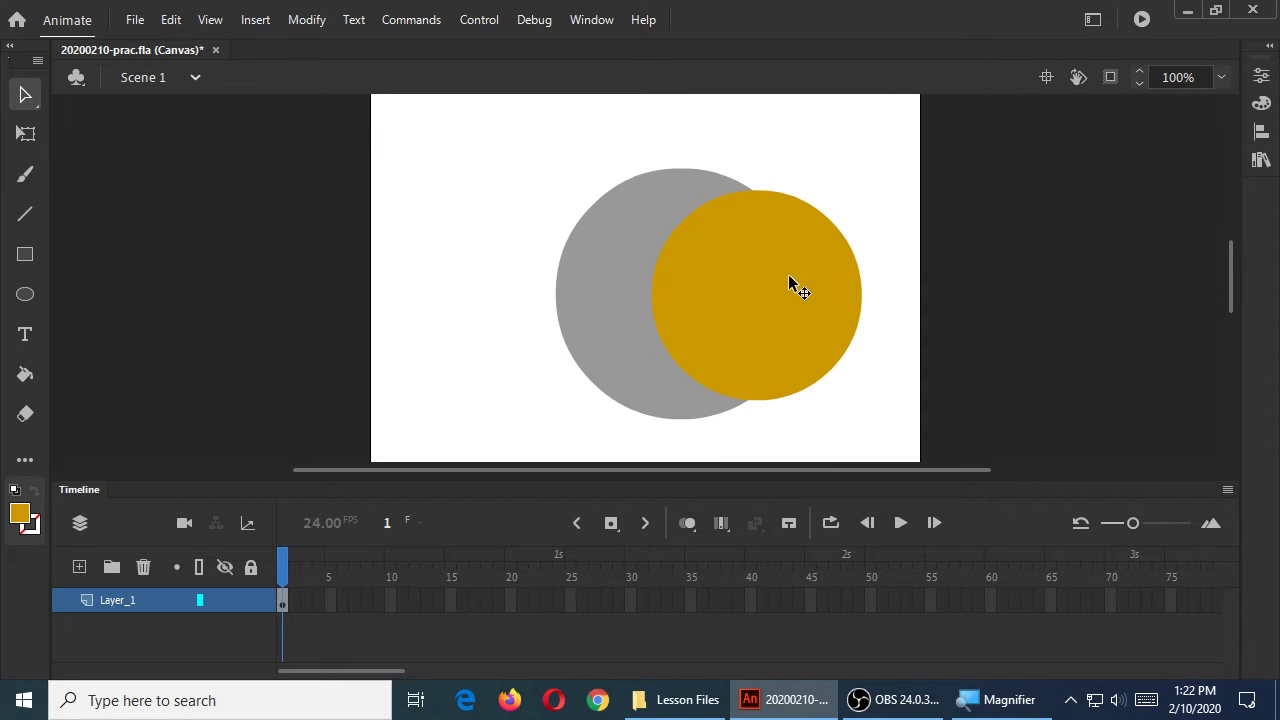
Pull the orange circle away so it bites a crescent out of the grey circle, then set them apart
{"action": "left_click_drag", "start_coordinate": [800, 290], "coordinate": [1056, 256]}
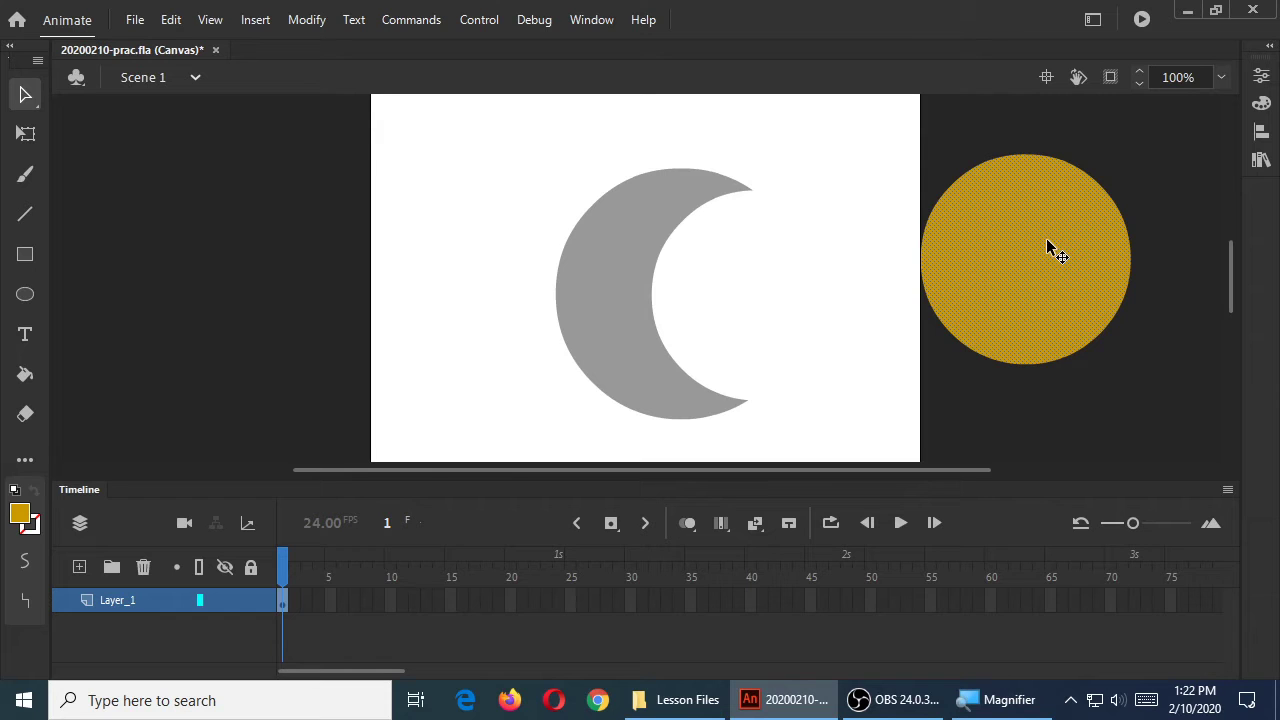
{"action": "left_click_drag", "start_coordinate": [1024, 256], "coordinate": [756, 290]}
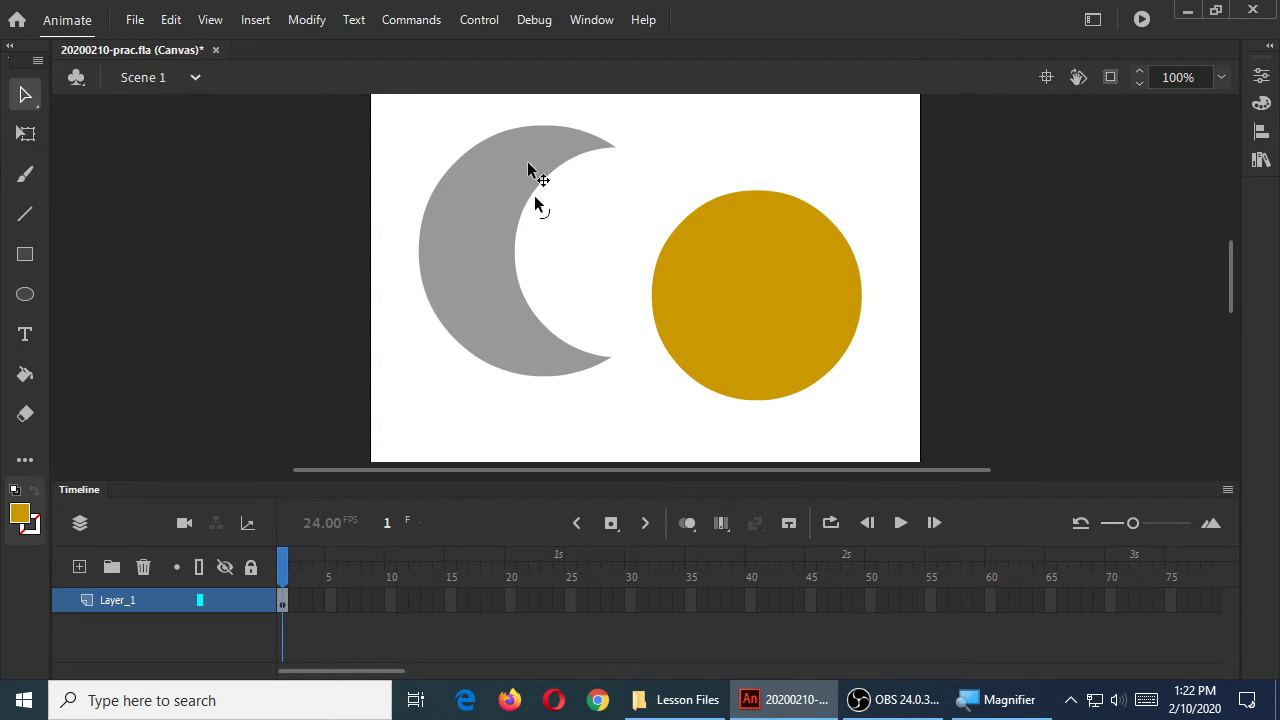
{"action": "mouse_move", "coordinate": [600, 240]}
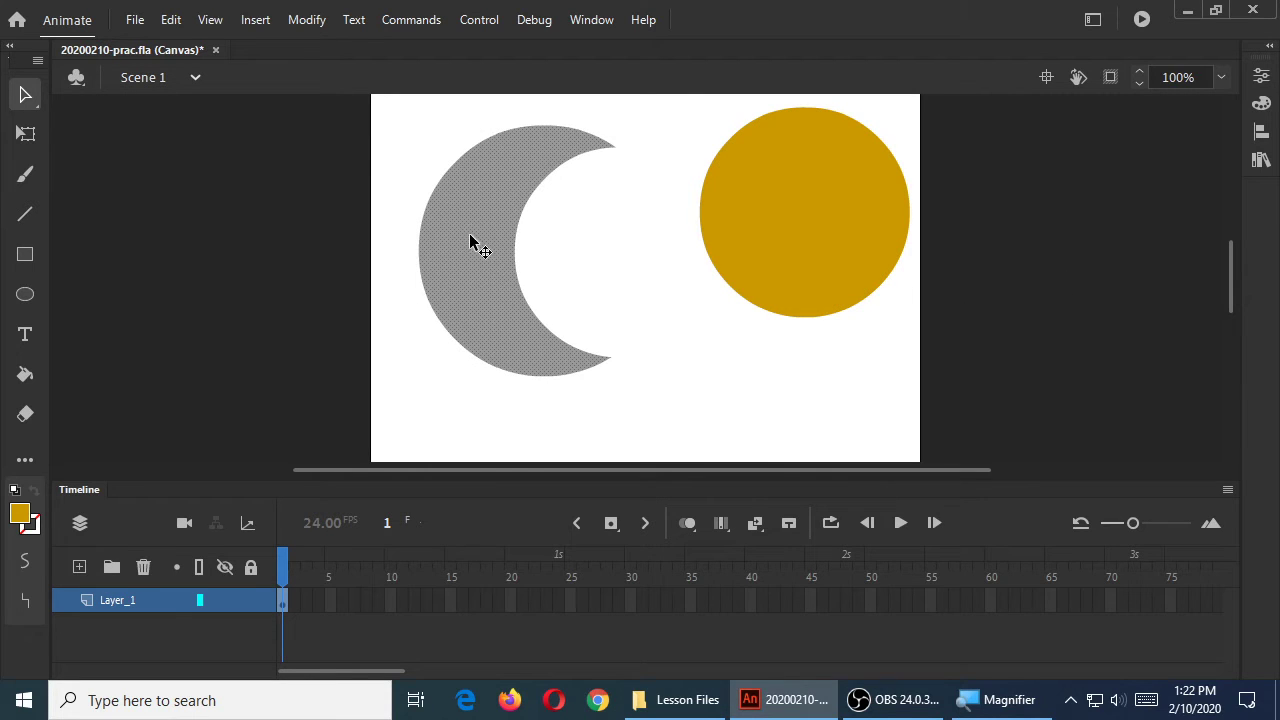
{"action": "mouse_move", "coordinate": [490, 222]}
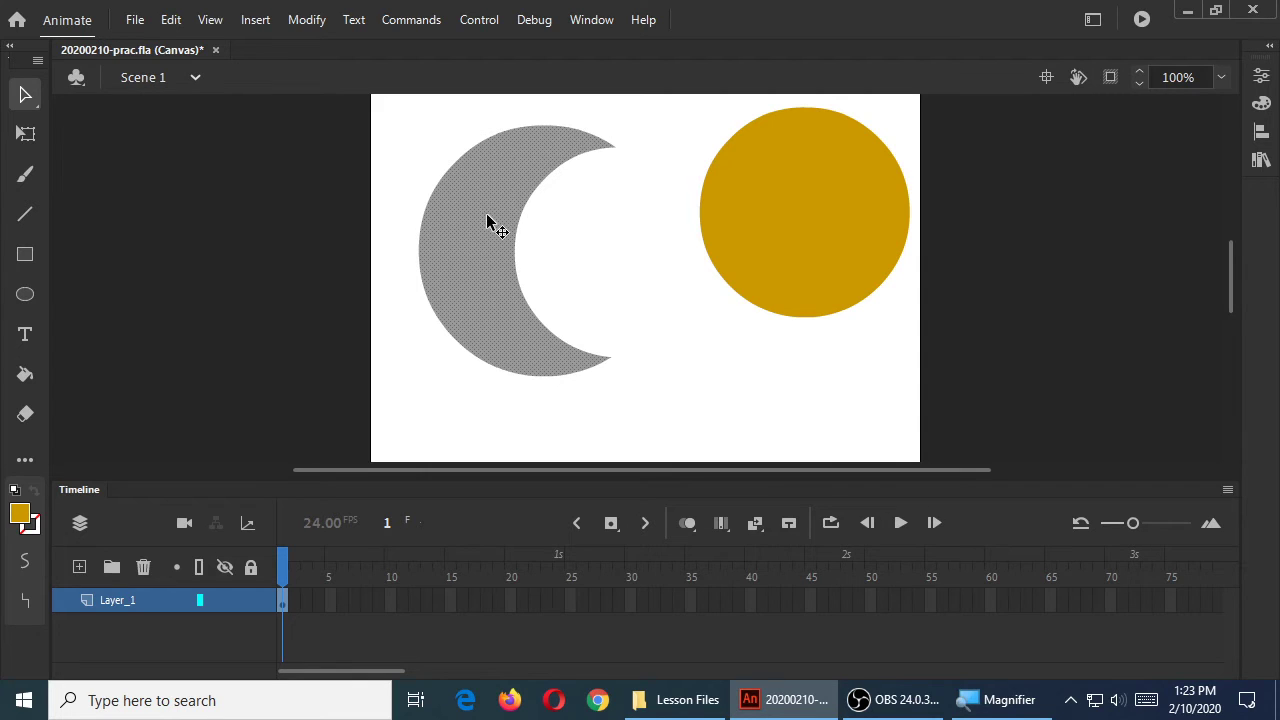
{"action": "mouse_move", "coordinate": [484, 228]}
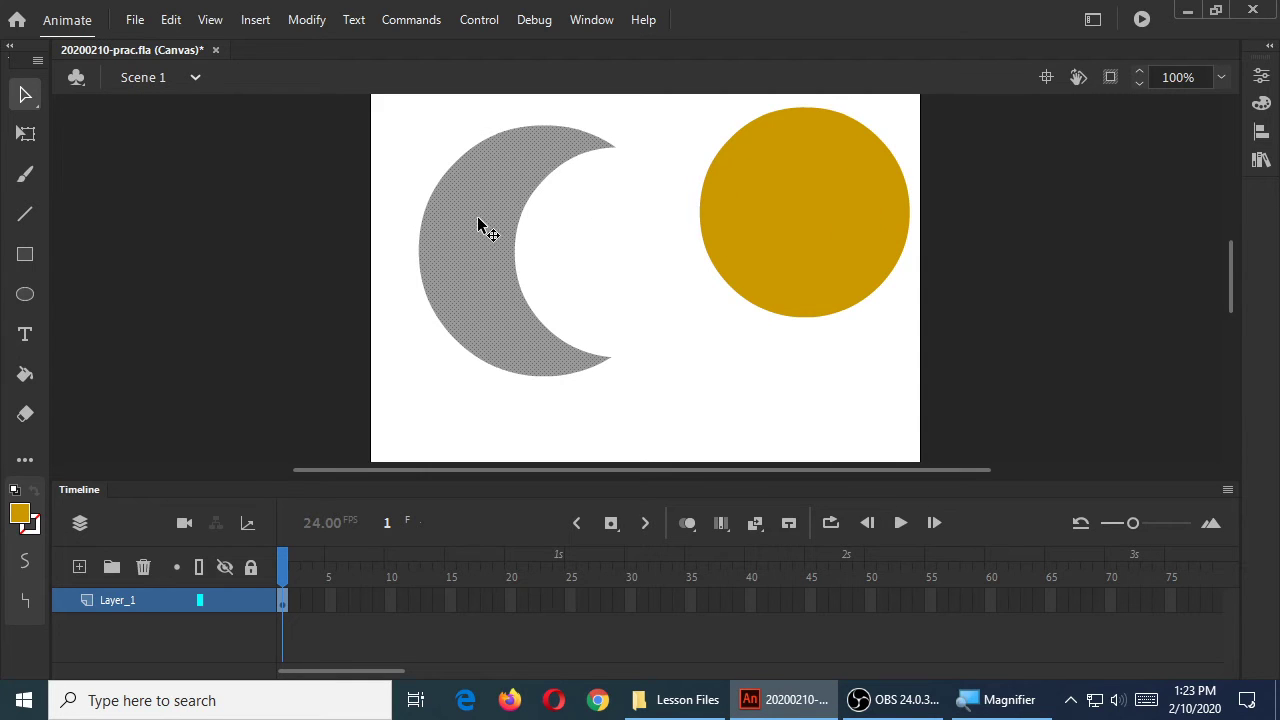
Copy the grey crescent via its context menu and bring up paste options on the empty stage
{"action": "right_click", "coordinate": [484, 224]}
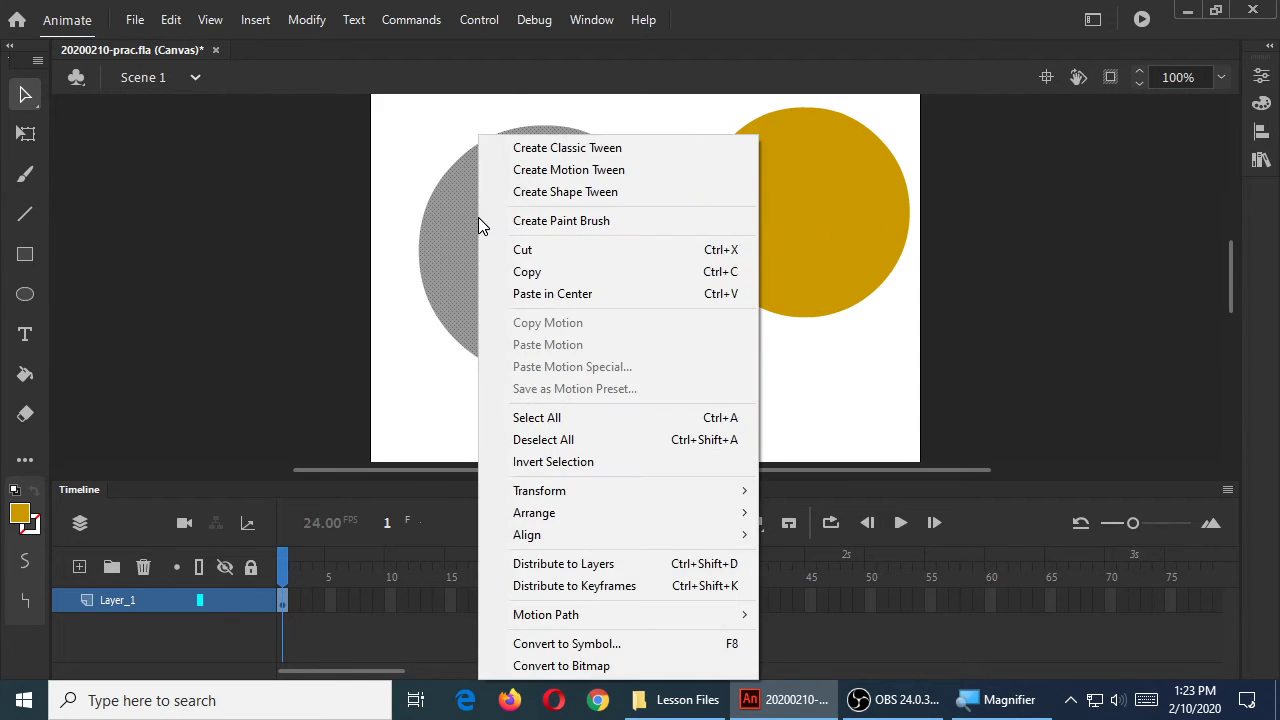
{"action": "mouse_move", "coordinate": [544, 276]}
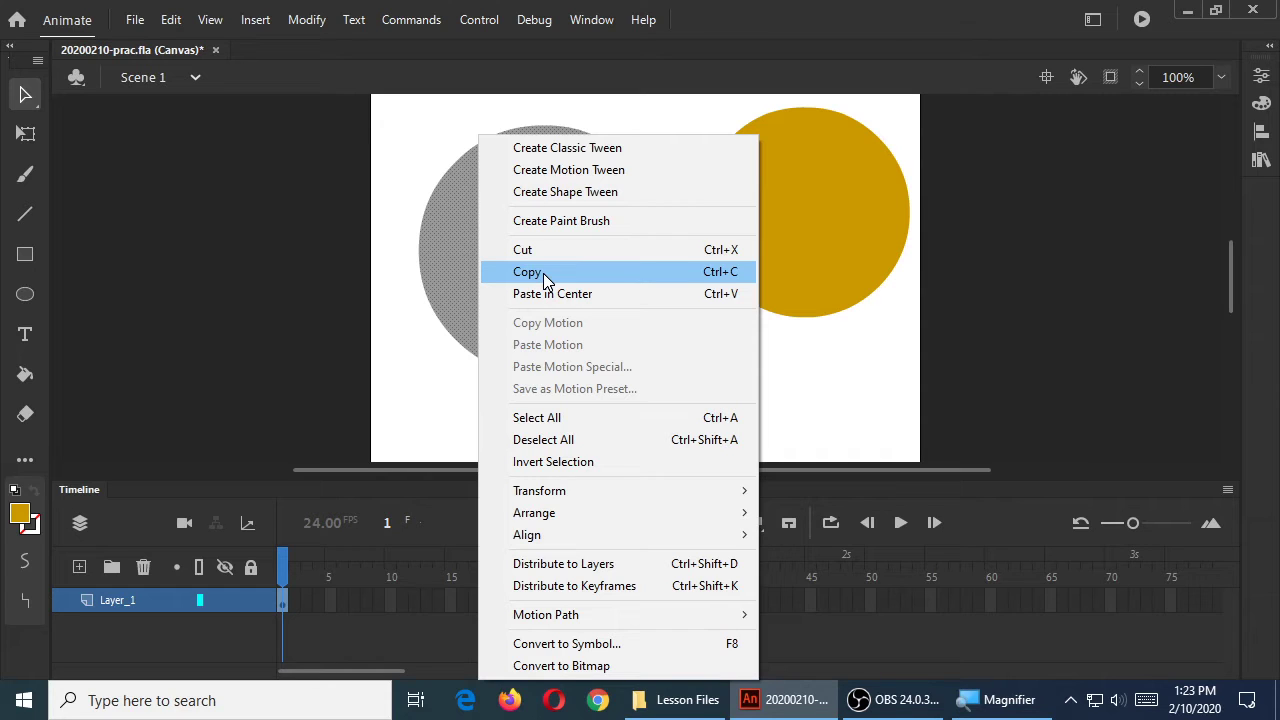
{"action": "left_click", "coordinate": [528, 272]}
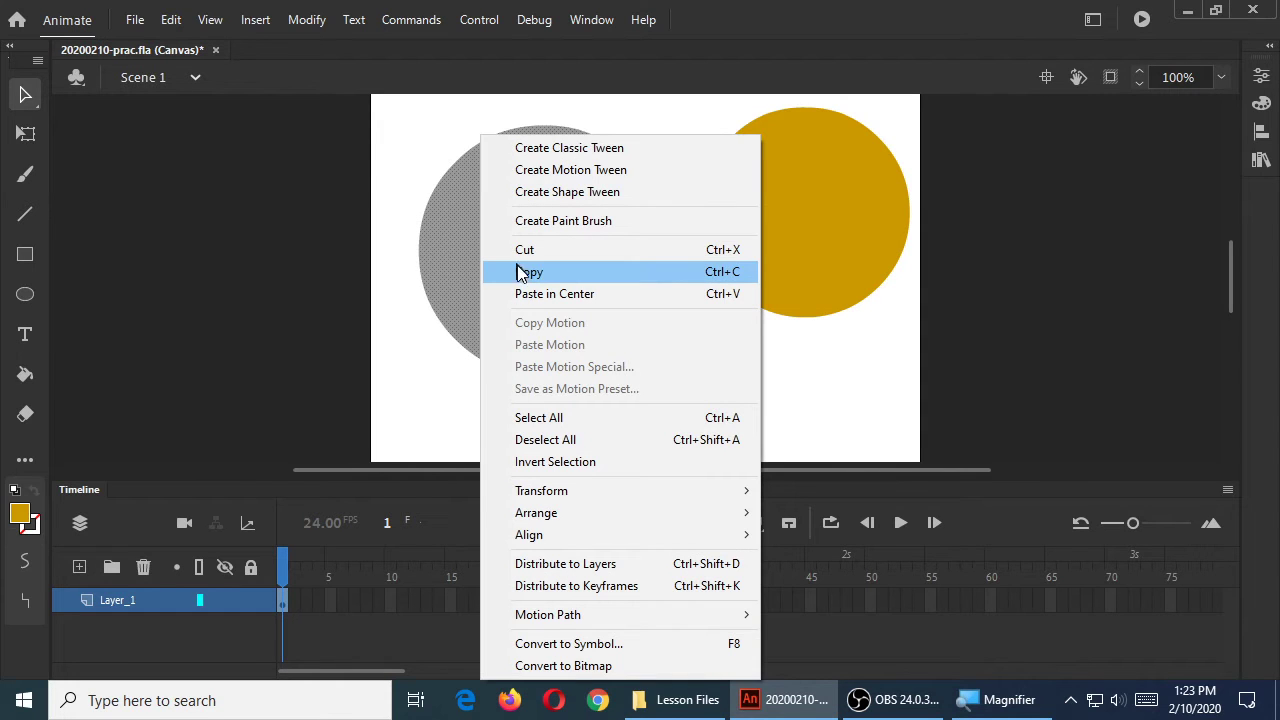
{"action": "left_click", "coordinate": [528, 272]}
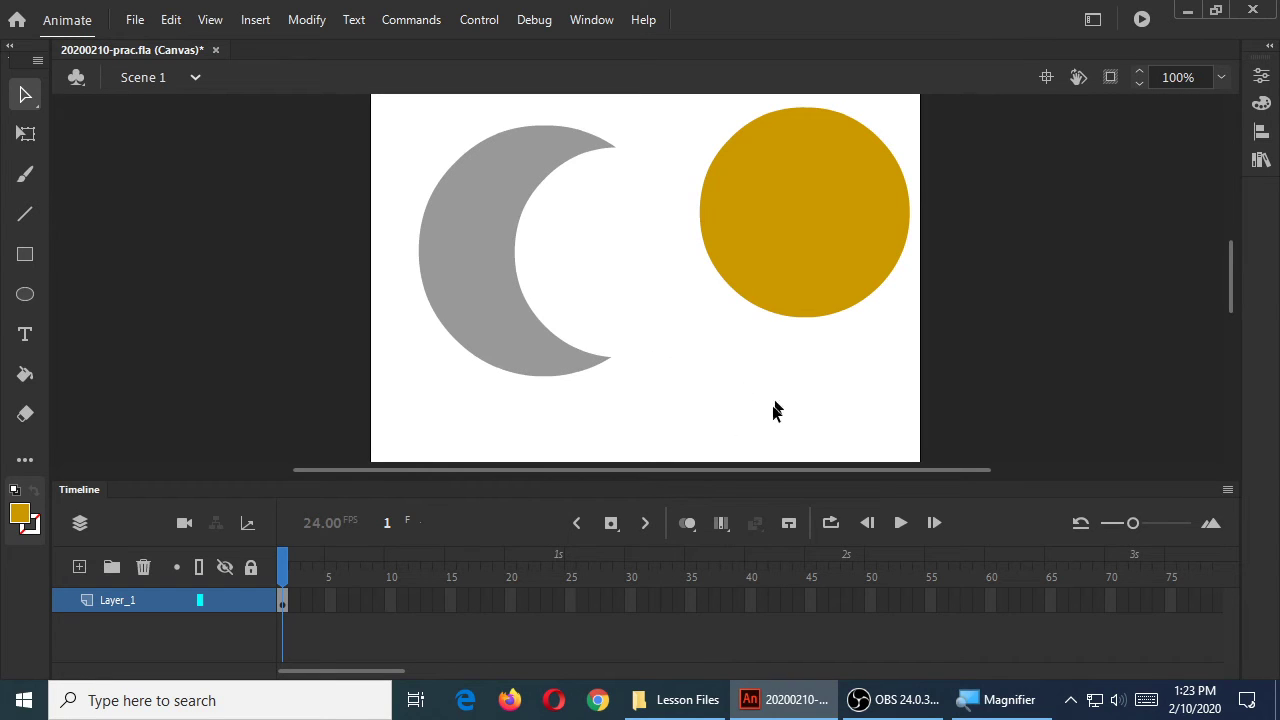
{"action": "mouse_move", "coordinate": [714, 374]}
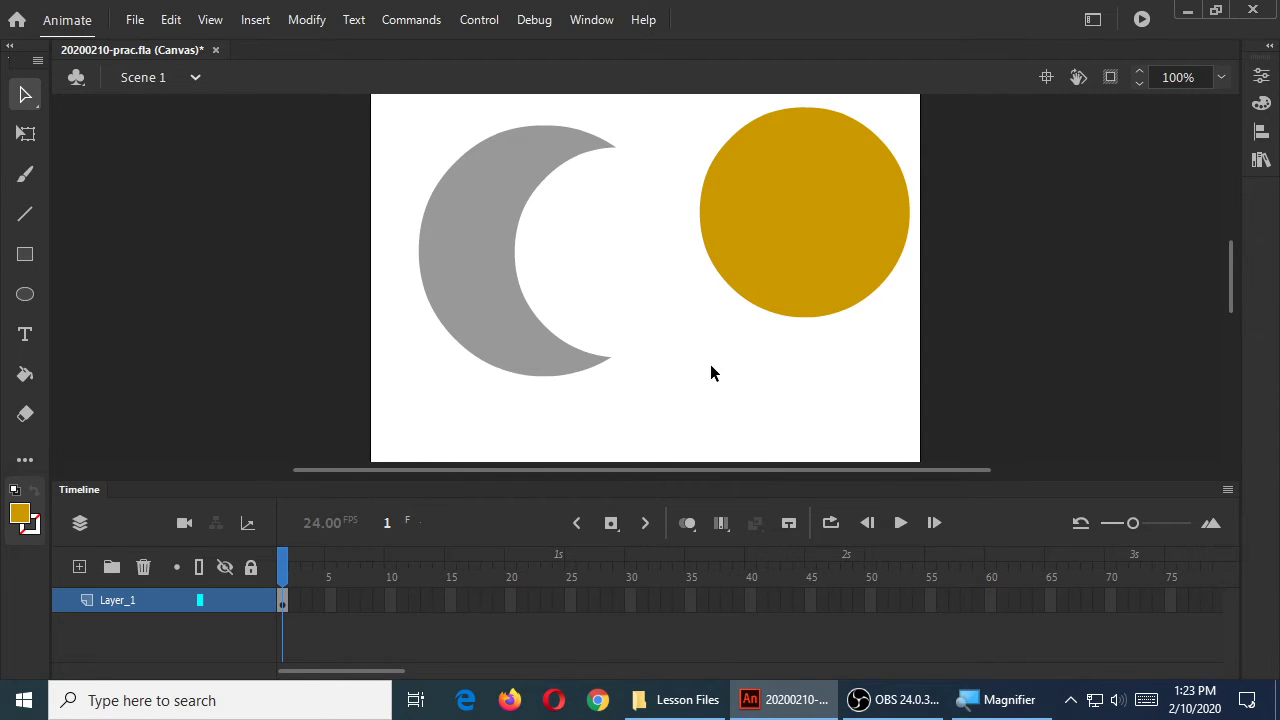
{"action": "right_click", "coordinate": [716, 374]}
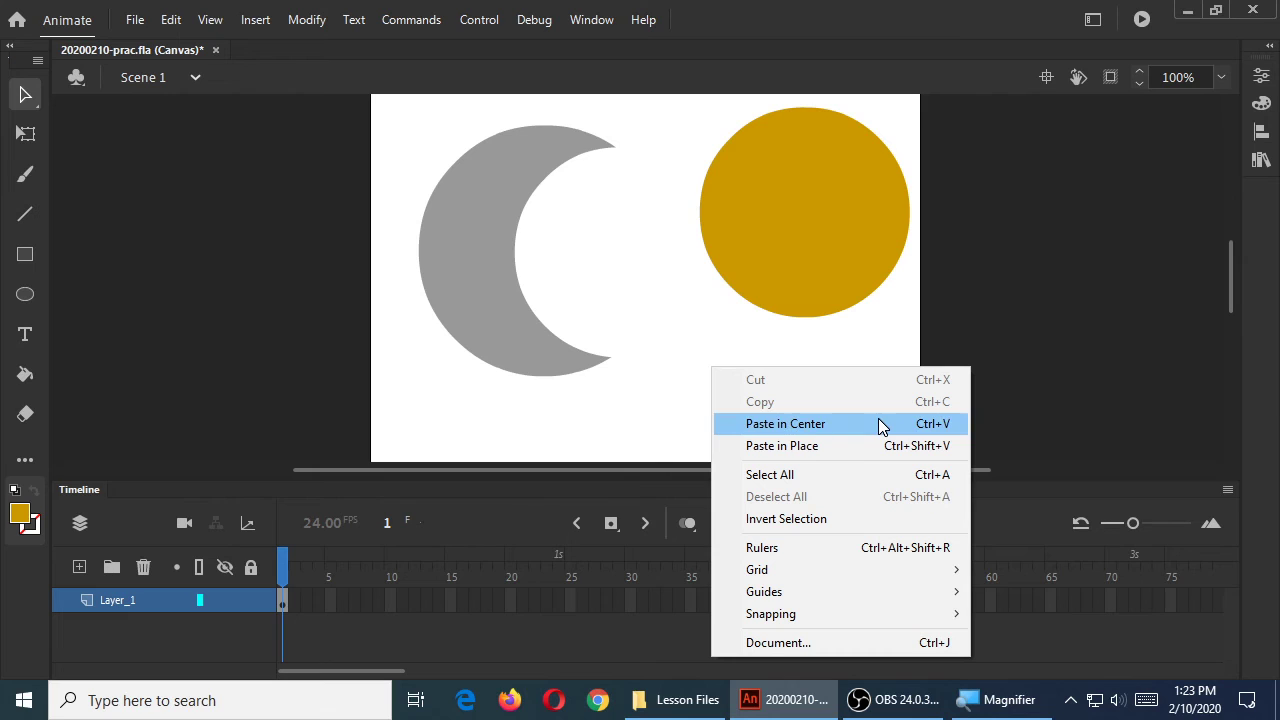
{"action": "mouse_move", "coordinate": [872, 428]}
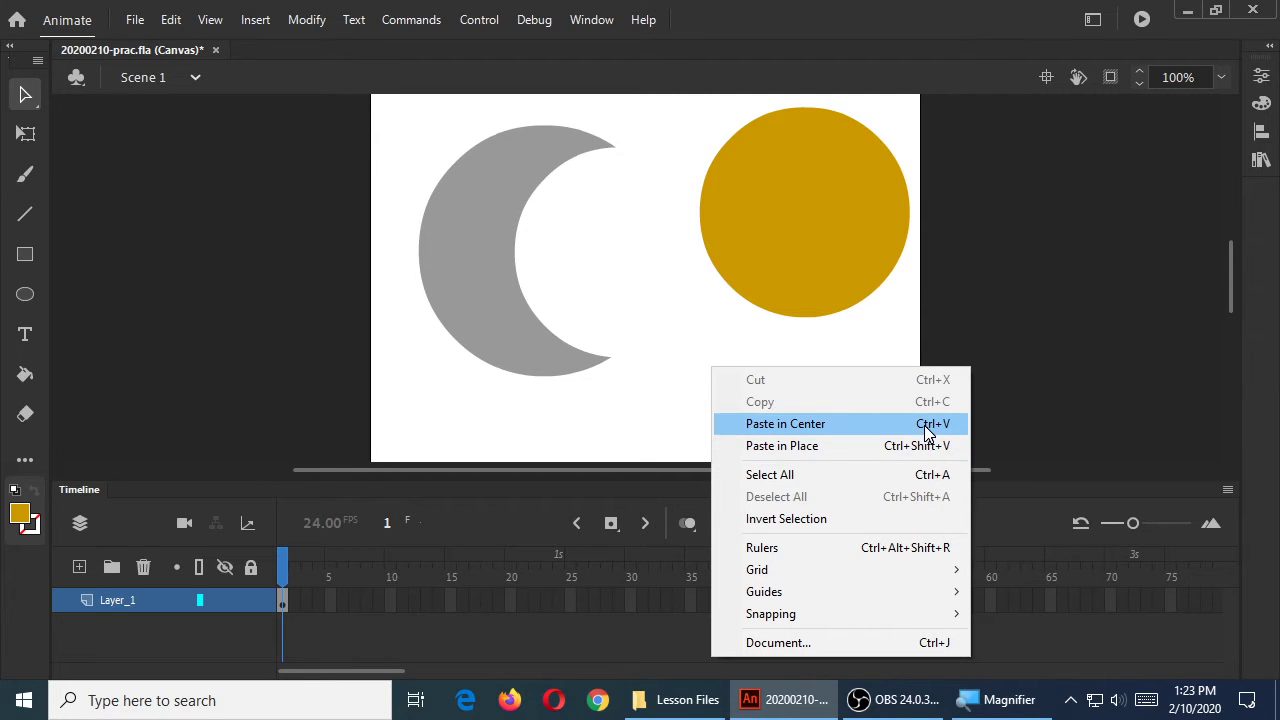
Paste the crescent in the centre and select it to join it below the original
{"action": "left_click", "coordinate": [784, 424]}
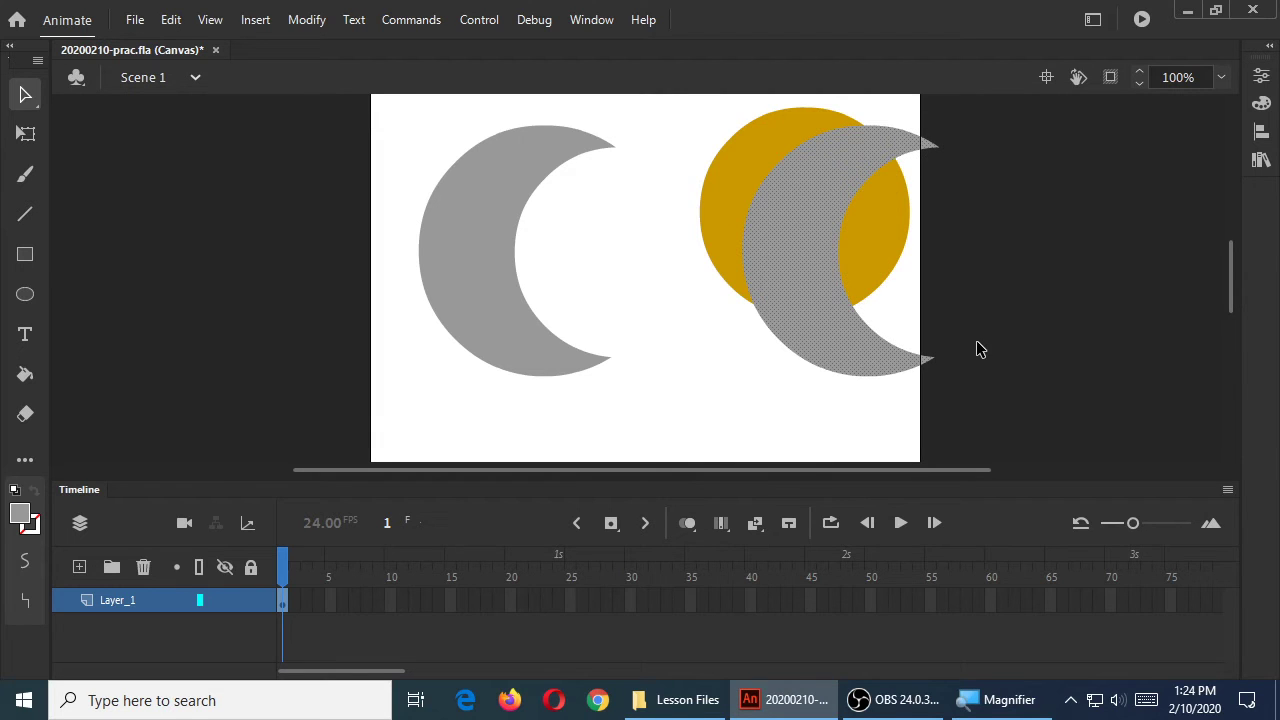
{"action": "mouse_move", "coordinate": [1100, 336]}
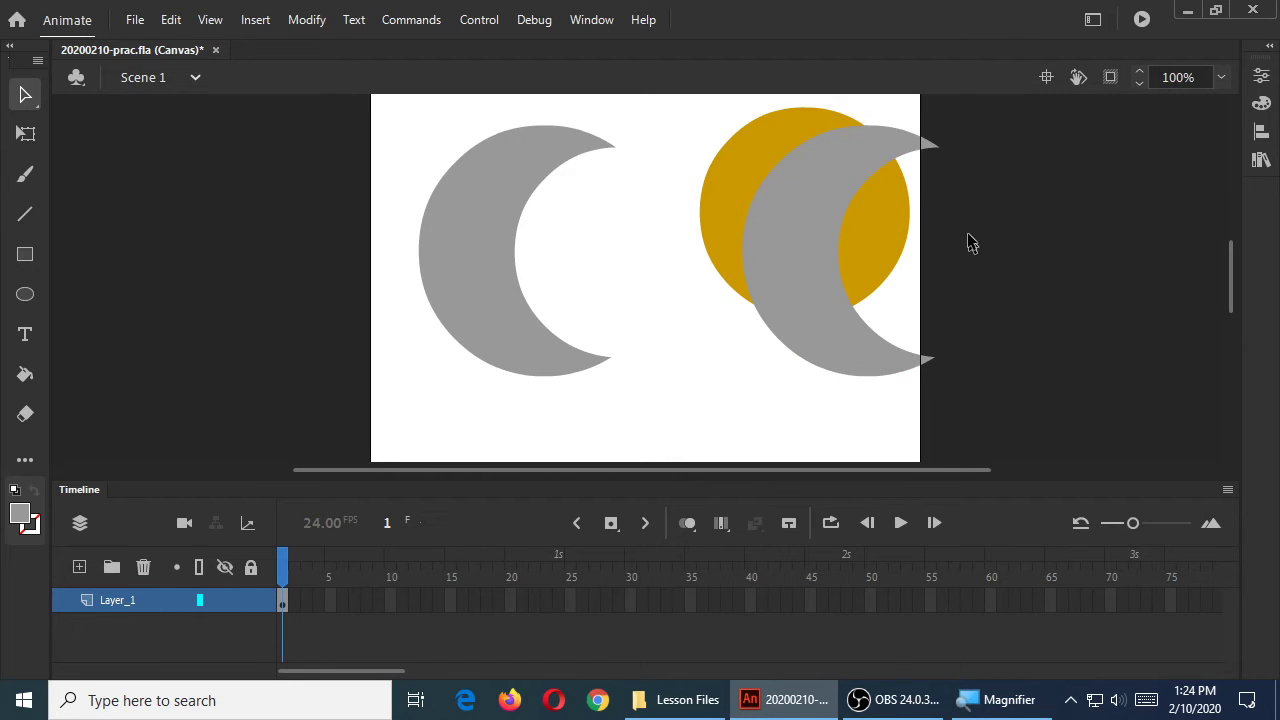
{"action": "left_click", "coordinate": [816, 236]}
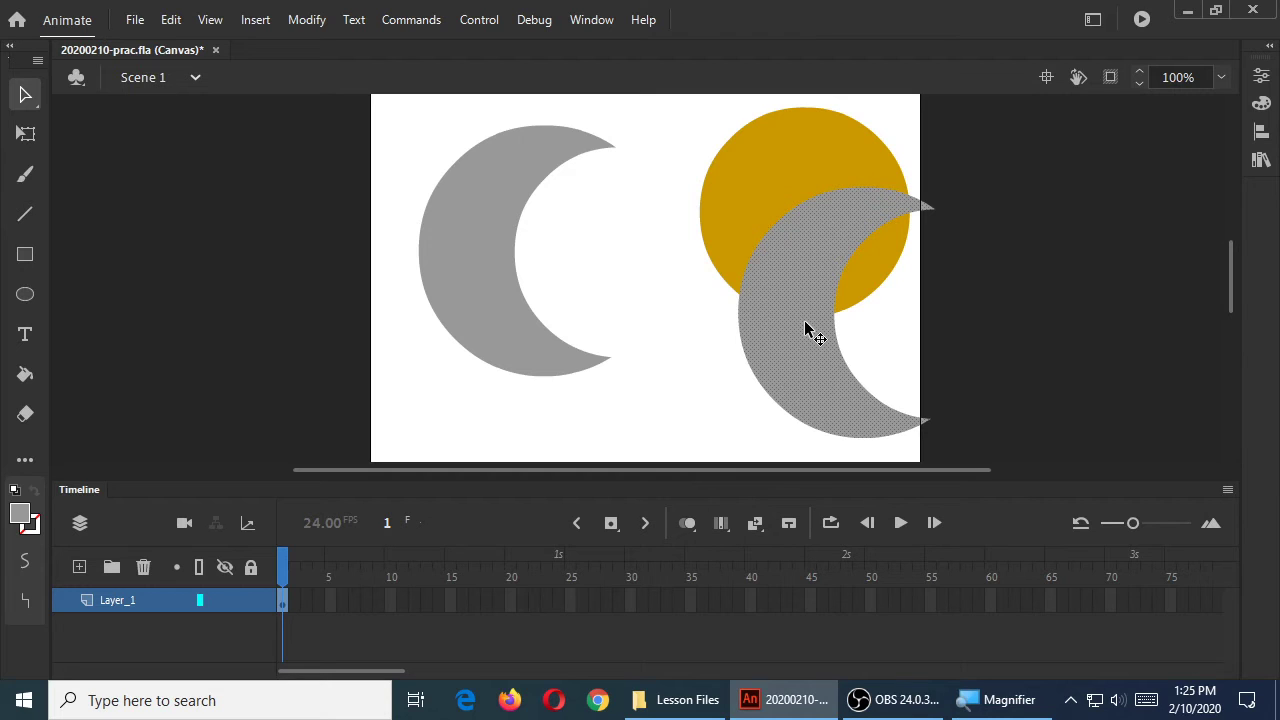
{"action": "mouse_move", "coordinate": [760, 284]}
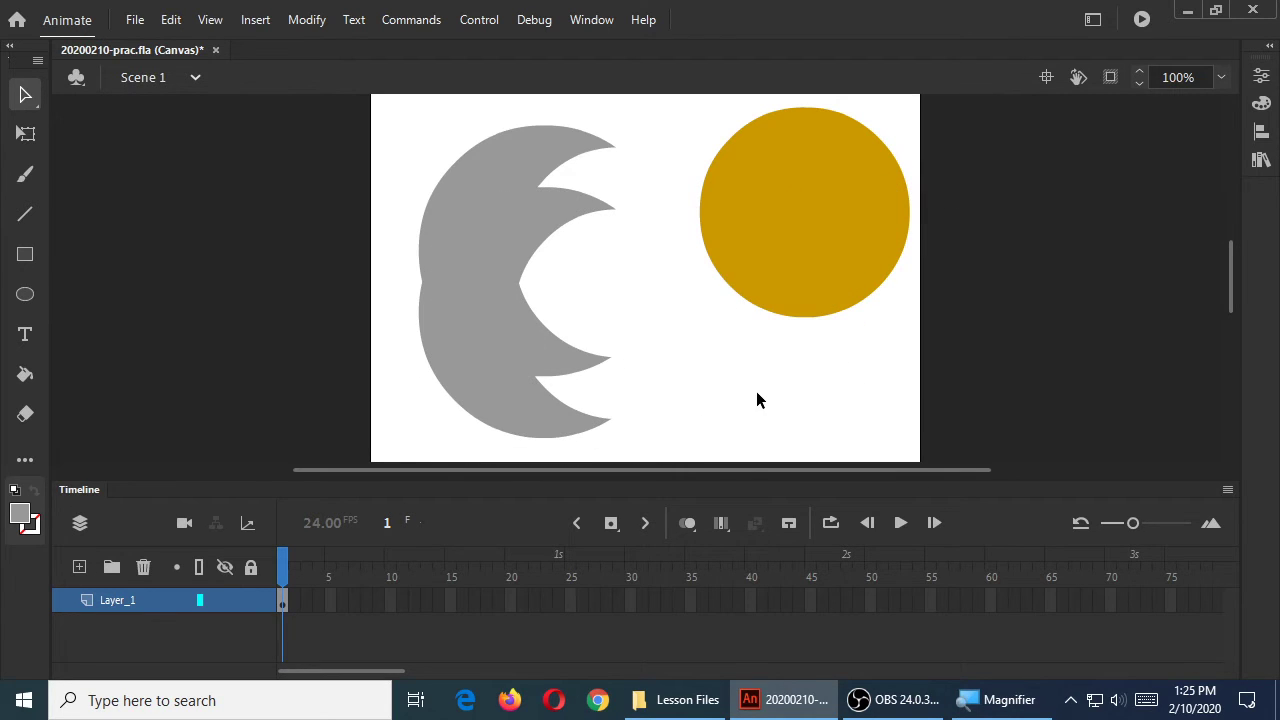
Select the merged grey scalloped shape for rotating upward
{"action": "left_click", "coordinate": [504, 320]}
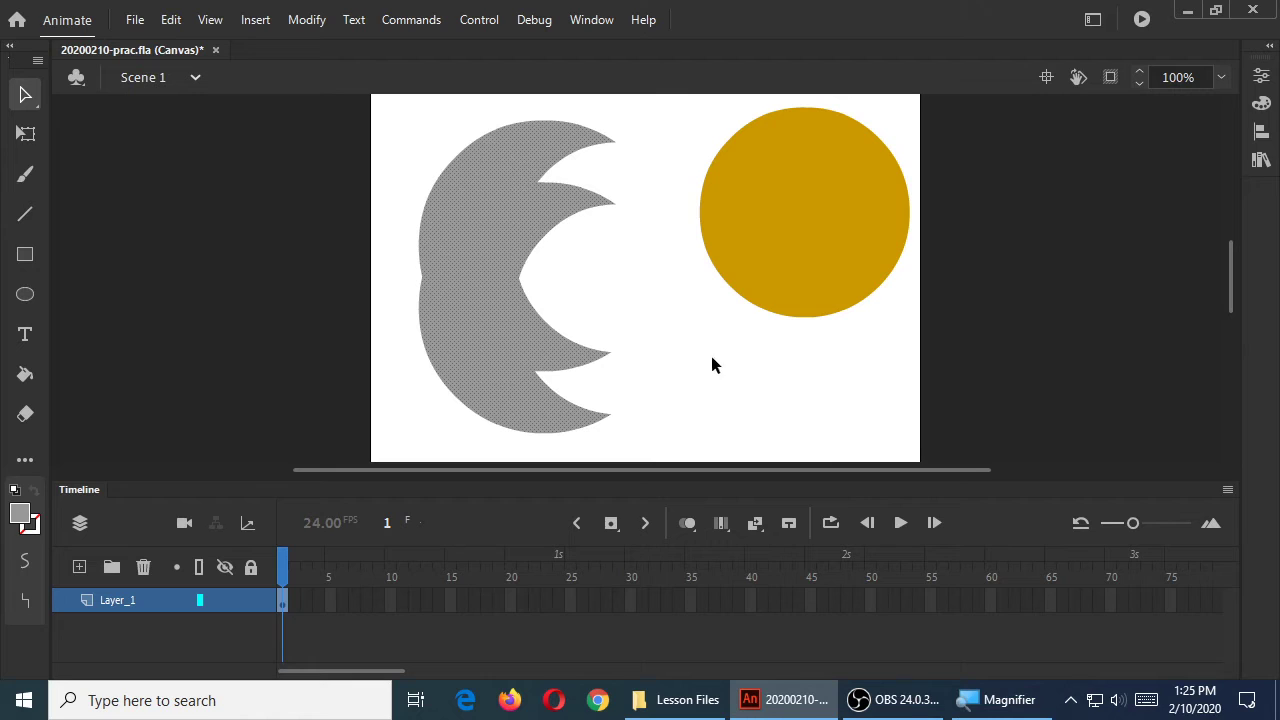
{"action": "mouse_move", "coordinate": [688, 374]}
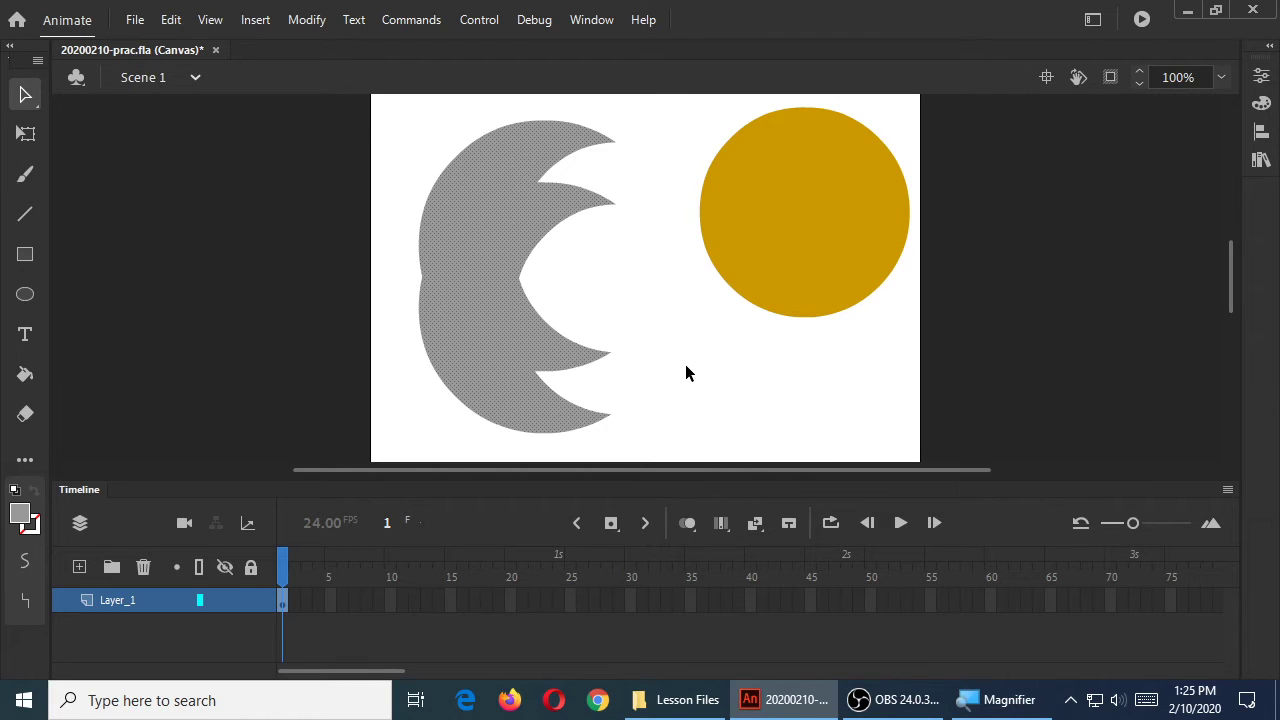
{"action": "mouse_move", "coordinate": [684, 374]}
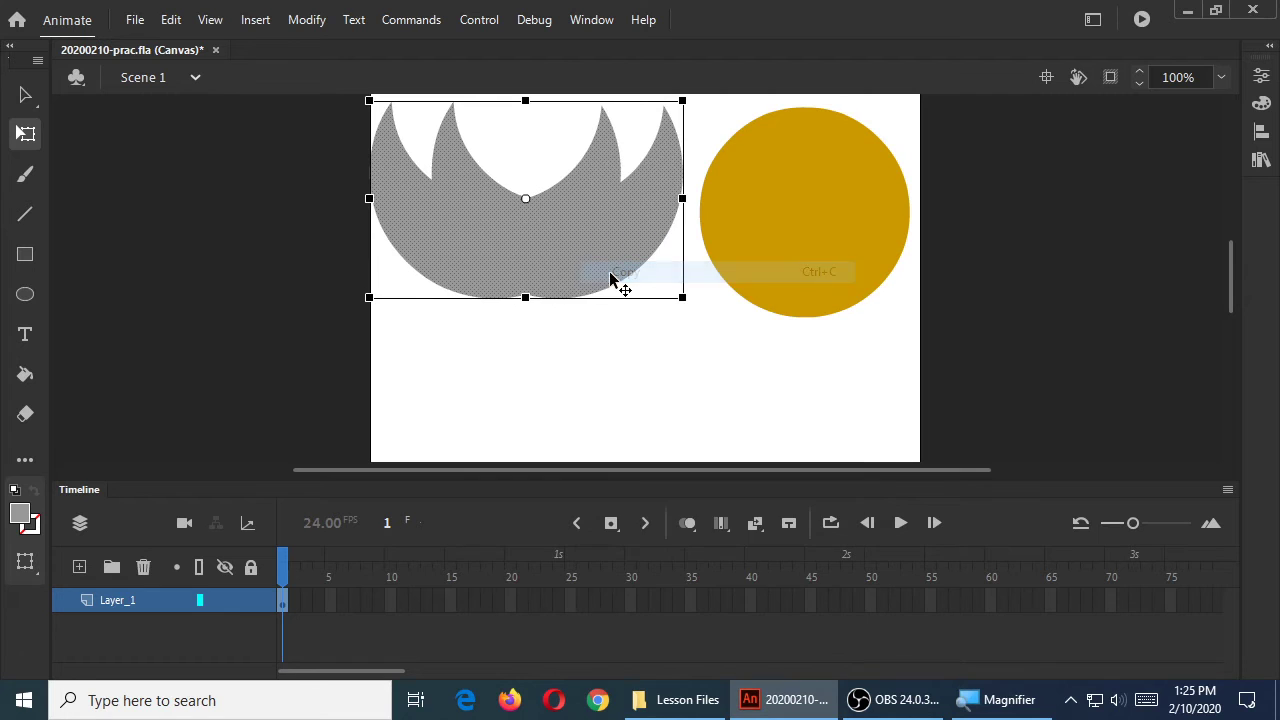
Drag across the mirrored grey pieces to select them for trimming to a single crescent
{"action": "left_click_drag", "start_coordinate": [524, 198], "coordinate": [644, 284]}
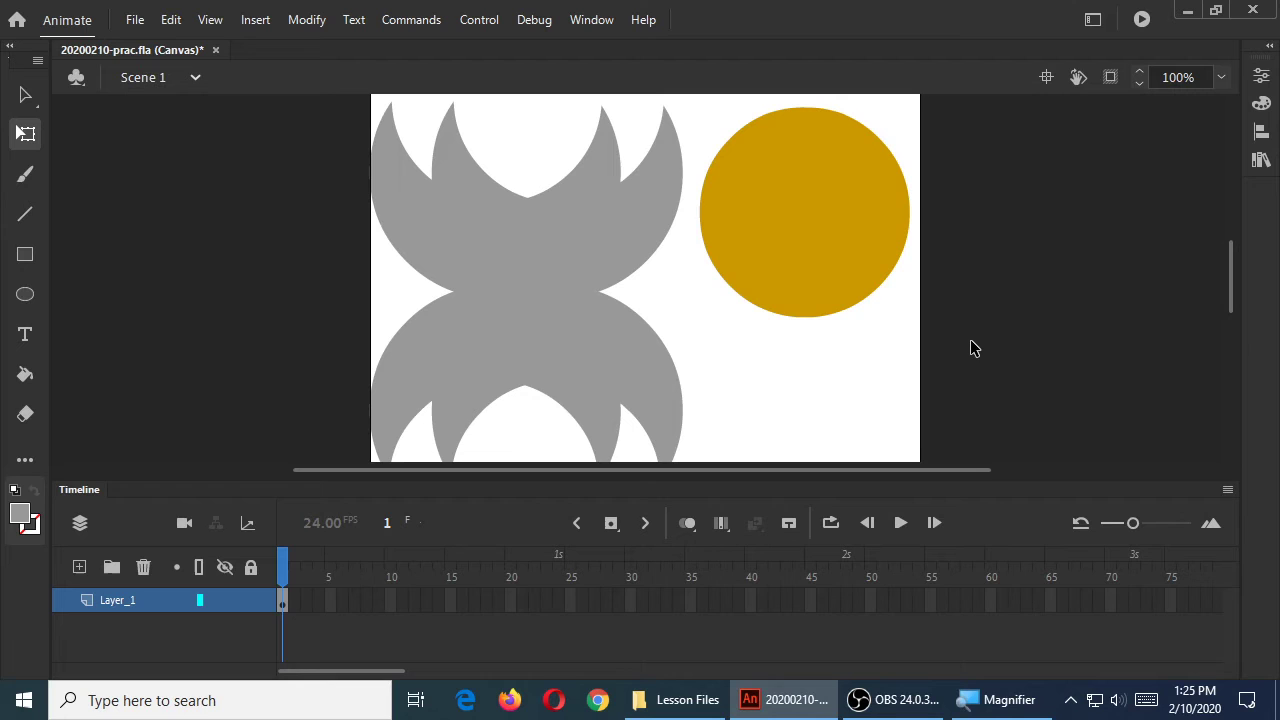
{"action": "mouse_move", "coordinate": [968, 348]}
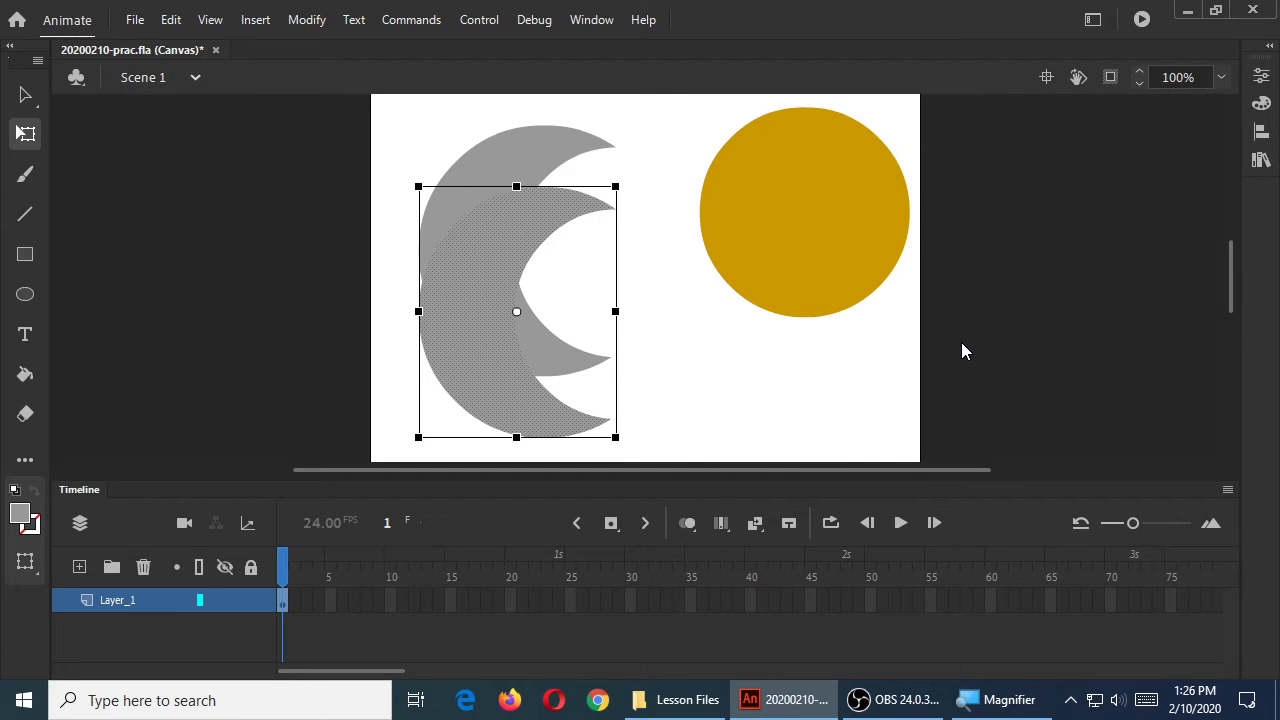
{"action": "mouse_move", "coordinate": [632, 200]}
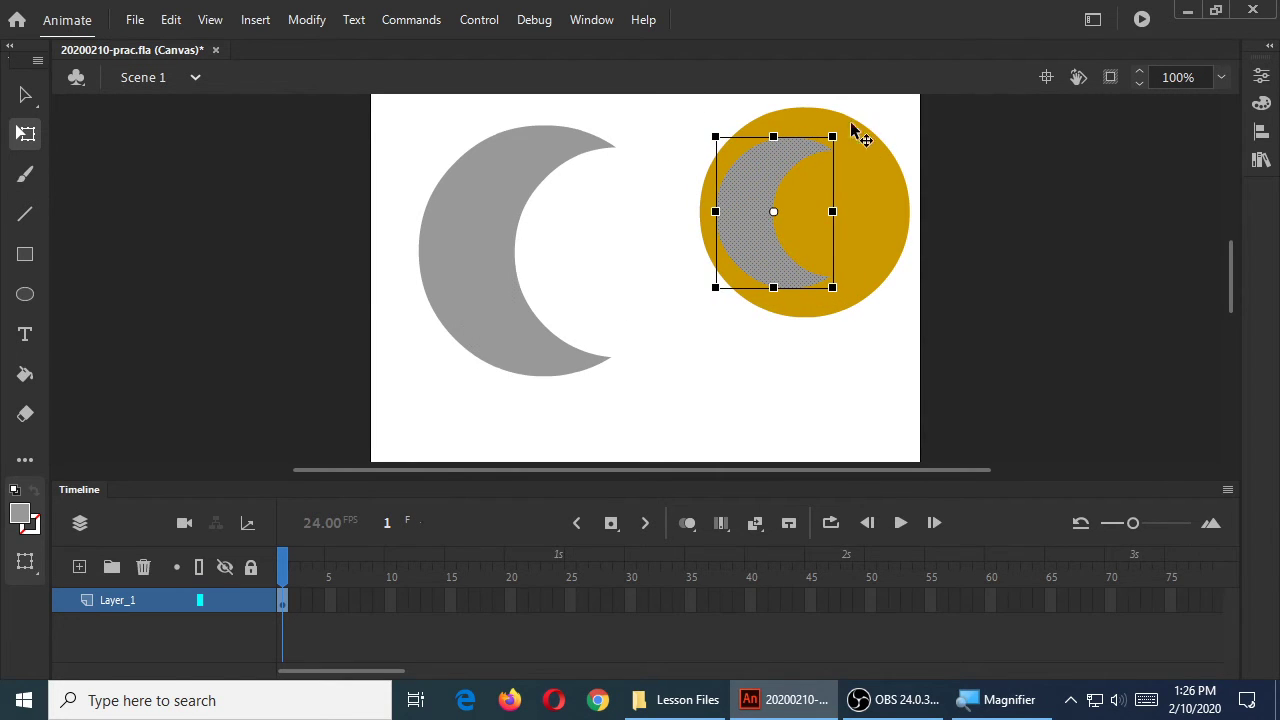
Drag the crescent copy onto the gold circle and tilt it slightly
{"action": "left_click_drag", "start_coordinate": [832, 136], "coordinate": [840, 120]}
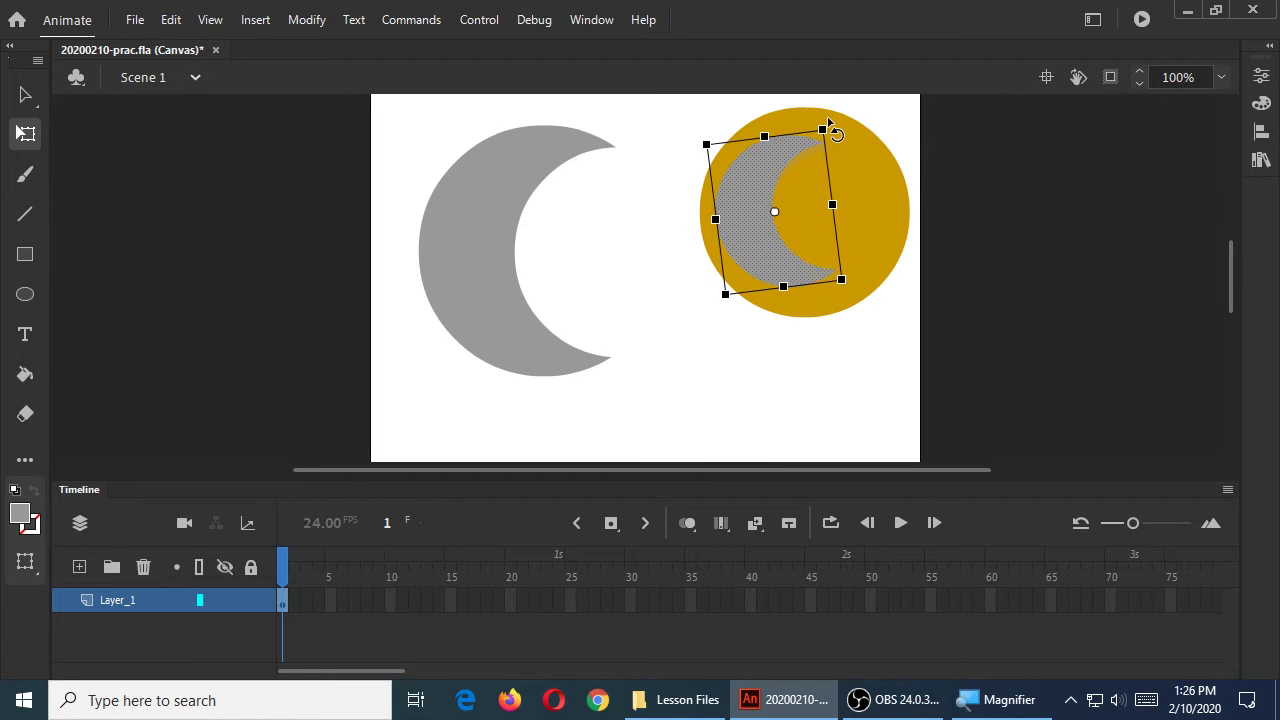
{"action": "left_click", "coordinate": [838, 376]}
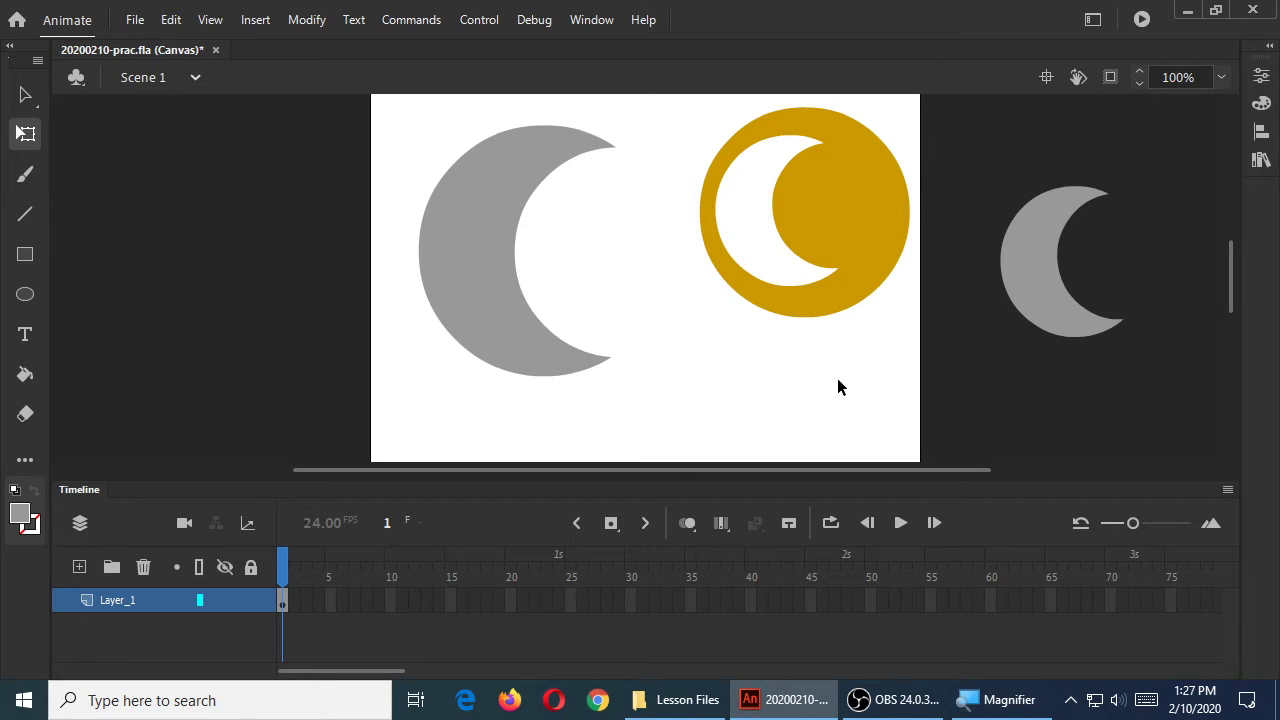
{"action": "mouse_move", "coordinate": [1012, 380]}
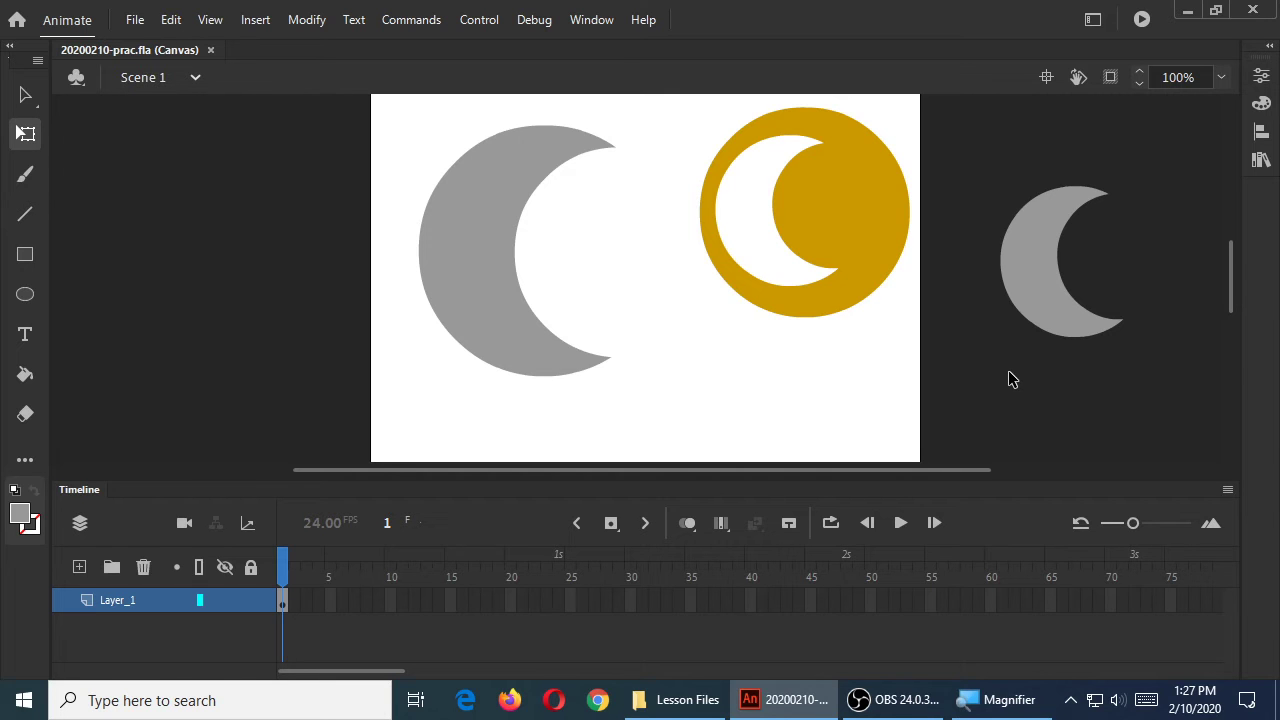
{"action": "mouse_move", "coordinate": [964, 100]}
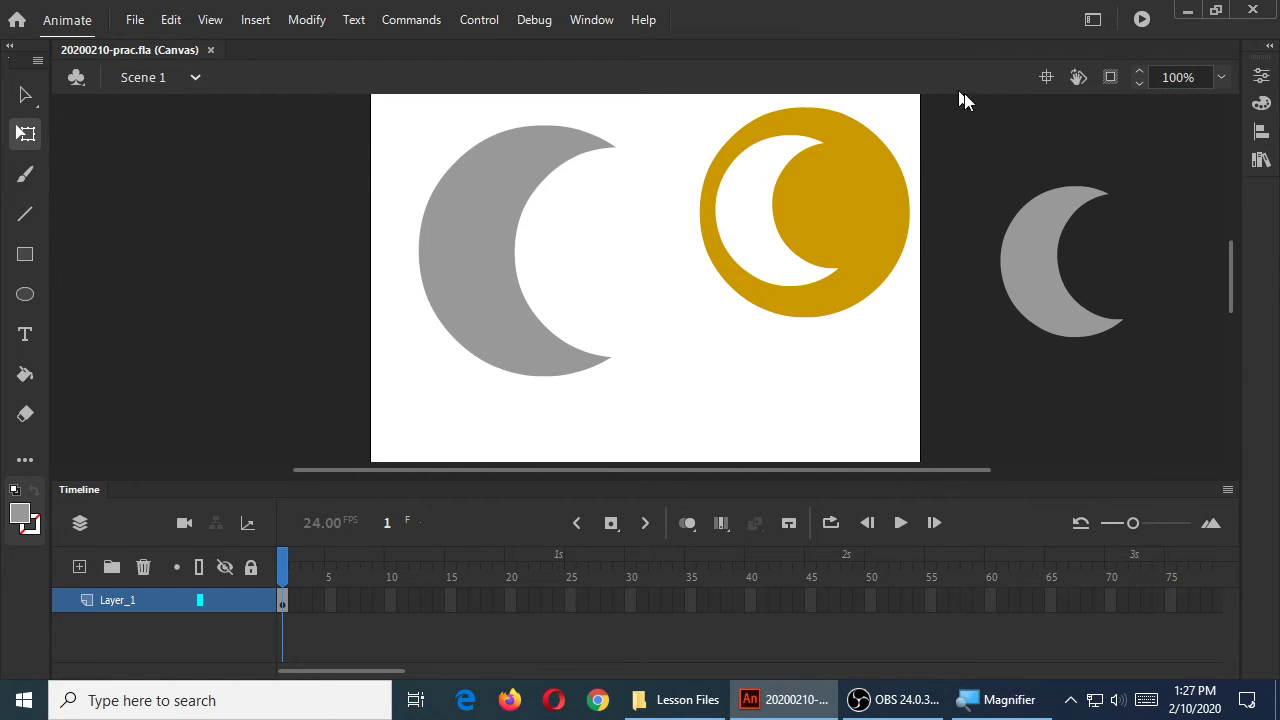
{"action": "mouse_move", "coordinate": [1118, 36]}
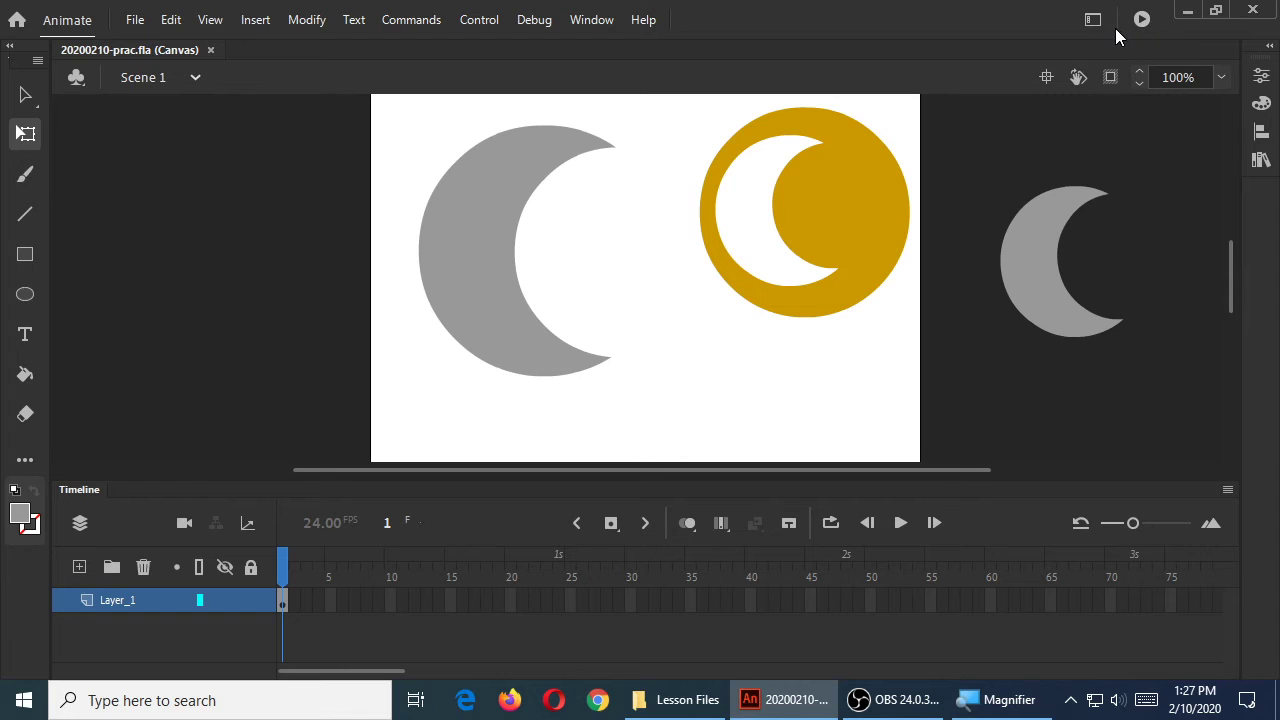
{"action": "mouse_move", "coordinate": [1142, 18]}
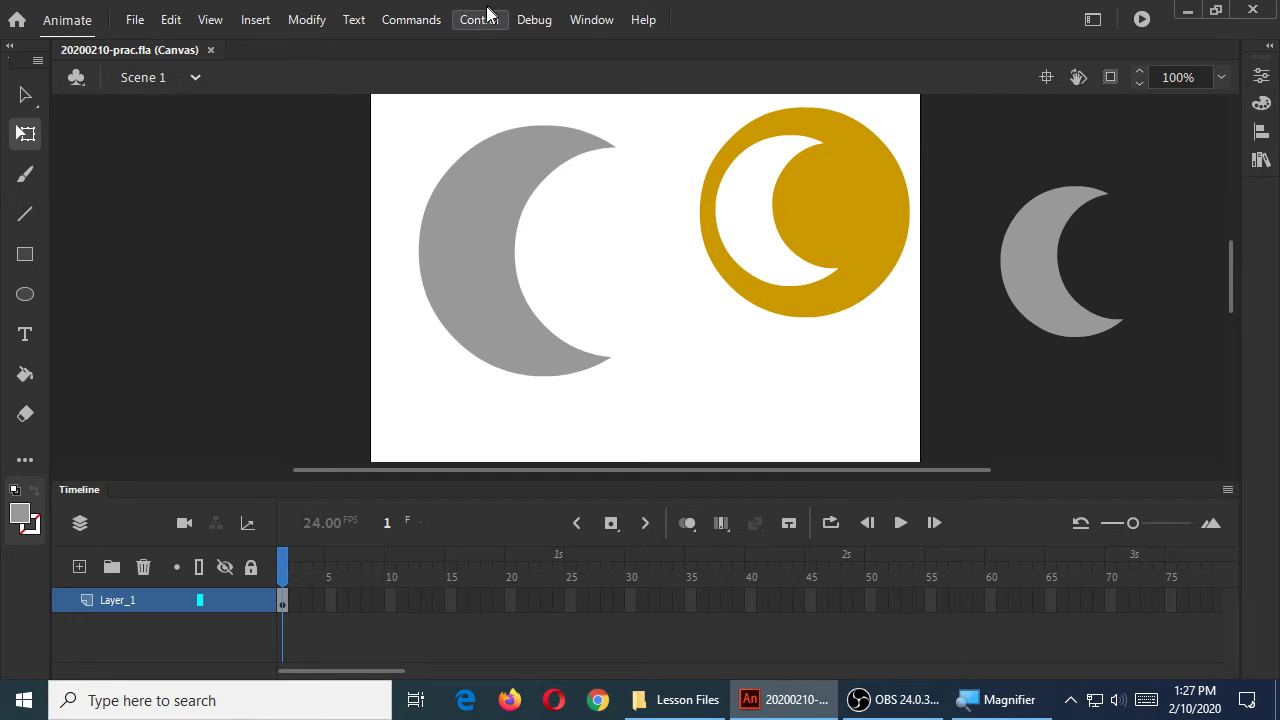
Open the Control menu to test the movie in the browser
{"action": "left_click", "coordinate": [480, 20]}
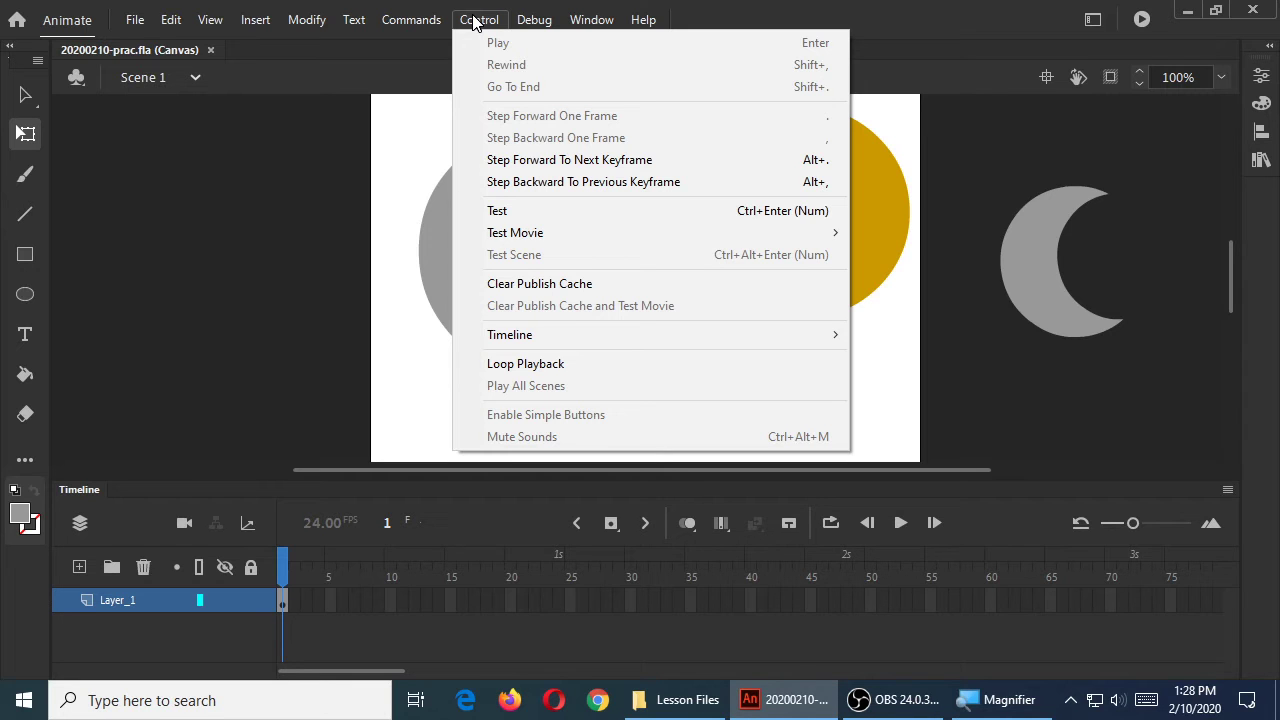
{"action": "mouse_move", "coordinate": [512, 138]}
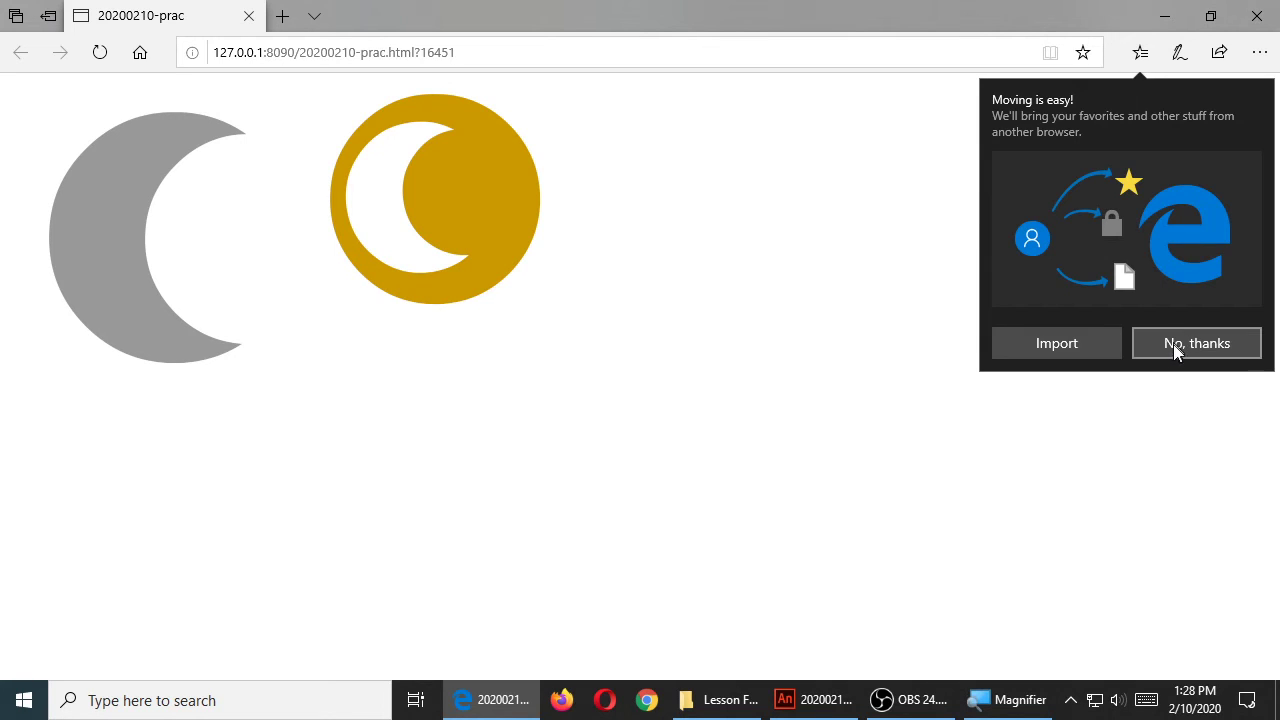
Decline Edge's import favourites popup and return to the Animate canvas
{"action": "left_click", "coordinate": [1196, 342]}
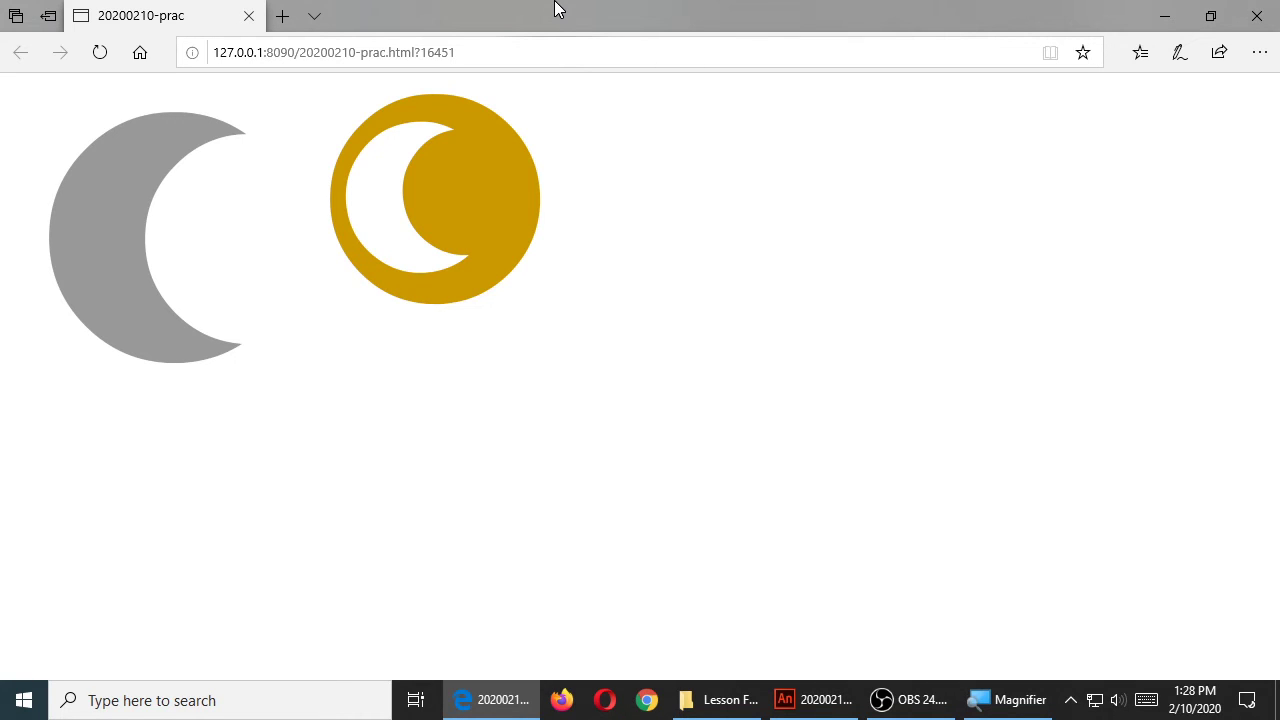
{"action": "left_click", "coordinate": [812, 700]}
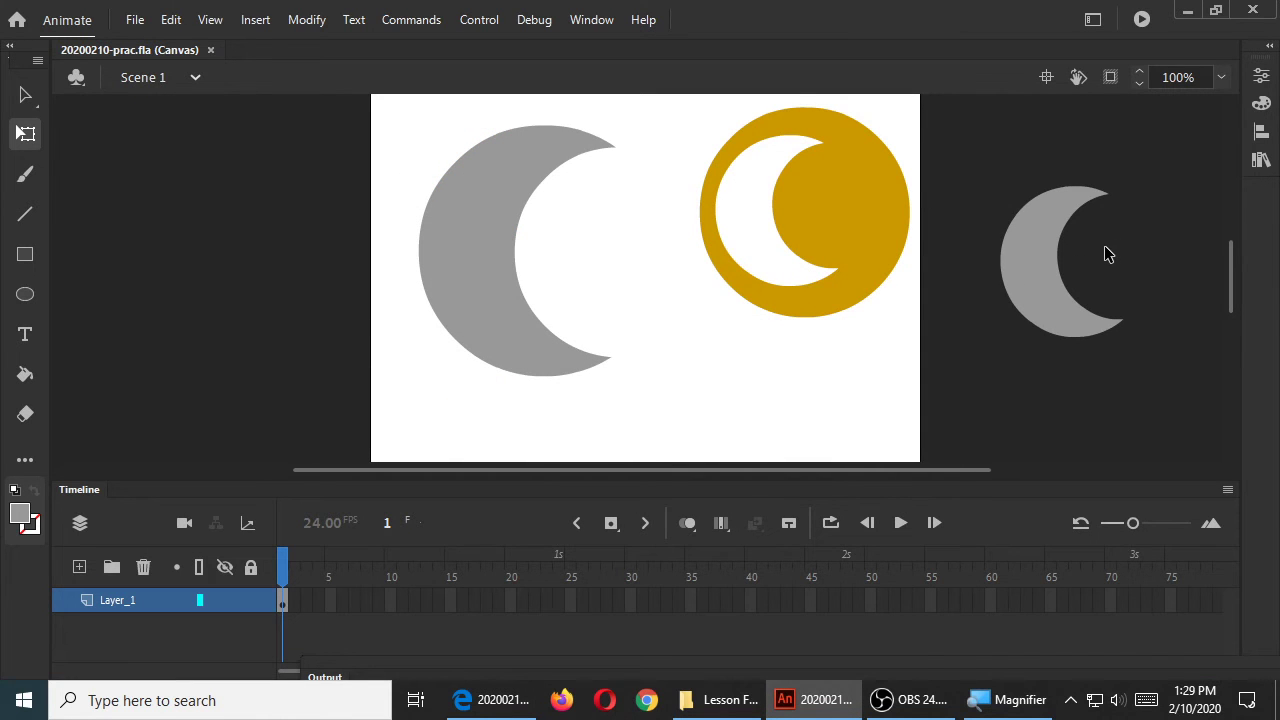
{"action": "mouse_move", "coordinate": [1104, 254]}
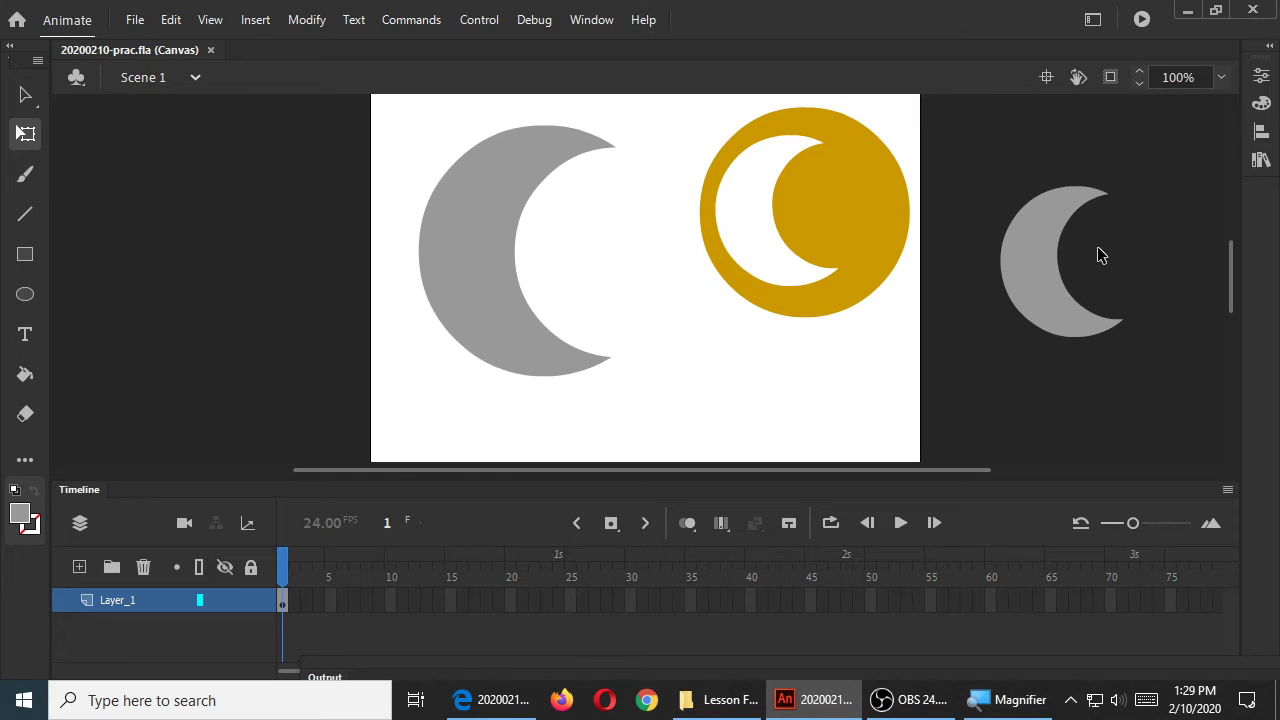
{"action": "mouse_move", "coordinate": [1116, 250]}
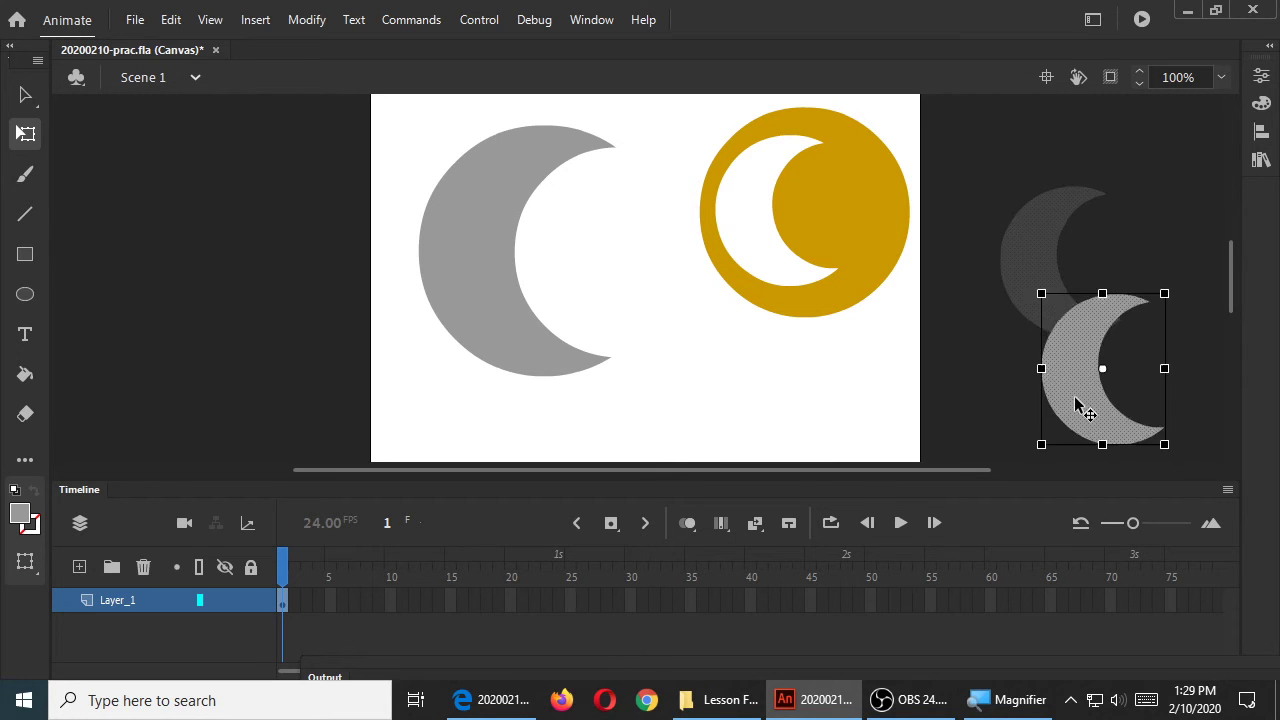
Drag the spare grey crescent to the left of the pasteboard and deselect it
{"action": "left_click_drag", "start_coordinate": [1104, 368], "coordinate": [864, 300]}
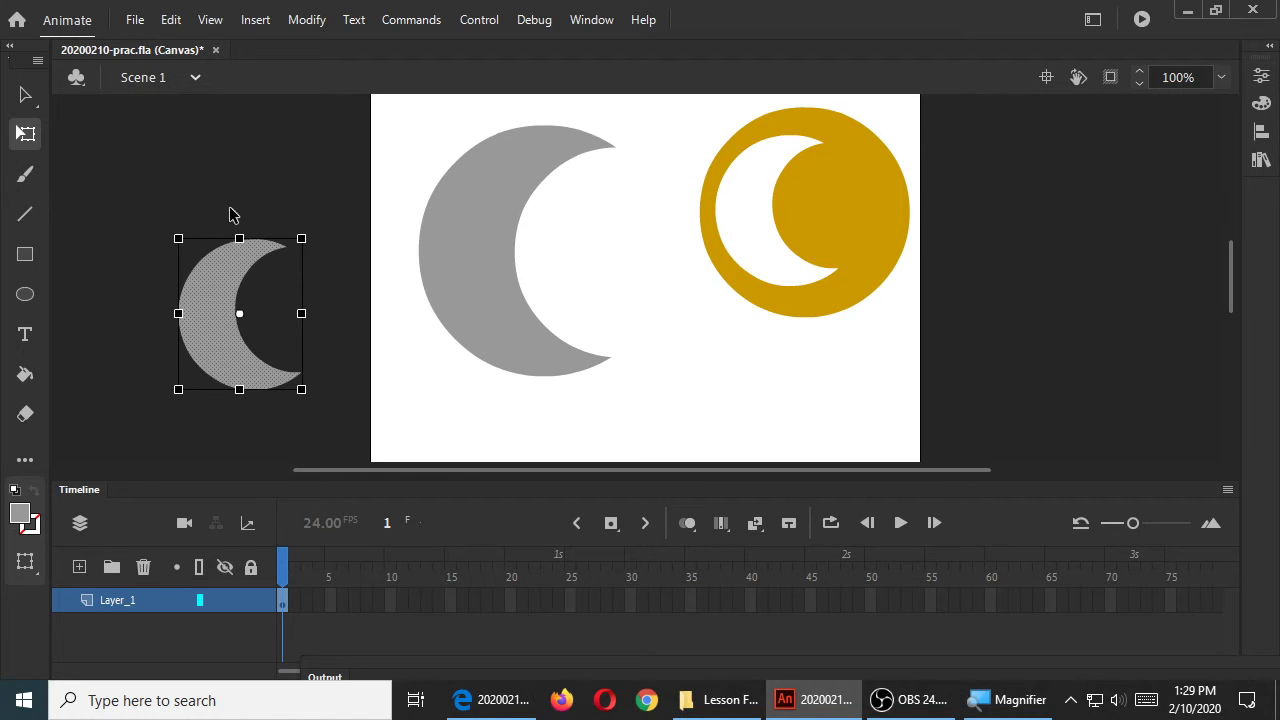
{"action": "left_click", "coordinate": [244, 164]}
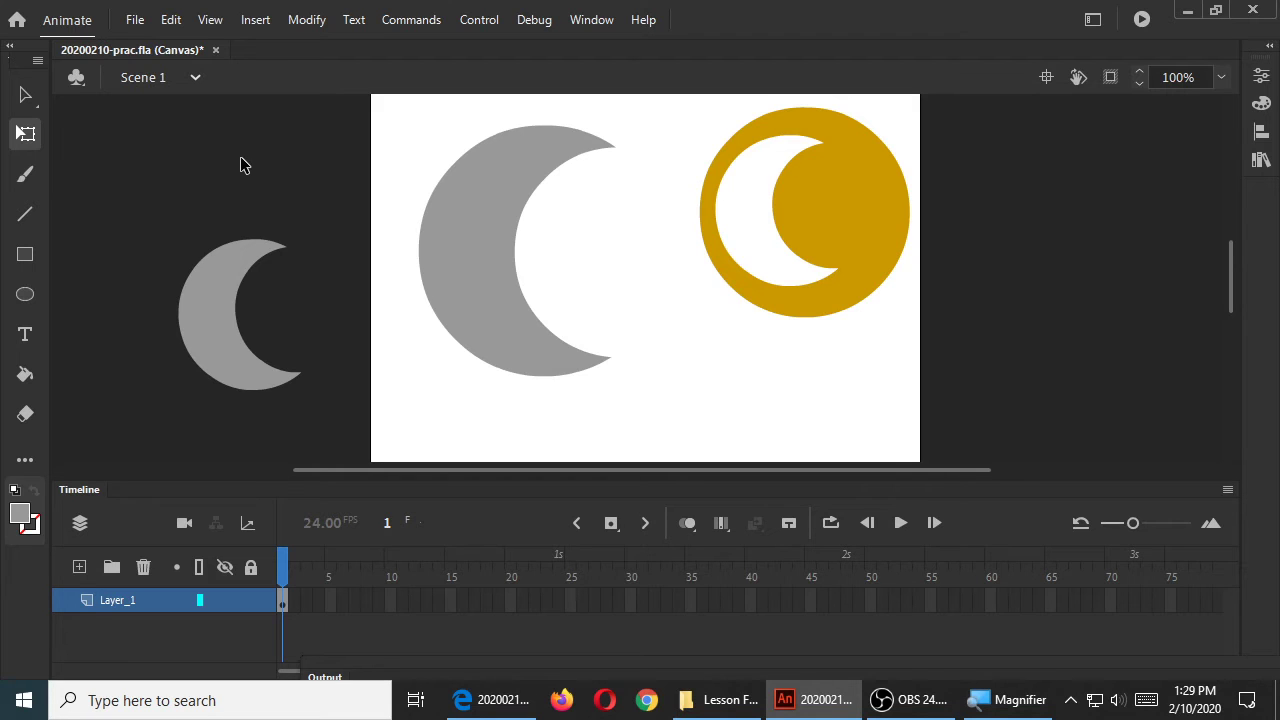
{"action": "mouse_move", "coordinate": [156, 266]}
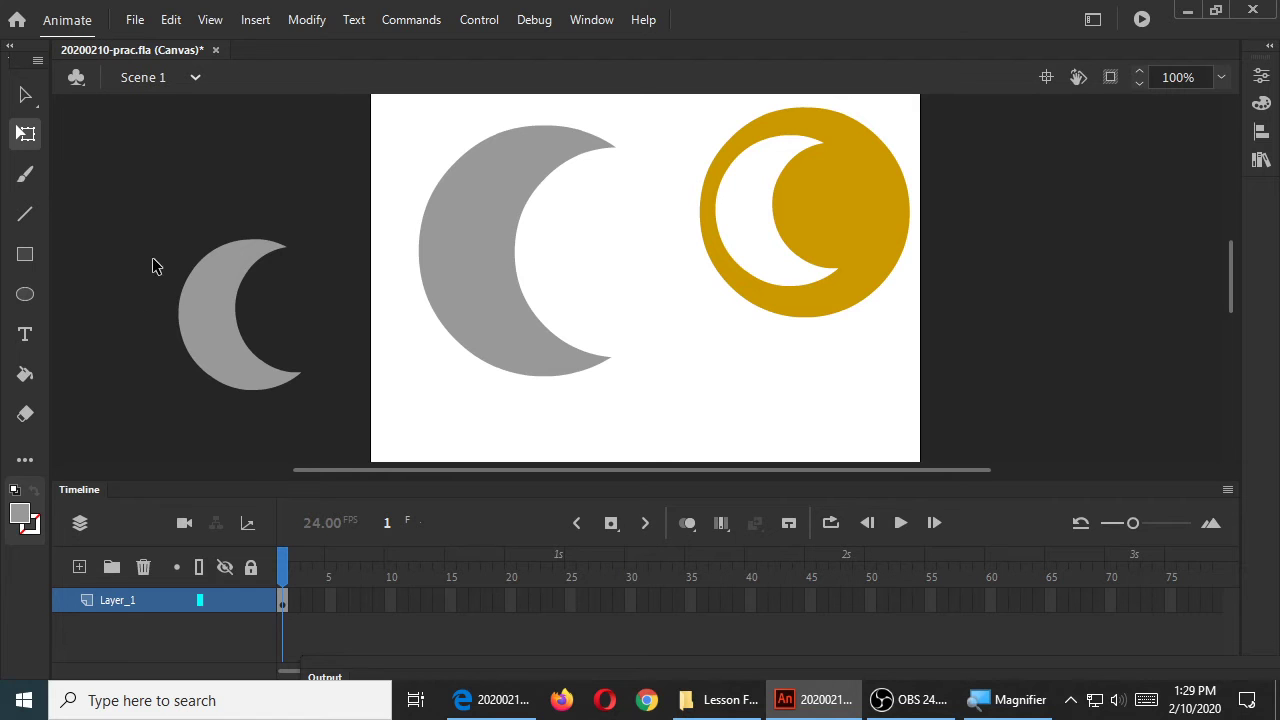
Rename Layer_1 to Sun/Moon, accepting the auto-corrected name Sun_Moon
{"action": "double_click", "coordinate": [118, 600]}
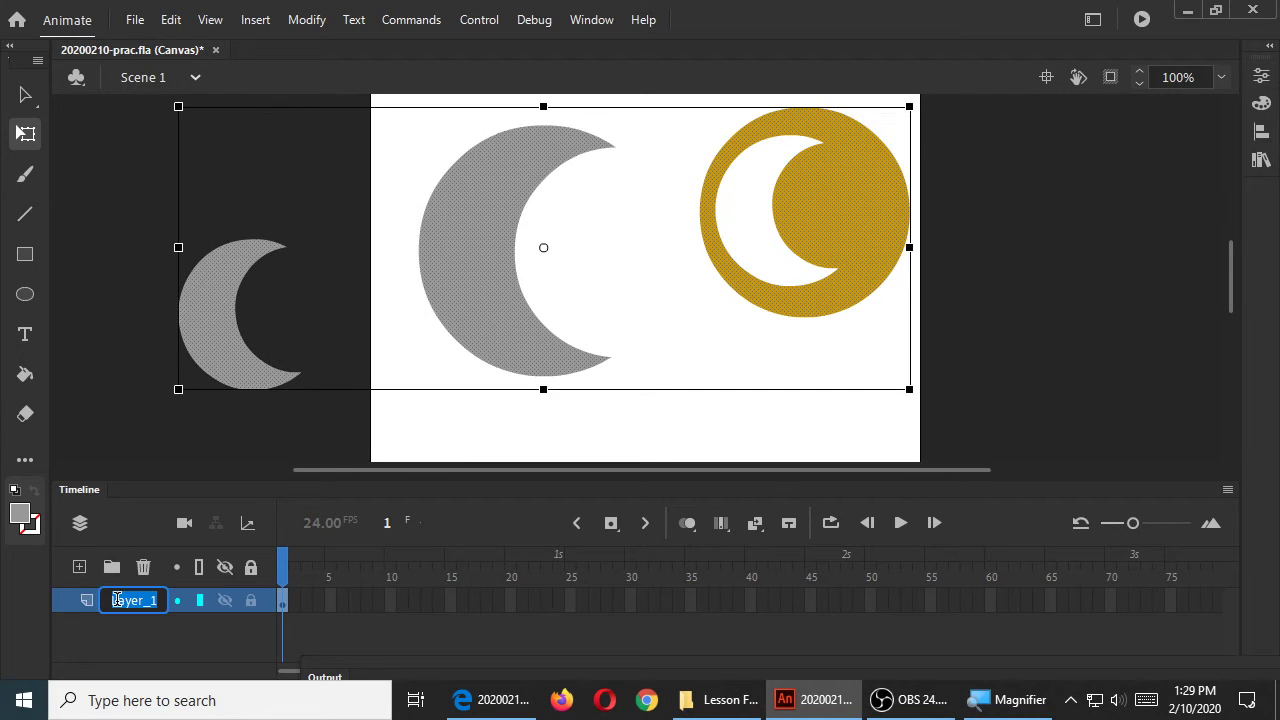
{"action": "type", "text": "Sun/"}
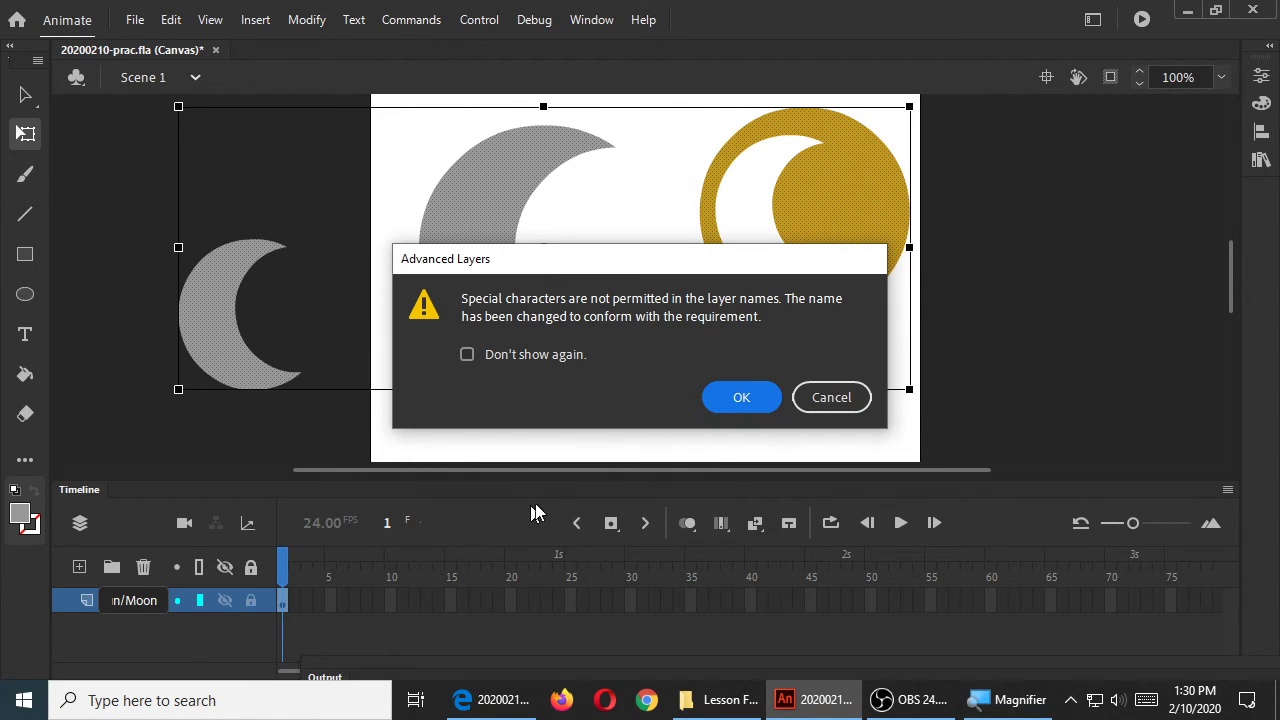
{"action": "mouse_move", "coordinate": [740, 396]}
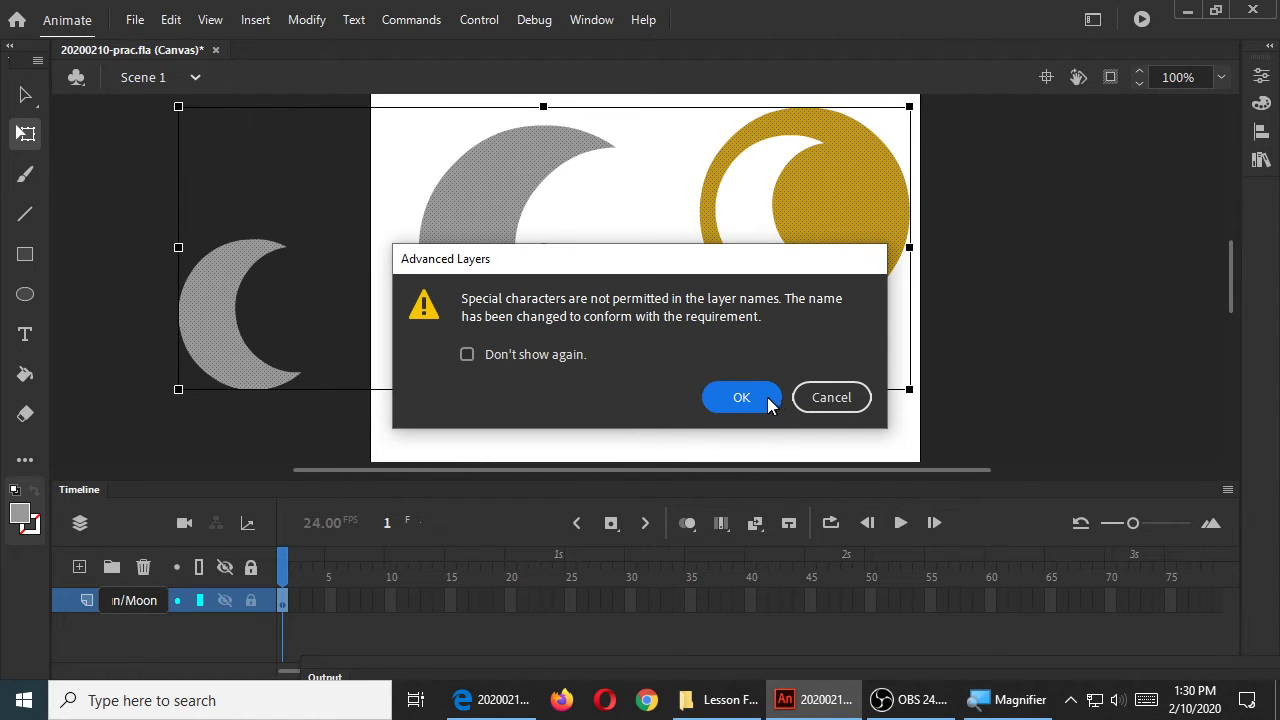
{"action": "left_click", "coordinate": [740, 396]}
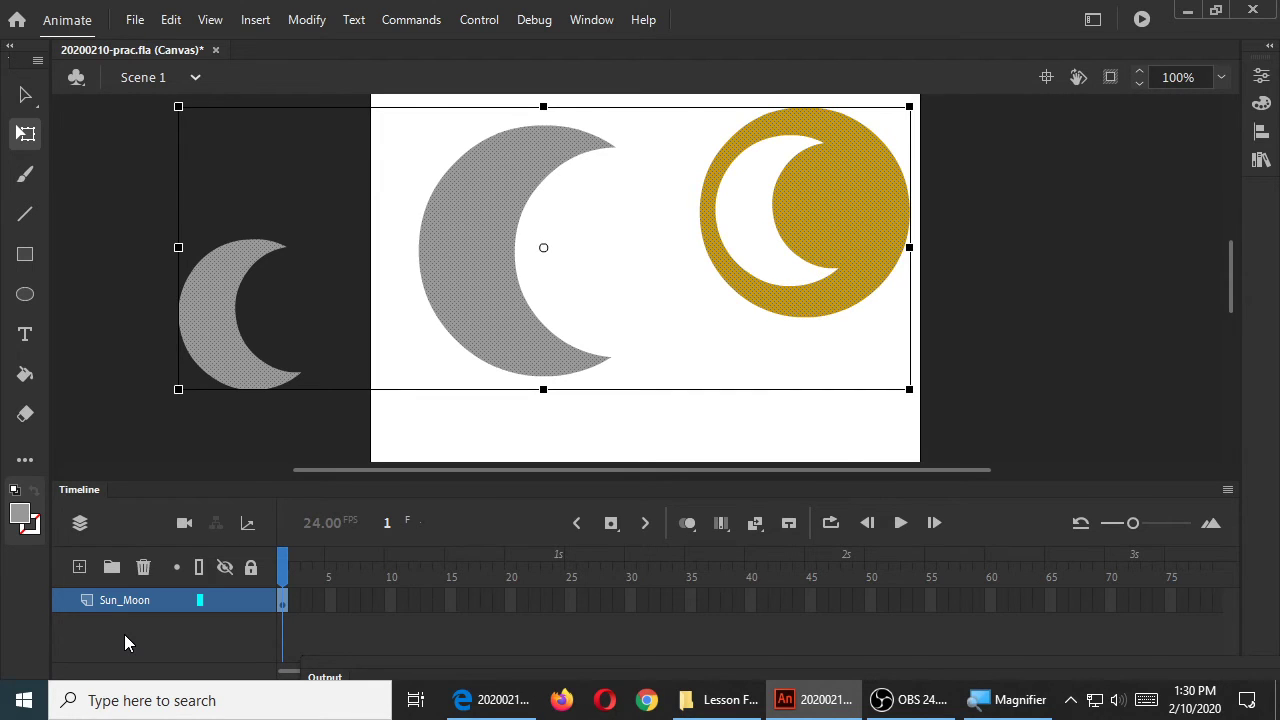
{"action": "left_click", "coordinate": [252, 600]}
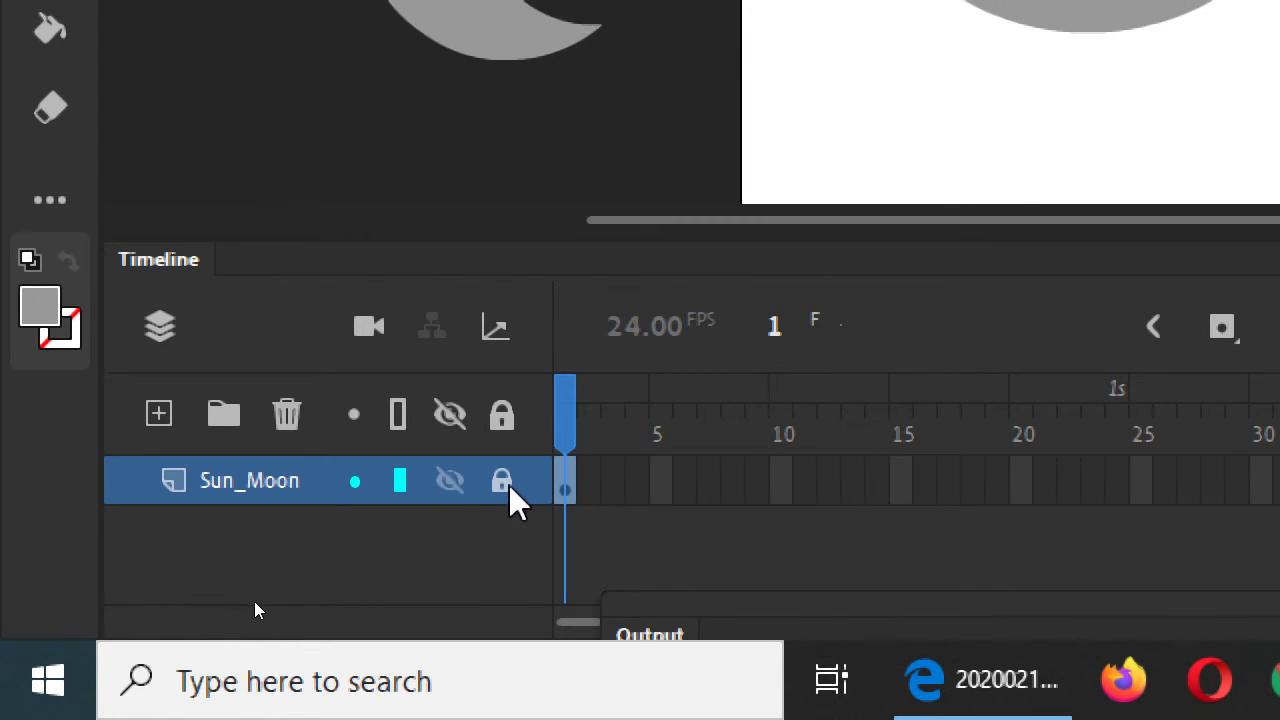
Hide the Sun_Moon layer and add a new layer named Ghost above it
{"action": "left_click", "coordinate": [500, 480]}
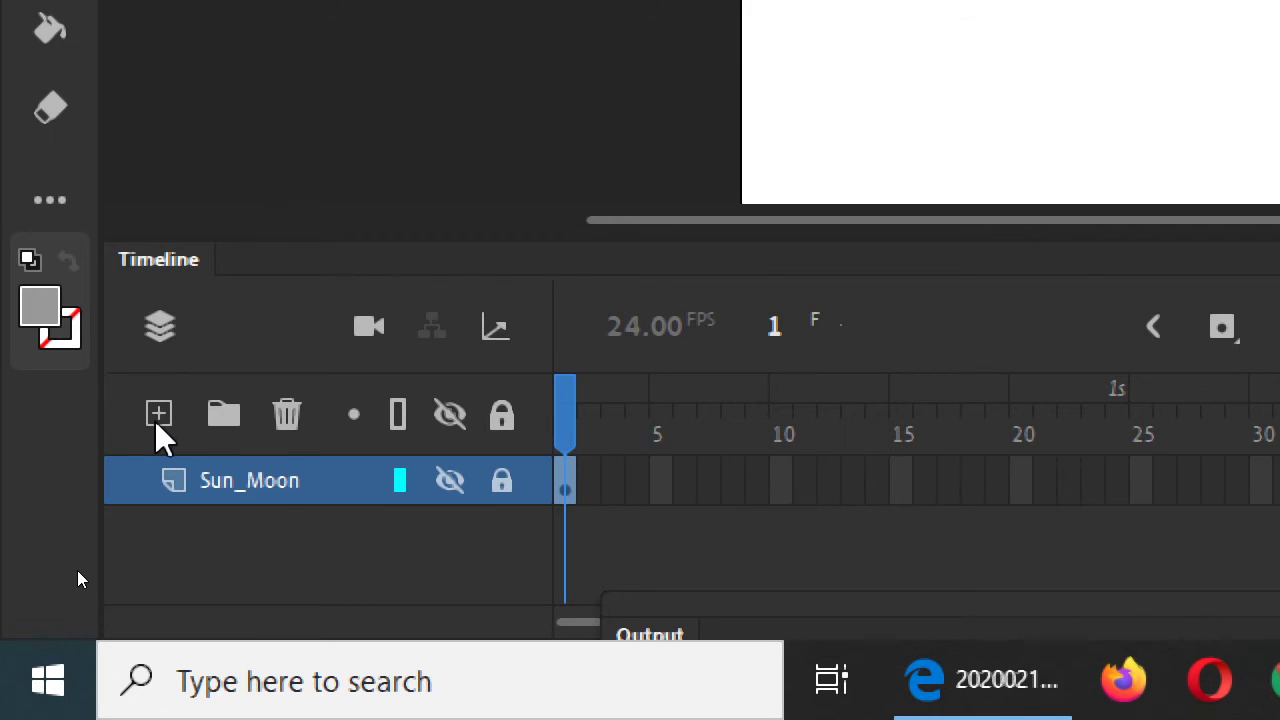
{"action": "mouse_move", "coordinate": [158, 412]}
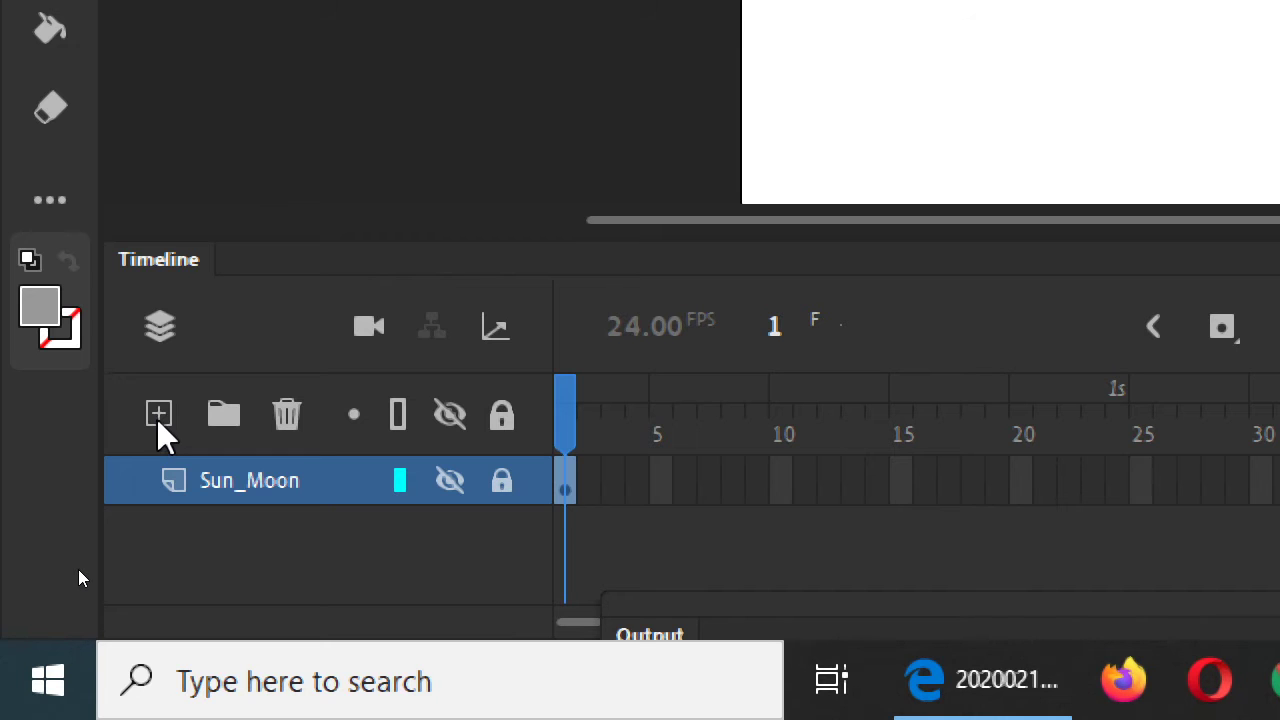
{"action": "left_click", "coordinate": [158, 412]}
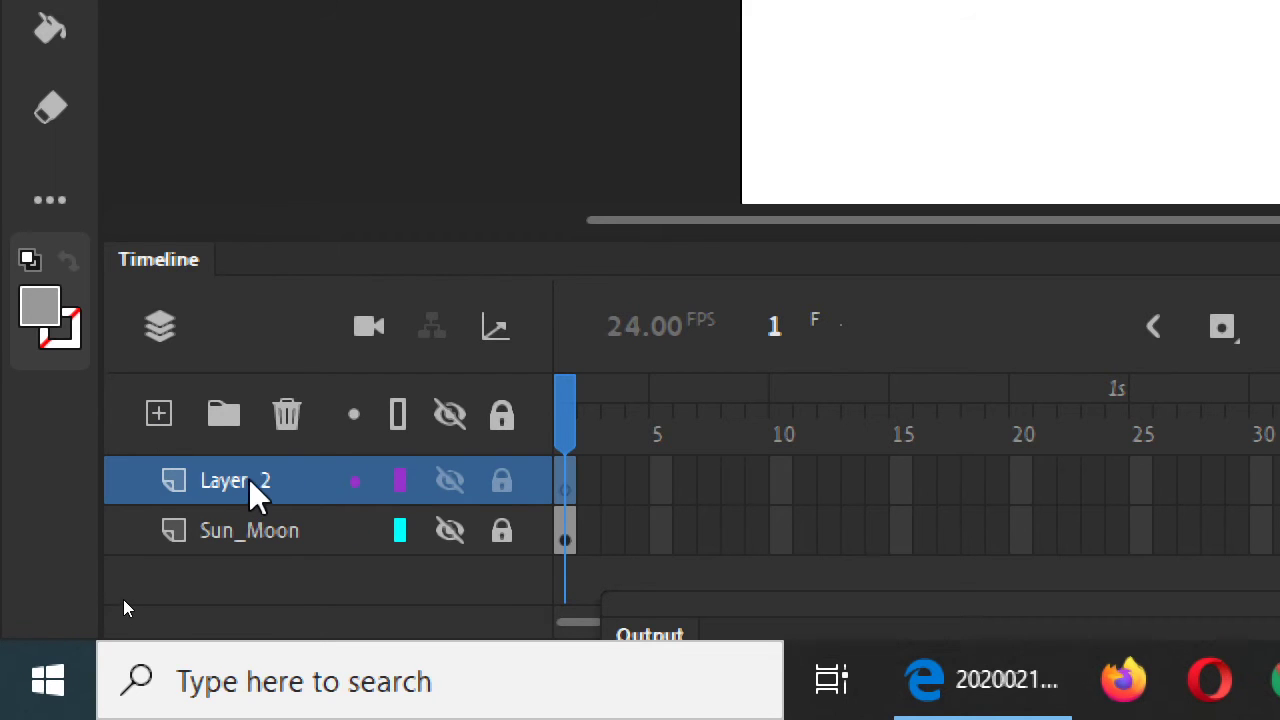
{"action": "type", "text": "ghos"}
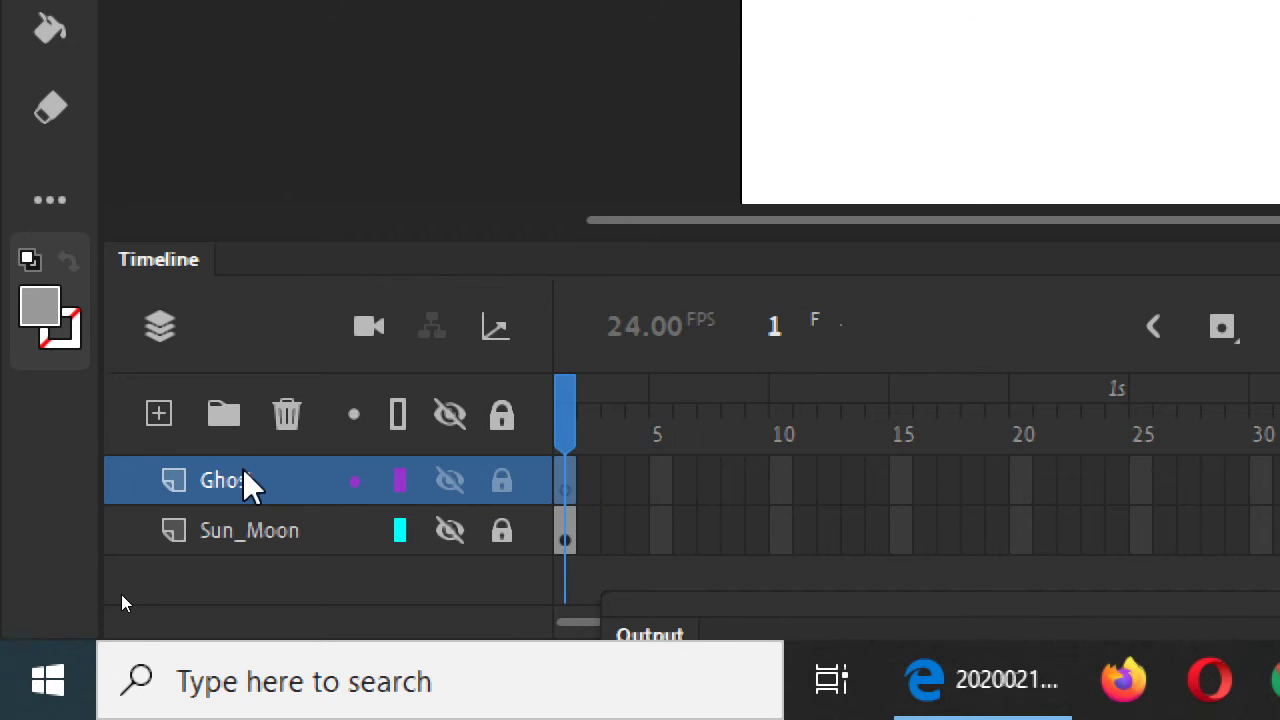
{"action": "left_click", "coordinate": [248, 530]}
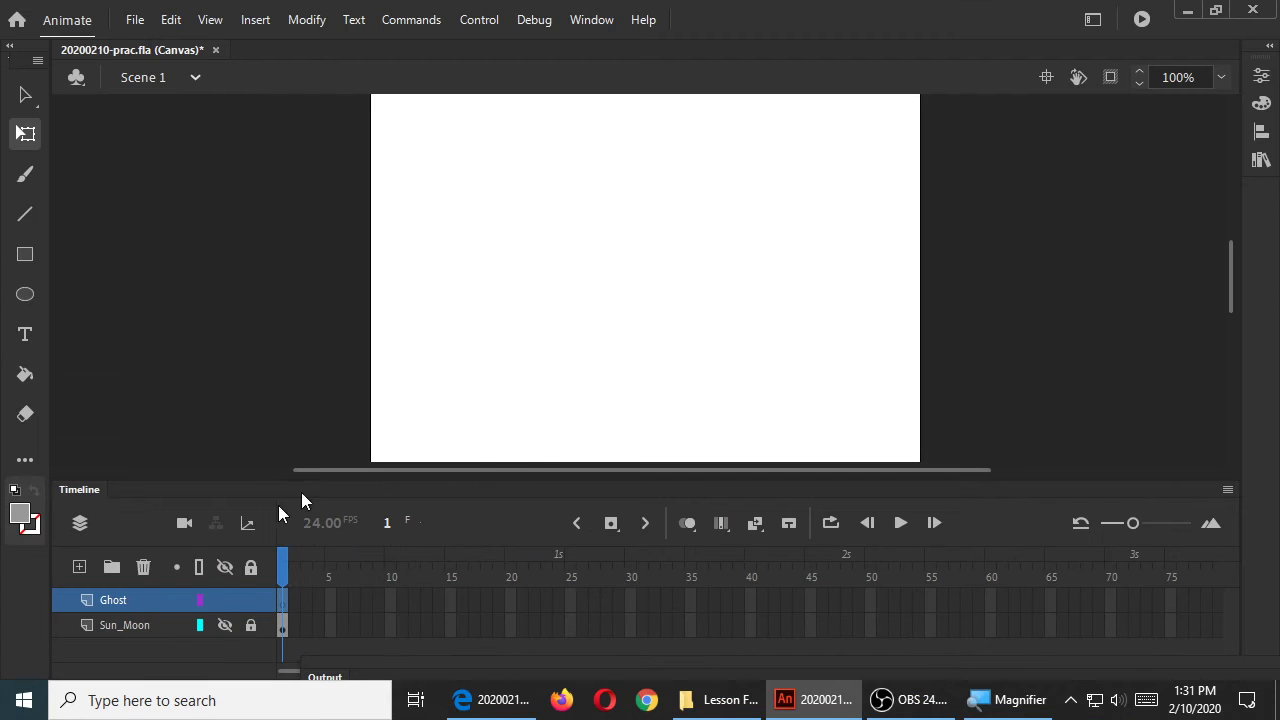
{"action": "mouse_move", "coordinate": [1024, 280]}
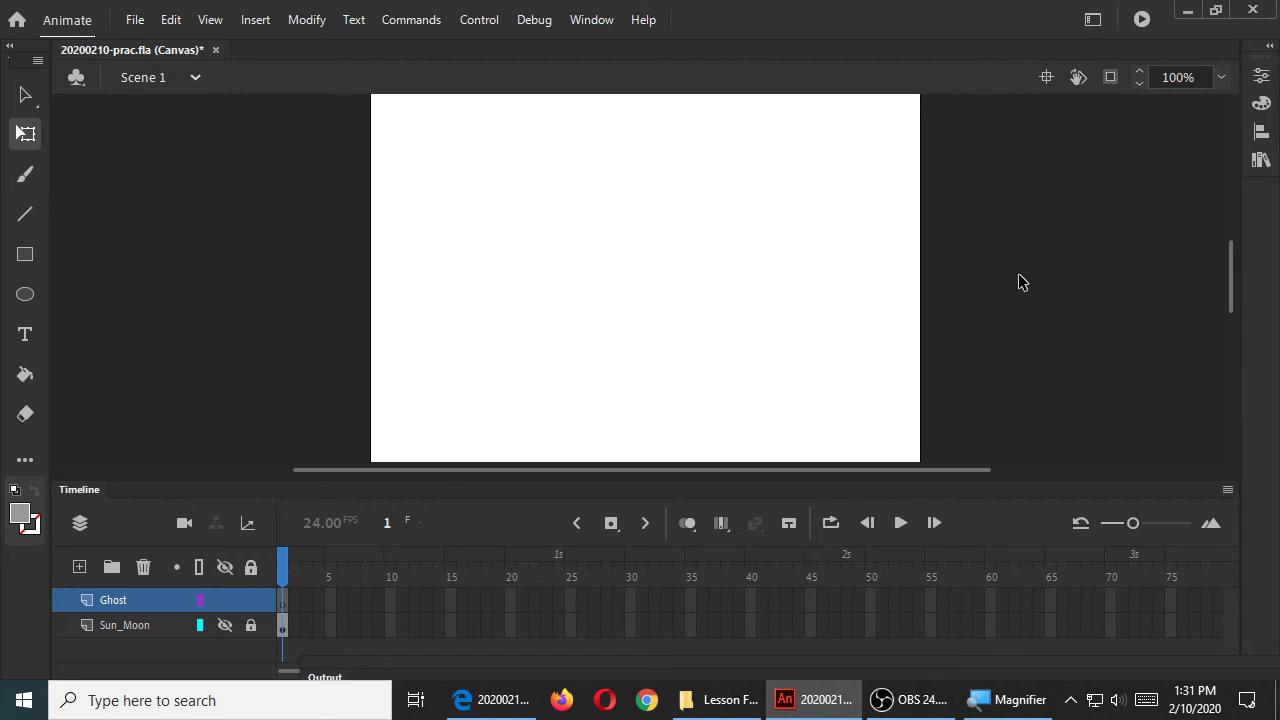
{"action": "mouse_move", "coordinate": [714, 318]}
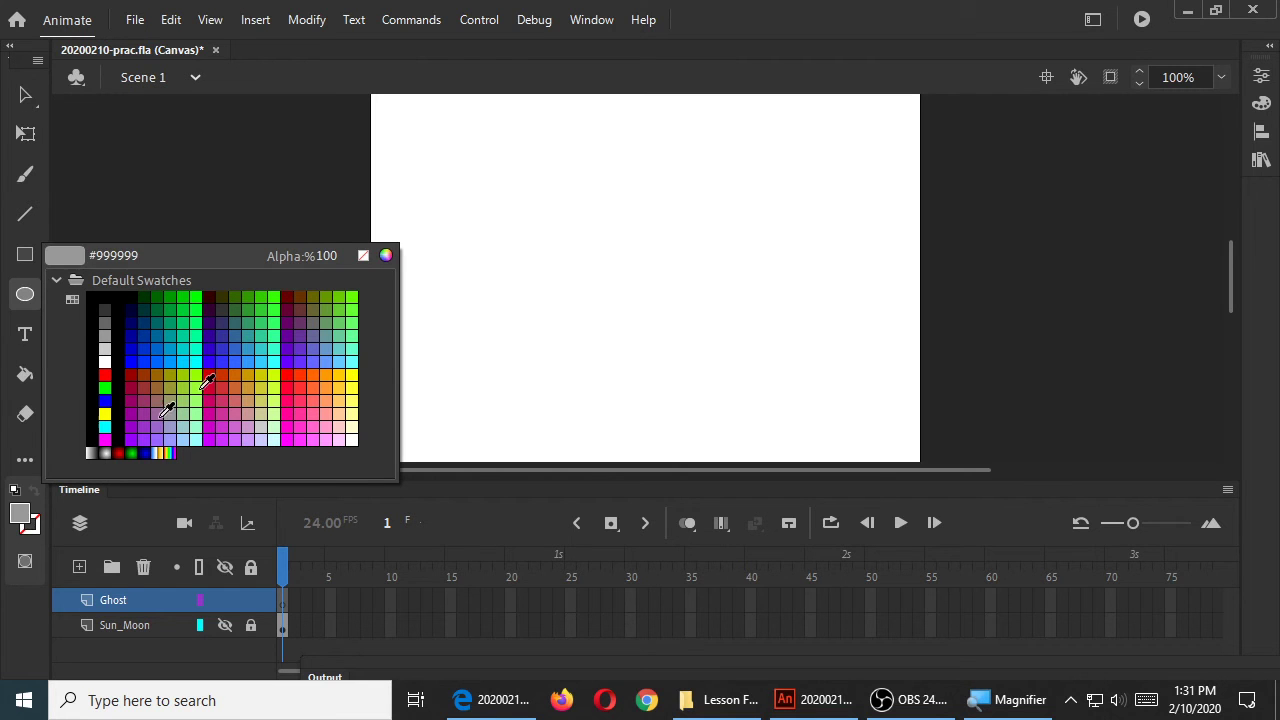
Choose red-orange #FF3300 as the fill colour for the ghost body
{"action": "left_click", "coordinate": [268, 376]}
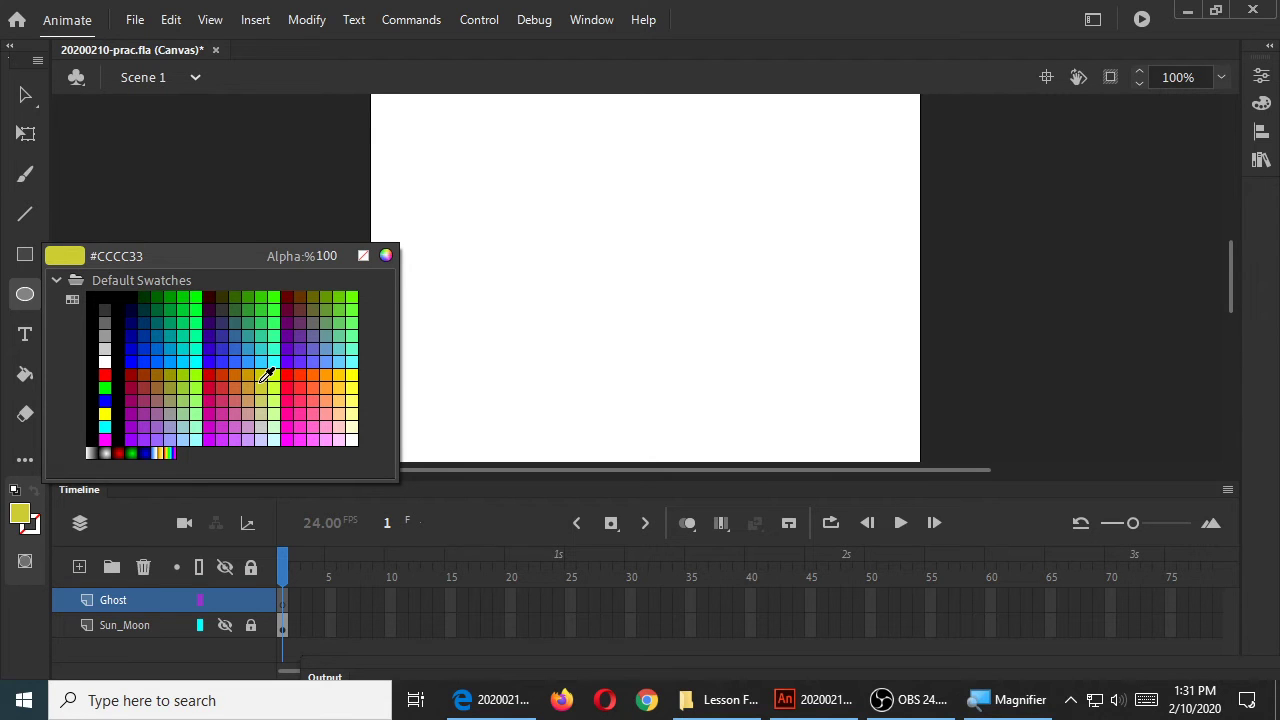
{"action": "left_click", "coordinate": [308, 364]}
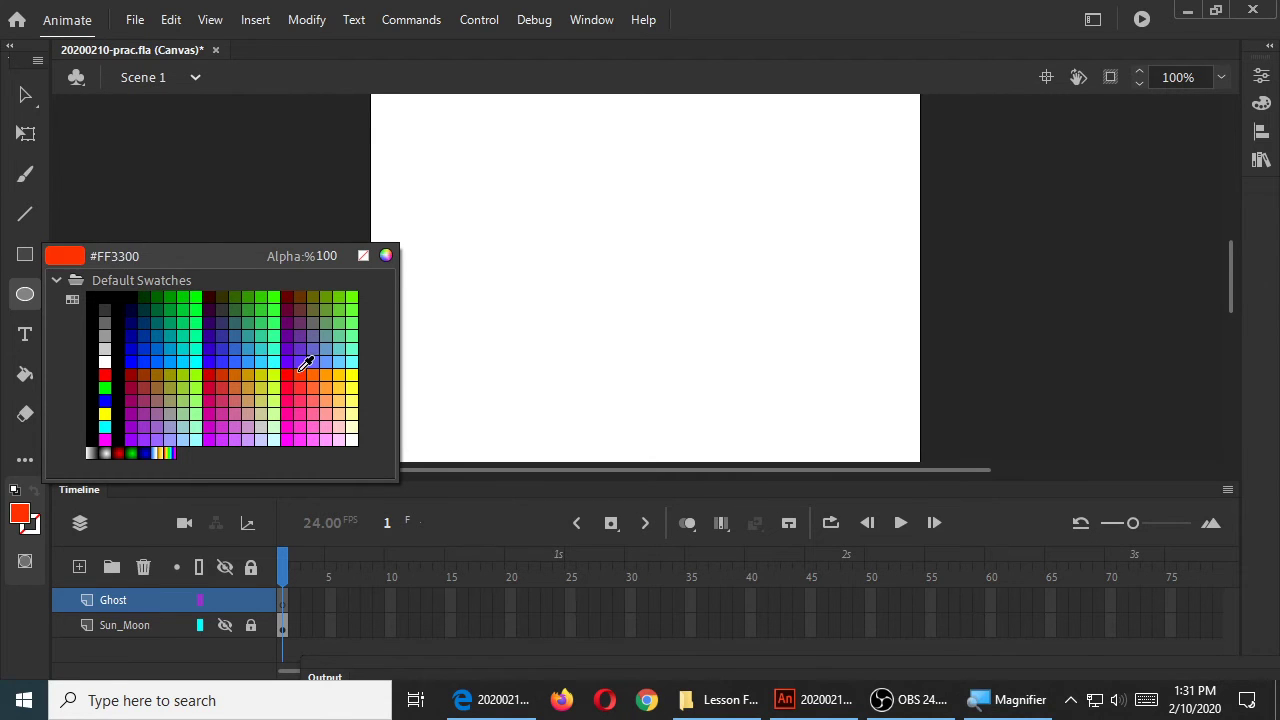
{"action": "left_click", "coordinate": [306, 364]}
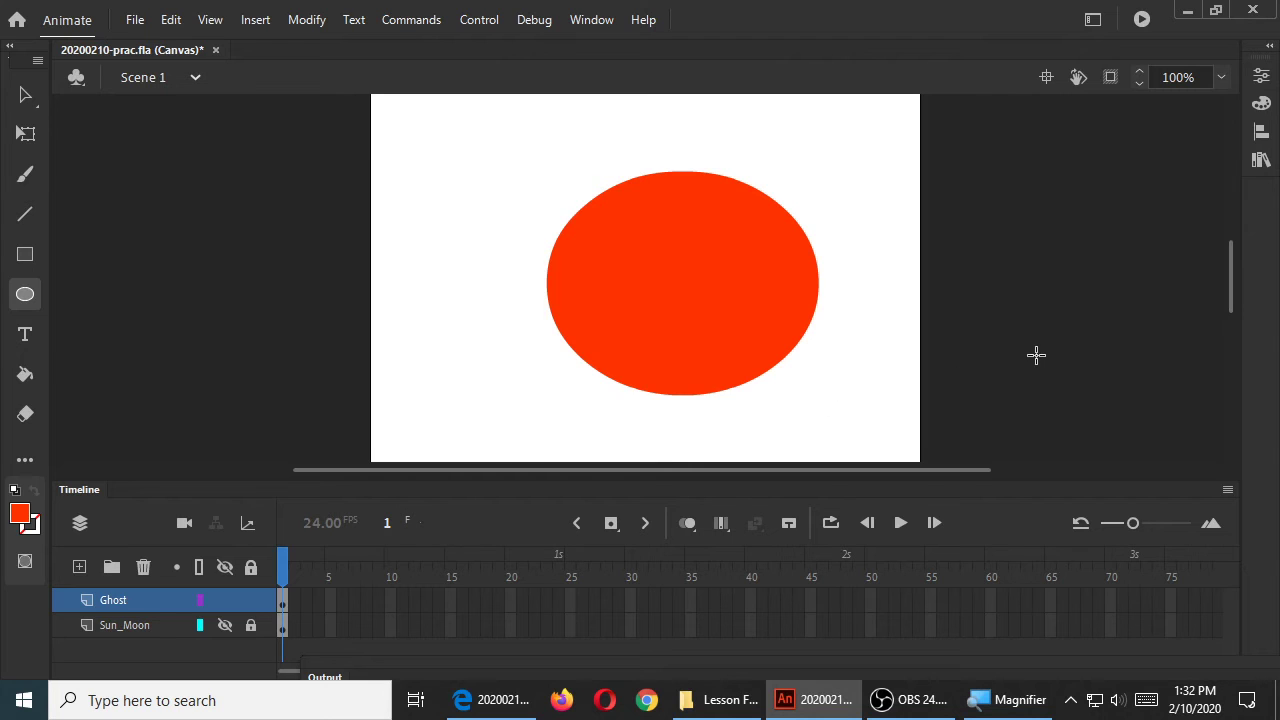
{"action": "mouse_move", "coordinate": [1028, 356]}
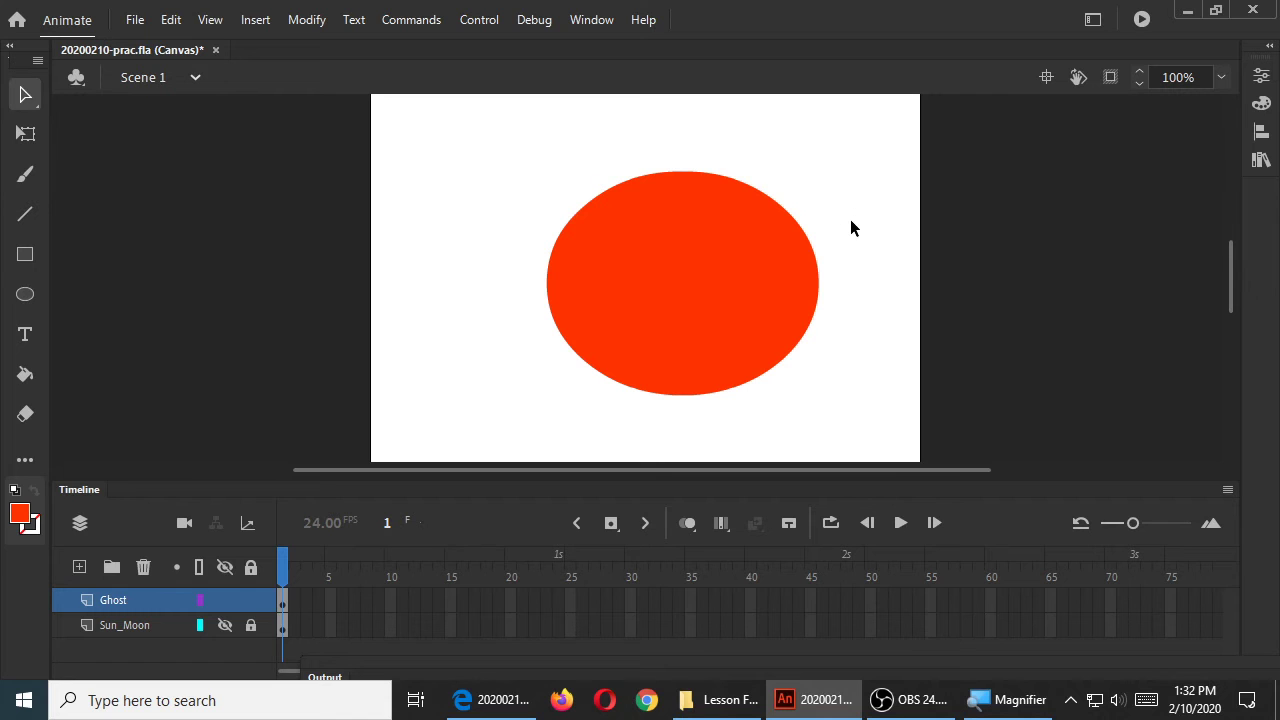
Drag the red-orange oval around until it sits at the upper middle of the stage
{"action": "left_click_drag", "start_coordinate": [716, 280], "coordinate": [656, 262]}
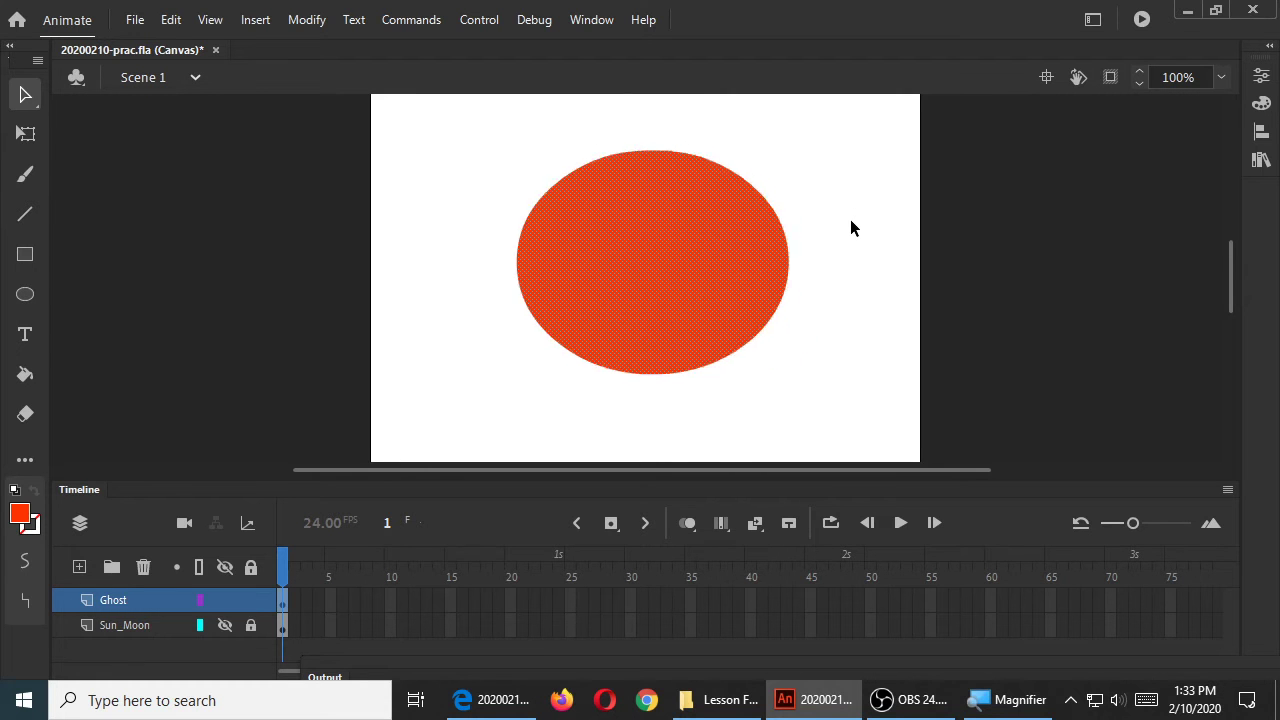
{"action": "left_click_drag", "start_coordinate": [652, 262], "coordinate": [612, 222]}
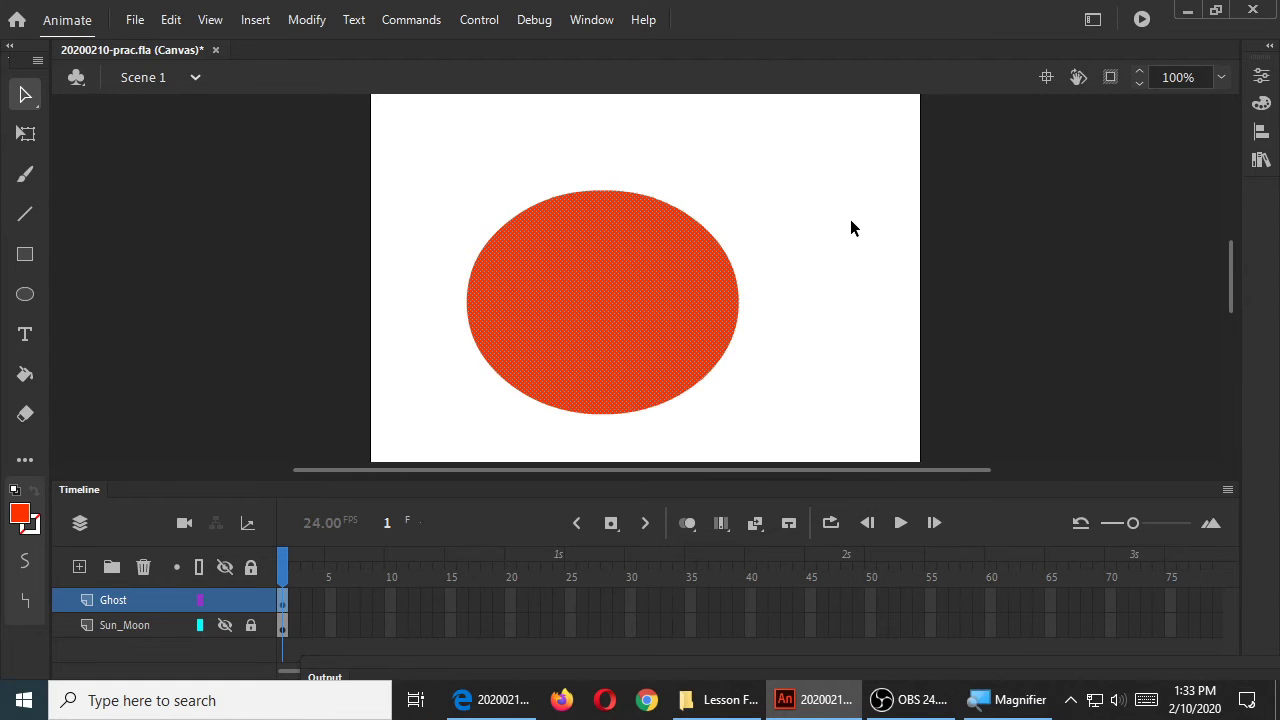
{"action": "left_click_drag", "start_coordinate": [602, 300], "coordinate": [562, 222]}
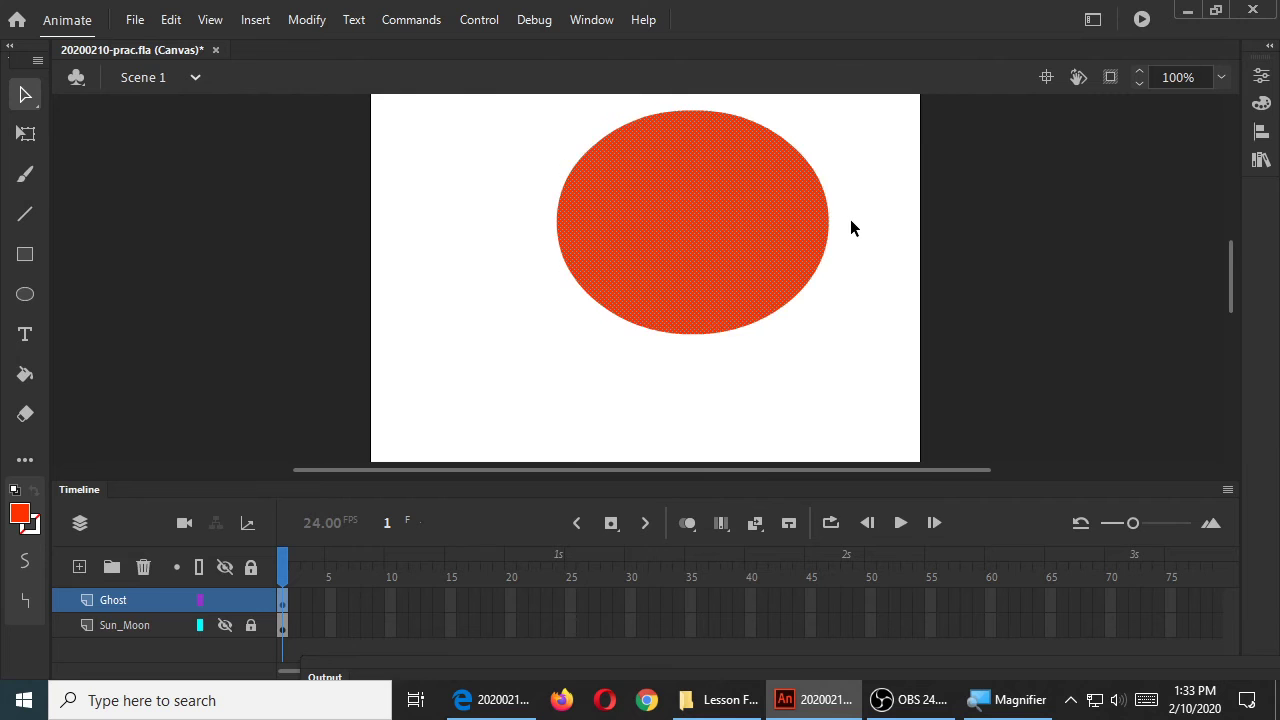
{"action": "left_click_drag", "start_coordinate": [692, 220], "coordinate": [652, 240]}
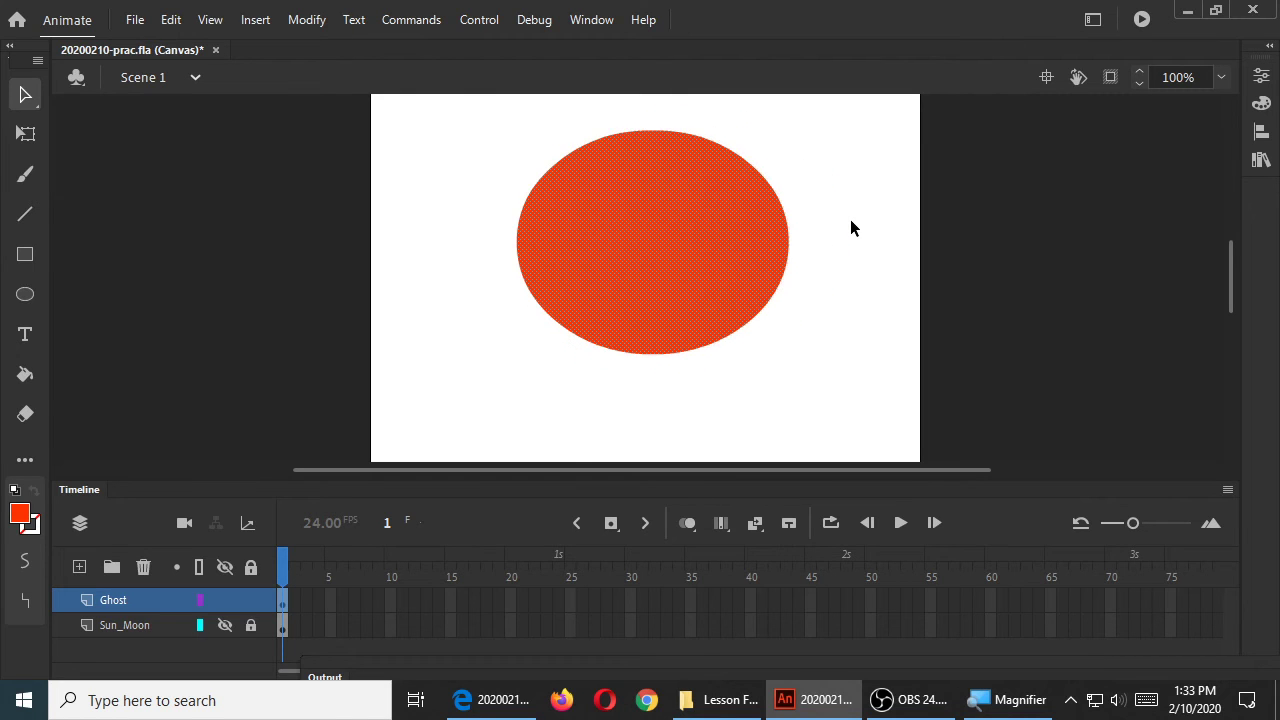
{"action": "left_click_drag", "start_coordinate": [650, 240], "coordinate": [562, 260]}
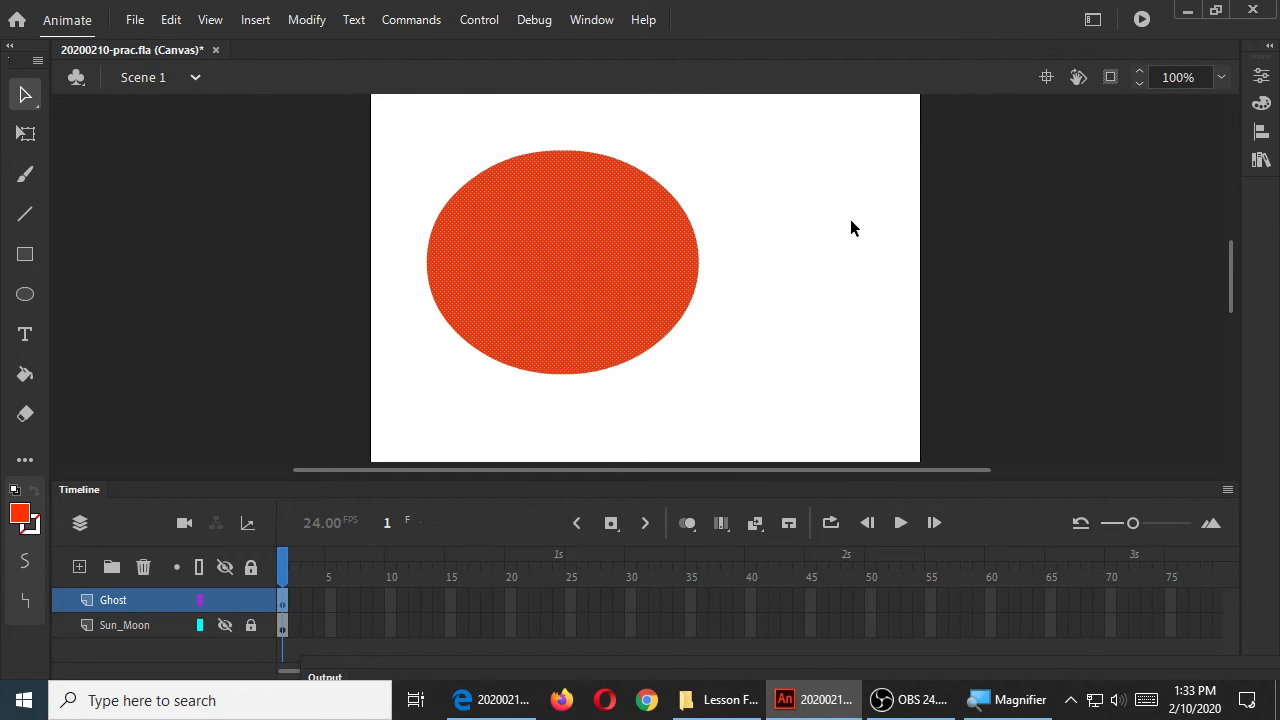
{"action": "left_click_drag", "start_coordinate": [560, 260], "coordinate": [624, 230]}
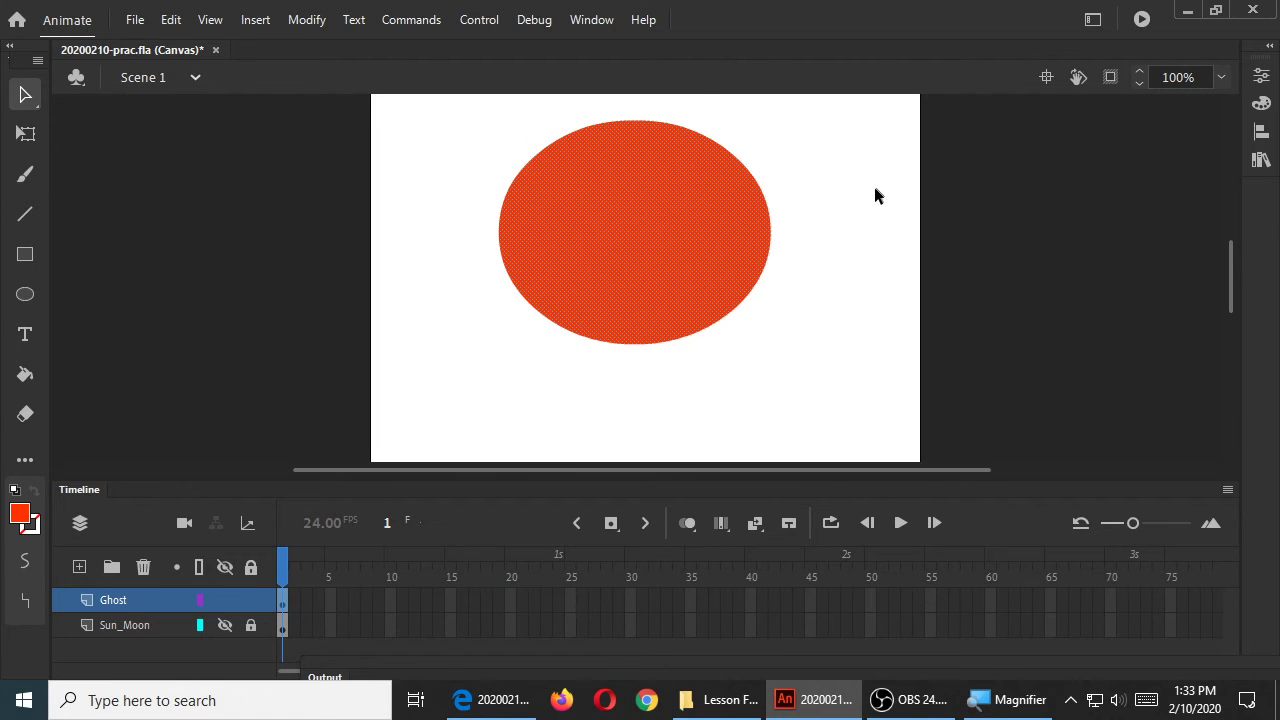
{"action": "mouse_move", "coordinate": [836, 280]}
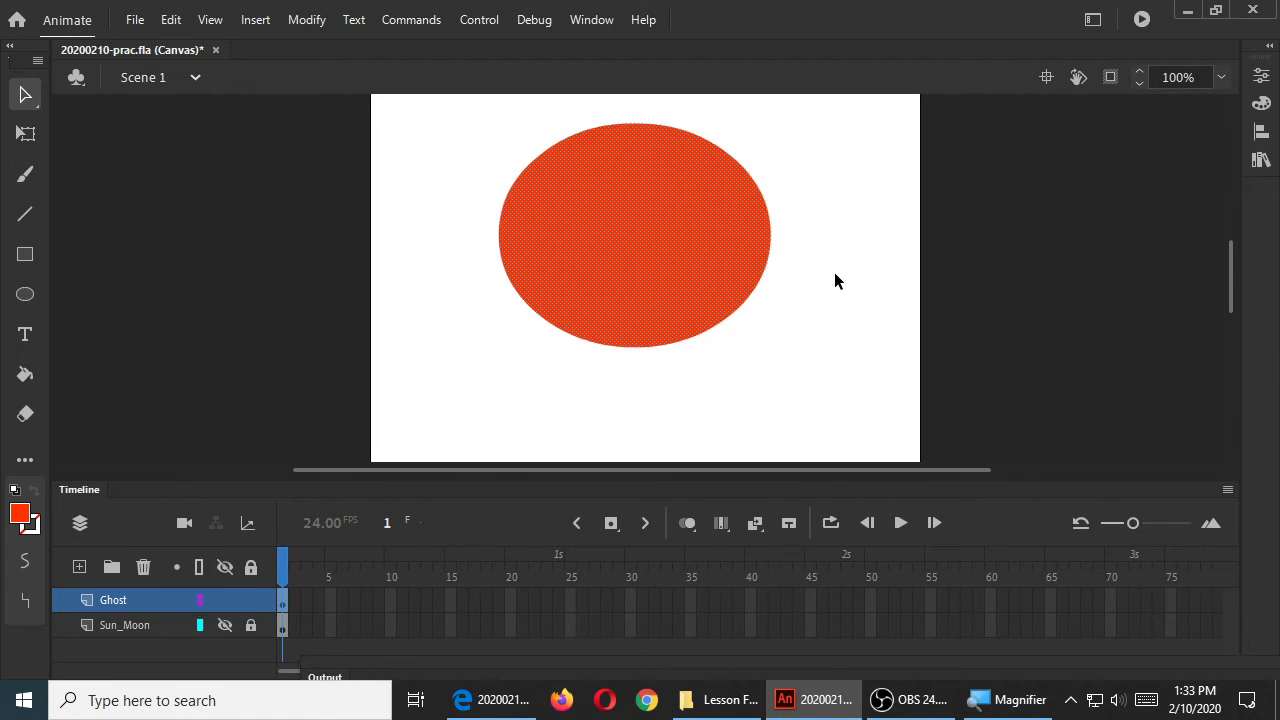
{"action": "left_click_drag", "start_coordinate": [634, 234], "coordinate": [640, 248]}
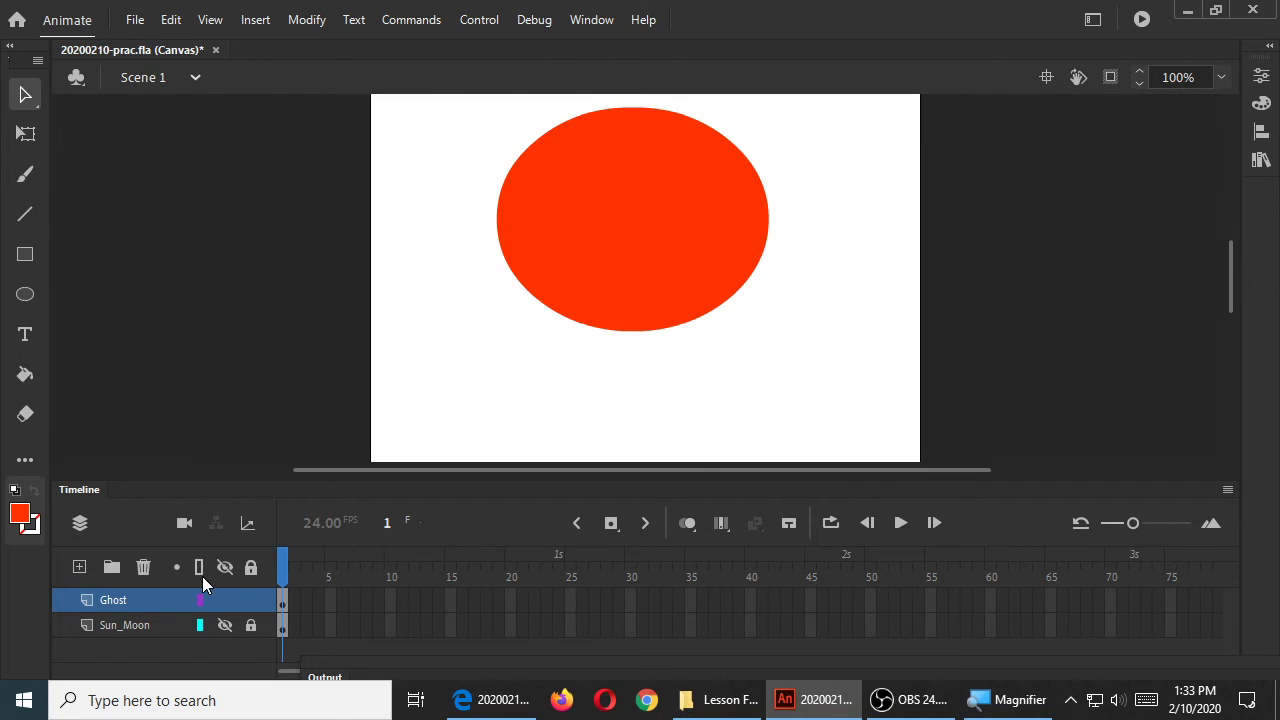
{"action": "left_click", "coordinate": [24, 516]}
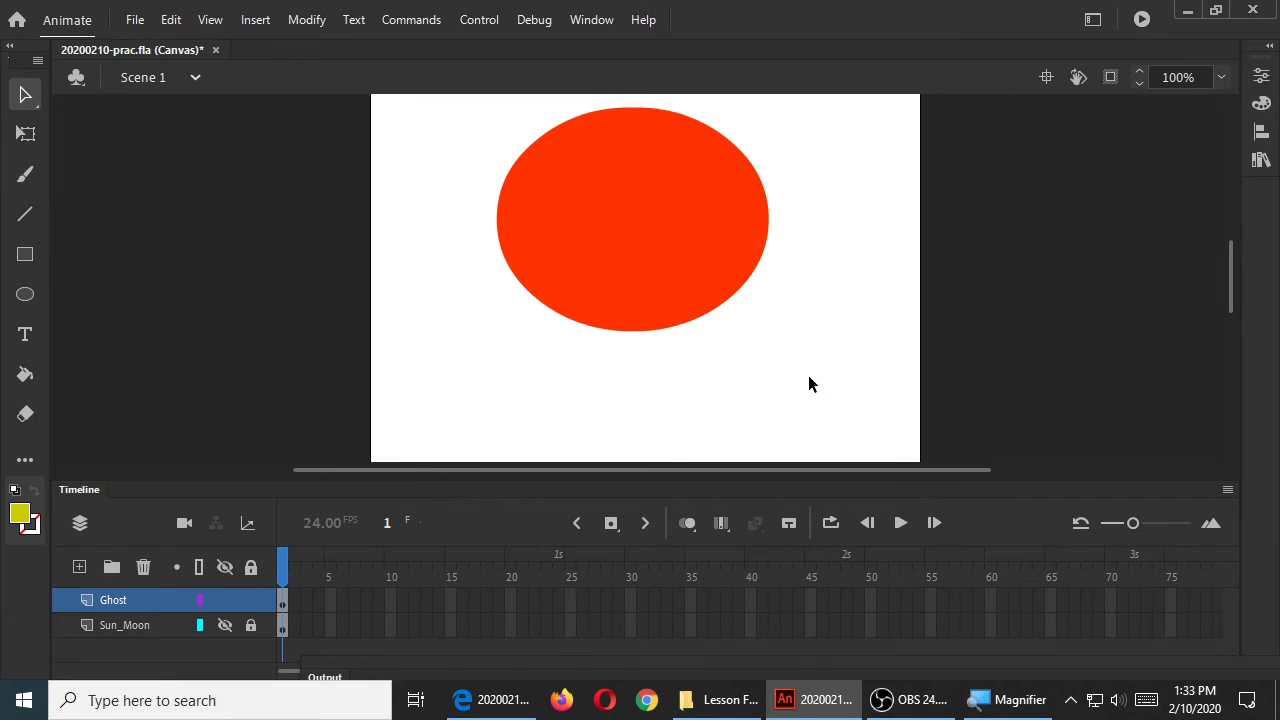
{"action": "mouse_move", "coordinate": [40, 300]}
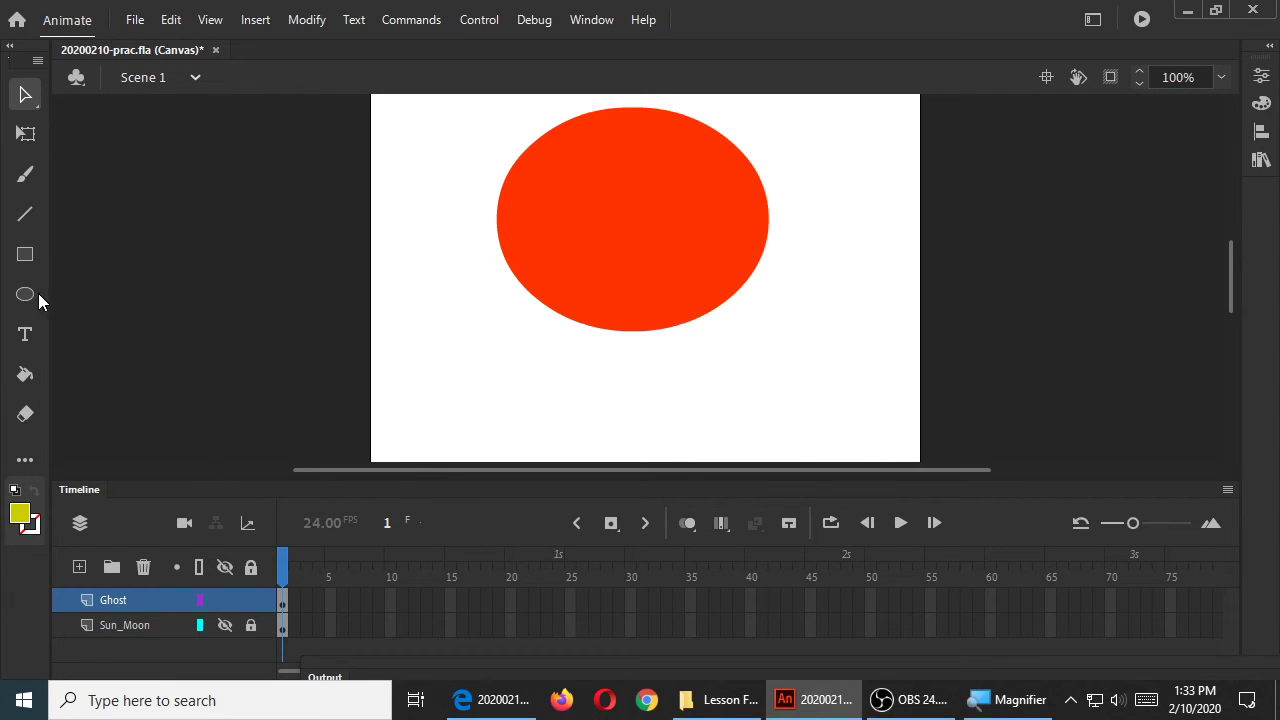
Draw a small yellow oval and position it over the body's lower-right bottom edge
{"action": "left_click", "coordinate": [24, 294]}
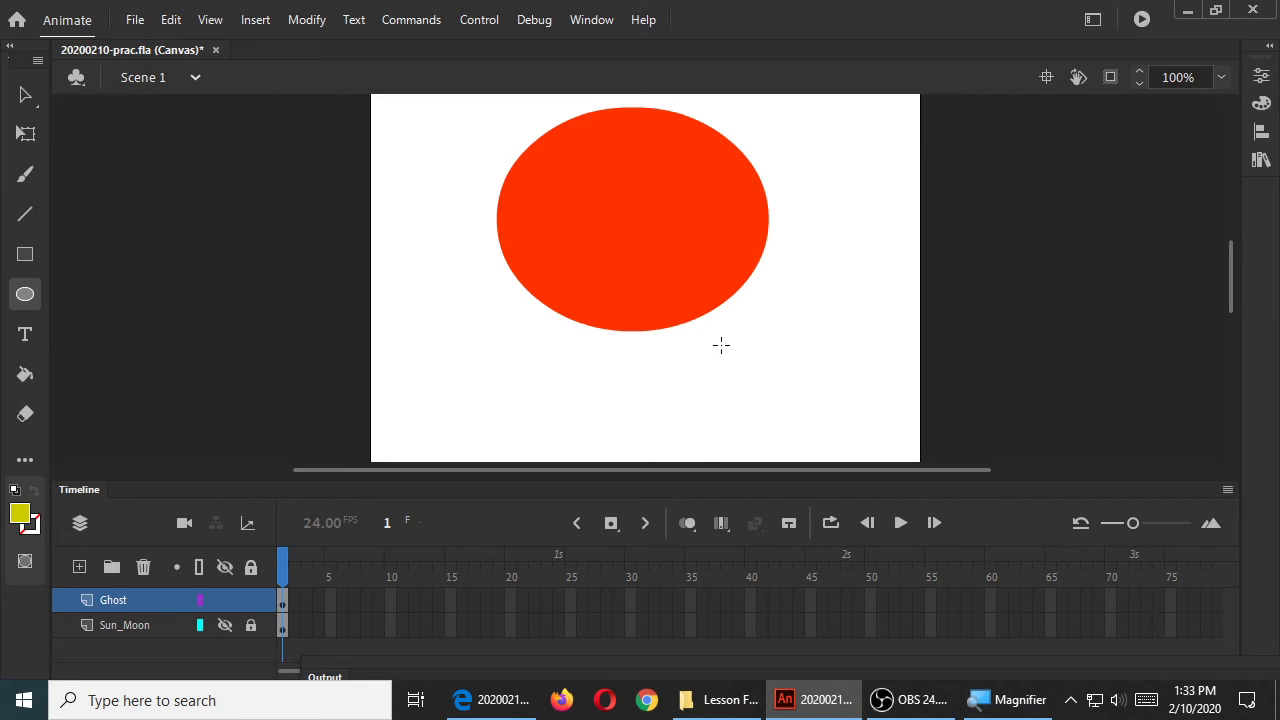
{"action": "left_click_drag", "start_coordinate": [720, 344], "coordinate": [796, 400]}
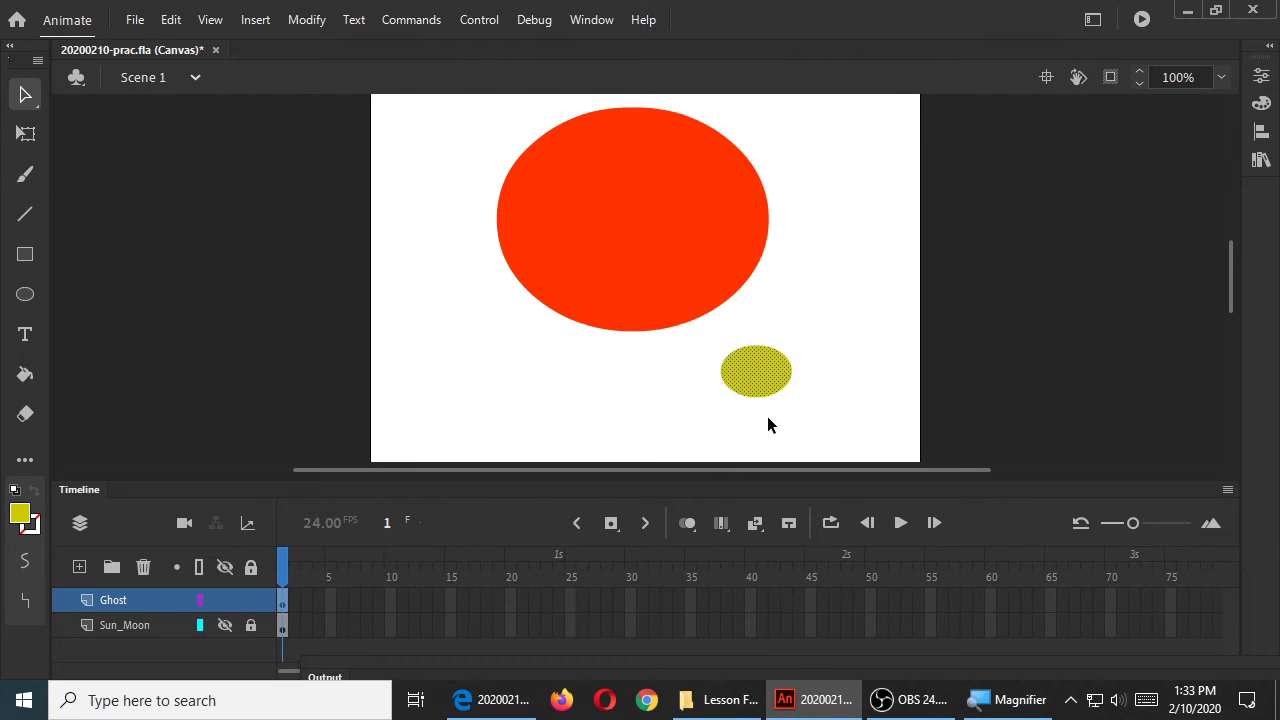
{"action": "left_click_drag", "start_coordinate": [756, 370], "coordinate": [700, 312]}
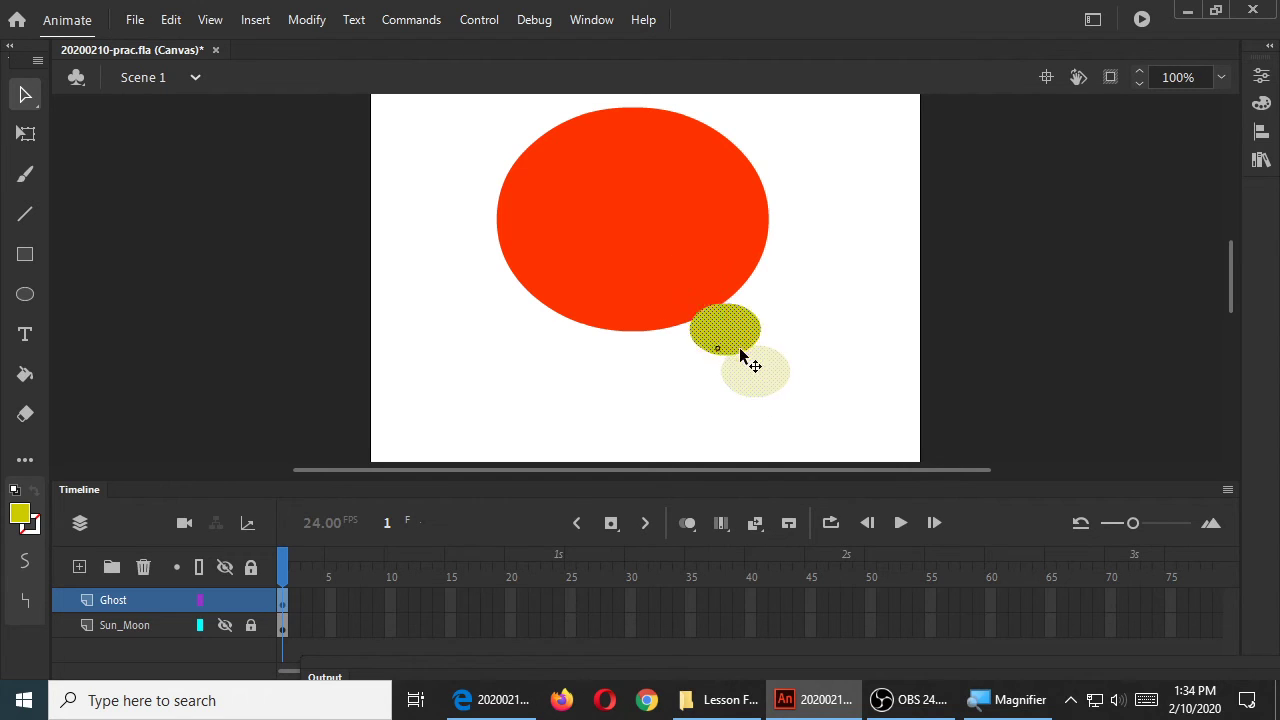
{"action": "left_click_drag", "start_coordinate": [724, 330], "coordinate": [700, 304]}
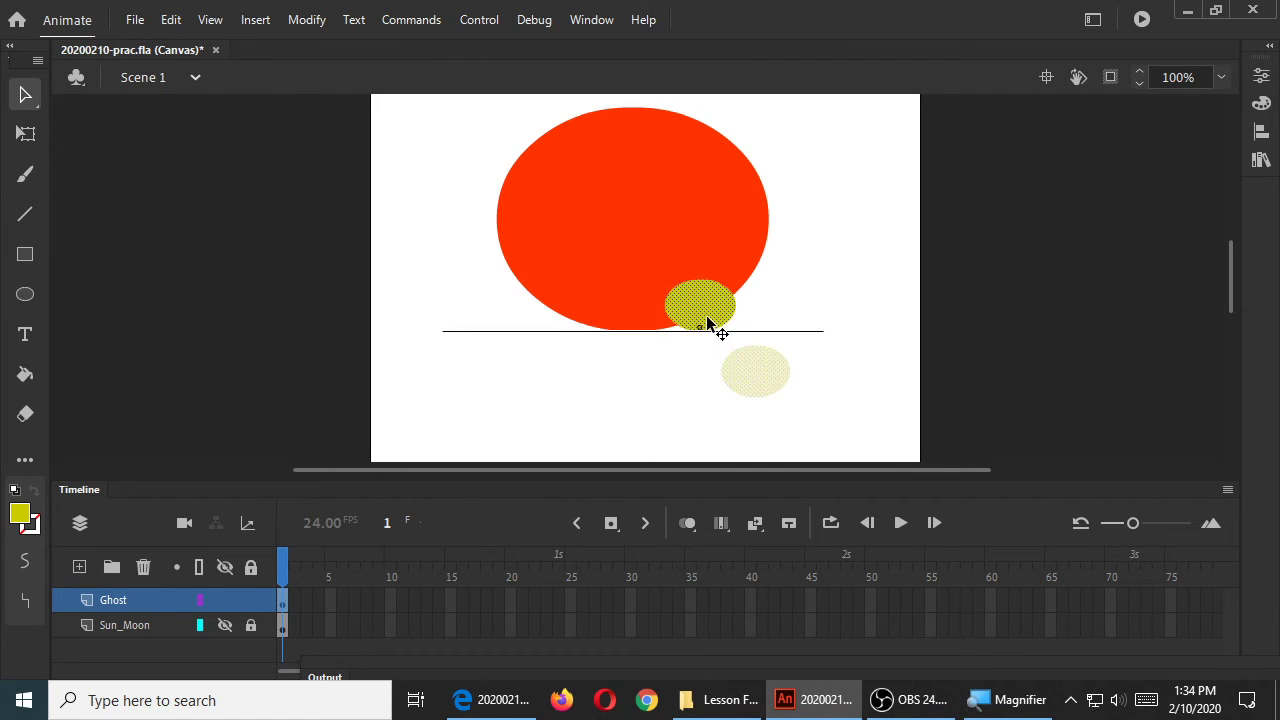
{"action": "left_click_drag", "start_coordinate": [700, 304], "coordinate": [720, 332]}
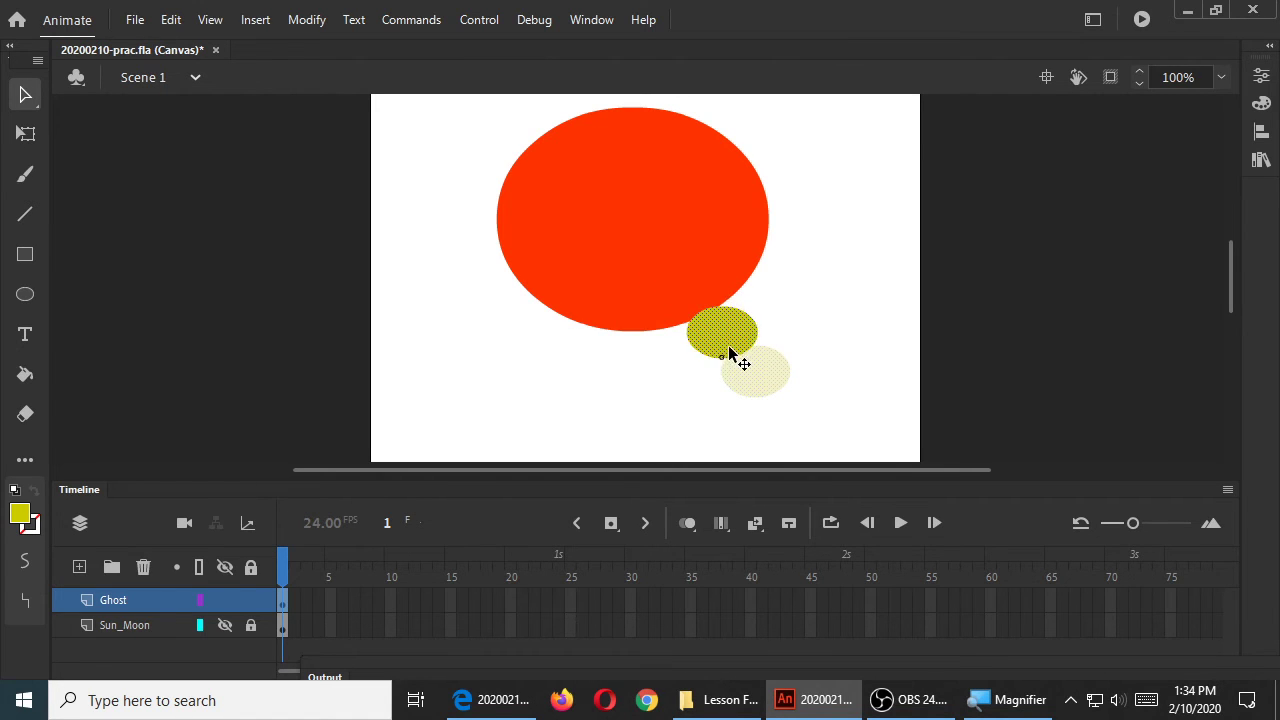
{"action": "left_click_drag", "start_coordinate": [724, 332], "coordinate": [704, 310]}
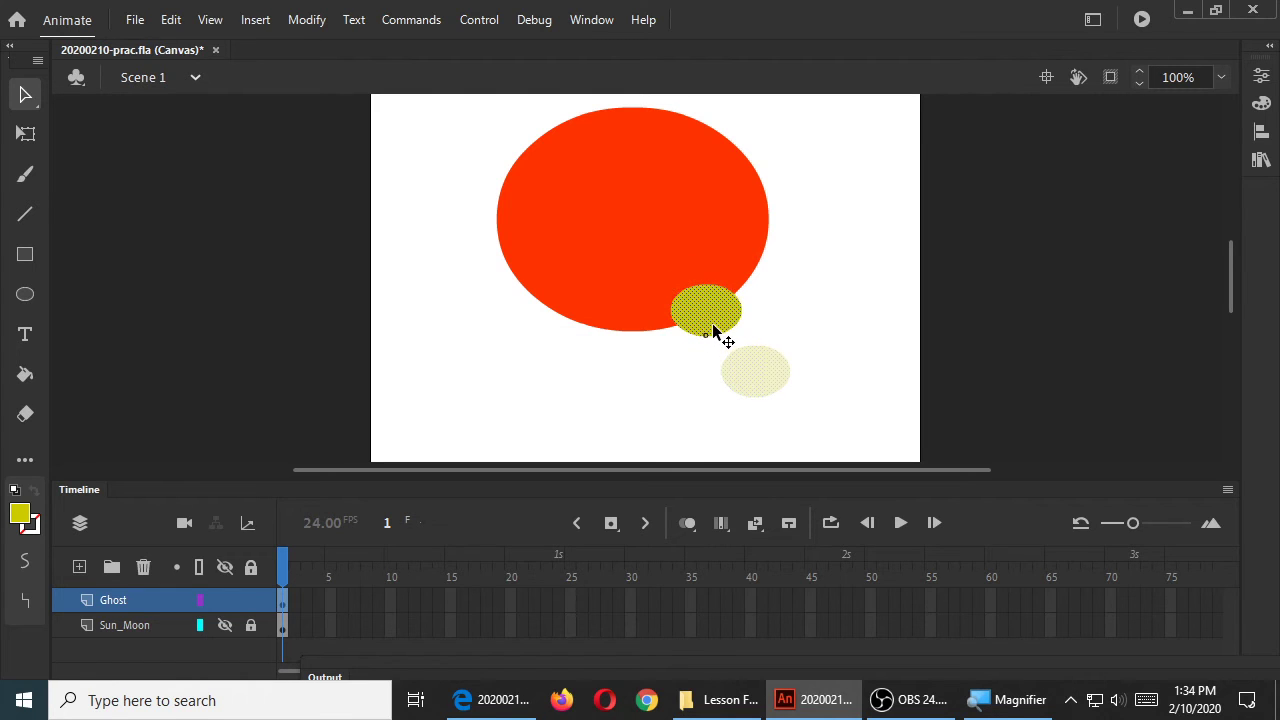
Check View snapping settings and turn on Hide Edges
{"action": "left_click", "coordinate": [210, 20]}
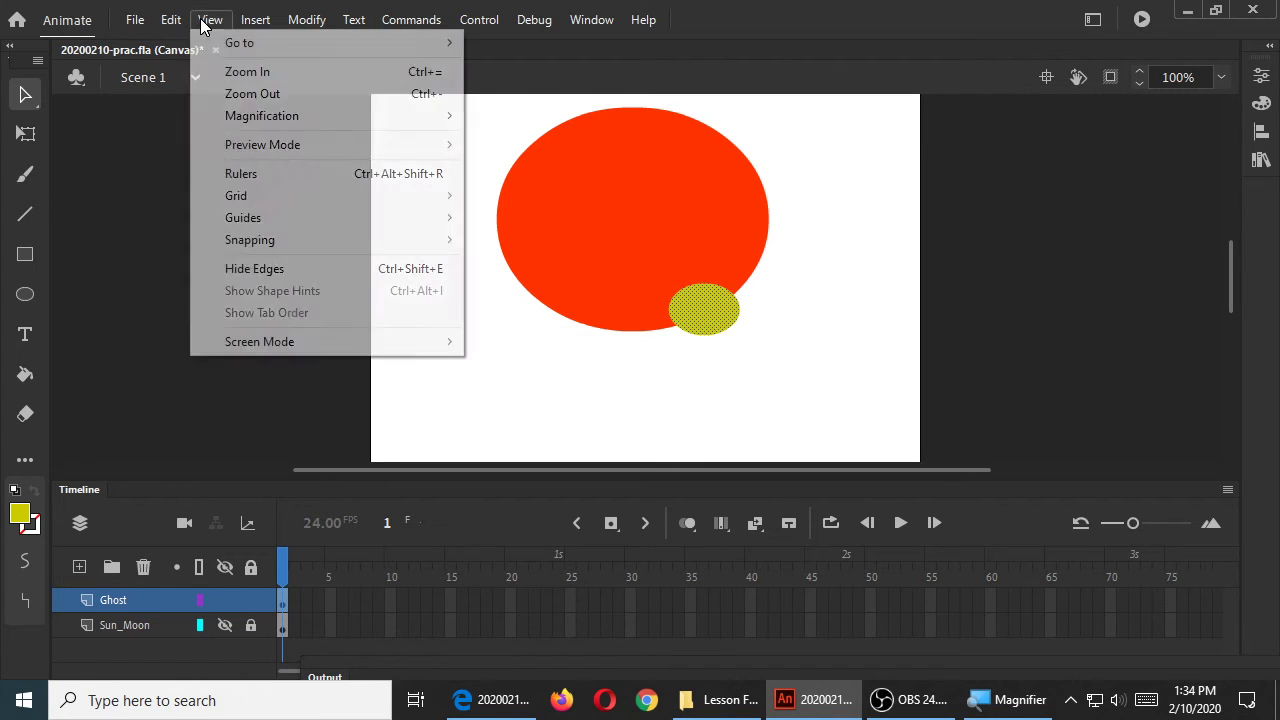
{"action": "mouse_move", "coordinate": [248, 240]}
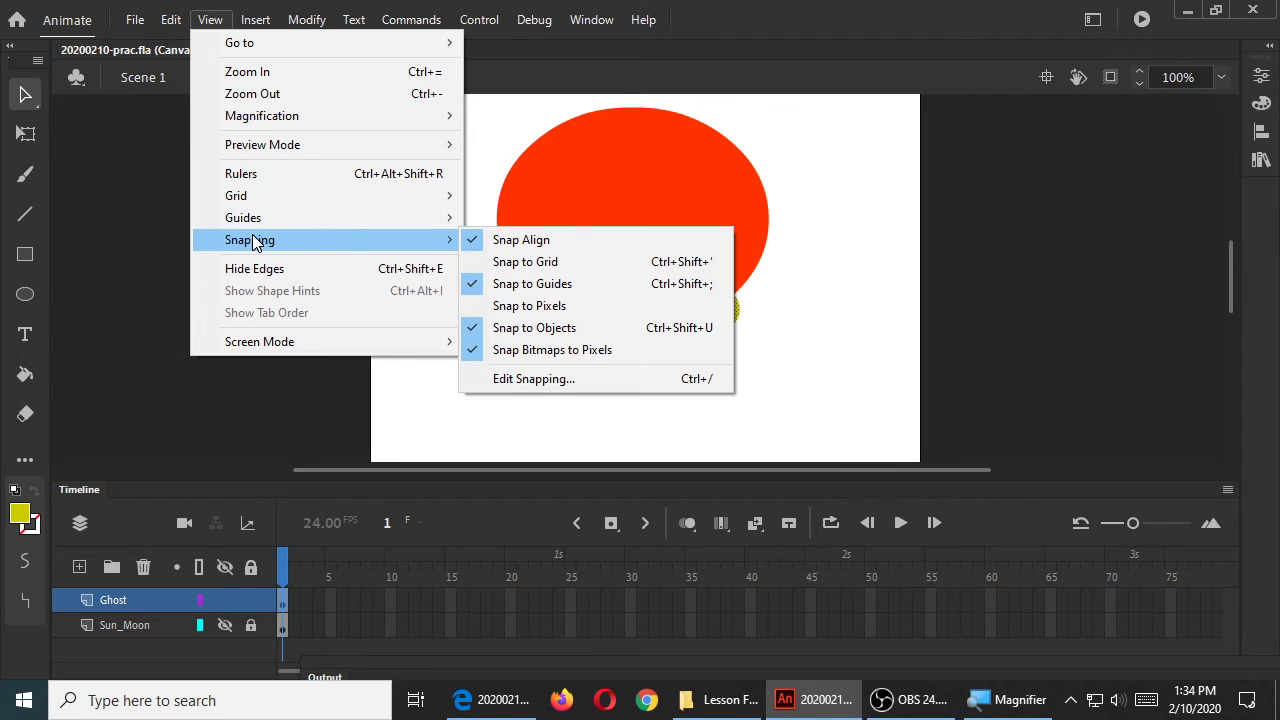
{"action": "mouse_move", "coordinate": [256, 242]}
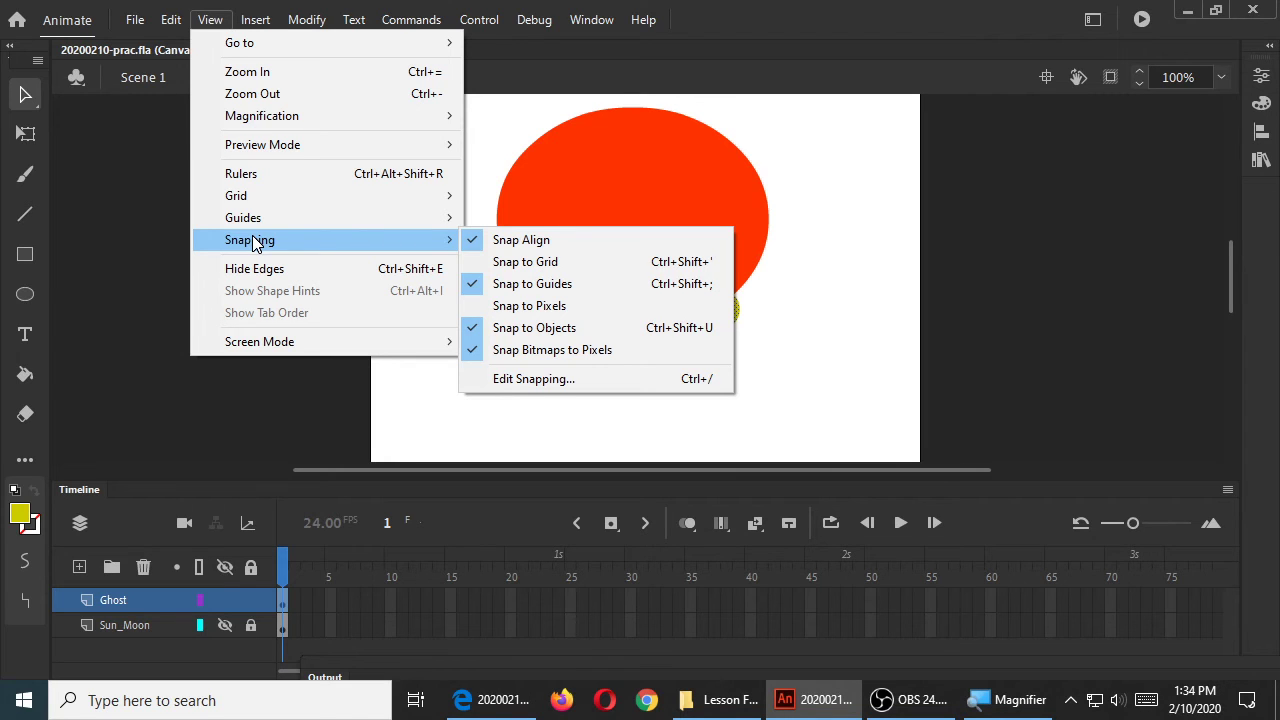
{"action": "mouse_move", "coordinate": [520, 240]}
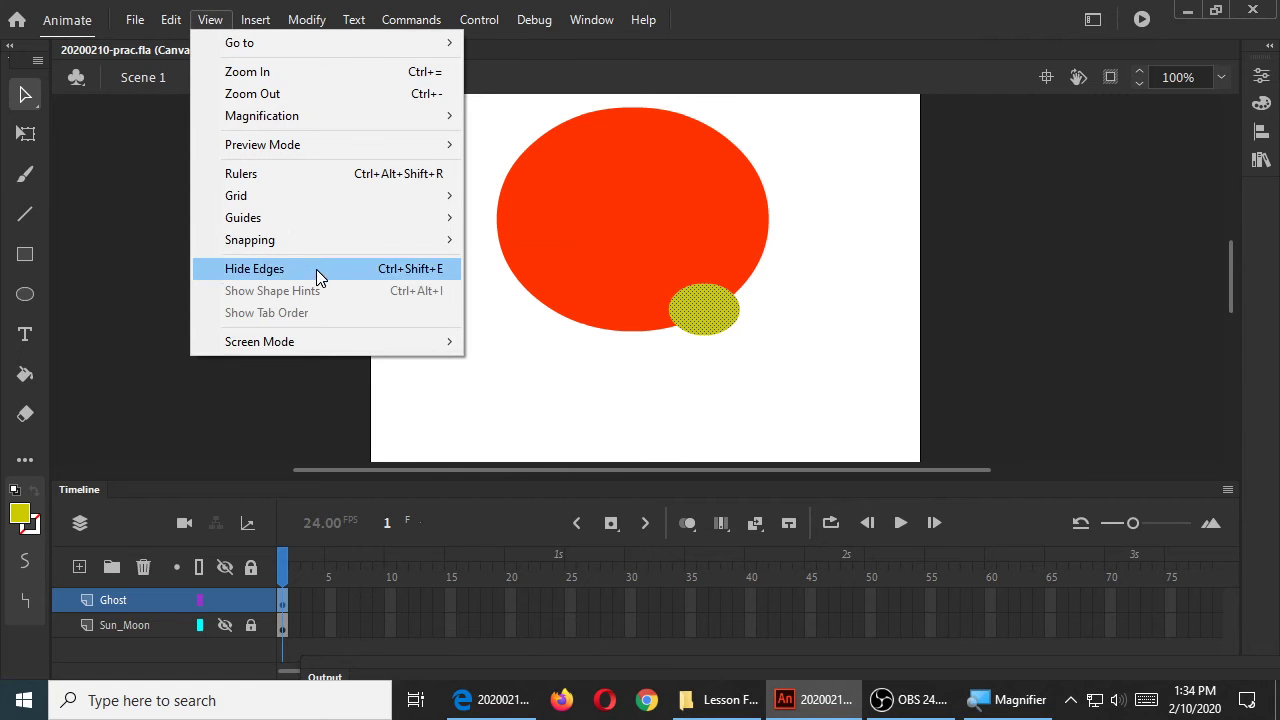
{"action": "left_click", "coordinate": [254, 268]}
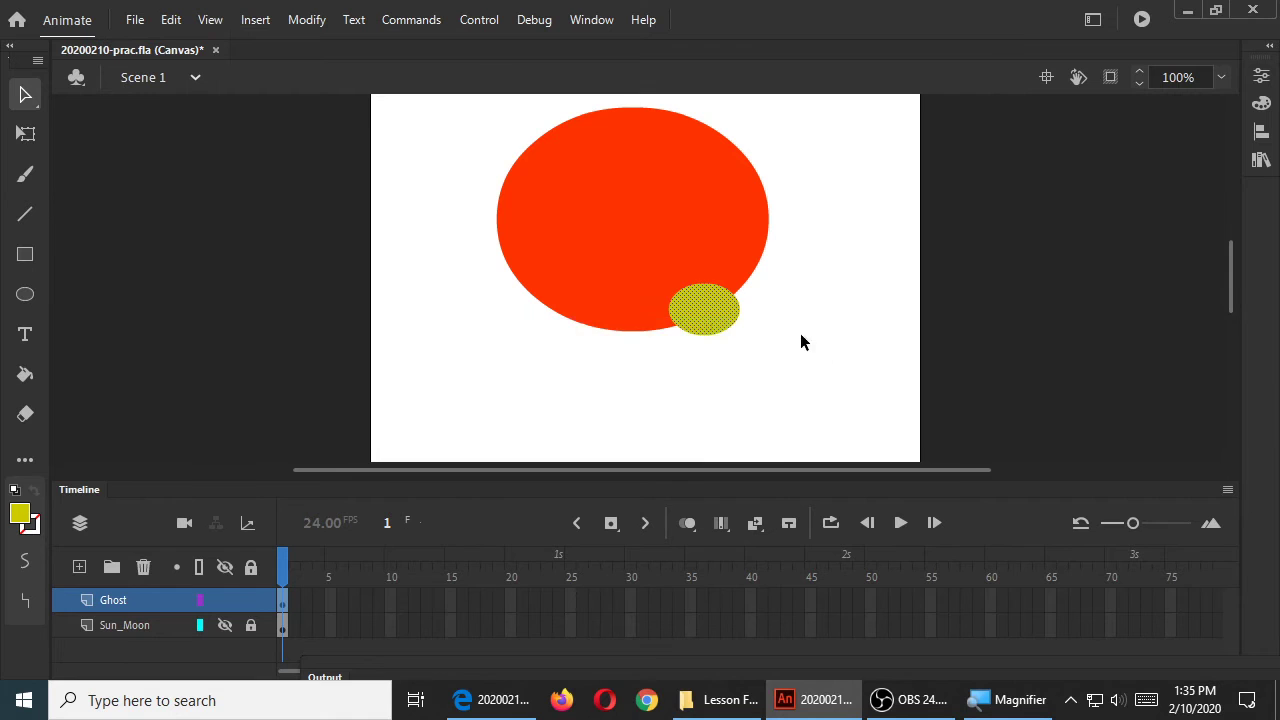
Merge the yellow oval into the body's edge and pull it away to leave a notch
{"action": "left_click_drag", "start_coordinate": [704, 310], "coordinate": [730, 298]}
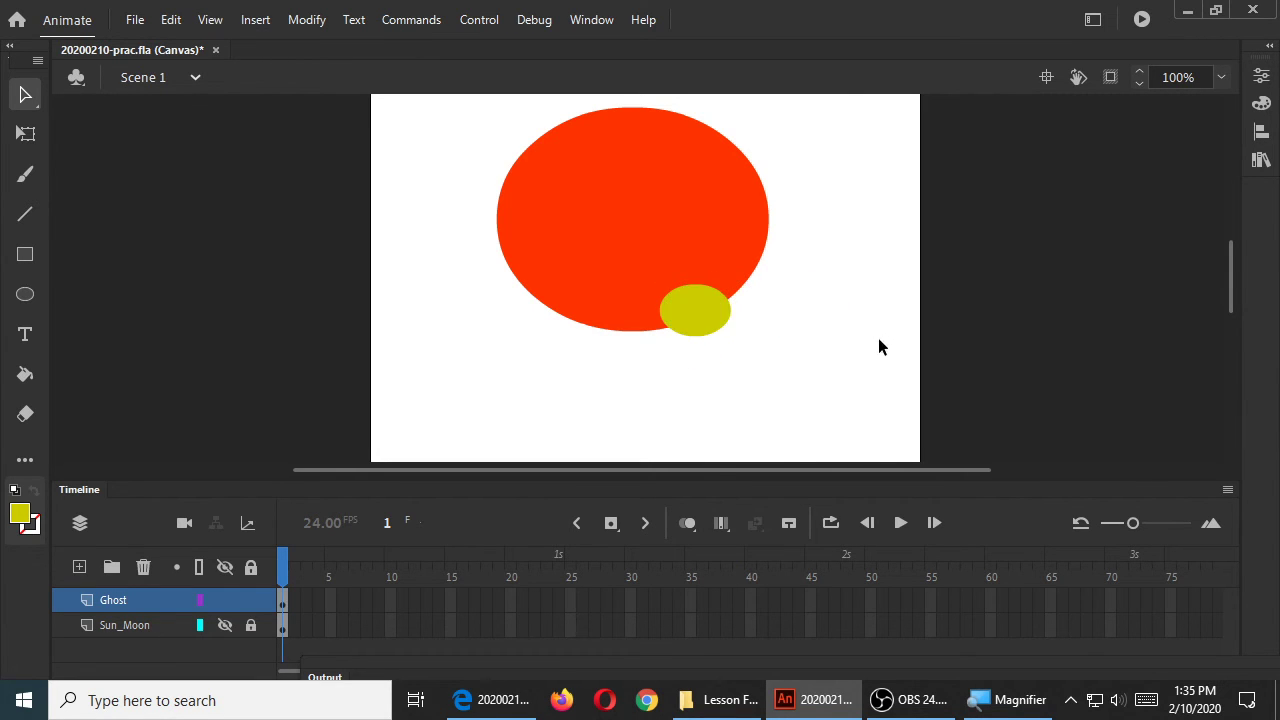
{"action": "left_click", "coordinate": [696, 312]}
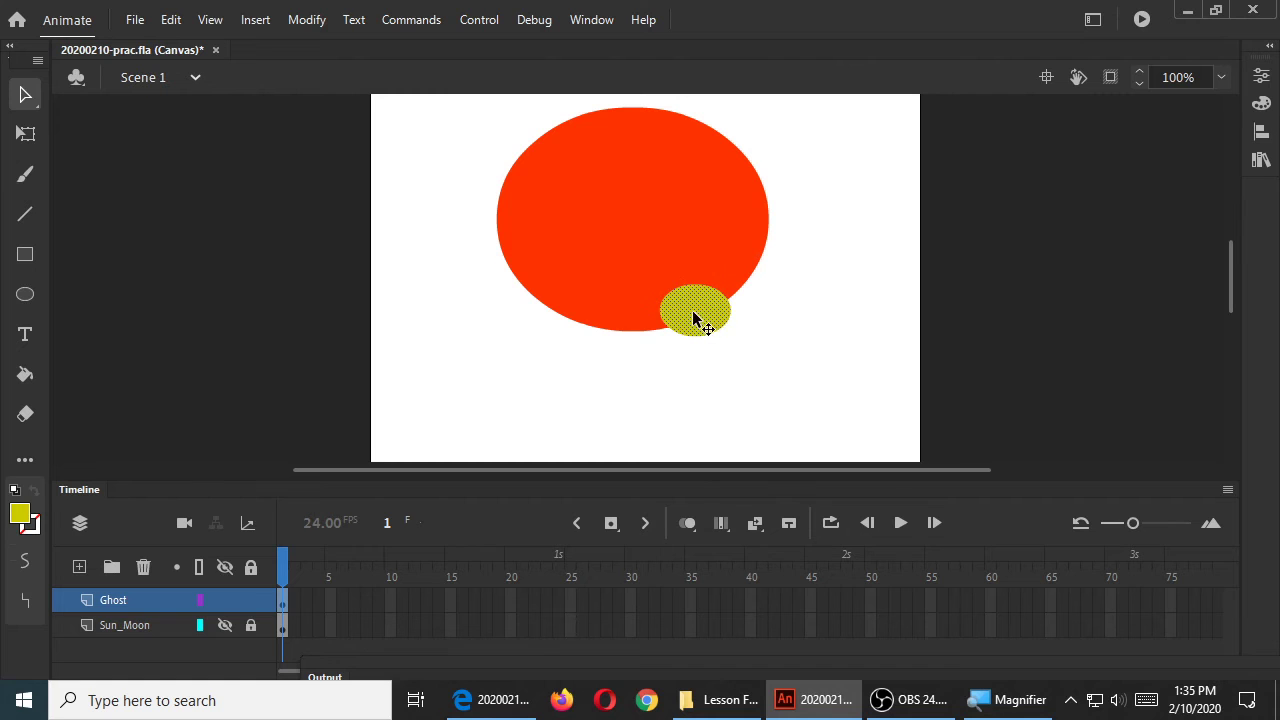
{"action": "left_click_drag", "start_coordinate": [698, 312], "coordinate": [772, 362]}
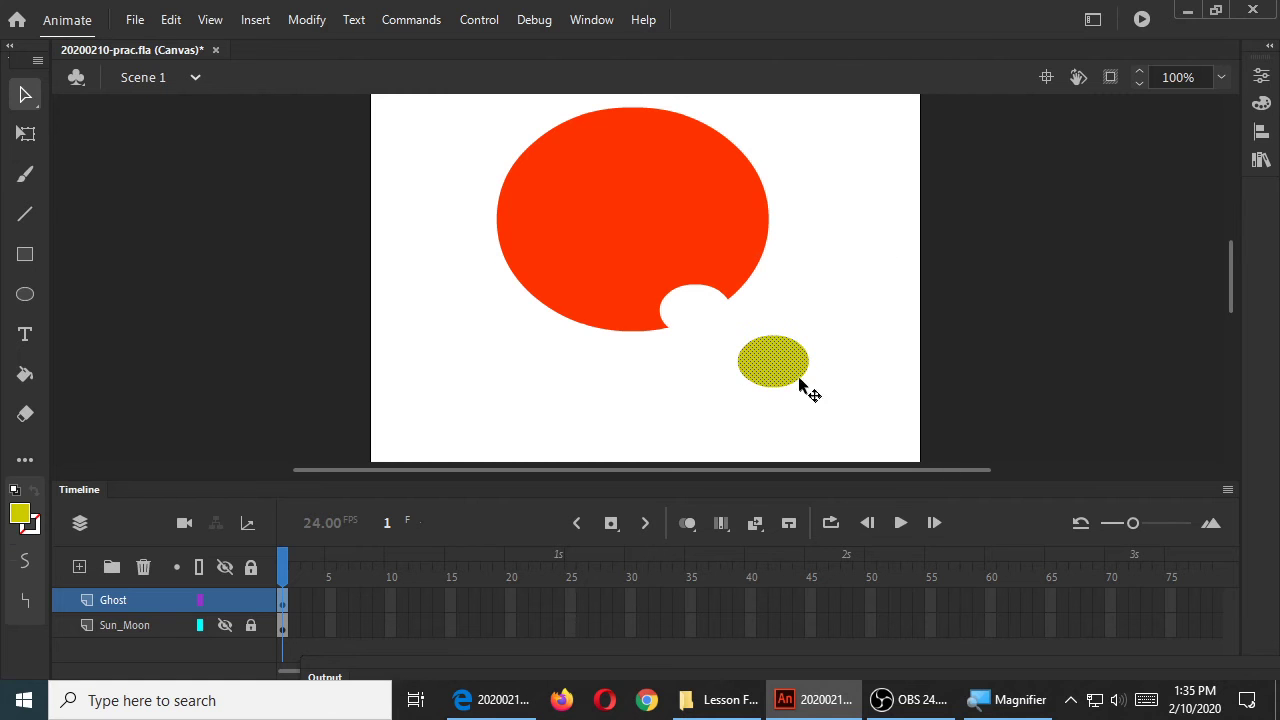
Move the yellow oval over the body's lower-left edge for the next notch
{"action": "left_click_drag", "start_coordinate": [772, 362], "coordinate": [572, 308]}
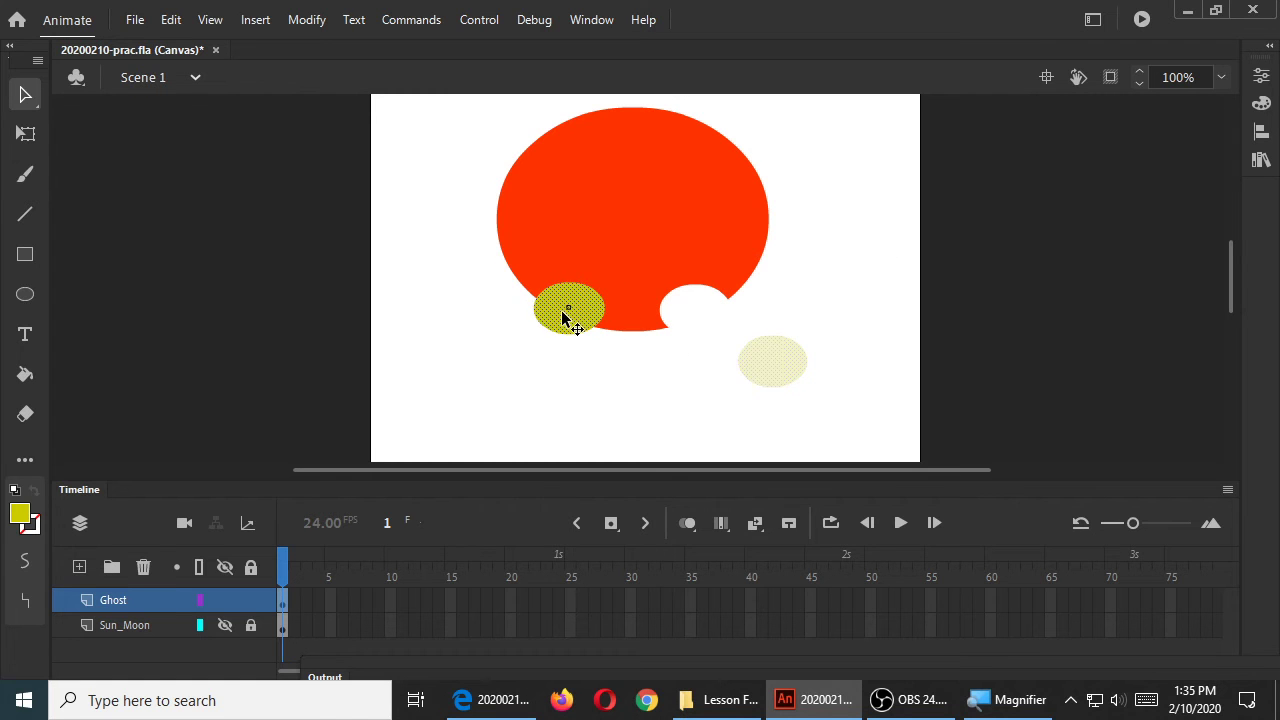
{"action": "left_click_drag", "start_coordinate": [570, 310], "coordinate": [488, 364]}
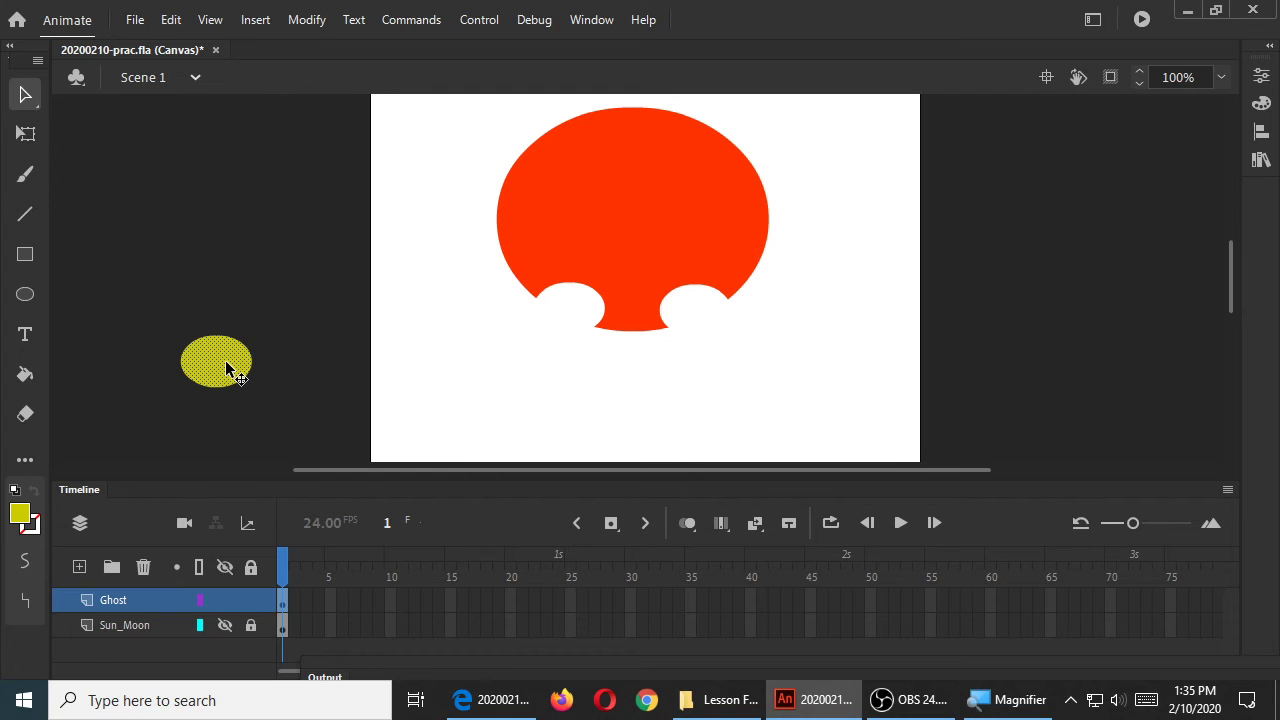
{"action": "mouse_move", "coordinate": [236, 374]}
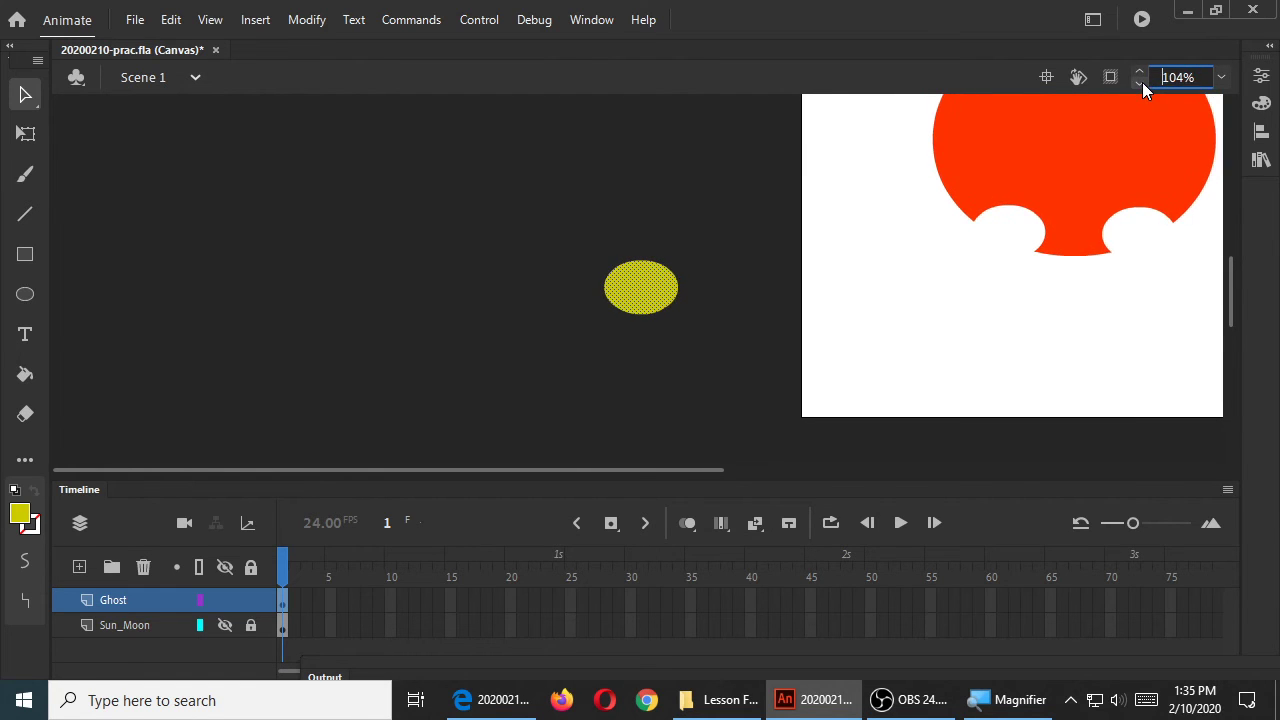
{"action": "left_click", "coordinate": [1220, 76]}
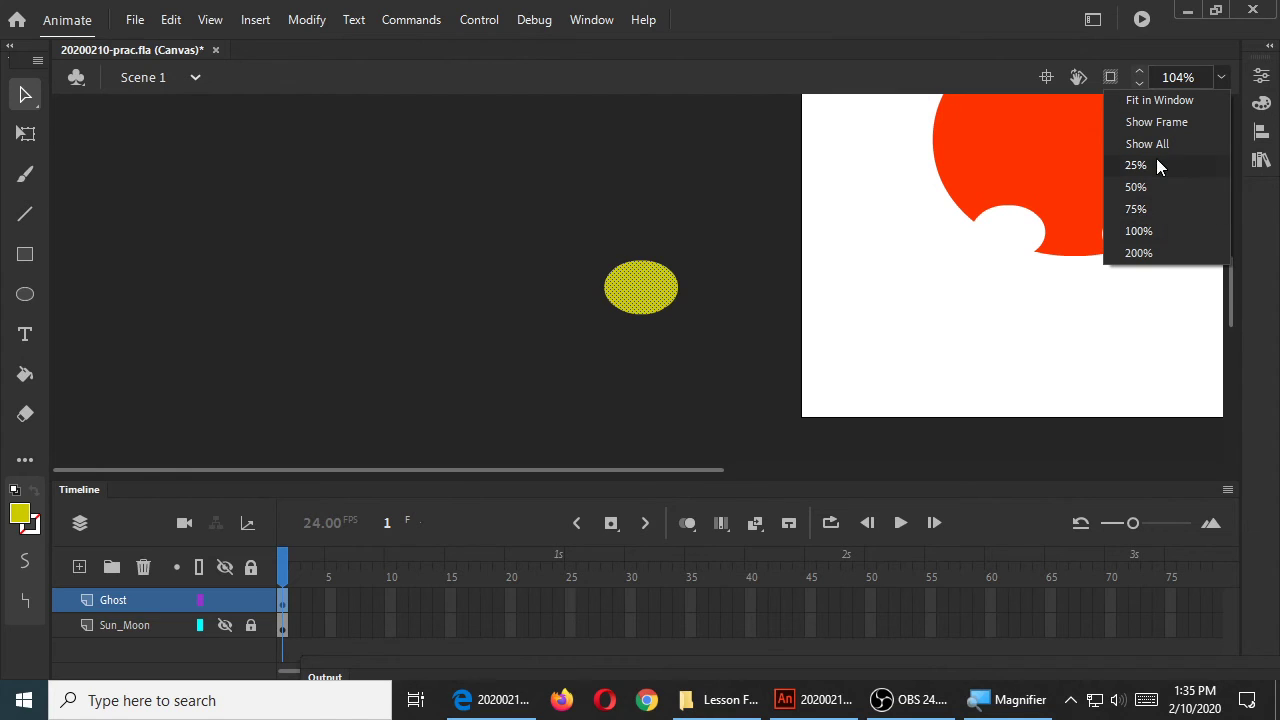
{"action": "left_click", "coordinate": [1138, 252]}
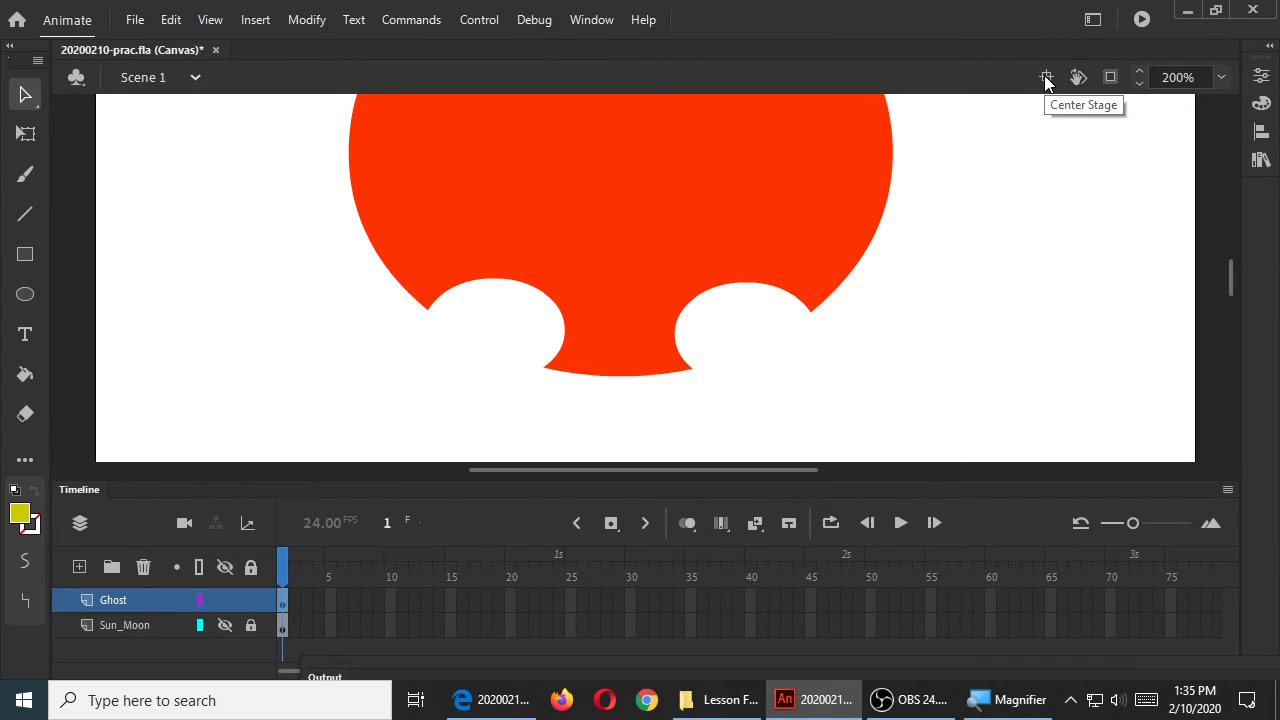
{"action": "left_click", "coordinate": [1220, 76]}
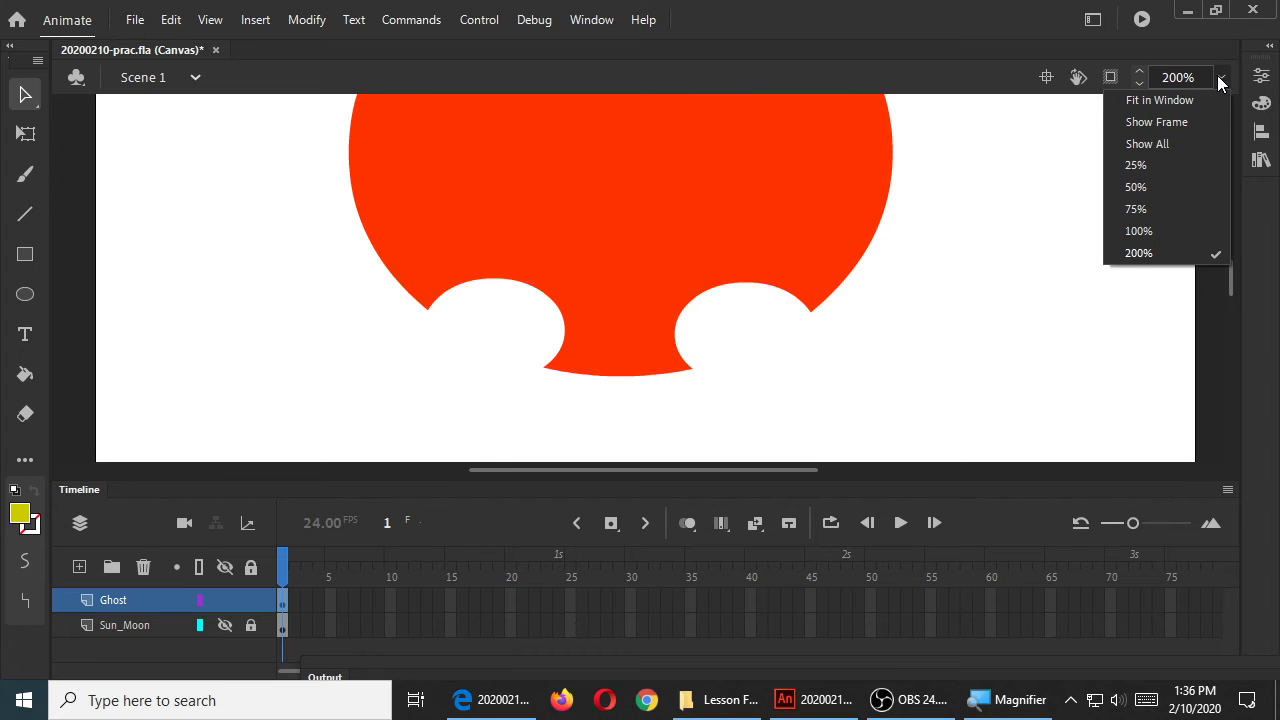
{"action": "left_click", "coordinate": [1160, 100]}
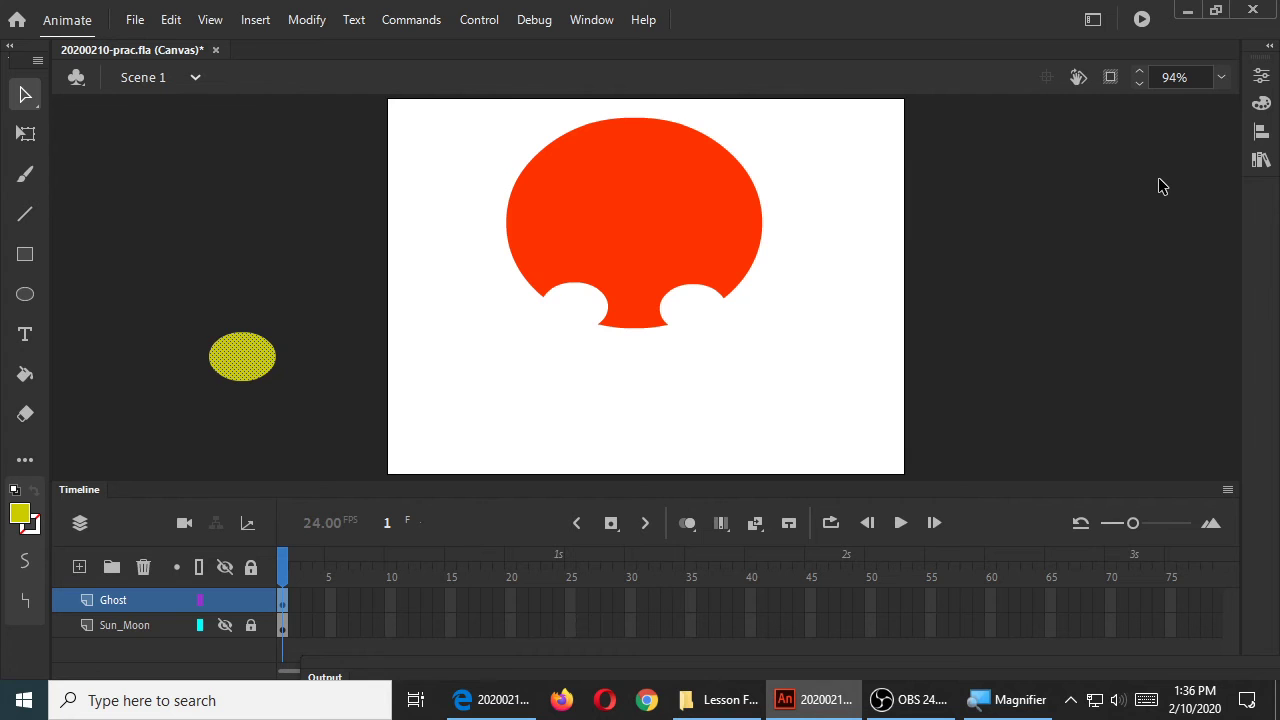
{"action": "mouse_move", "coordinate": [768, 314]}
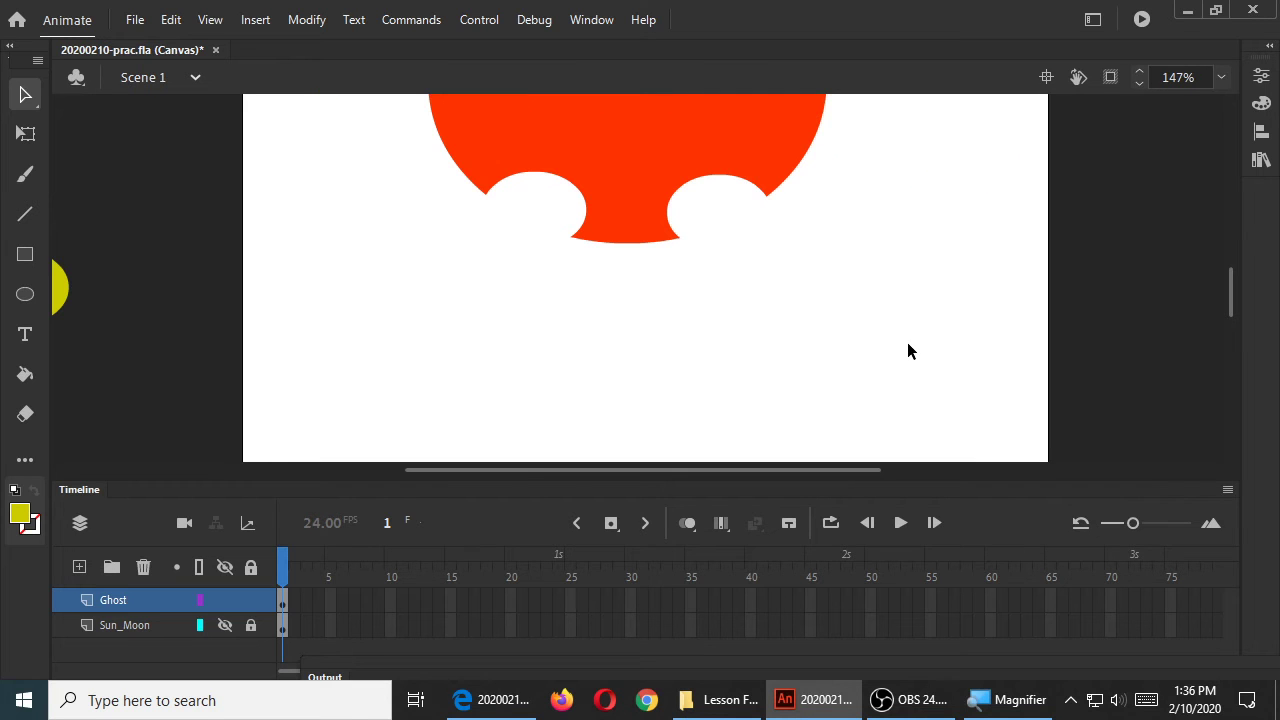
{"action": "mouse_move", "coordinate": [960, 328]}
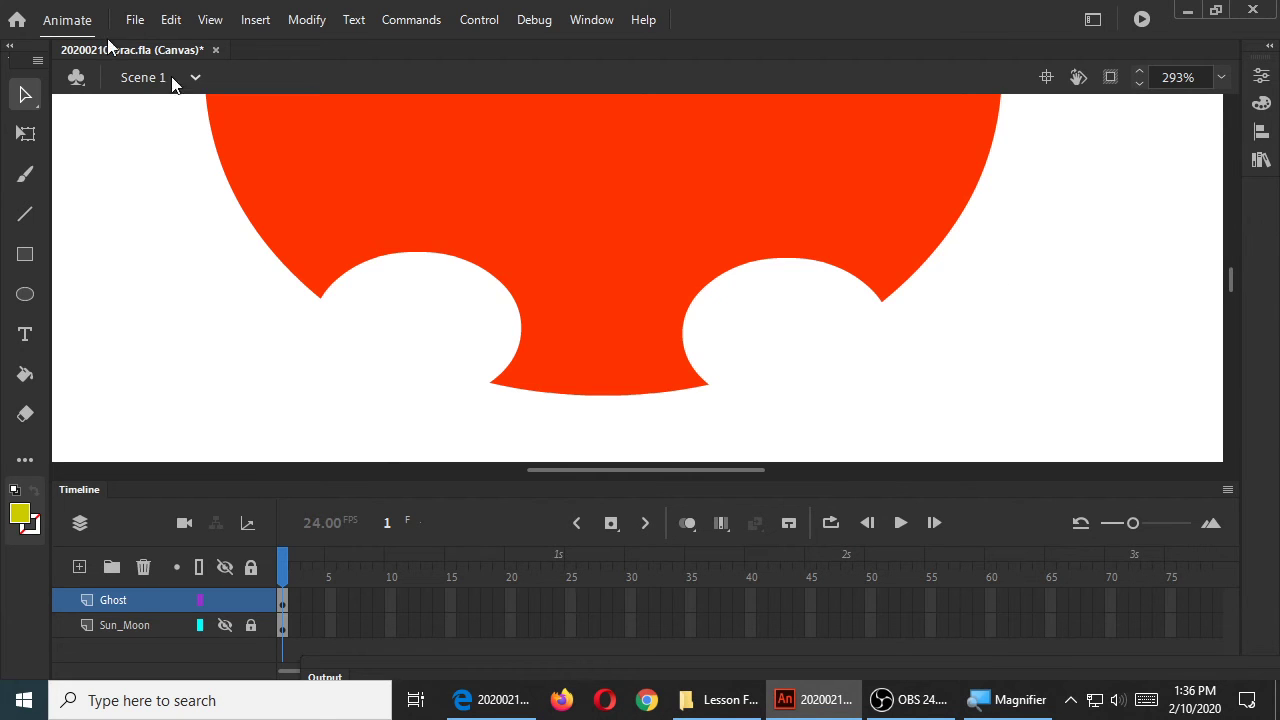
{"action": "mouse_move", "coordinate": [24, 96]}
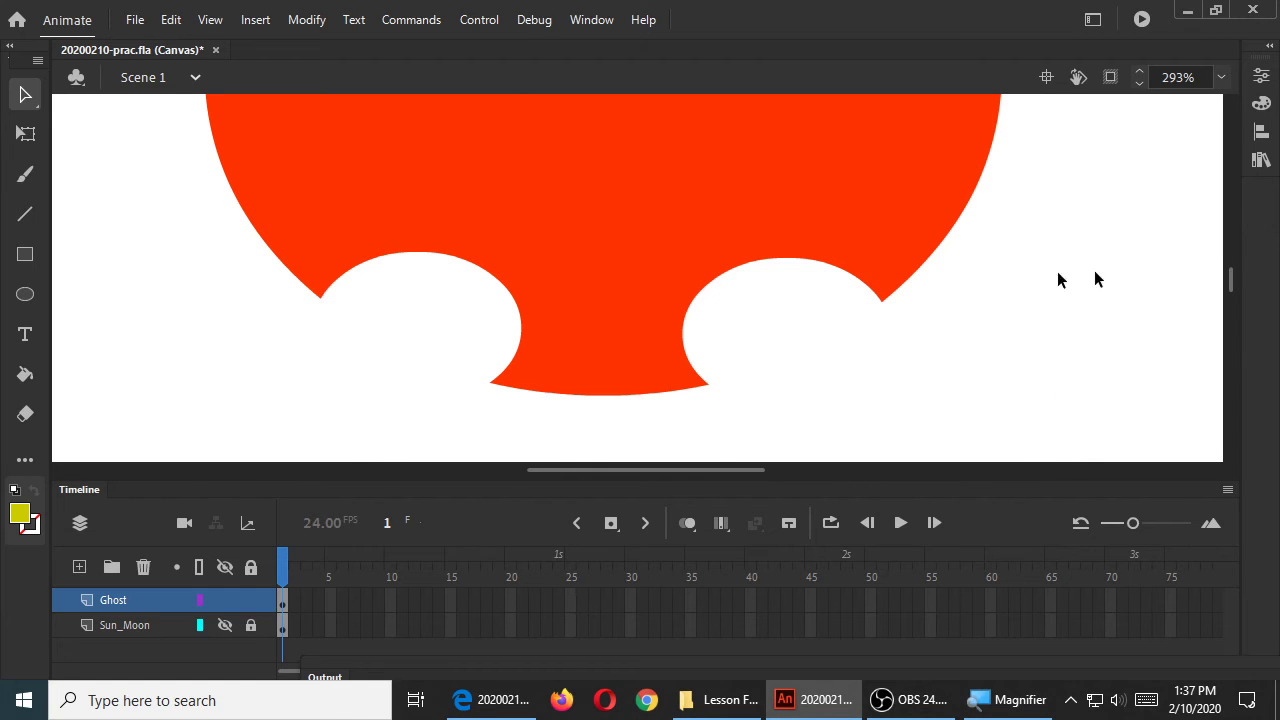
{"action": "mouse_move", "coordinate": [1092, 316]}
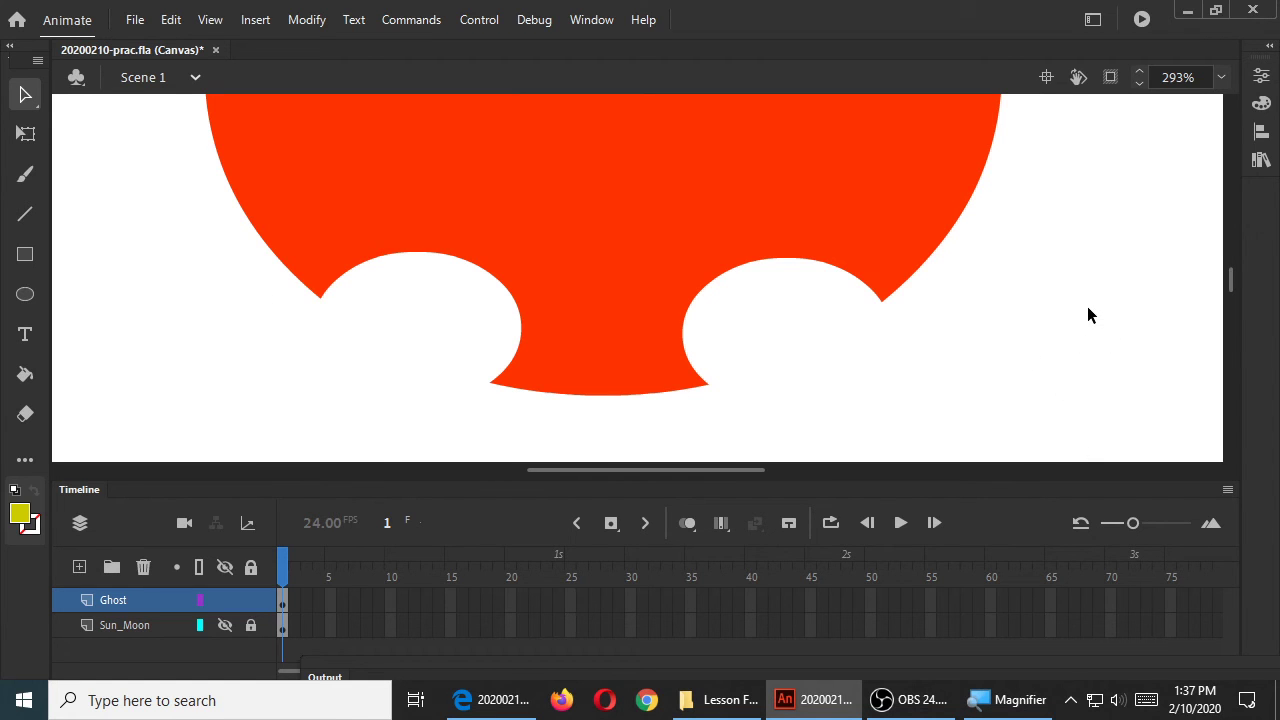
{"action": "mouse_move", "coordinate": [964, 236]}
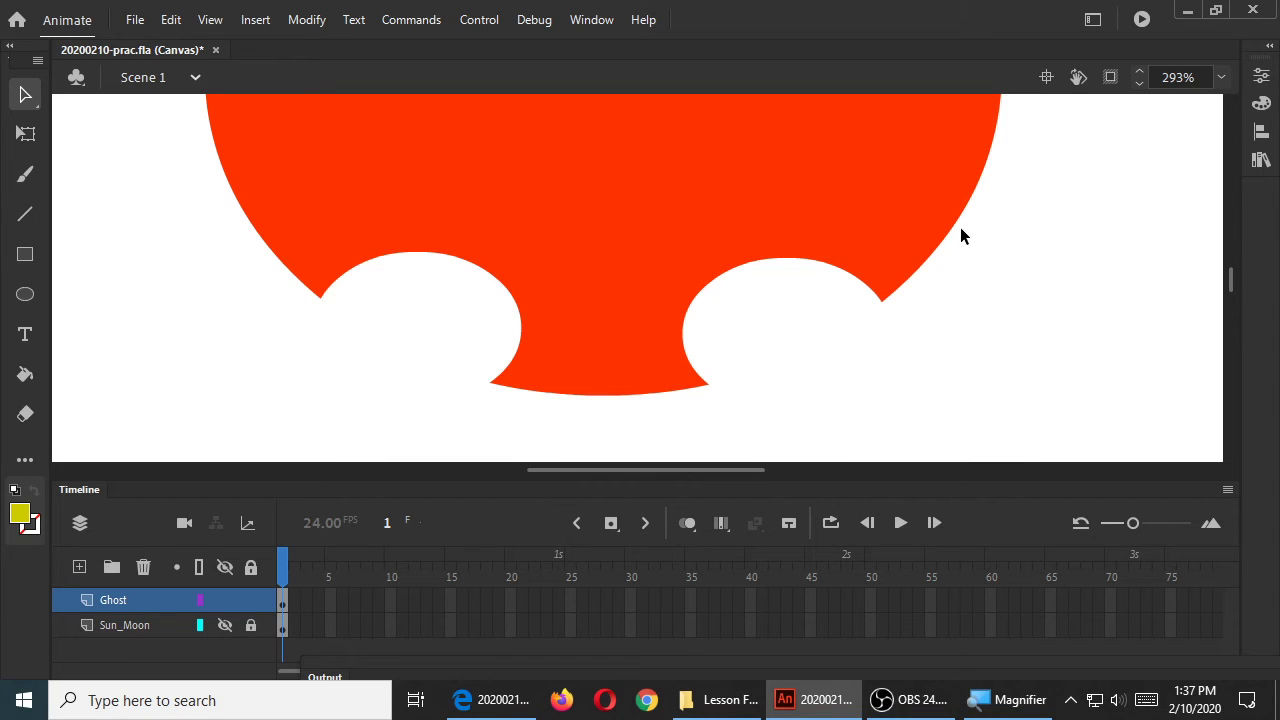
{"action": "mouse_move", "coordinate": [968, 234]}
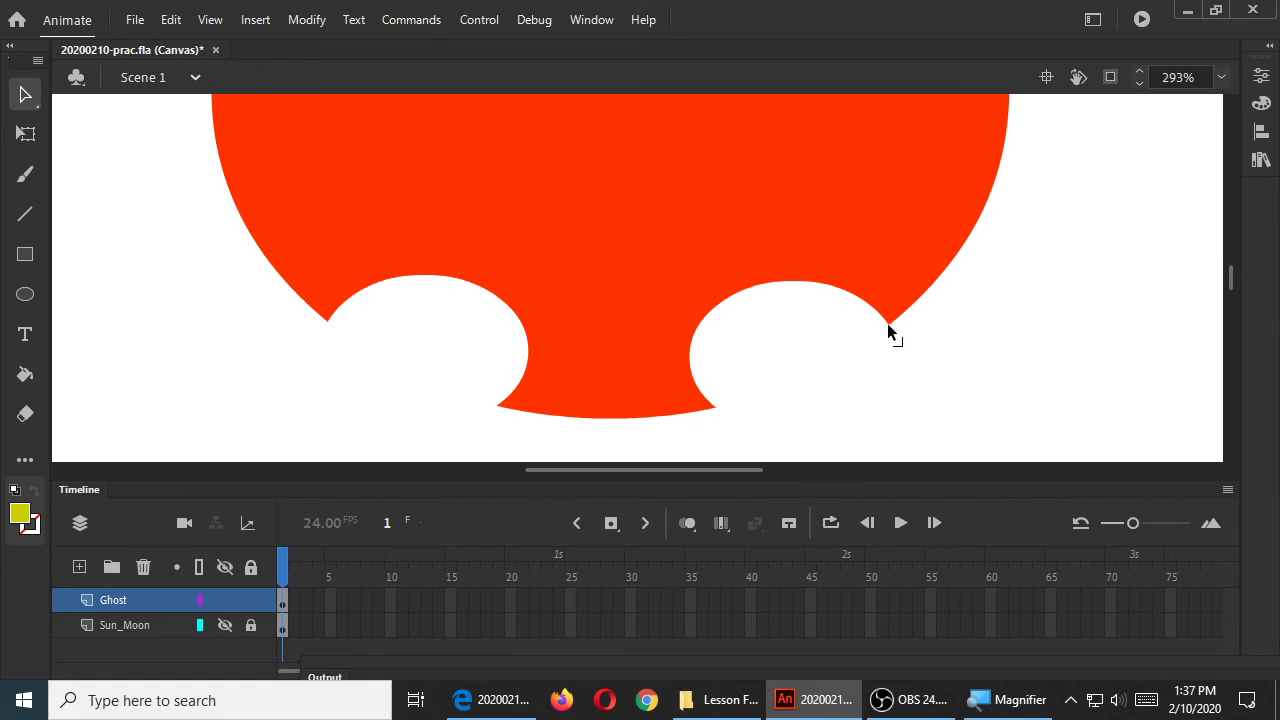
Reshape the outer corner of the right notch by bending its edge
{"action": "left_click_drag", "start_coordinate": [892, 330], "coordinate": [828, 388]}
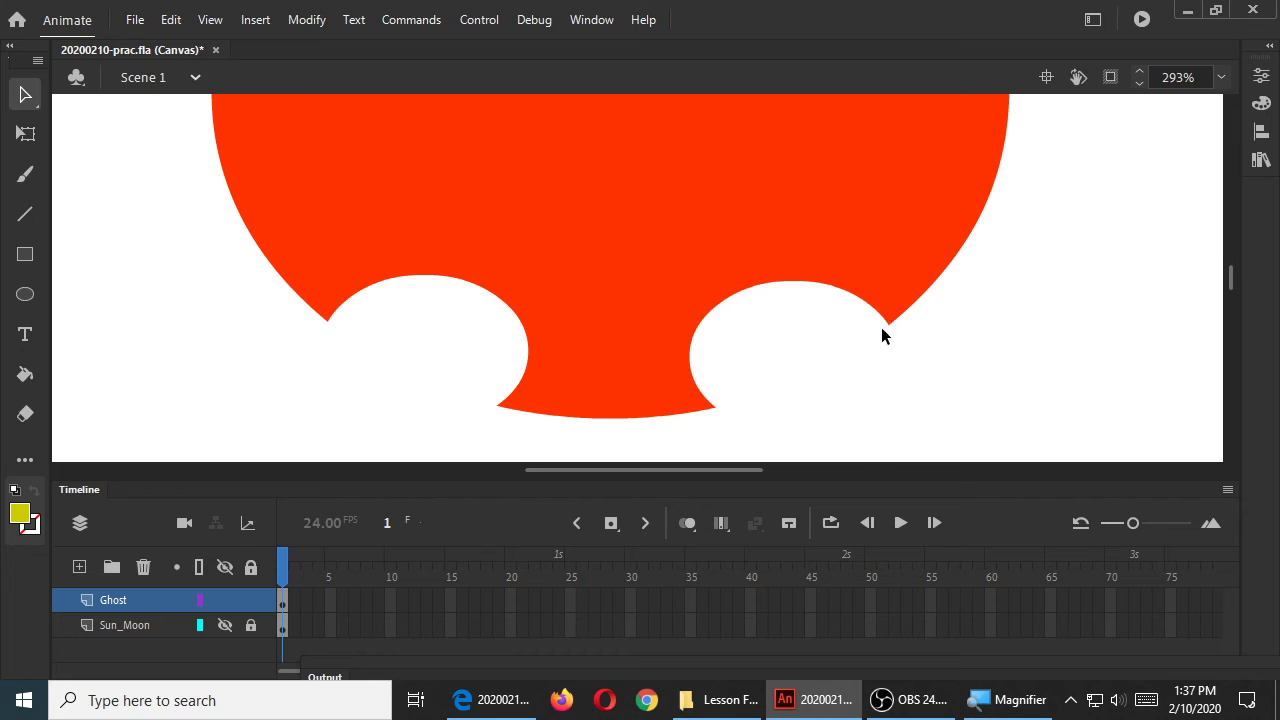
{"action": "left_click_drag", "start_coordinate": [884, 310], "coordinate": [982, 404]}
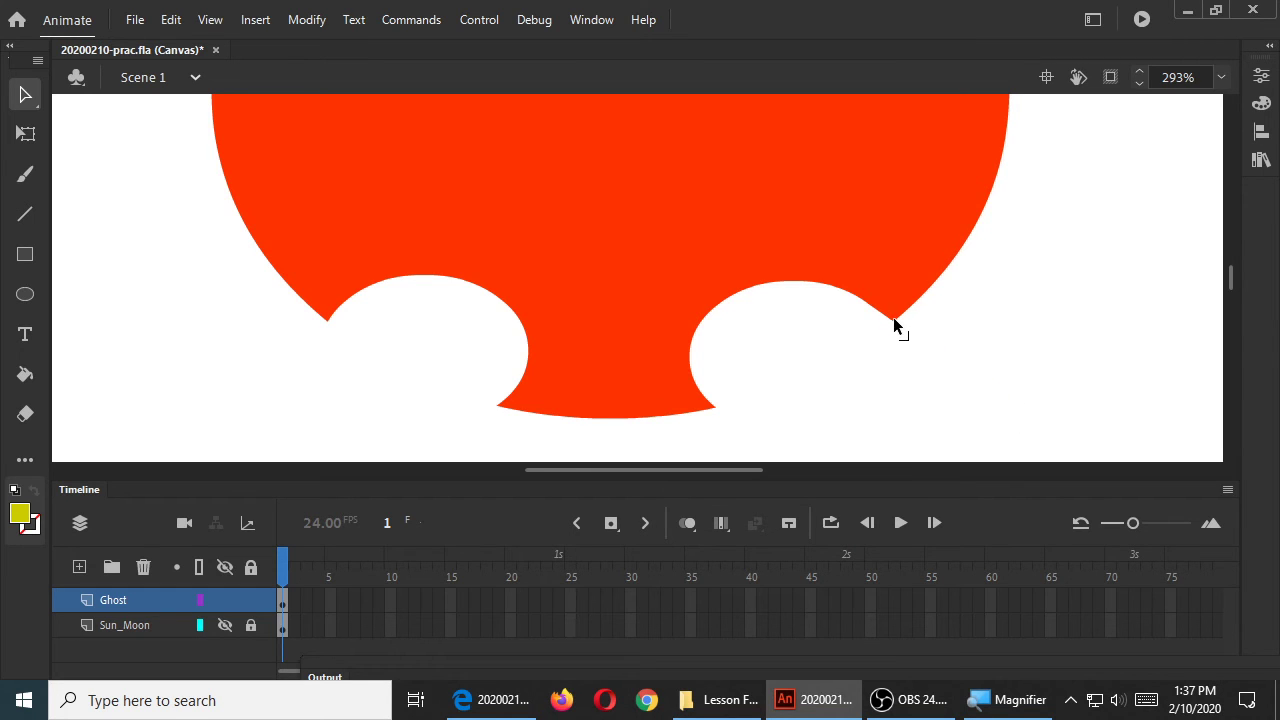
{"action": "left_click_drag", "start_coordinate": [896, 324], "coordinate": [1000, 384]}
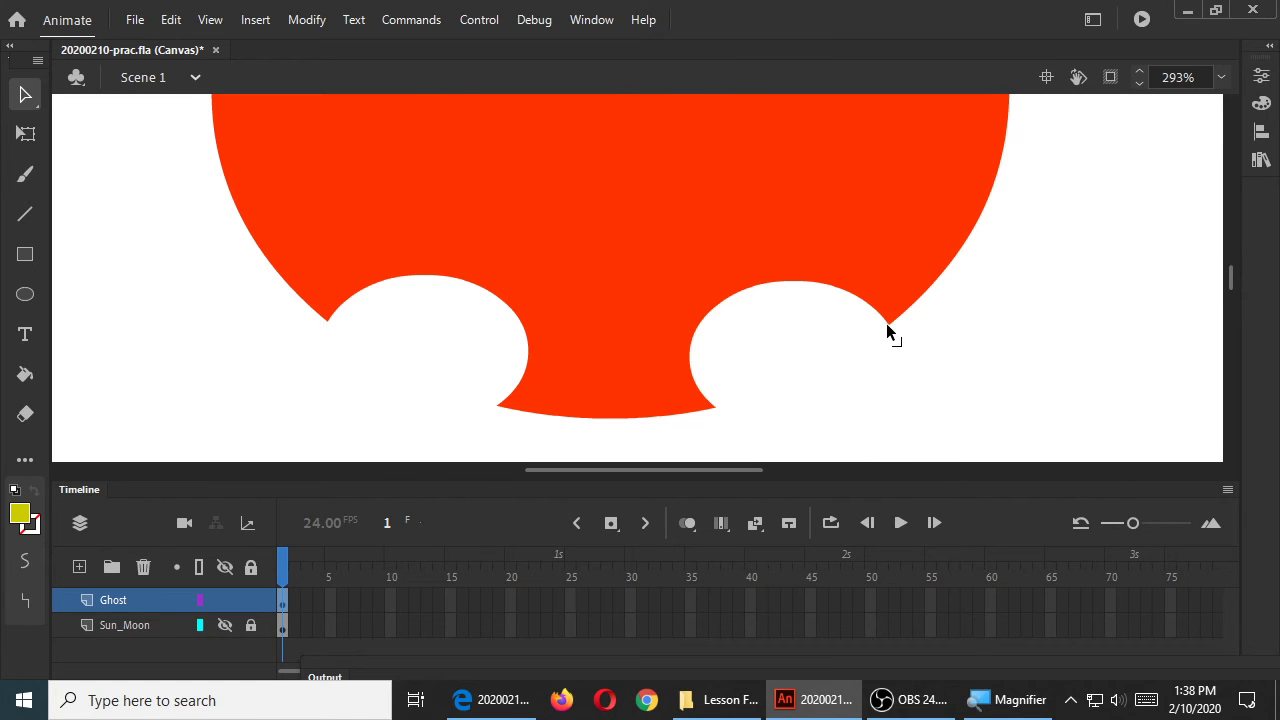
{"action": "mouse_move", "coordinate": [868, 330]}
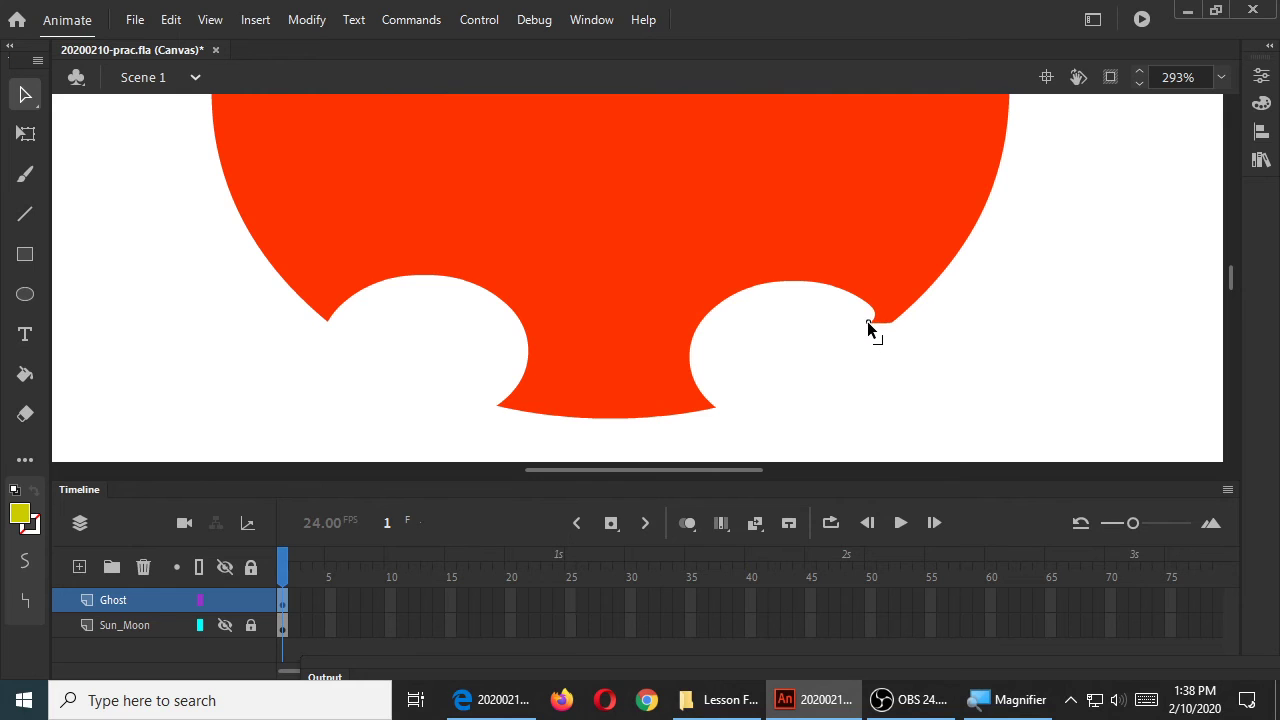
{"action": "mouse_move", "coordinate": [870, 360]}
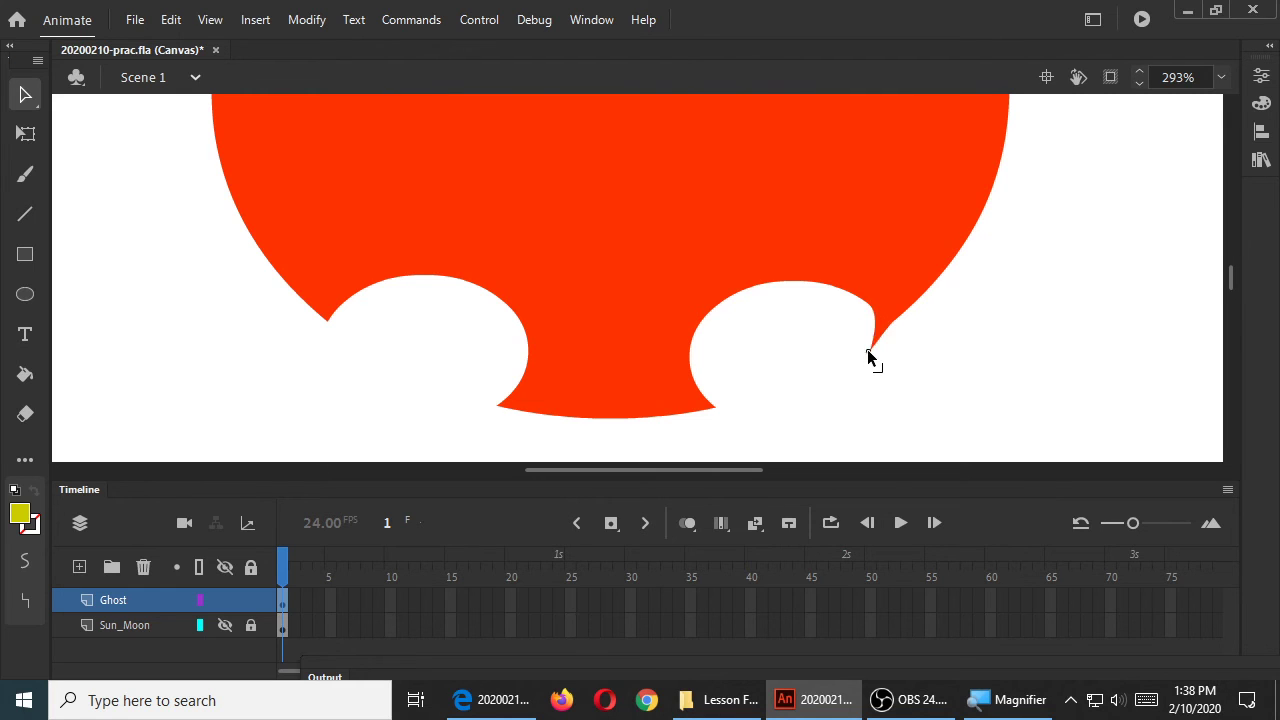
{"action": "mouse_move", "coordinate": [884, 340]}
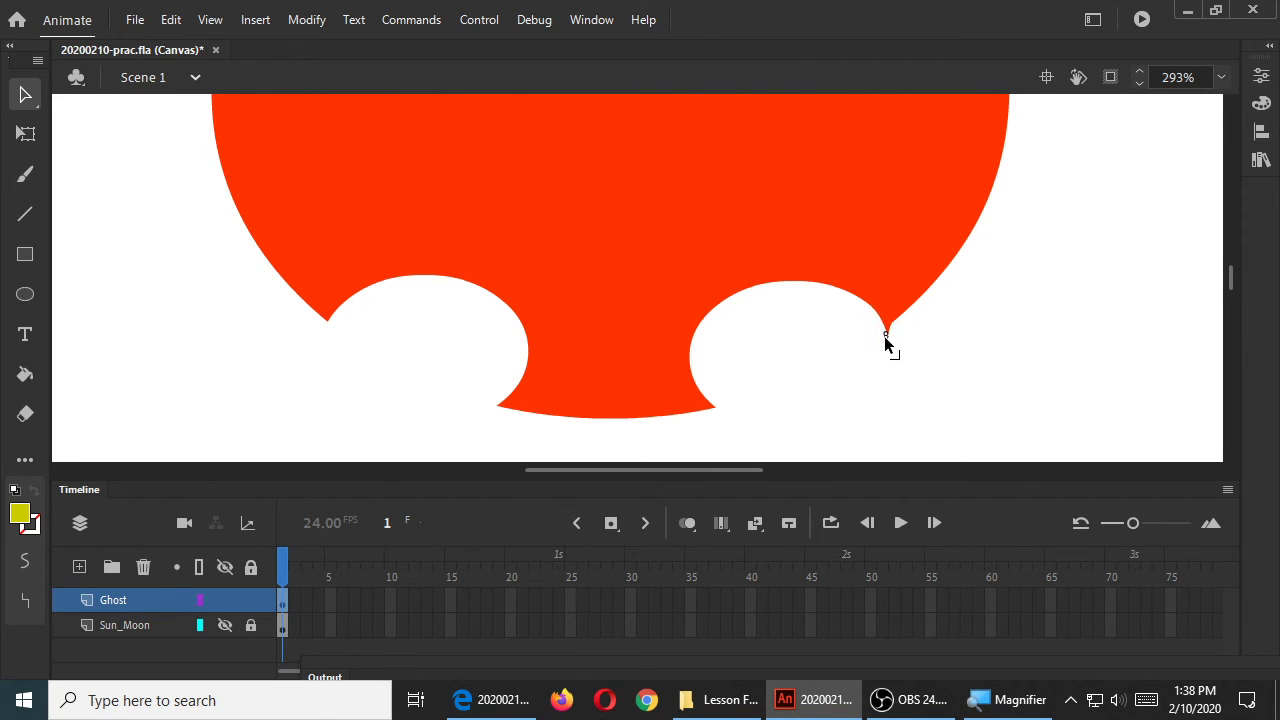
{"action": "left_click_drag", "start_coordinate": [884, 336], "coordinate": [910, 390]}
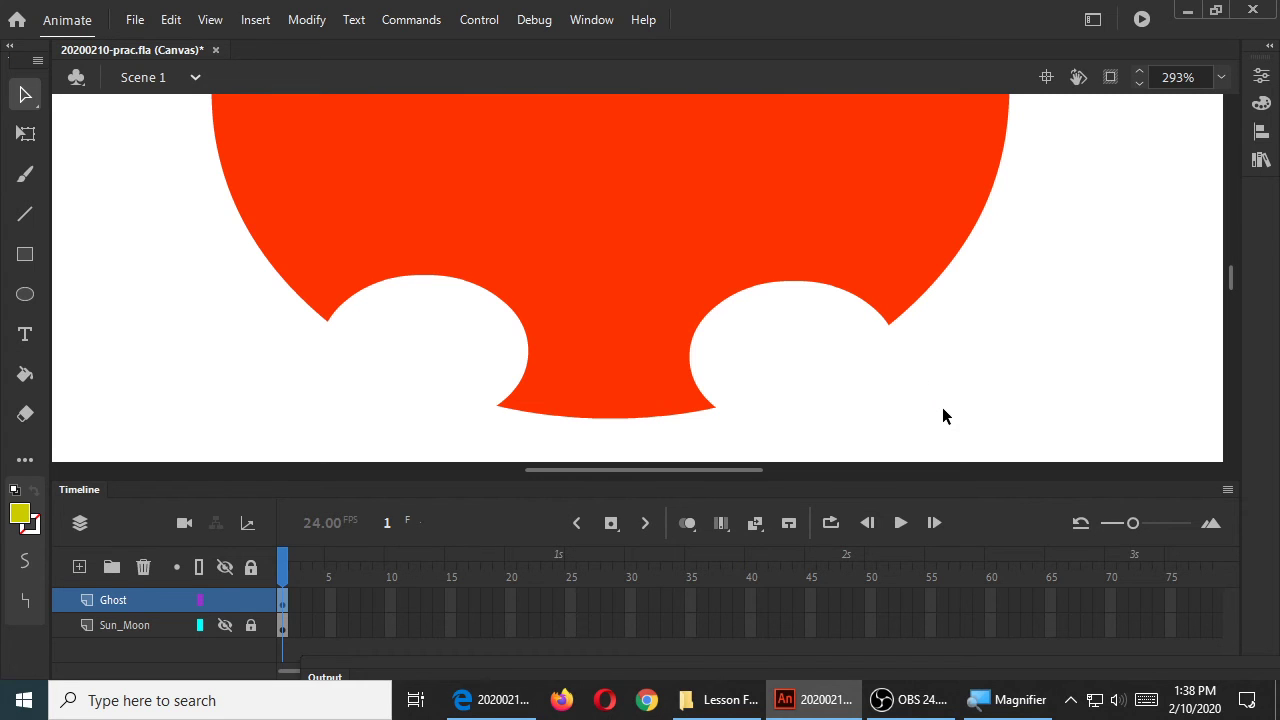
{"action": "mouse_move", "coordinate": [884, 340]}
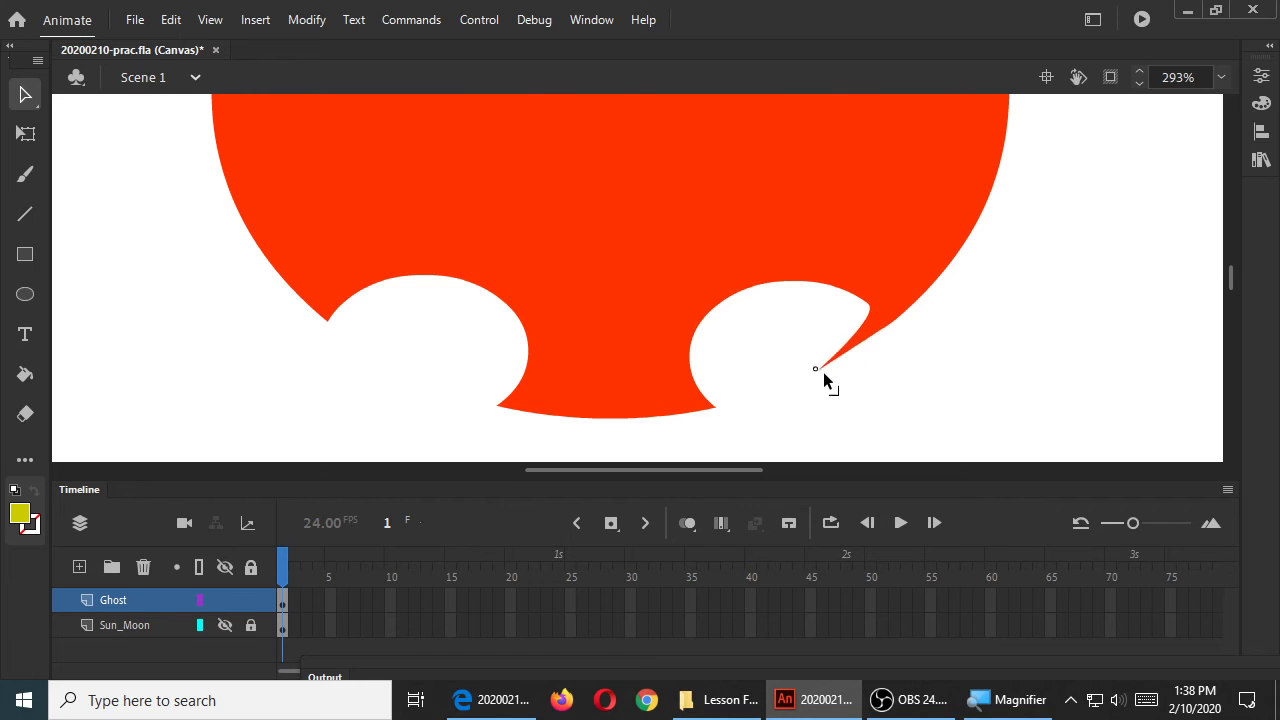
Pull the right notch corner outward and stretch the left edge down into a point
{"action": "left_click_drag", "start_coordinate": [816, 368], "coordinate": [896, 332]}
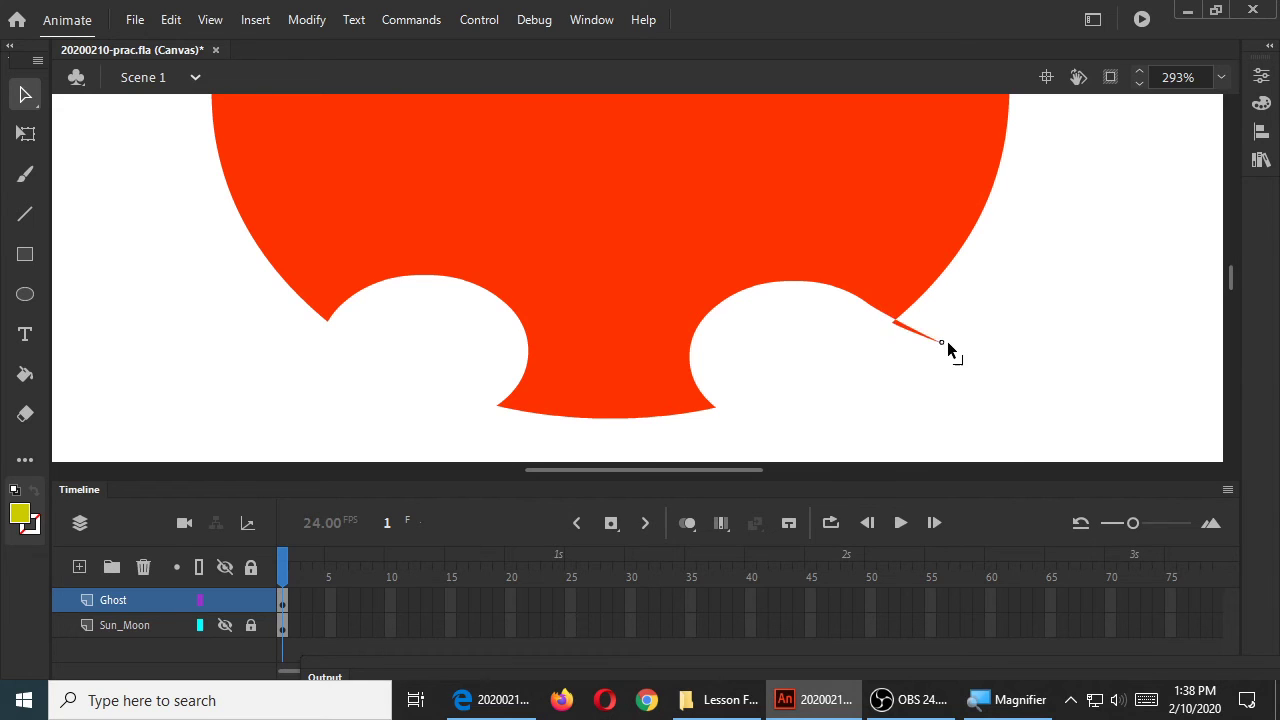
{"action": "left_click_drag", "start_coordinate": [940, 344], "coordinate": [980, 272]}
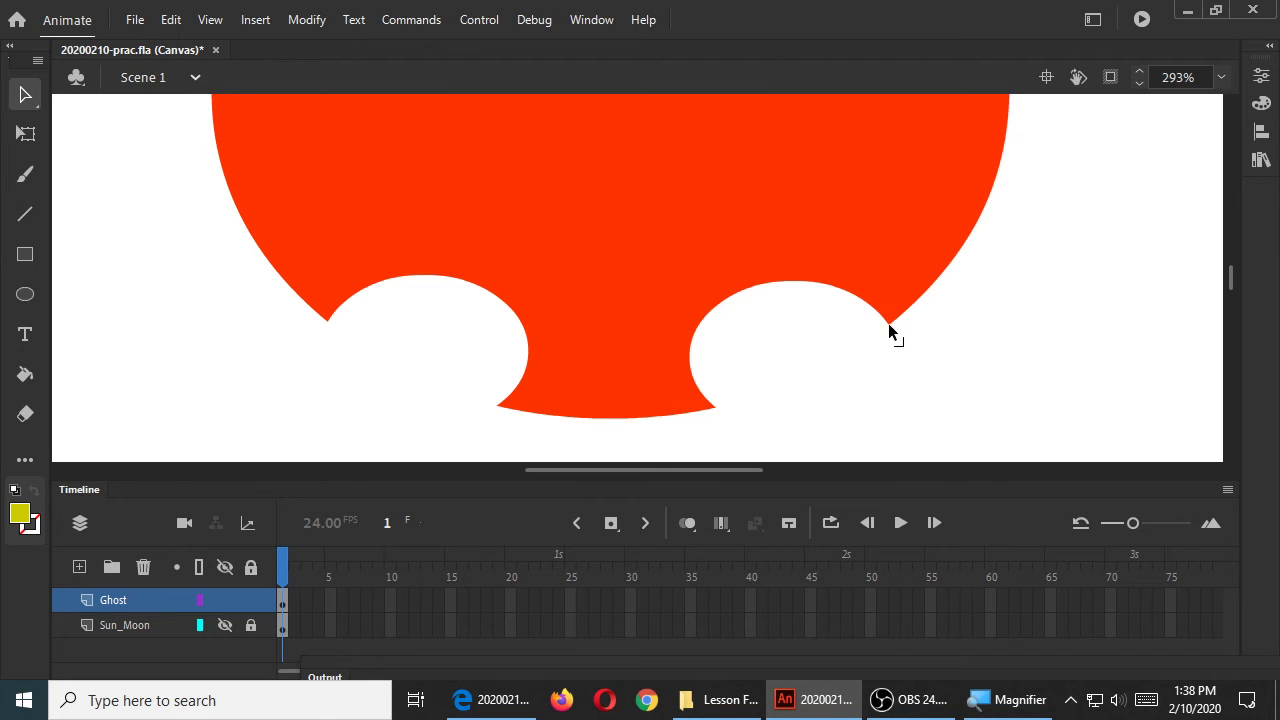
{"action": "mouse_move", "coordinate": [900, 340]}
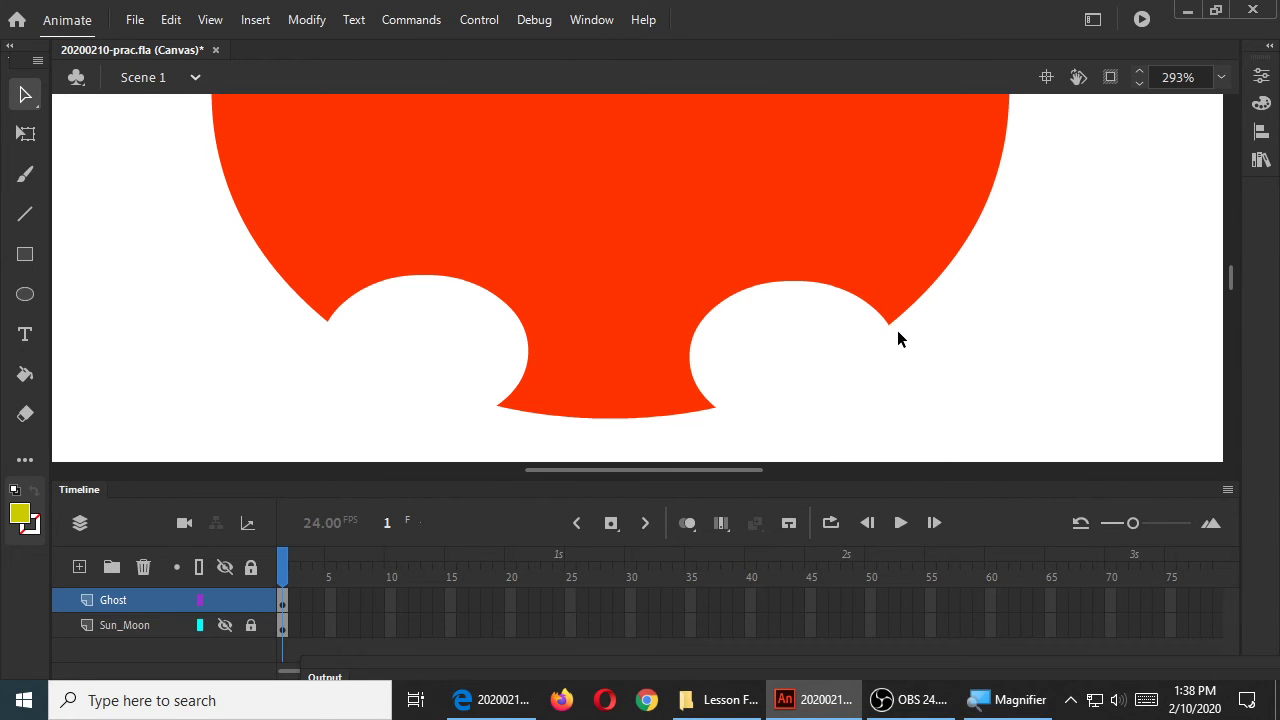
{"action": "mouse_move", "coordinate": [332, 330]}
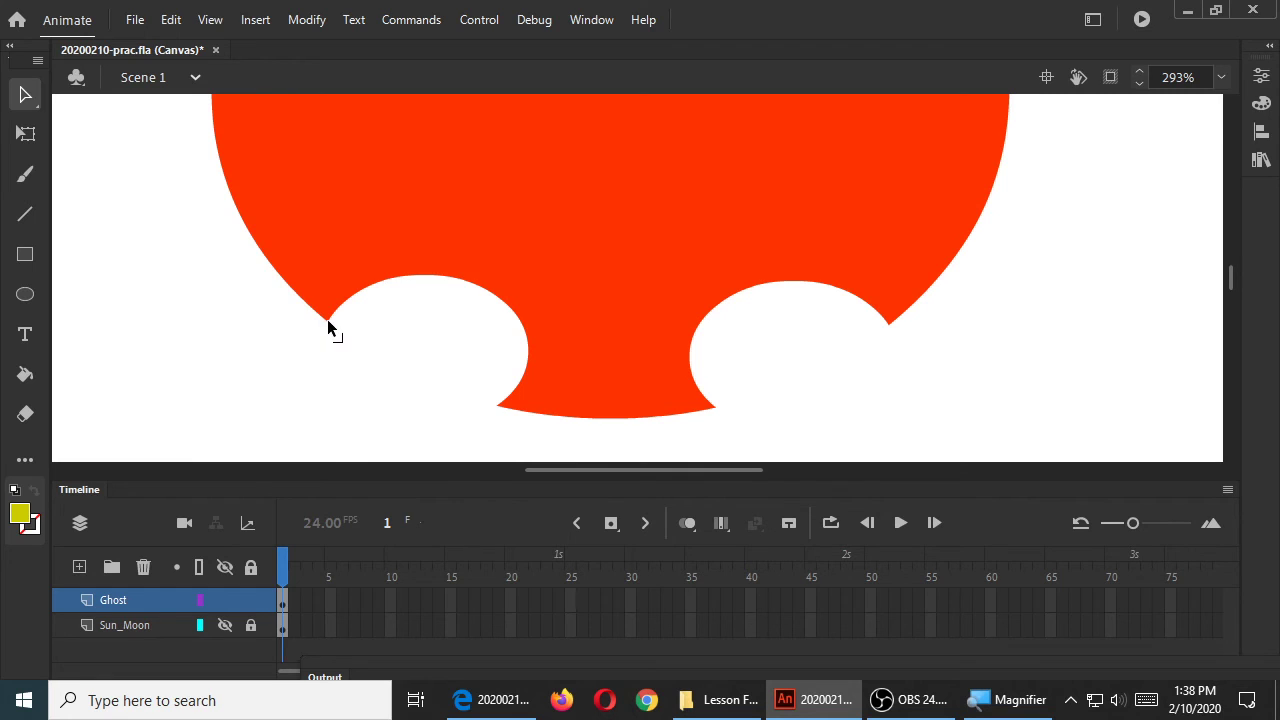
{"action": "left_click_drag", "start_coordinate": [332, 328], "coordinate": [224, 412]}
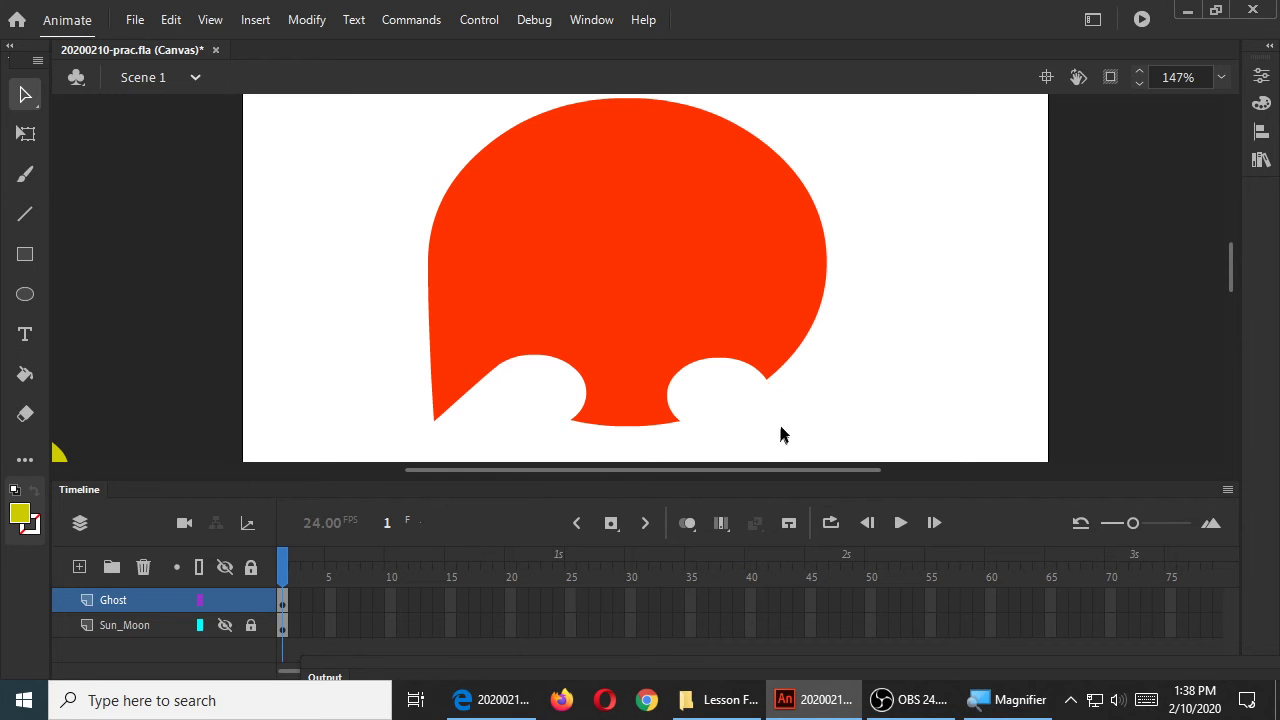
{"action": "mouse_move", "coordinate": [808, 388]}
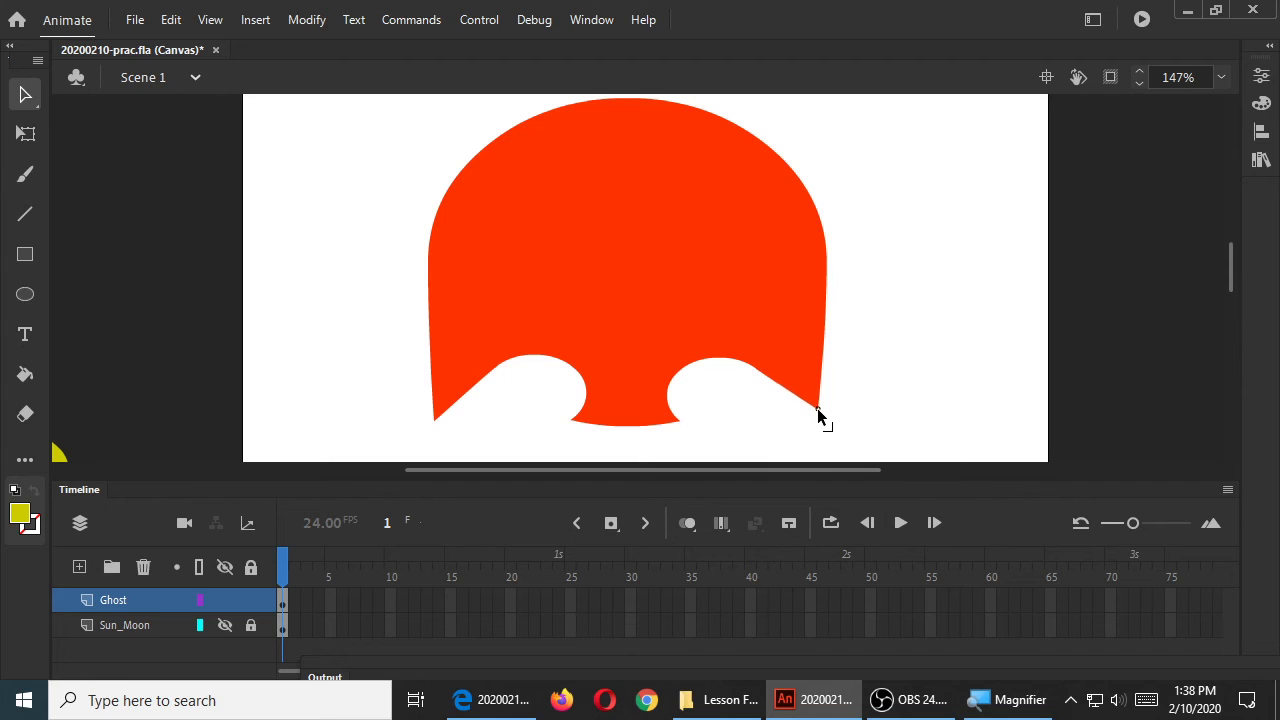
{"action": "mouse_move", "coordinate": [596, 402]}
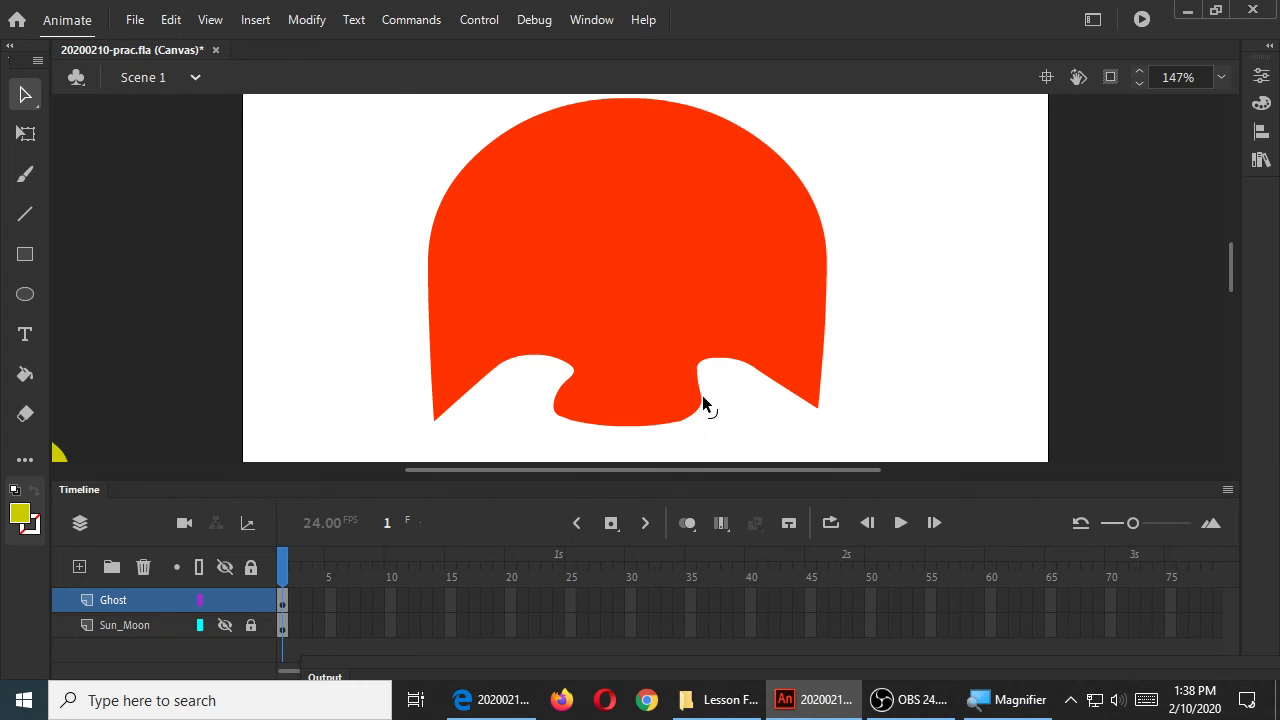
{"action": "mouse_move", "coordinate": [928, 386]}
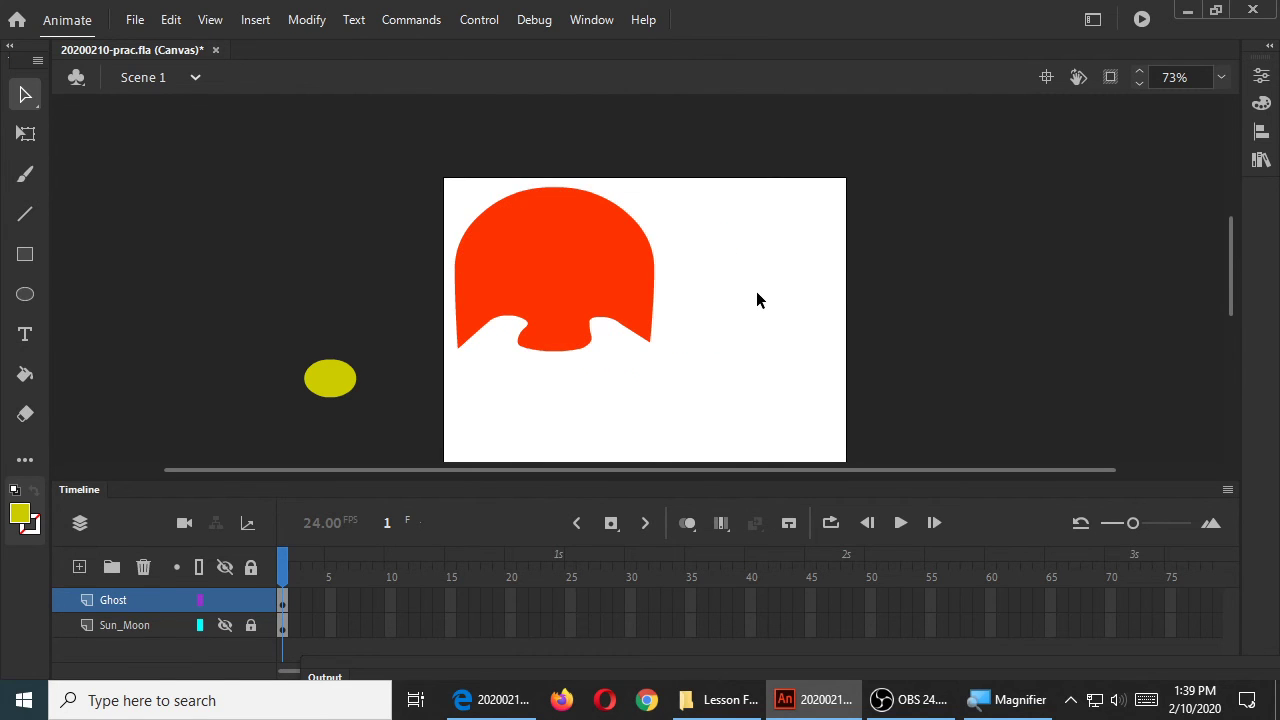
{"action": "mouse_move", "coordinate": [590, 336]}
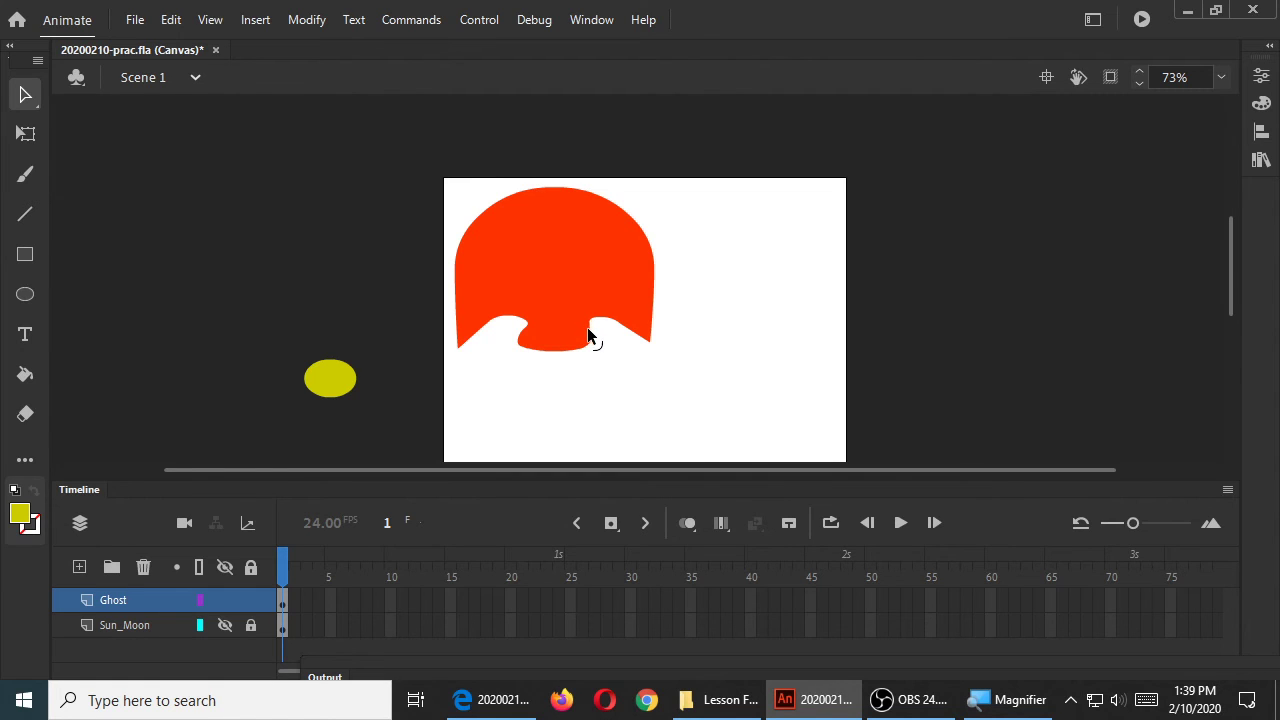
Select the ghost body shape by its fill
{"action": "left_click", "coordinate": [588, 280]}
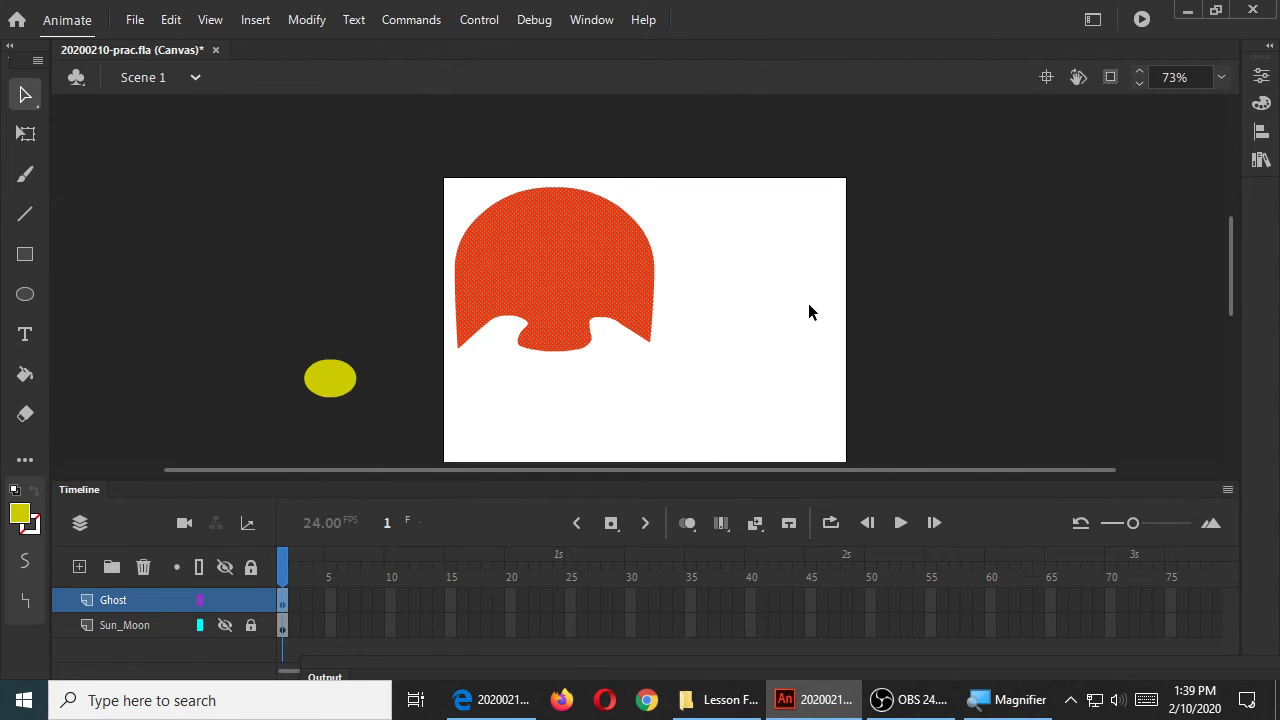
{"action": "mouse_move", "coordinate": [108, 126]}
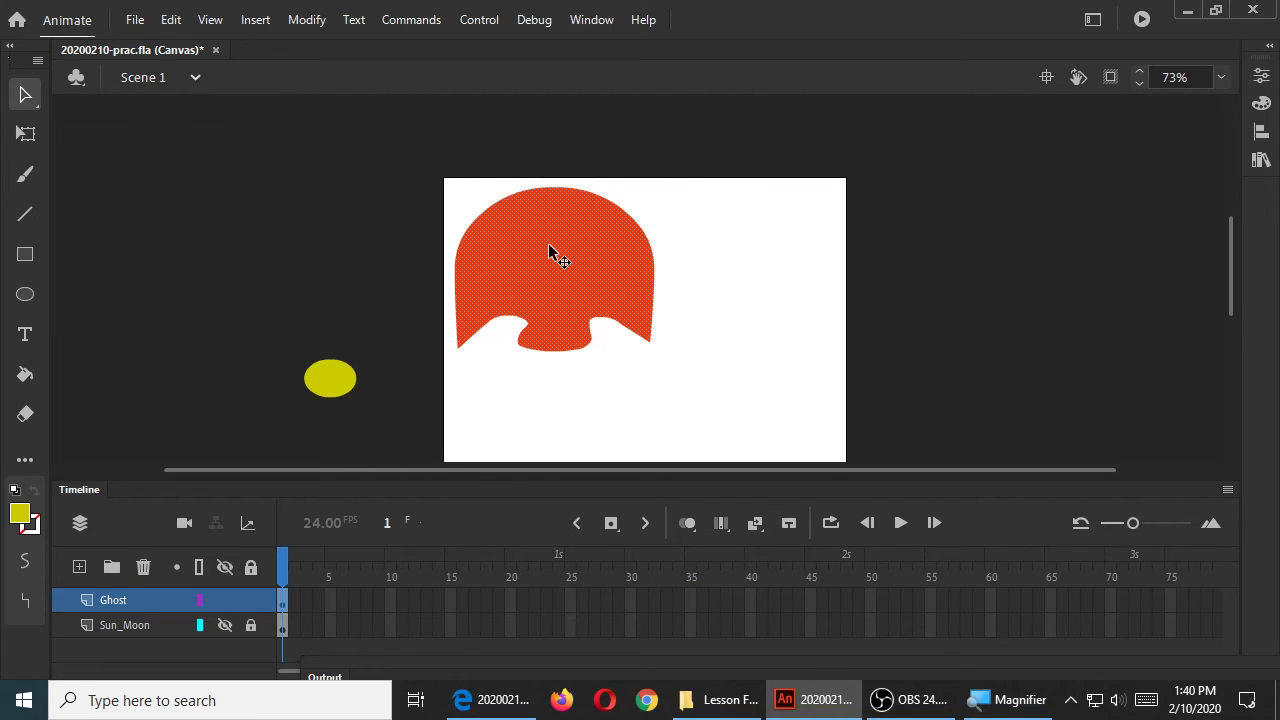
{"action": "mouse_move", "coordinate": [604, 264]}
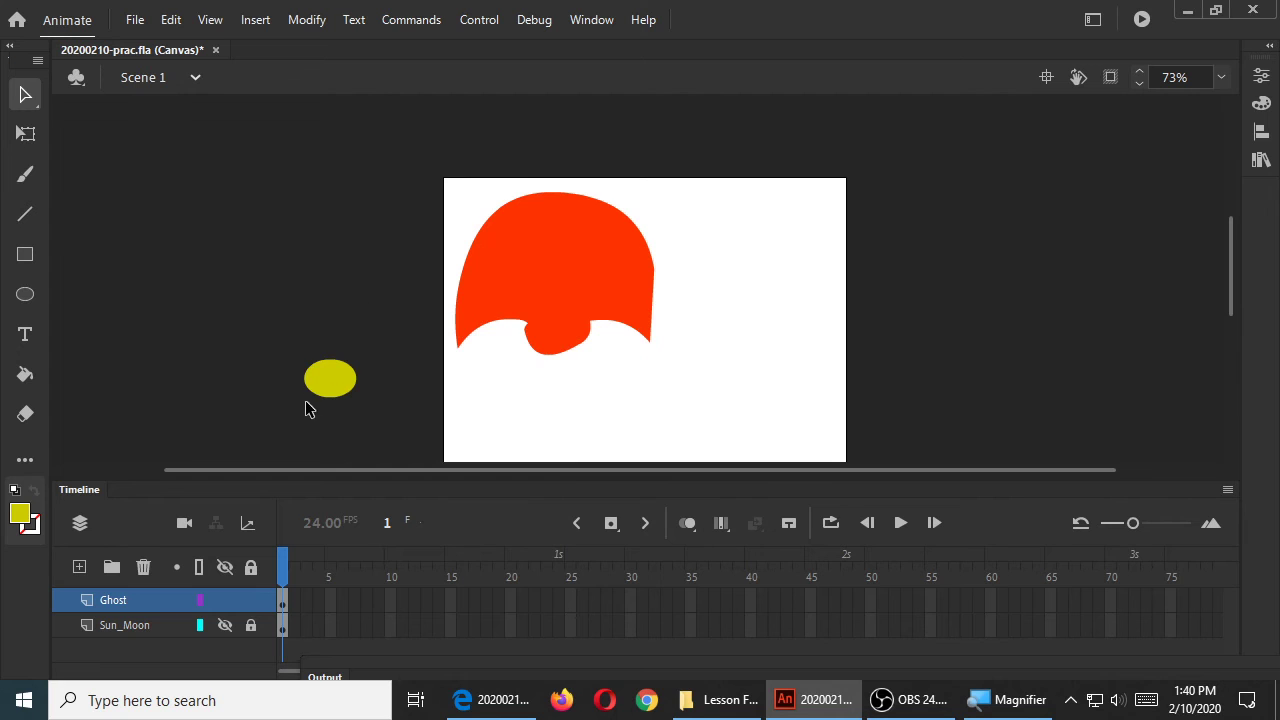
Punch the second eye hole with the yellow oval on the ghost's right side, then go to the browser
{"action": "left_click_drag", "start_coordinate": [330, 378], "coordinate": [510, 244]}
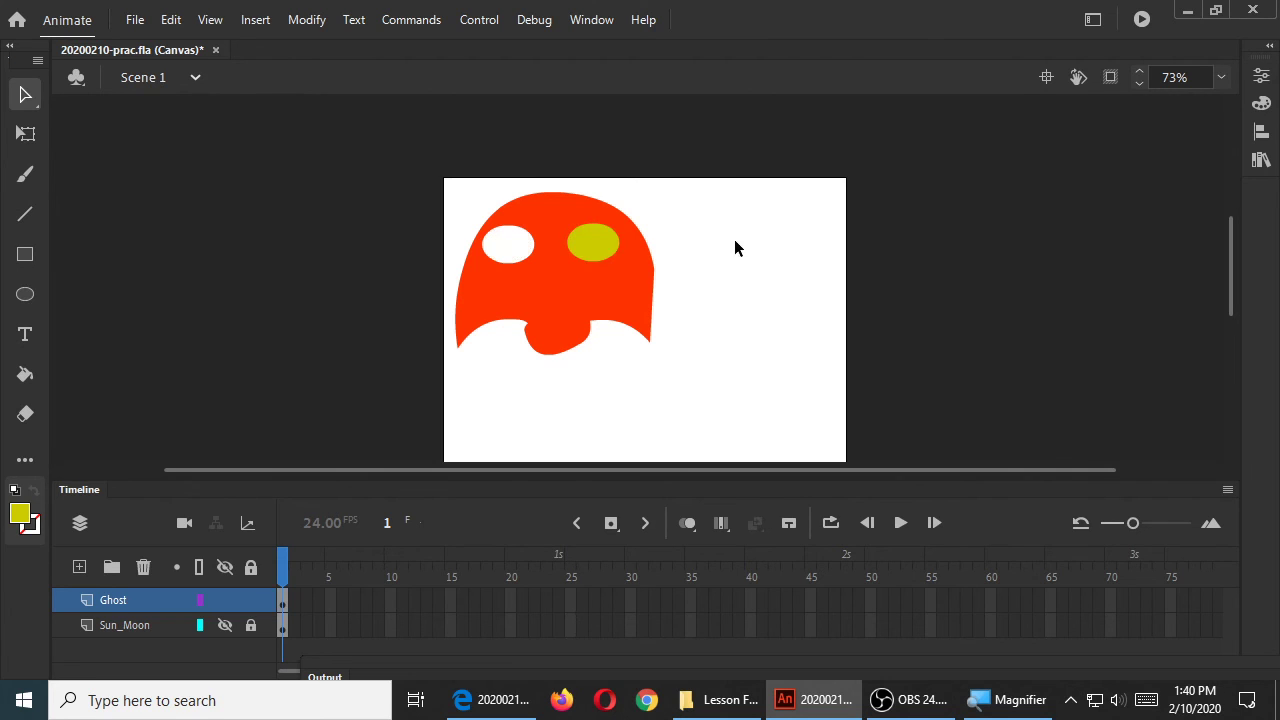
{"action": "left_click_drag", "start_coordinate": [596, 244], "coordinate": [352, 248]}
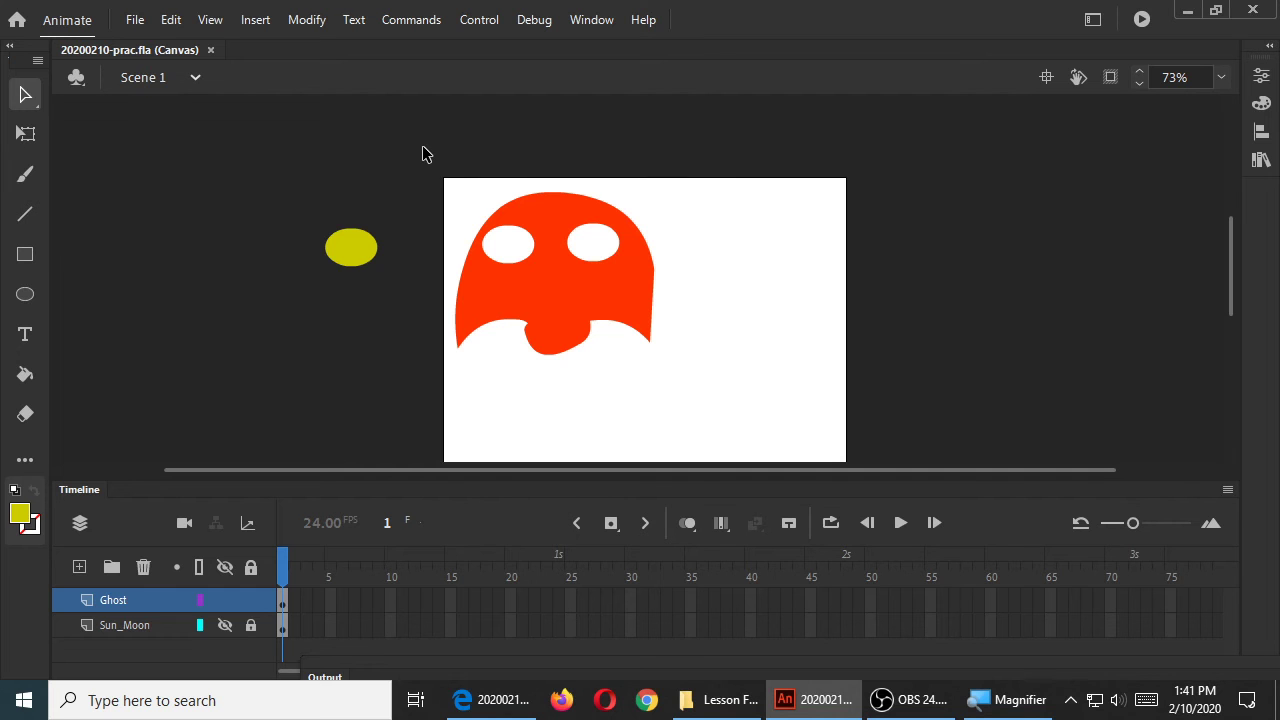
{"action": "left_click", "coordinate": [490, 700]}
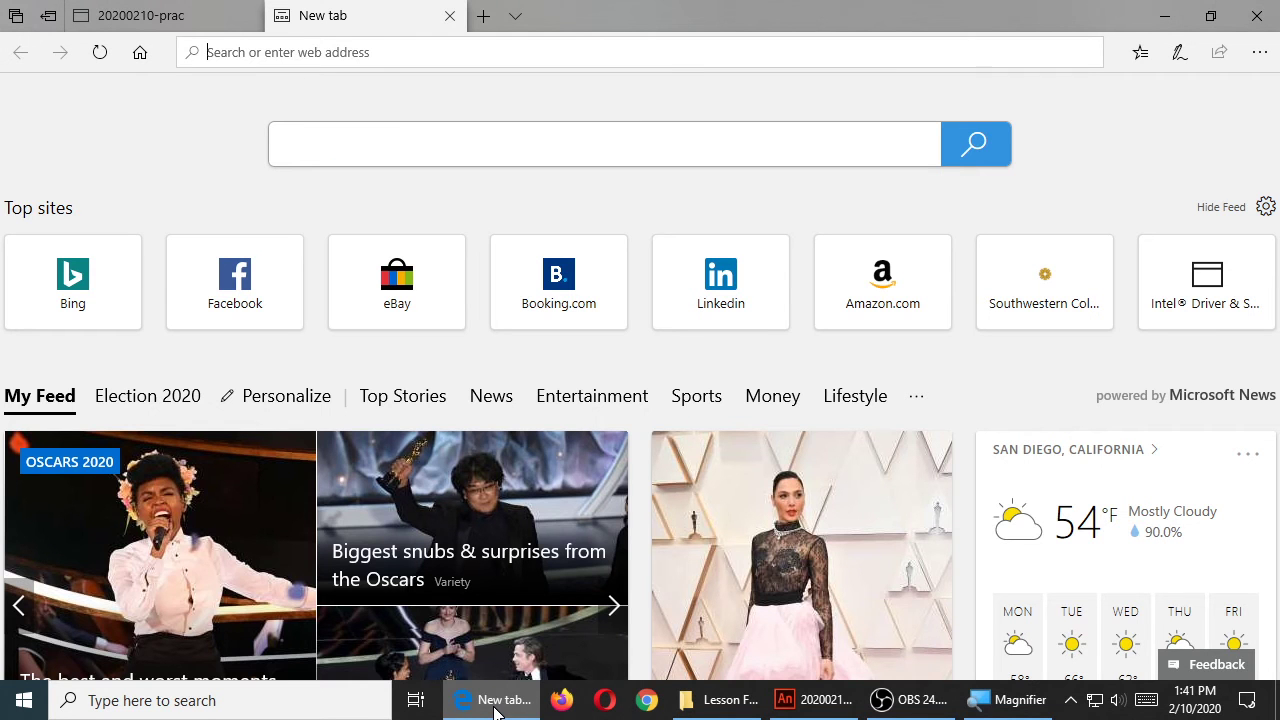
Search Bing for Pac-Man ghost Pinky sprites and view the image results for reference
{"action": "type", "text": "pacm"}
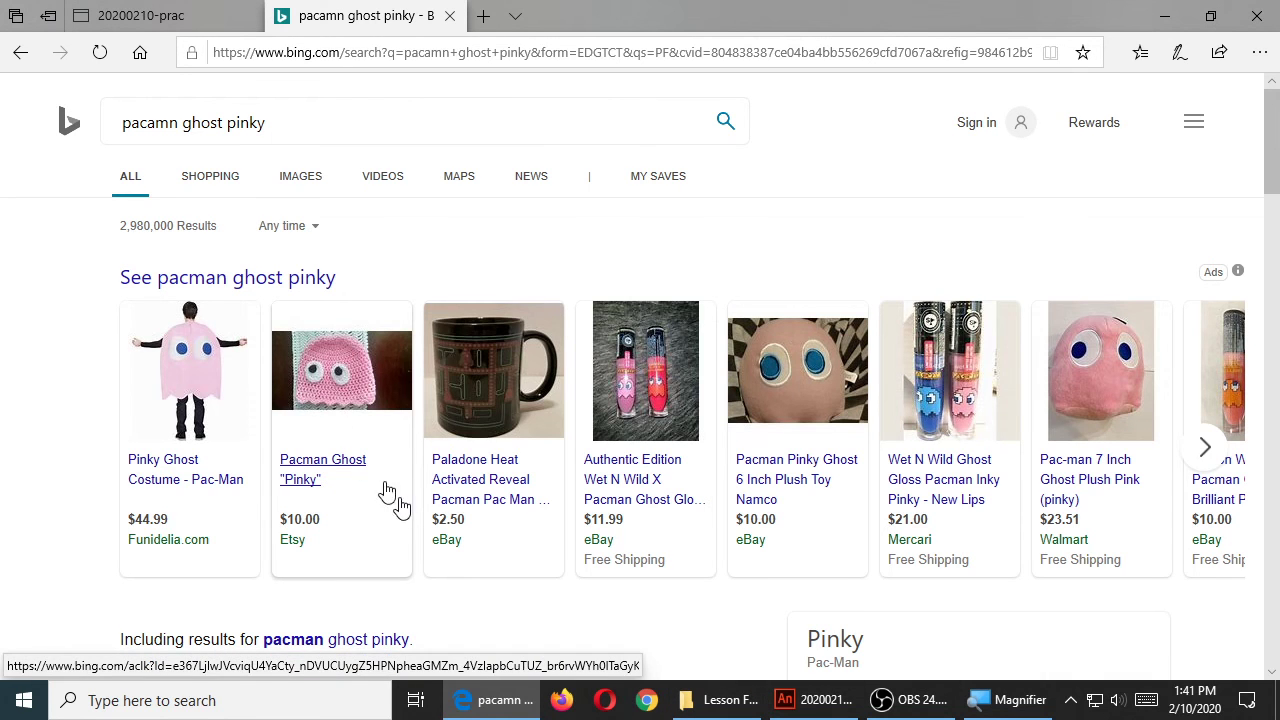
{"action": "left_click", "coordinate": [324, 122]}
{"action": "type", "text": " sprite"}
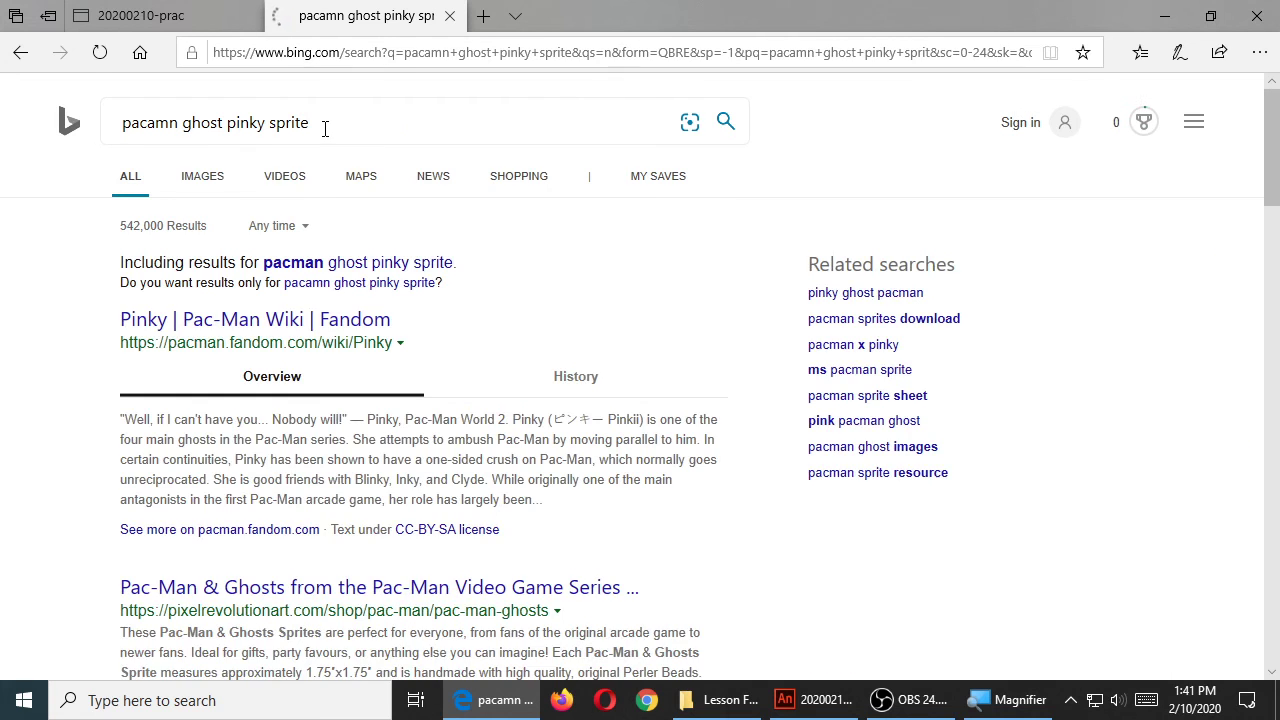
{"action": "left_click", "coordinate": [202, 176]}
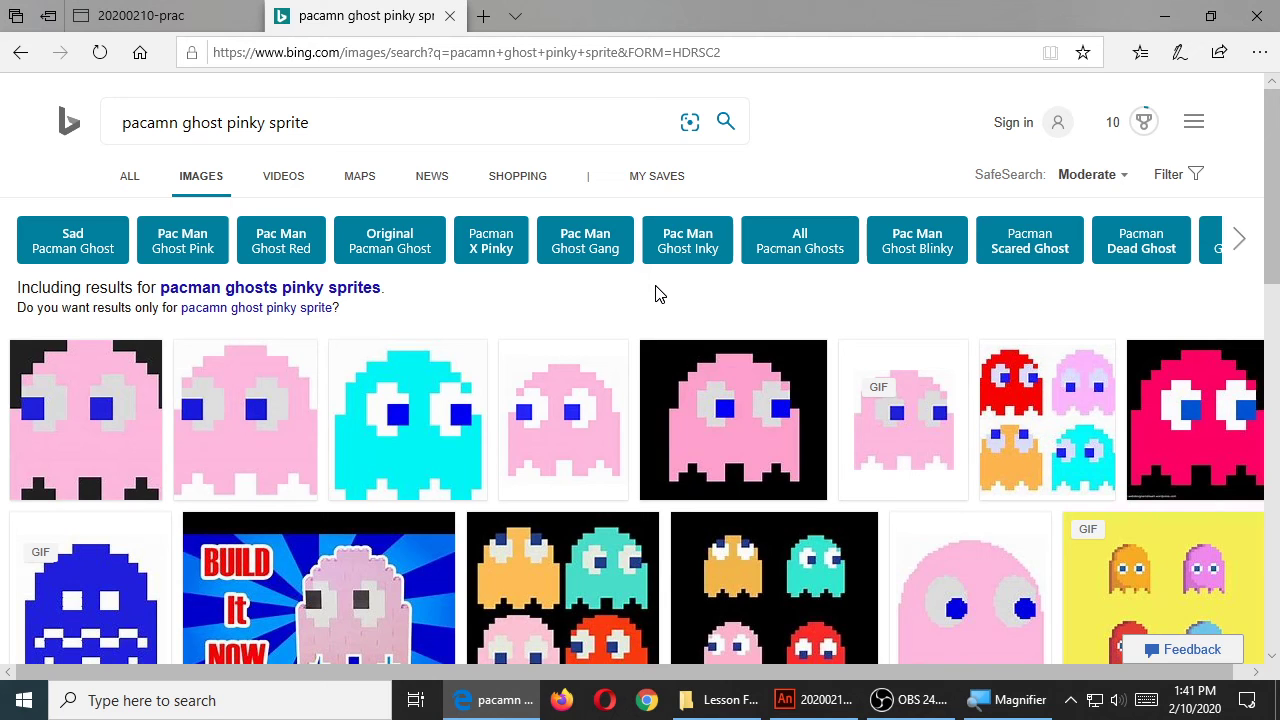
{"action": "left_click", "coordinate": [490, 700]}
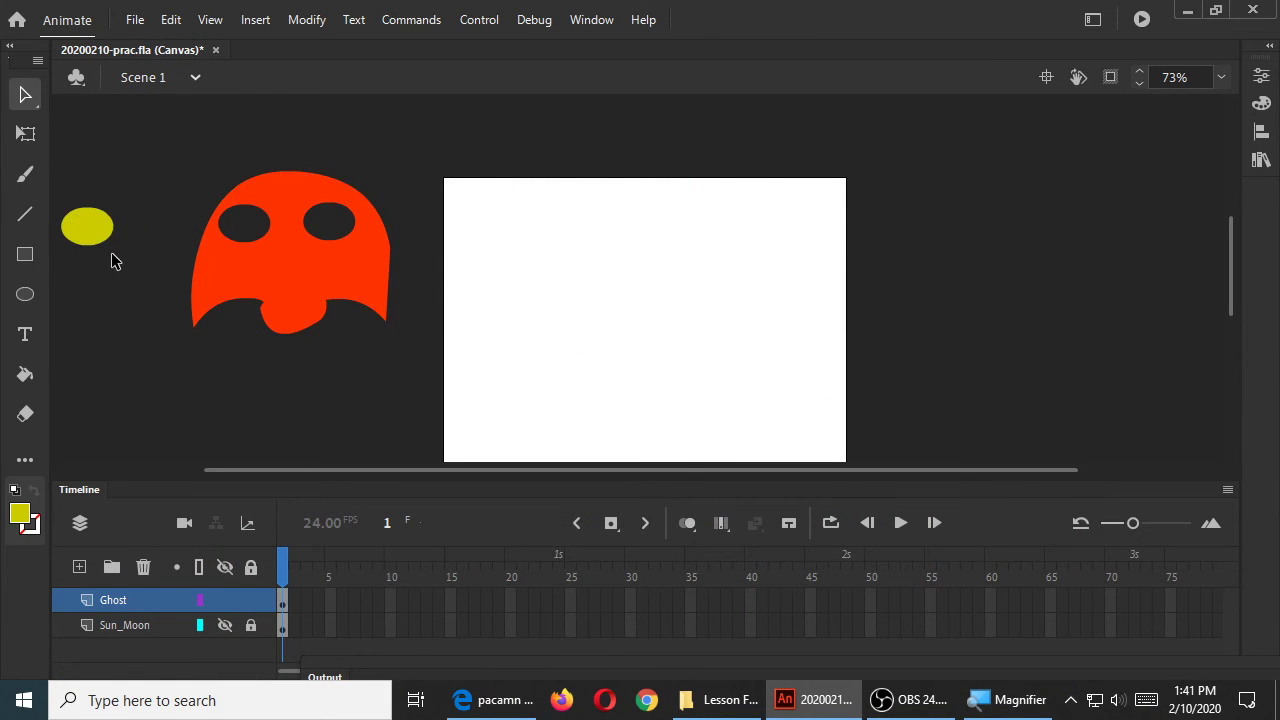
Move the yellow oval beside the ghost off the stage
{"action": "left_click_drag", "start_coordinate": [88, 228], "coordinate": [162, 228]}
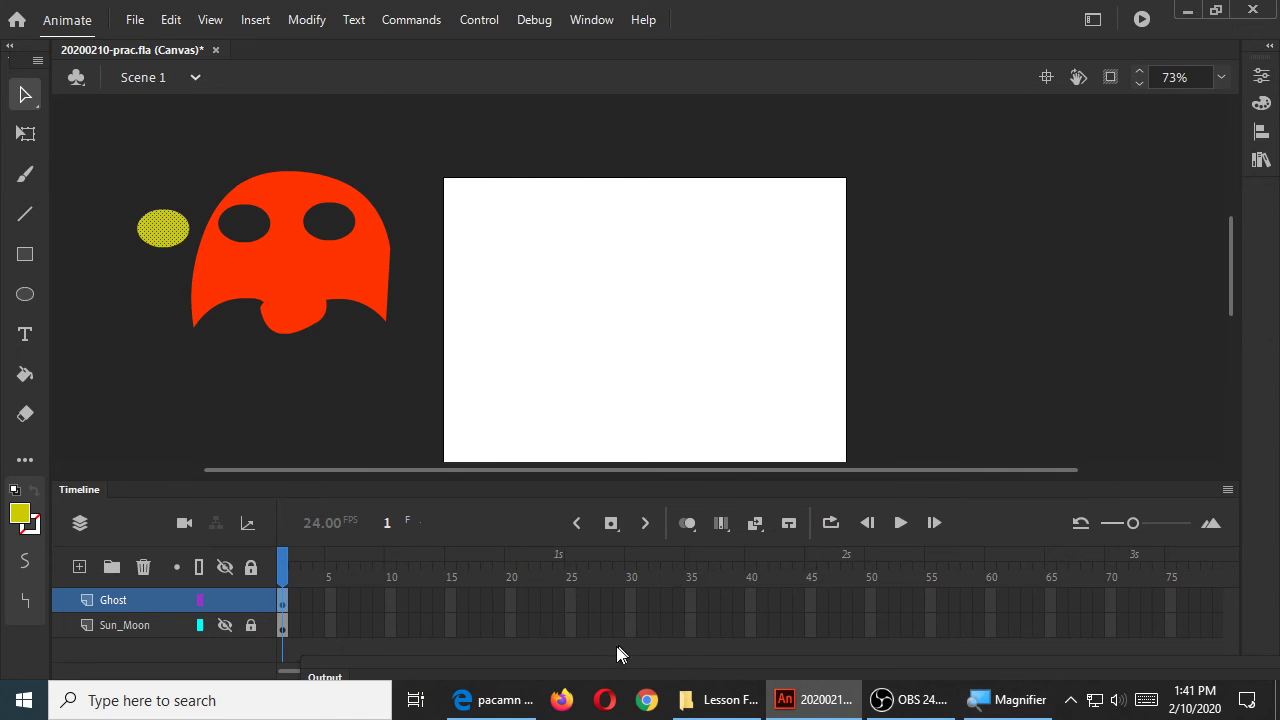
{"action": "left_click", "coordinate": [490, 700]}
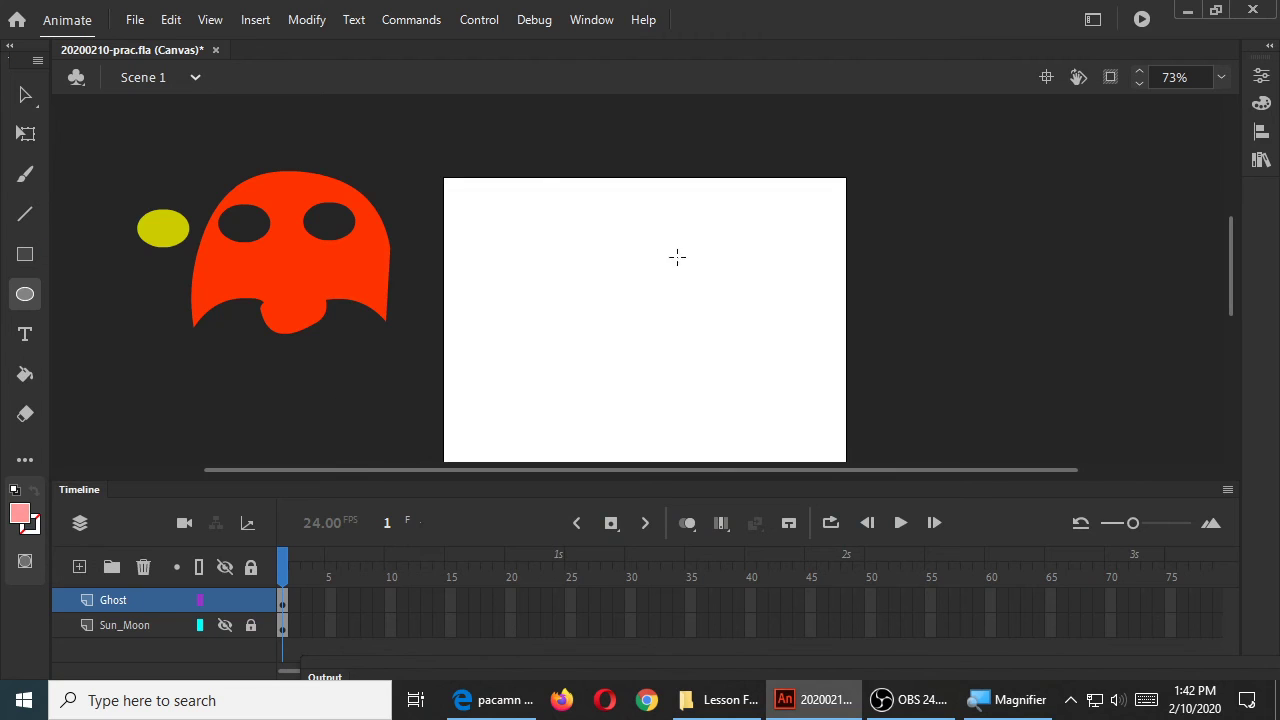
{"action": "left_click_drag", "start_coordinate": [620, 258], "coordinate": [750, 370]}
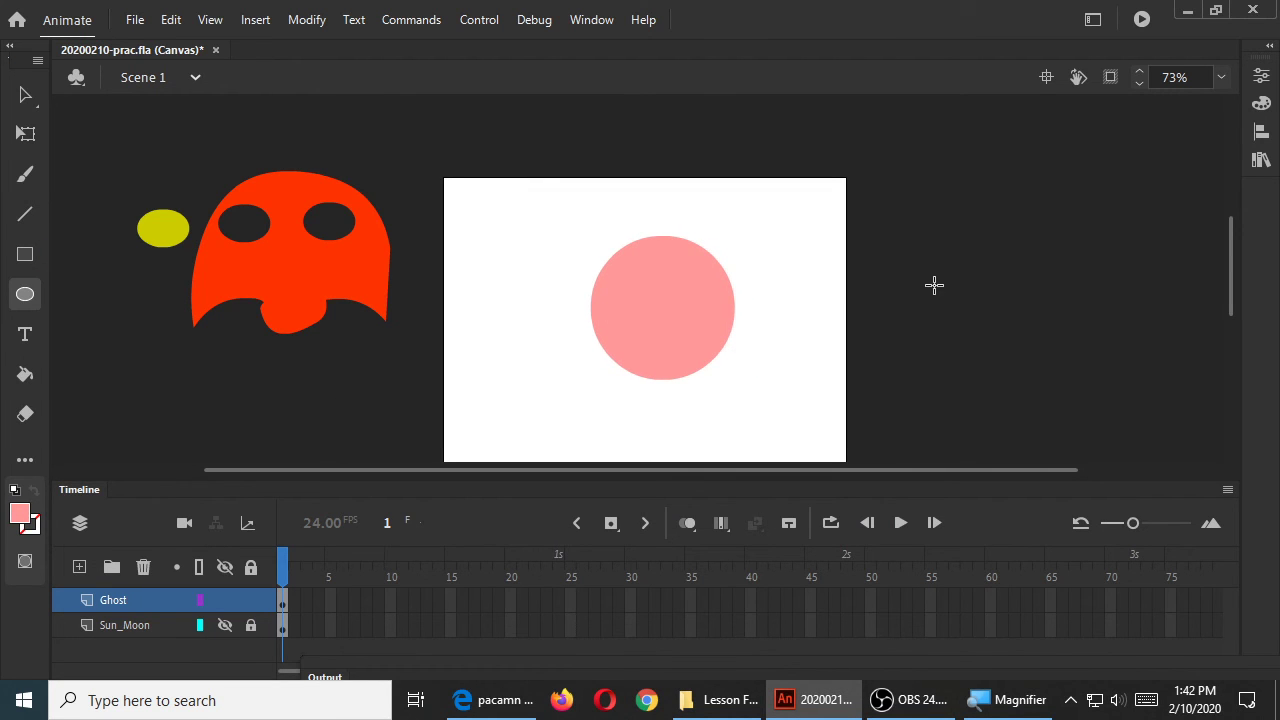
{"action": "mouse_move", "coordinate": [120, 216]}
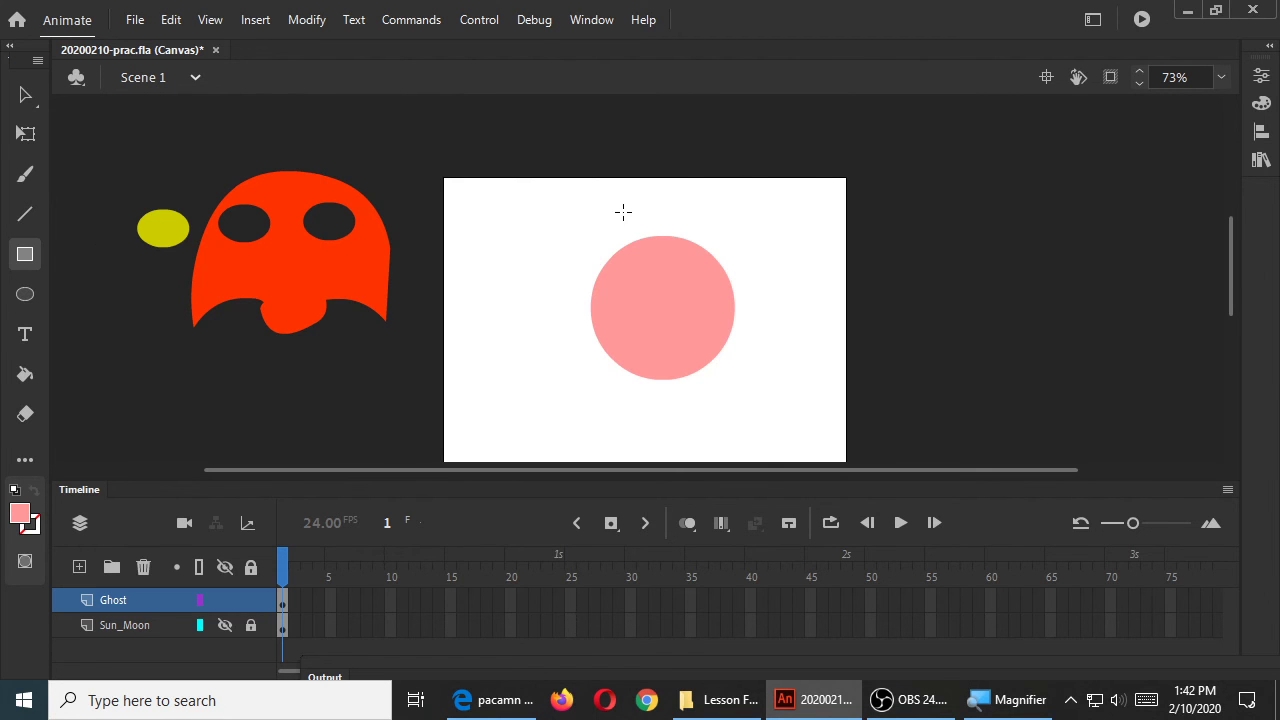
{"action": "mouse_move", "coordinate": [598, 314]}
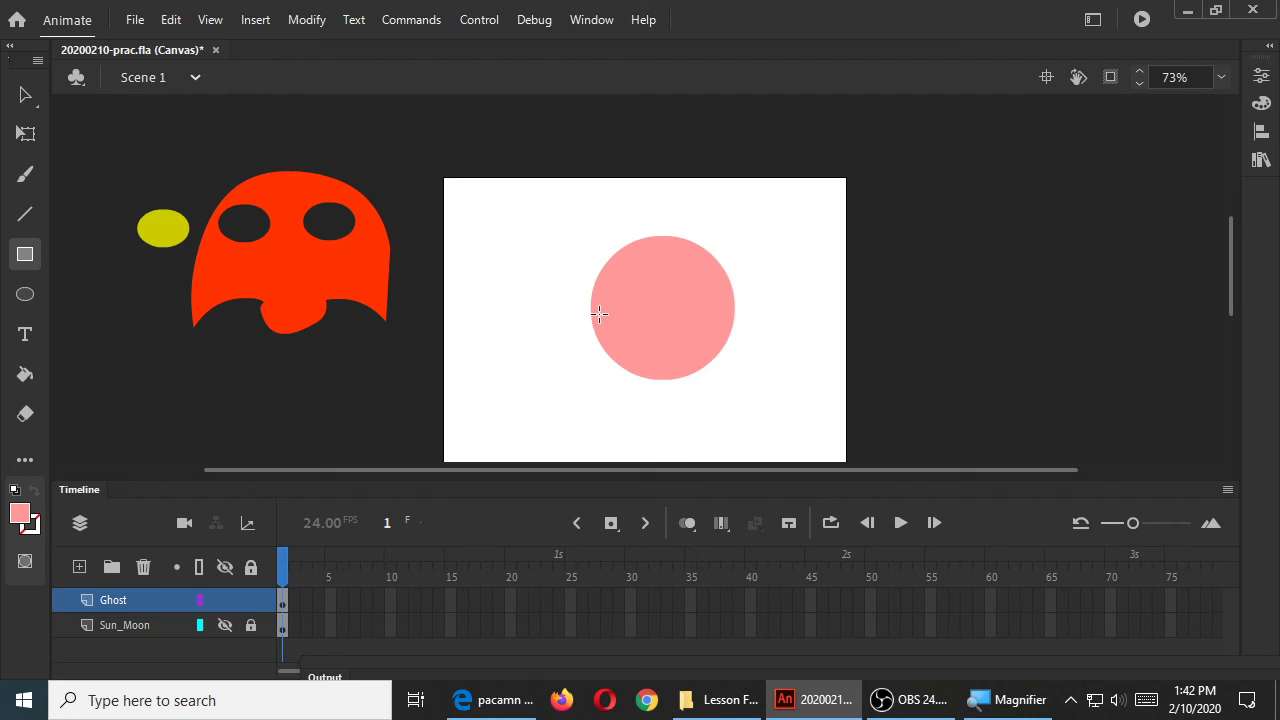
{"action": "mouse_move", "coordinate": [590, 308]}
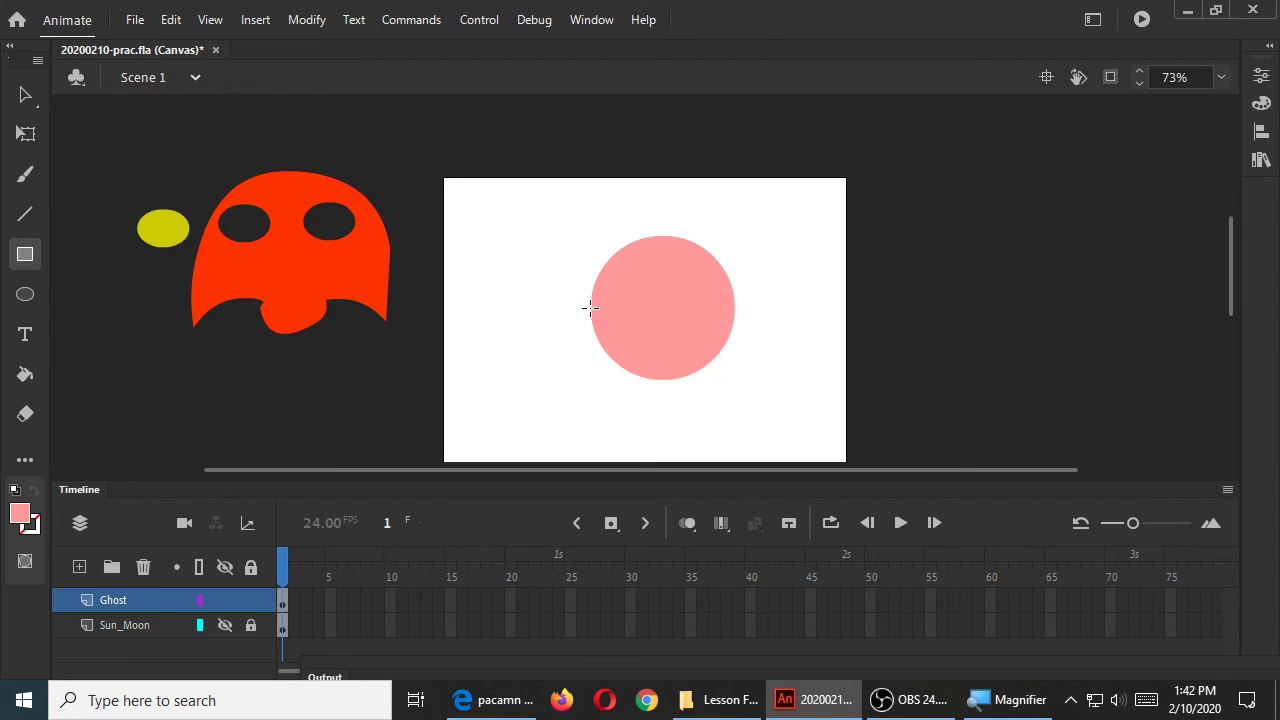
{"action": "mouse_move", "coordinate": [632, 348]}
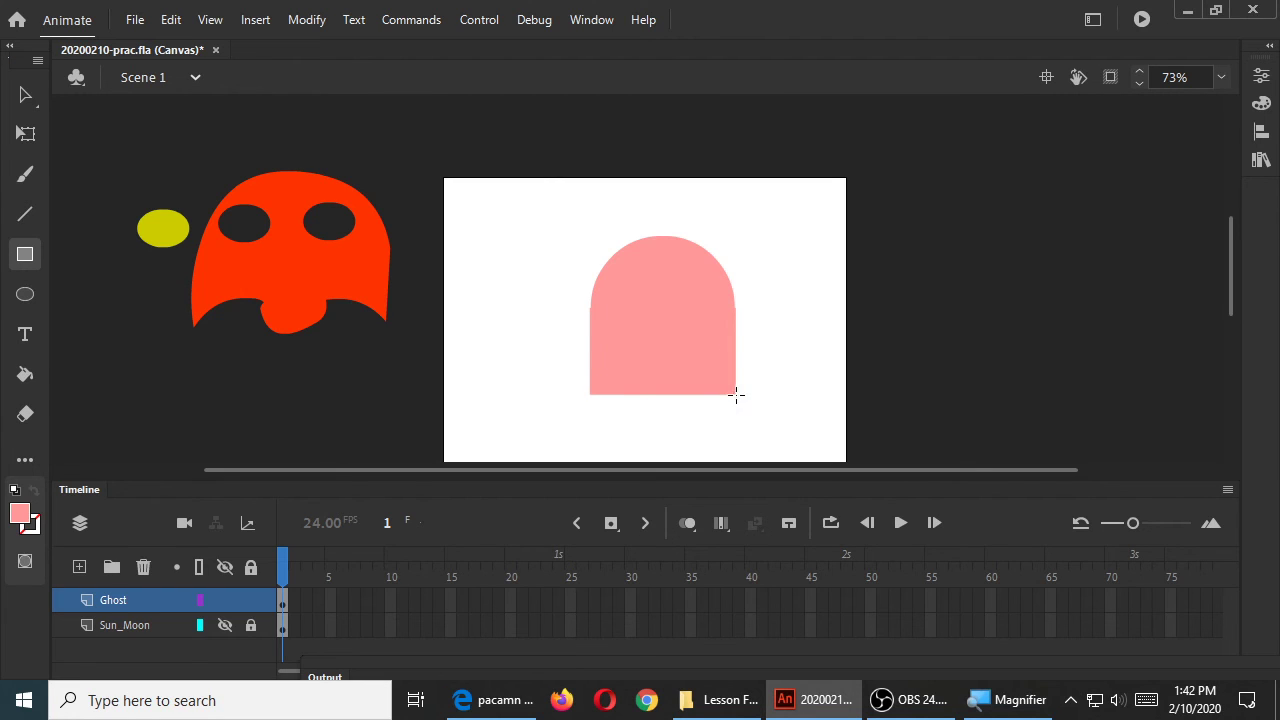
{"action": "mouse_move", "coordinate": [818, 406]}
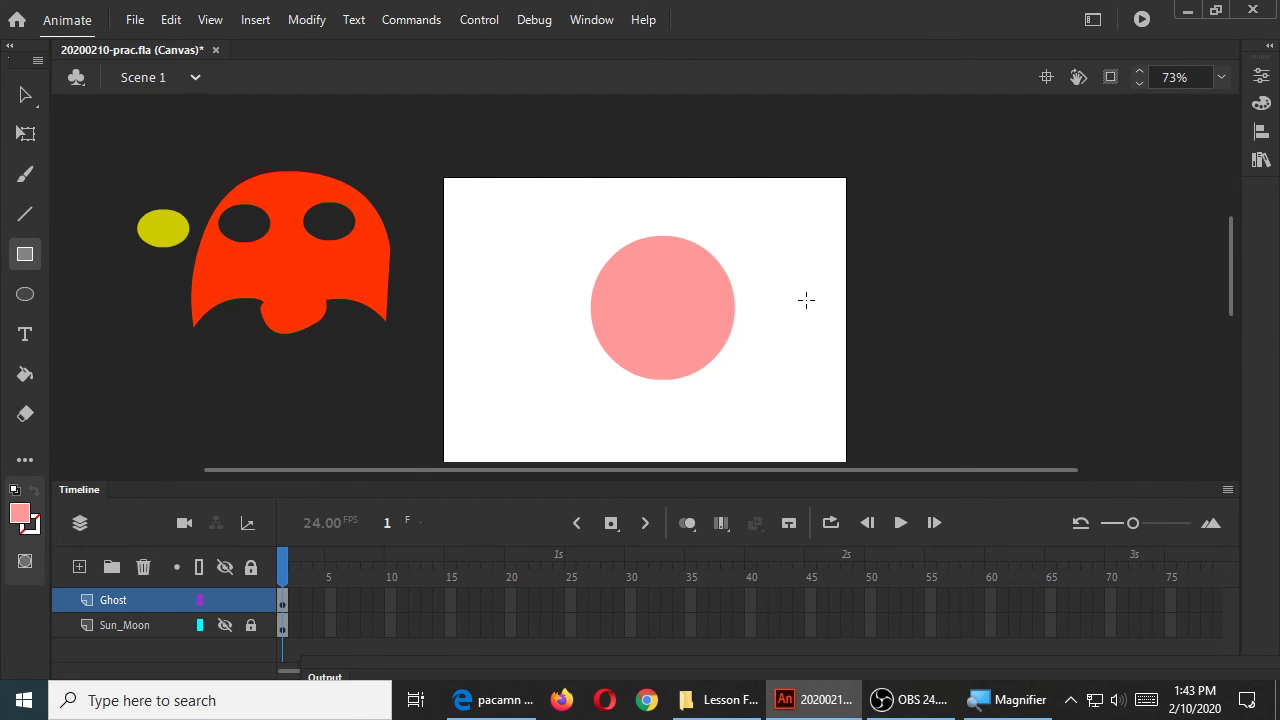
{"action": "mouse_move", "coordinate": [810, 308]}
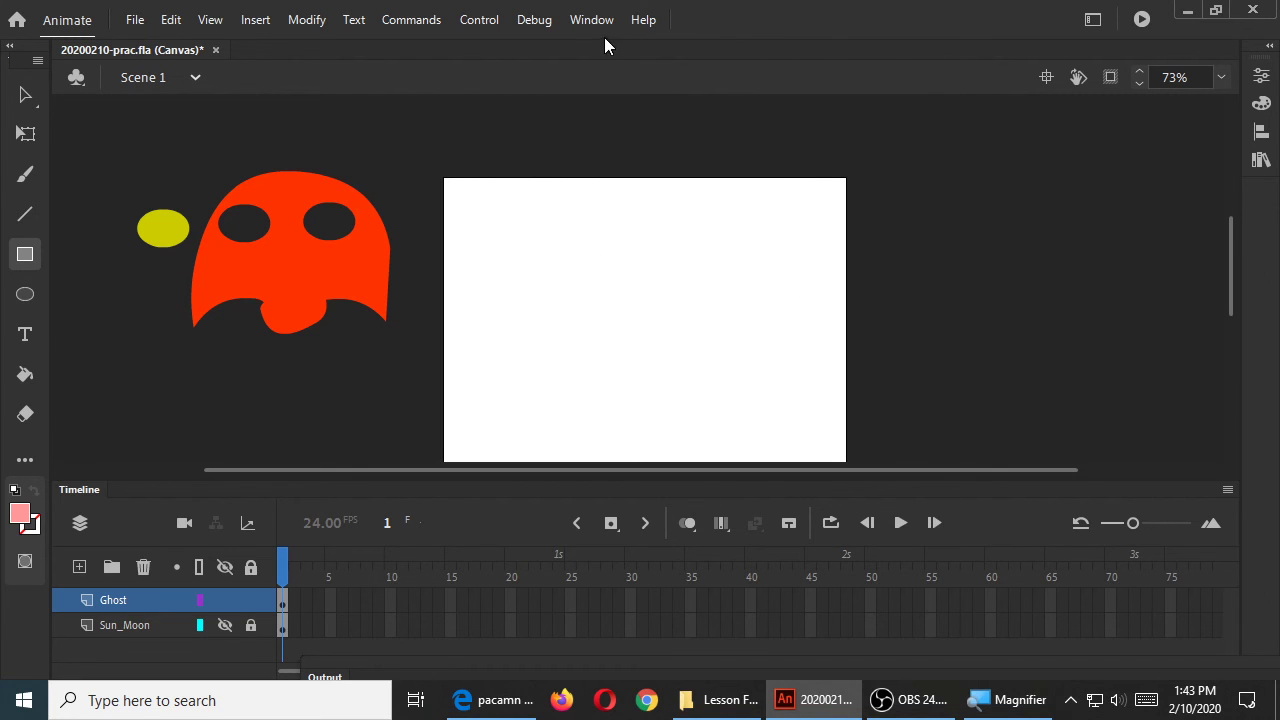
Show the Info panel with size and position readouts via the Window menu
{"action": "left_click", "coordinate": [592, 20]}
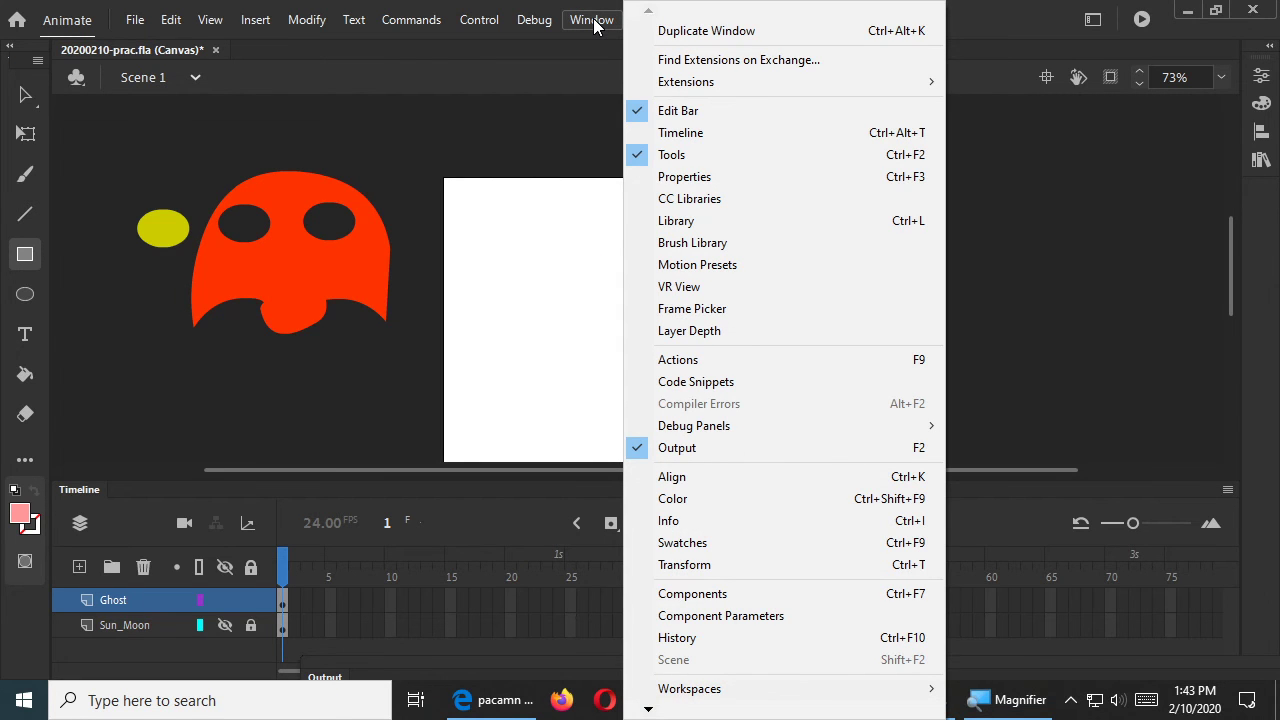
{"action": "mouse_move", "coordinate": [668, 520]}
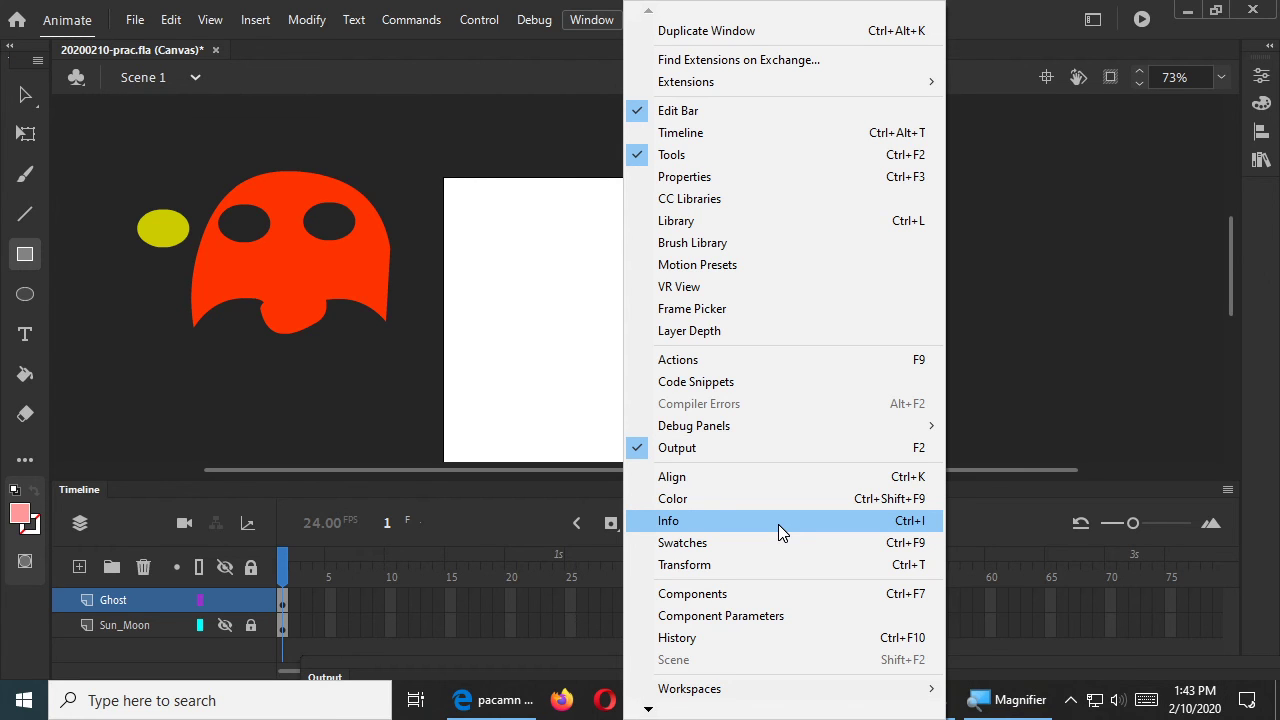
{"action": "left_click", "coordinate": [668, 520]}
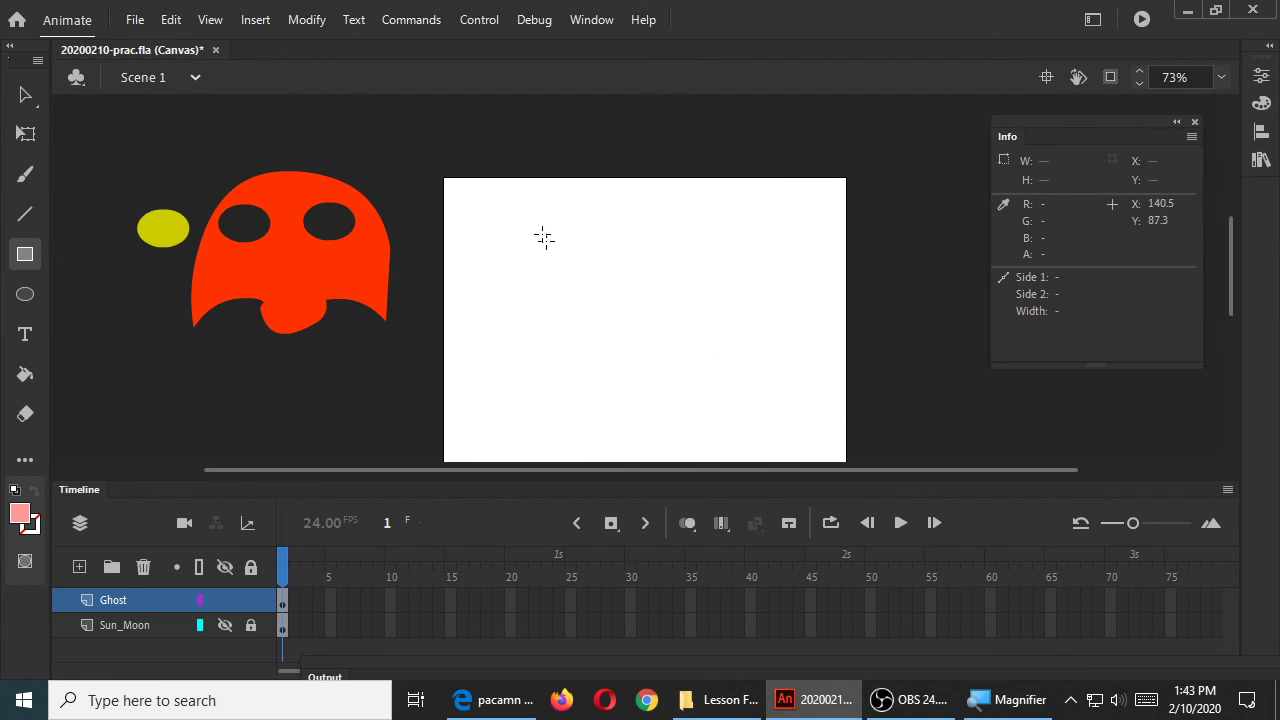
{"action": "mouse_move", "coordinate": [730, 362]}
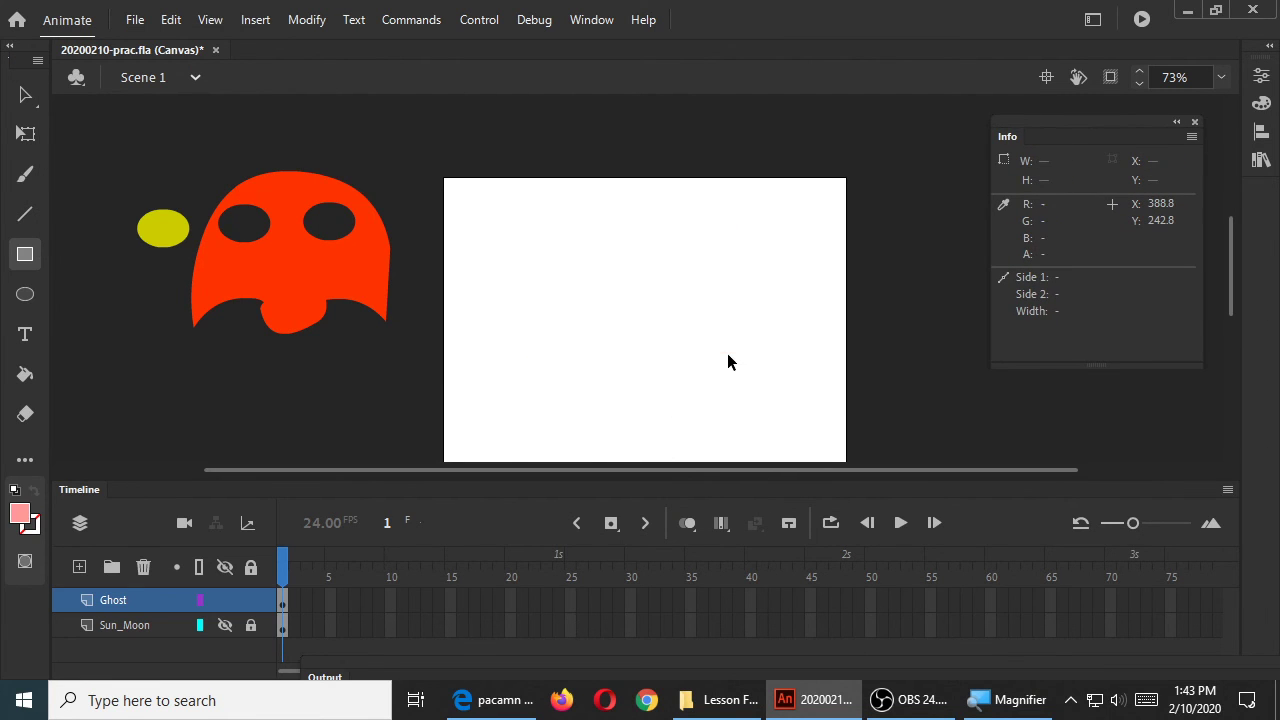
Draw a large pink circle and a pink rectangle beside it sized about 246 by 276
{"action": "left_click_drag", "start_coordinate": [544, 228], "coordinate": [688, 396]}
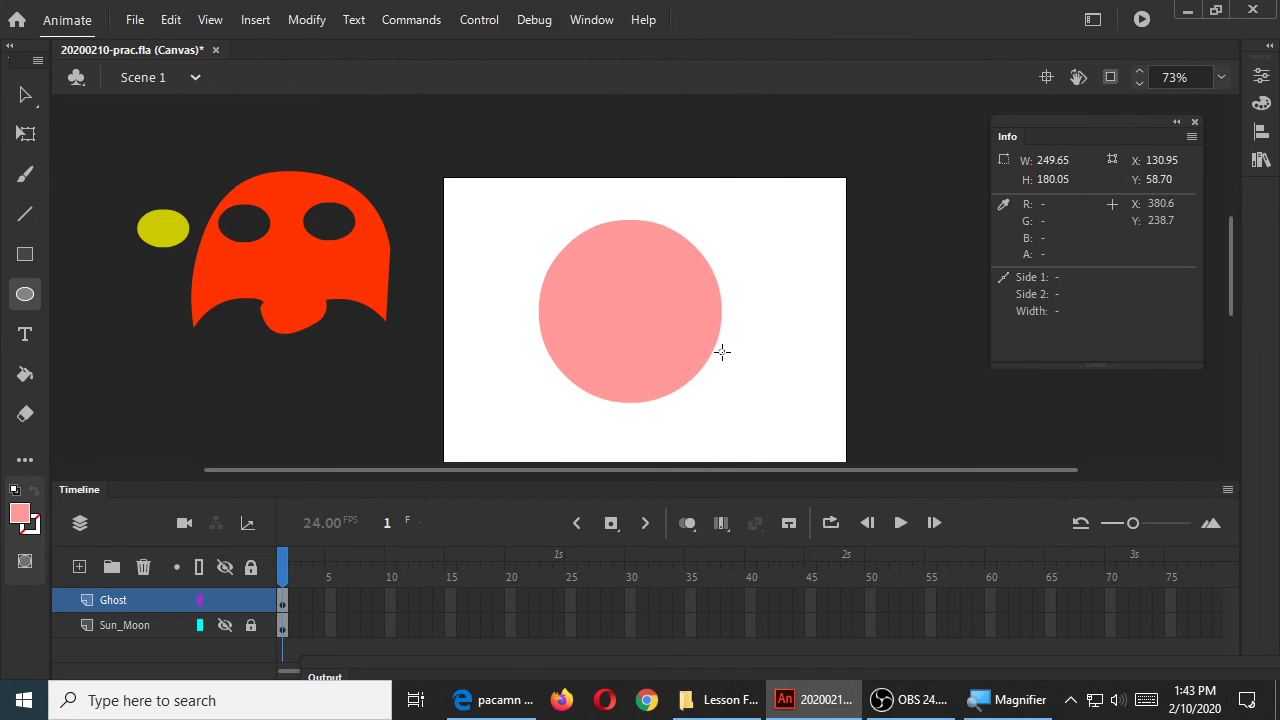
{"action": "left_click_drag", "start_coordinate": [722, 352], "coordinate": [724, 336]}
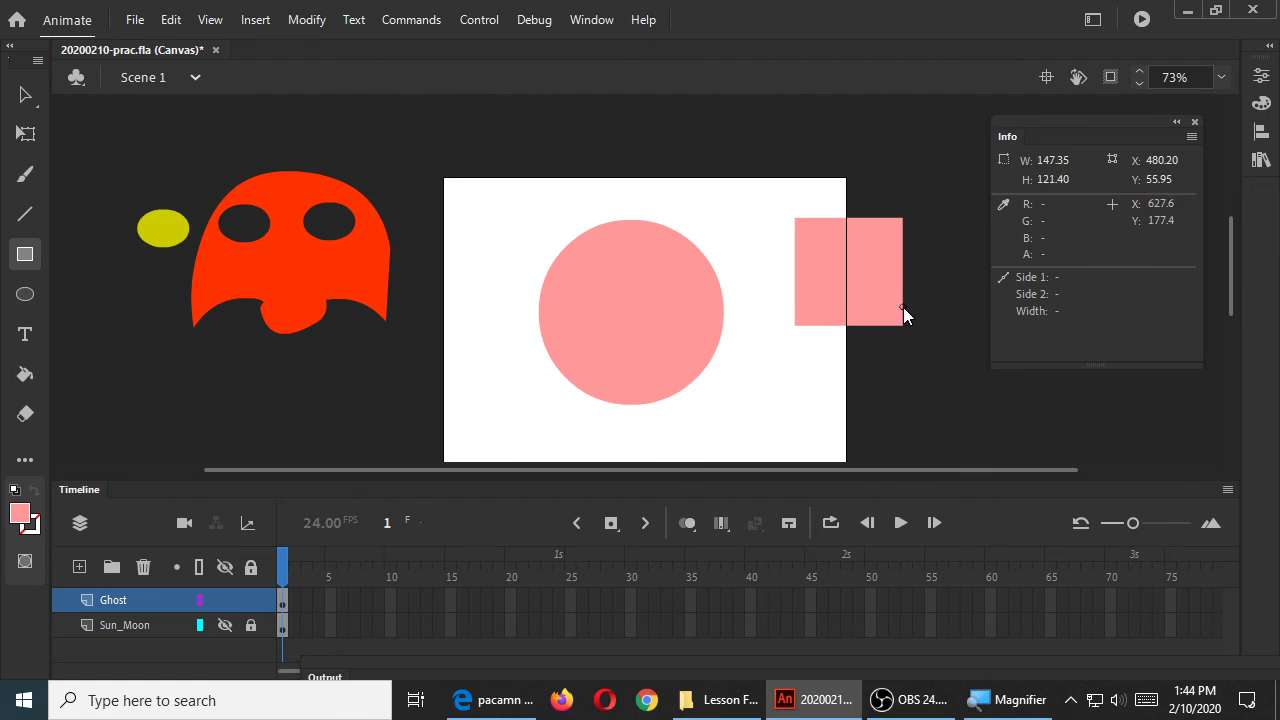
{"action": "left_click_drag", "start_coordinate": [904, 316], "coordinate": [936, 364]}
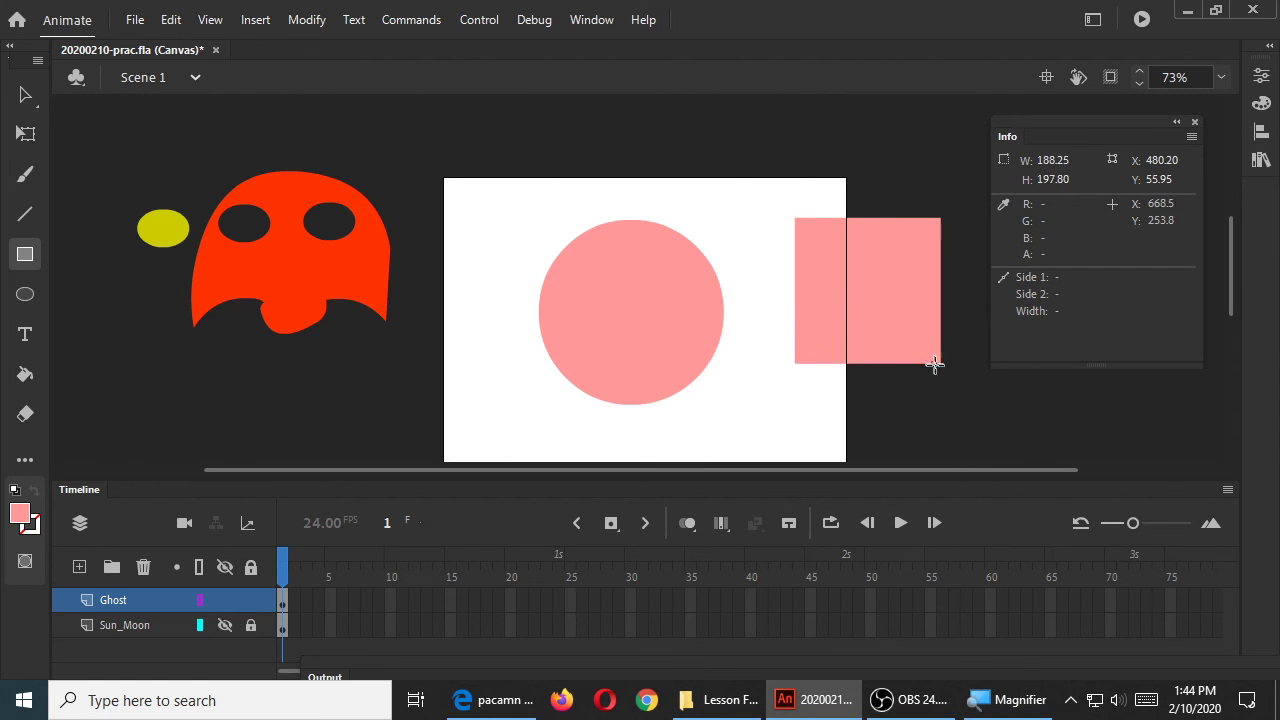
{"action": "left_click_drag", "start_coordinate": [936, 364], "coordinate": [964, 414]}
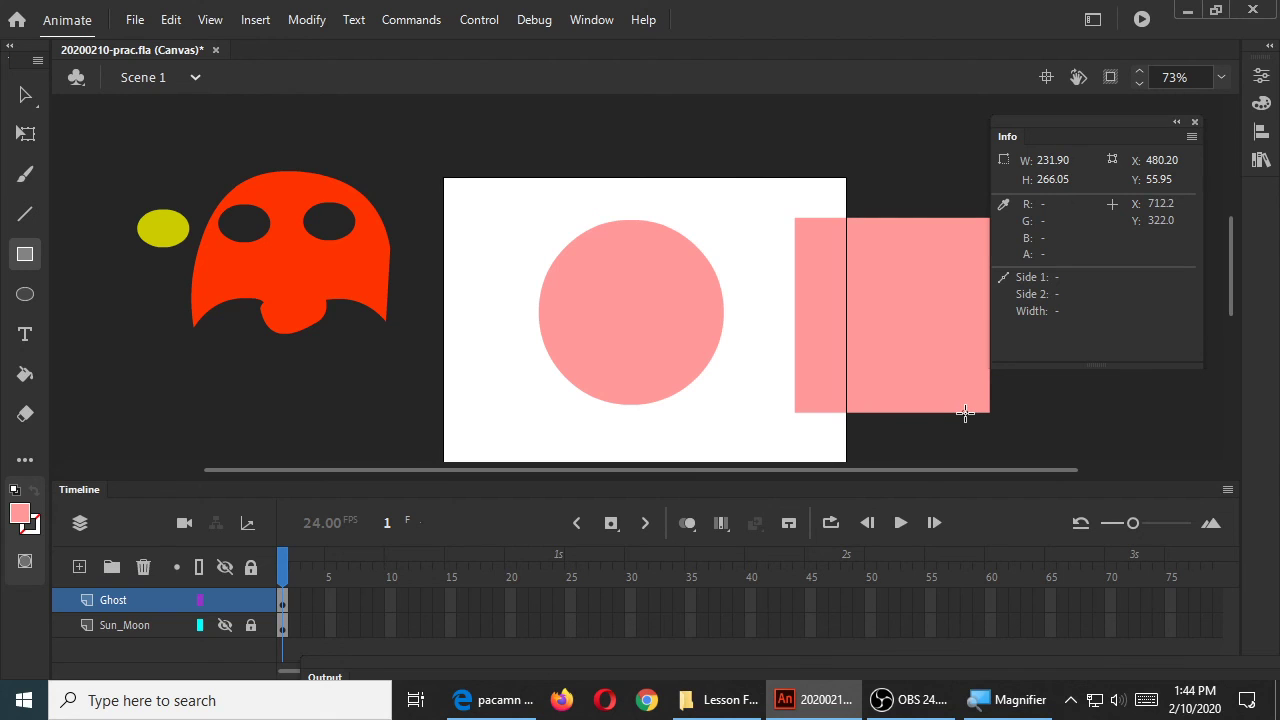
{"action": "left_click_drag", "start_coordinate": [964, 412], "coordinate": [988, 436]}
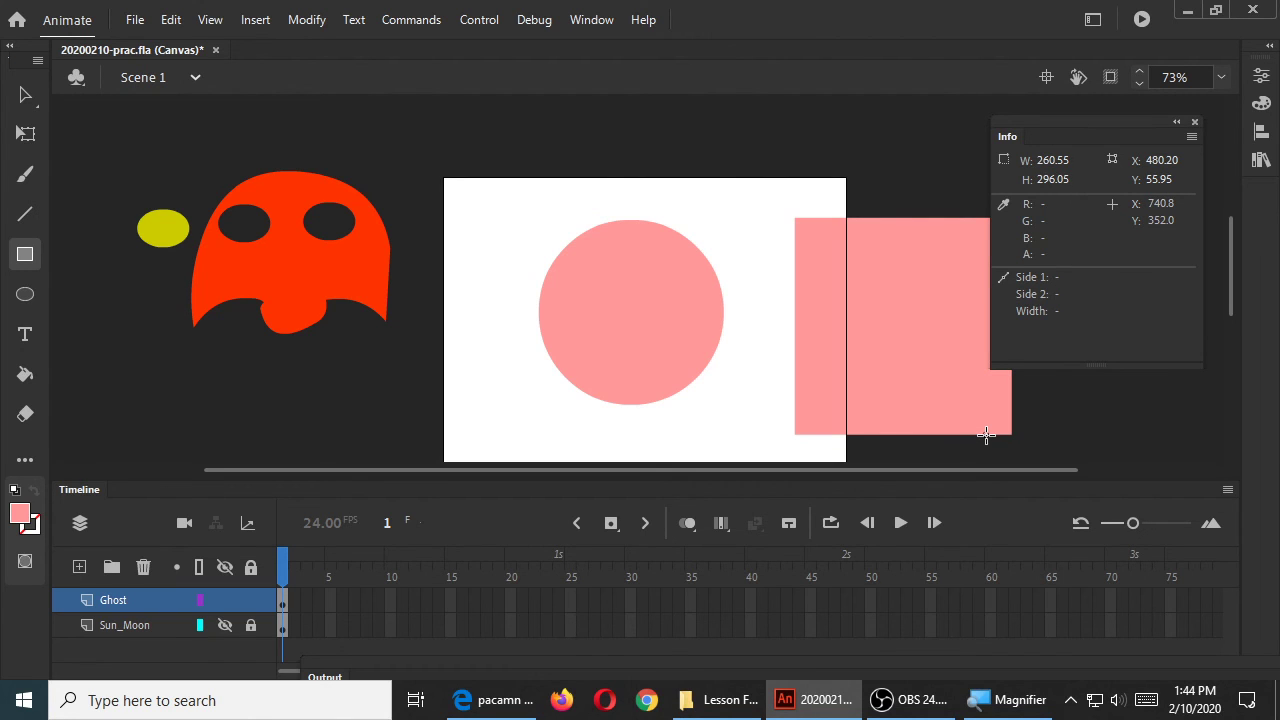
{"action": "left_click_drag", "start_coordinate": [988, 434], "coordinate": [976, 420]}
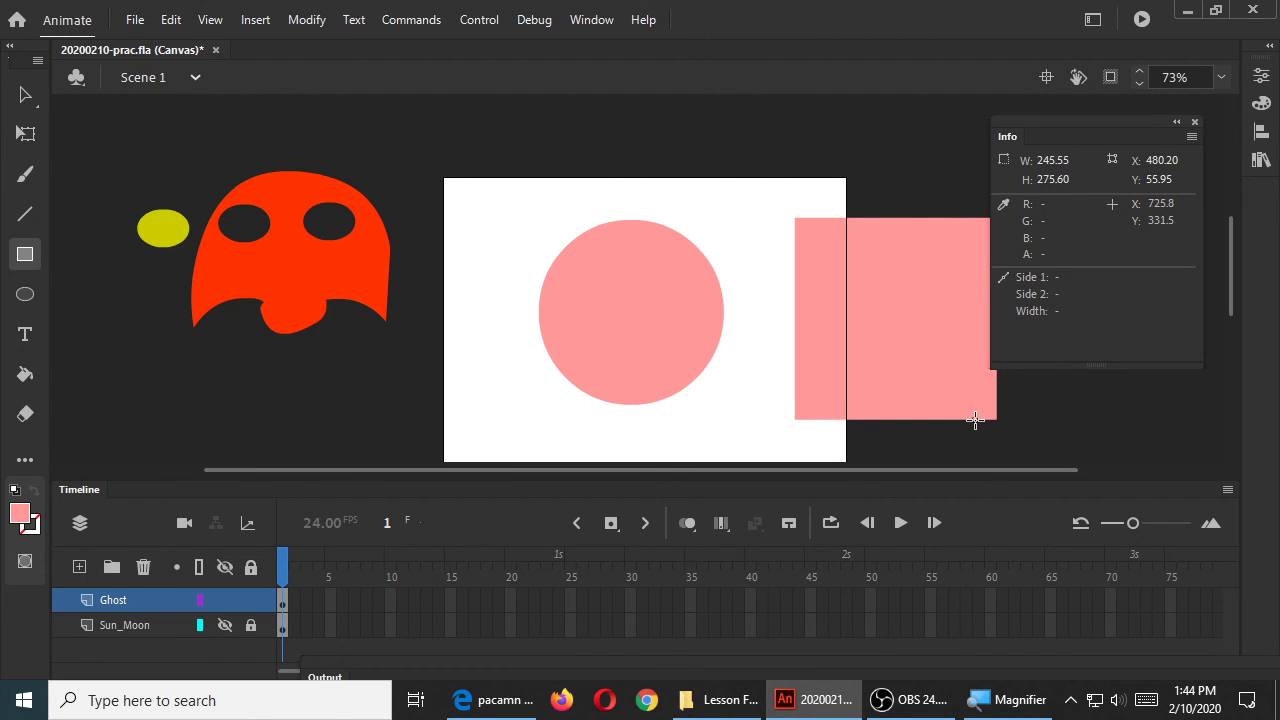
{"action": "left_click_drag", "start_coordinate": [976, 418], "coordinate": [978, 420]}
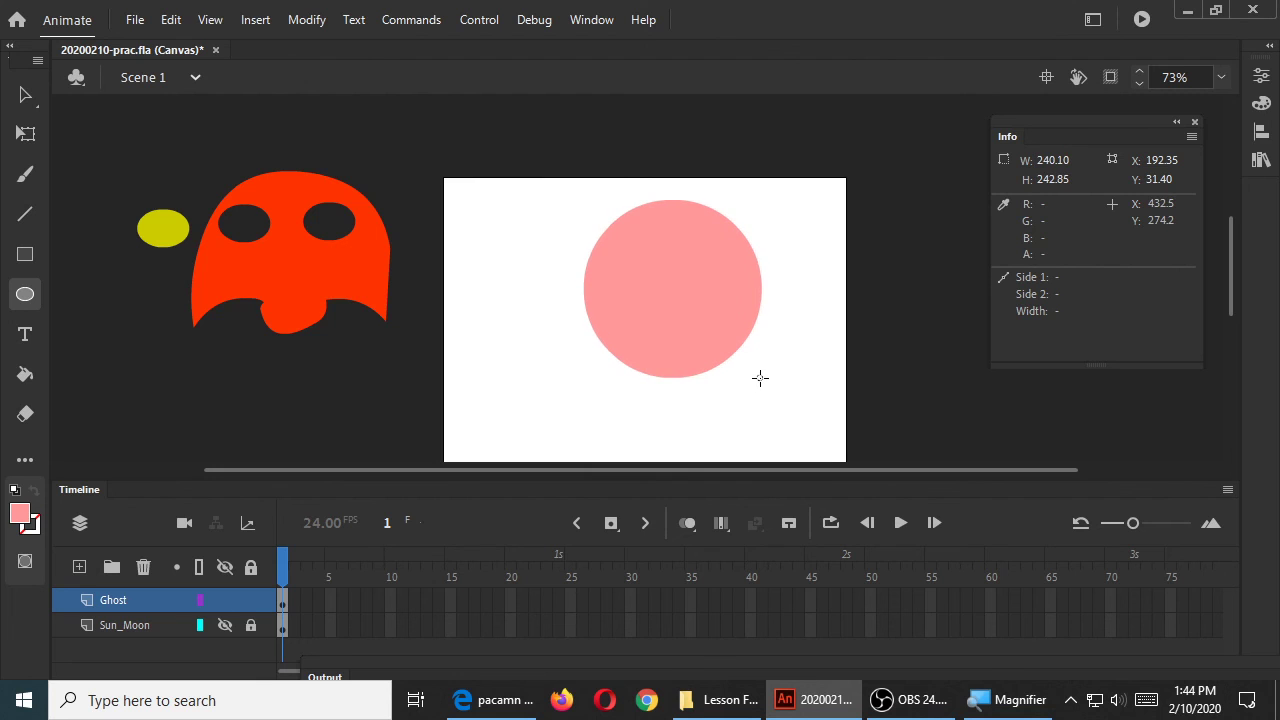
Redraw the pink circle near the stage centre at about 270 by 246
{"action": "left_click_drag", "start_coordinate": [760, 378], "coordinate": [768, 314]}
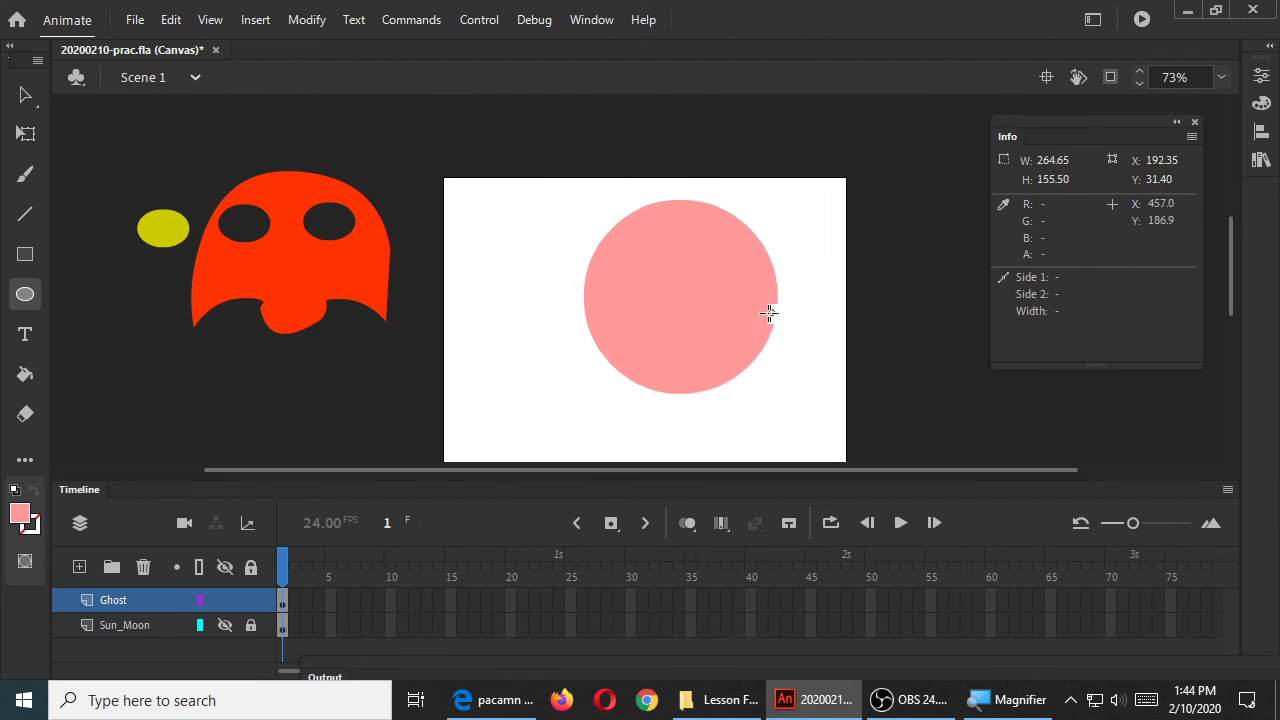
{"action": "left_click_drag", "start_coordinate": [768, 312], "coordinate": [782, 380]}
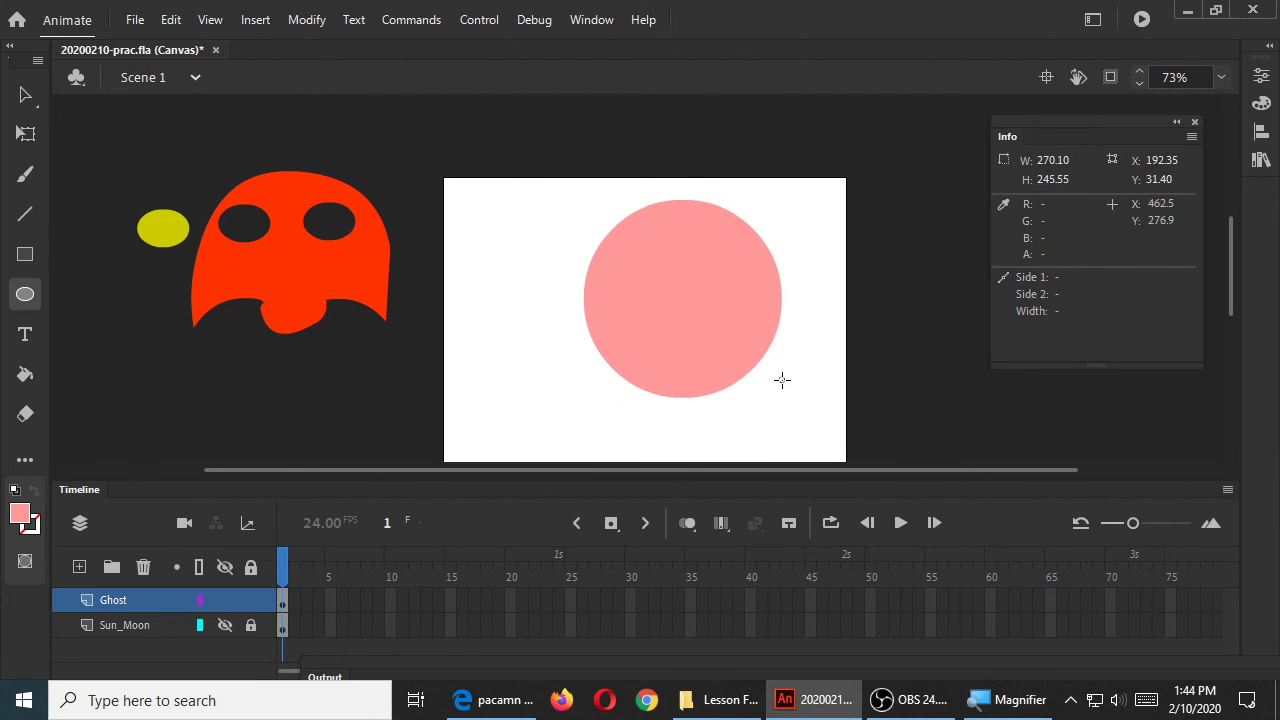
{"action": "left_click_drag", "start_coordinate": [782, 380], "coordinate": [764, 324]}
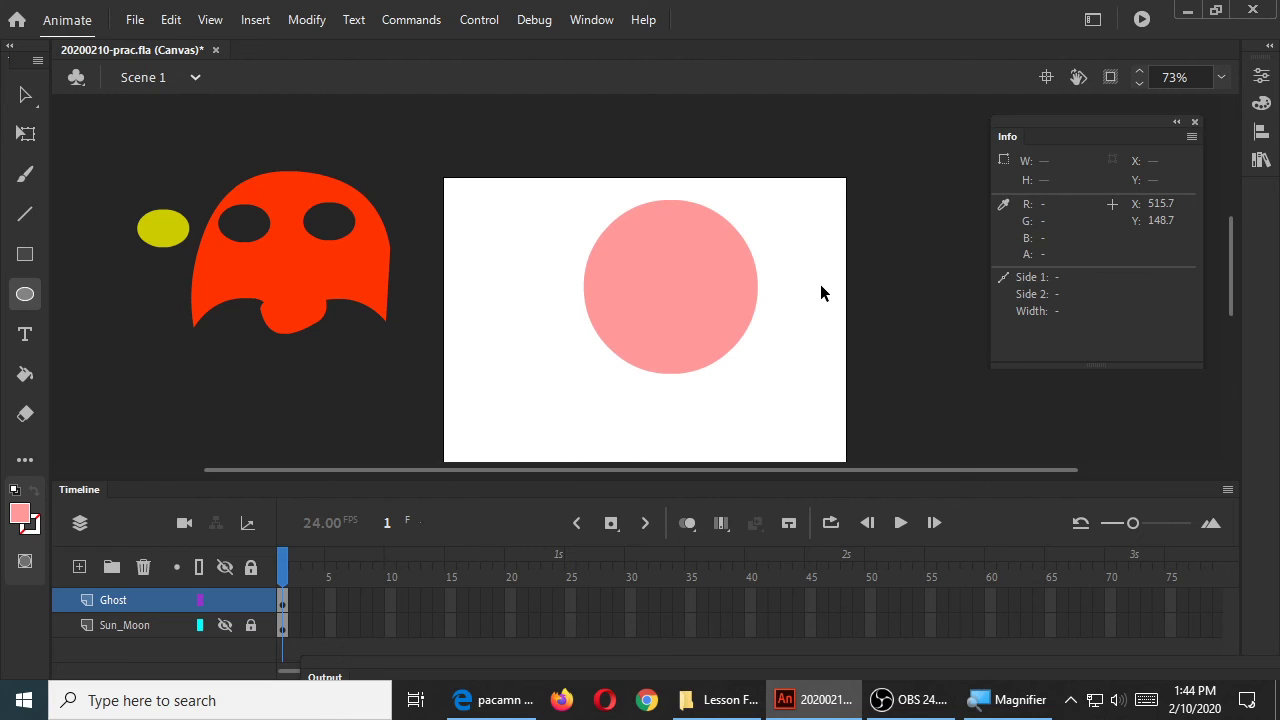
Draw a pink square to the right of the circle with the Rectangle tool
{"action": "left_click", "coordinate": [24, 254]}
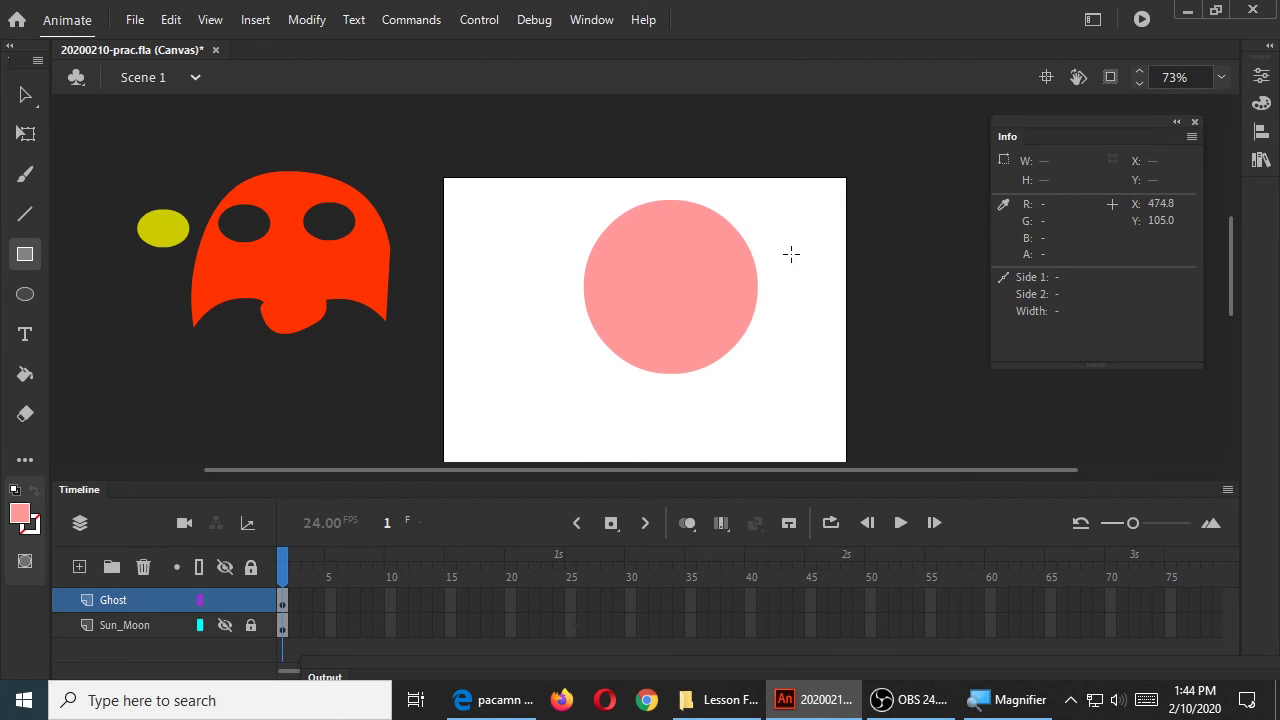
{"action": "left_click_drag", "start_coordinate": [790, 258], "coordinate": [924, 384]}
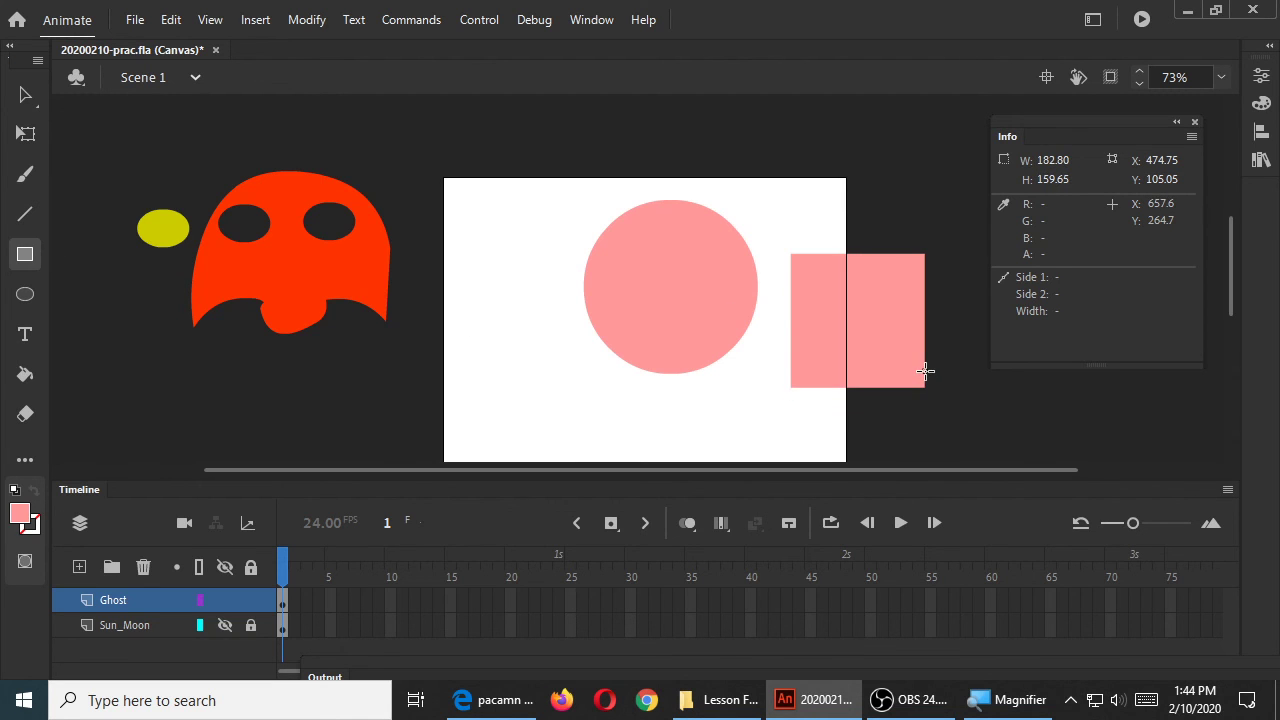
{"action": "left_click_drag", "start_coordinate": [924, 374], "coordinate": [918, 366]}
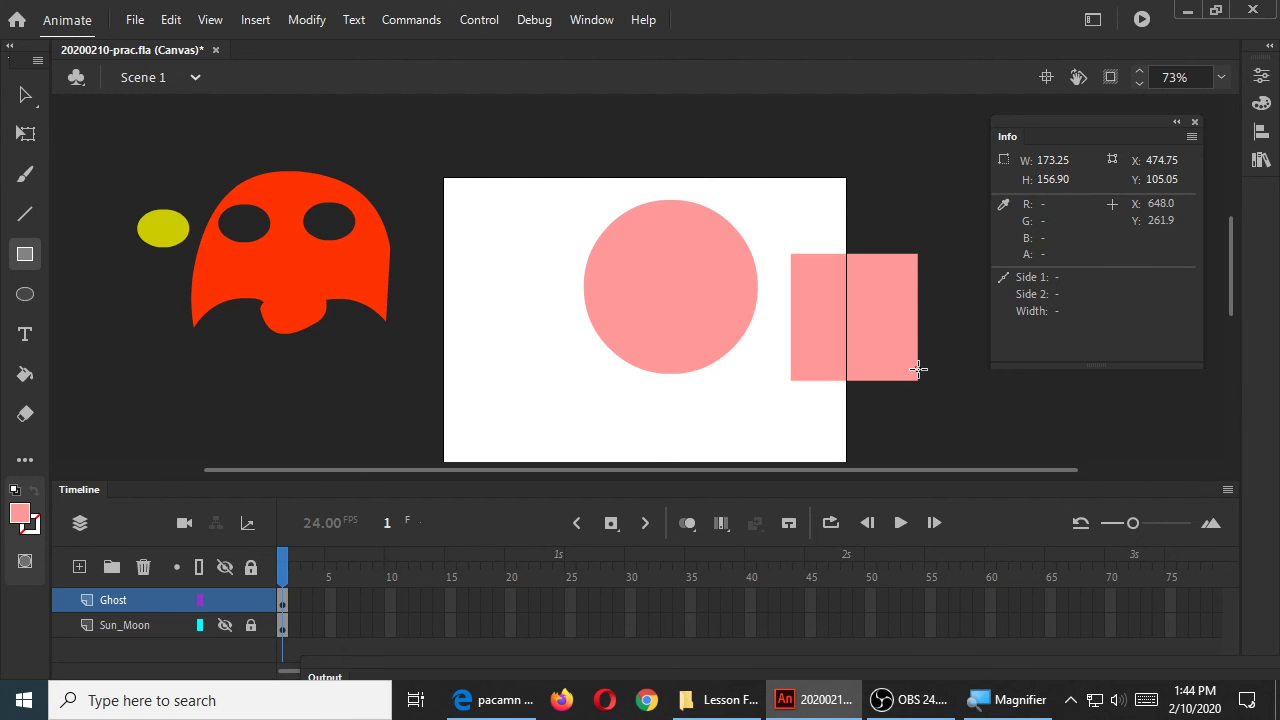
{"action": "left_click_drag", "start_coordinate": [918, 368], "coordinate": [928, 378]}
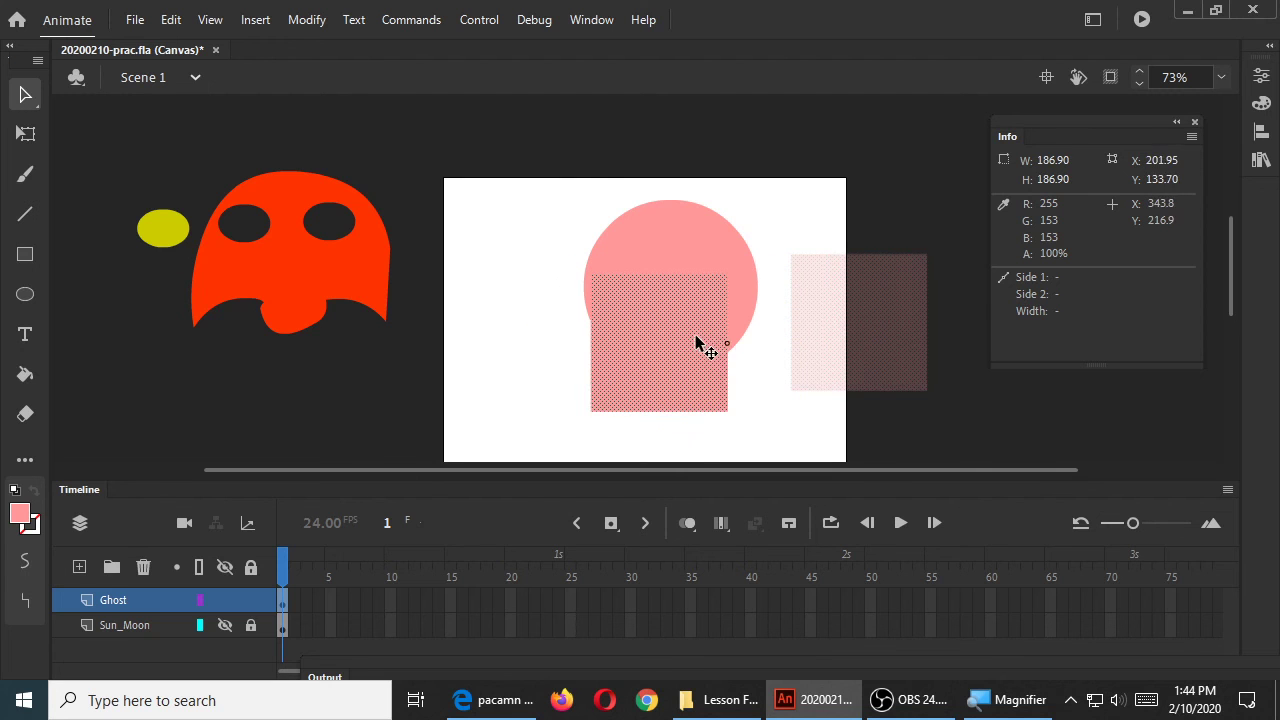
Move the square onto the circle's lower half
{"action": "left_click_drag", "start_coordinate": [710, 344], "coordinate": [700, 352]}
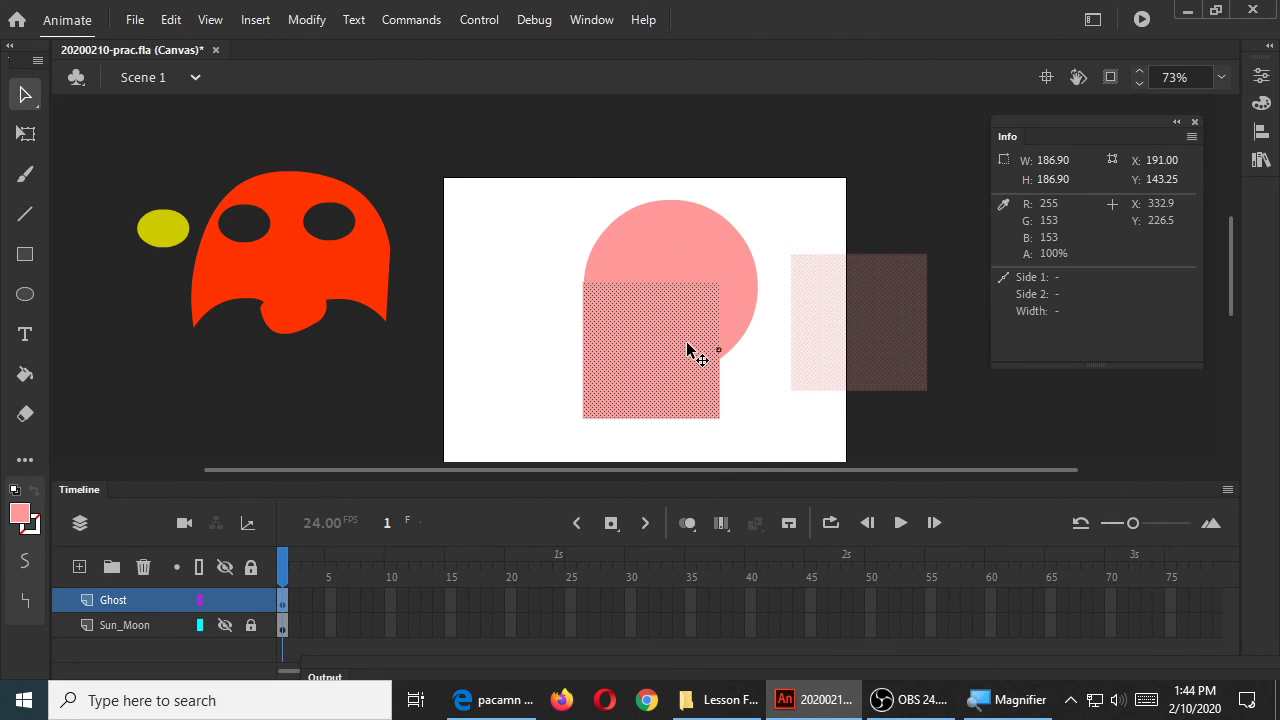
{"action": "left_click_drag", "start_coordinate": [700, 360], "coordinate": [702, 348]}
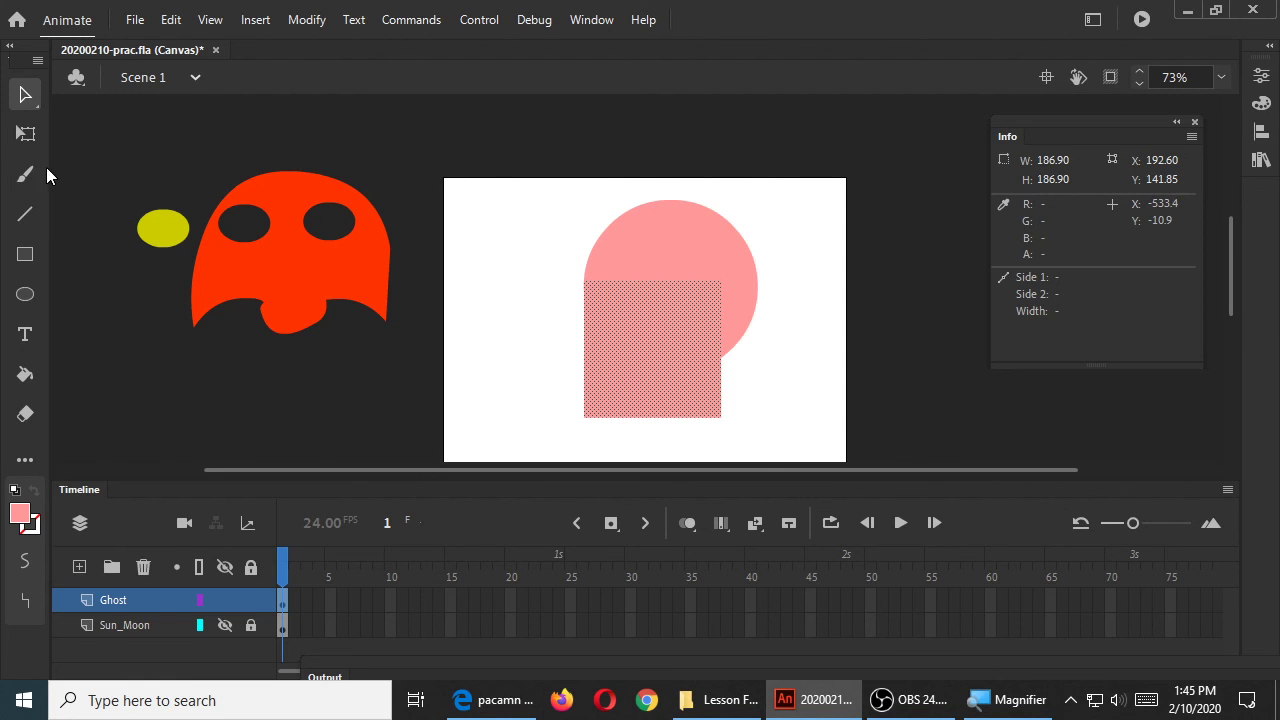
Free-transform the square, enlarging it wider and taller over the circle
{"action": "left_click", "coordinate": [24, 132]}
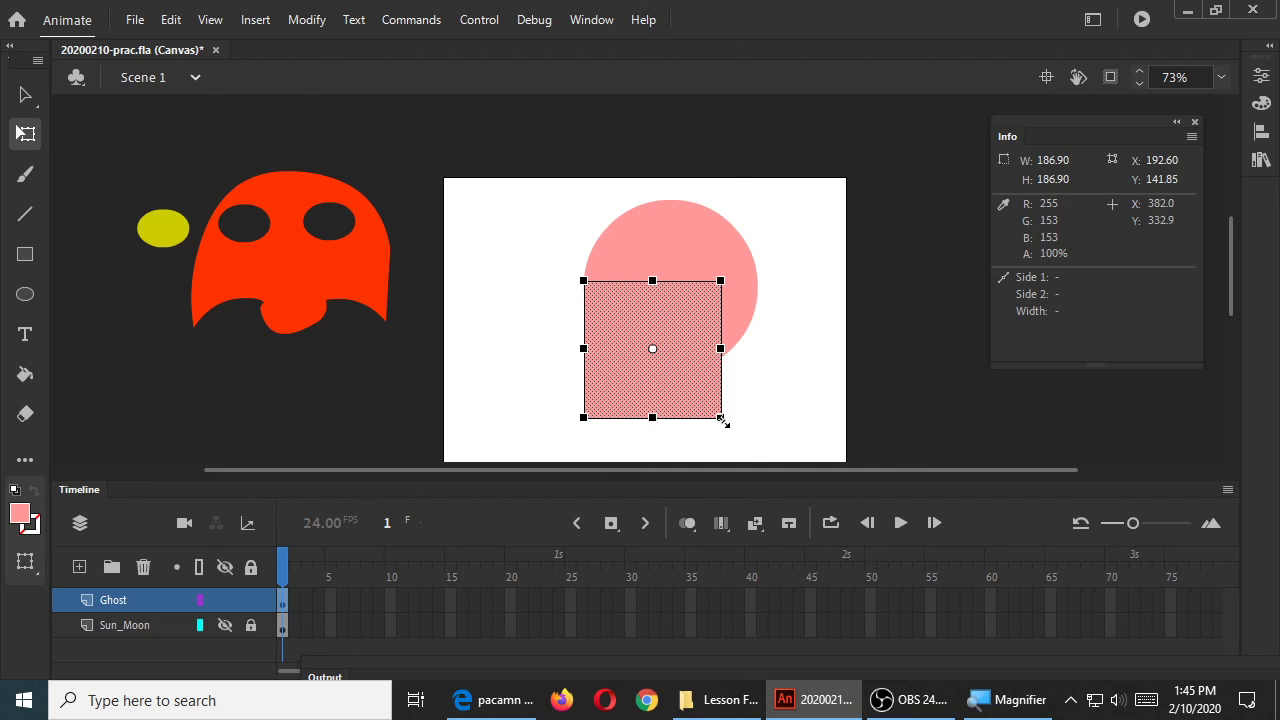
{"action": "left_click_drag", "start_coordinate": [720, 418], "coordinate": [768, 452]}
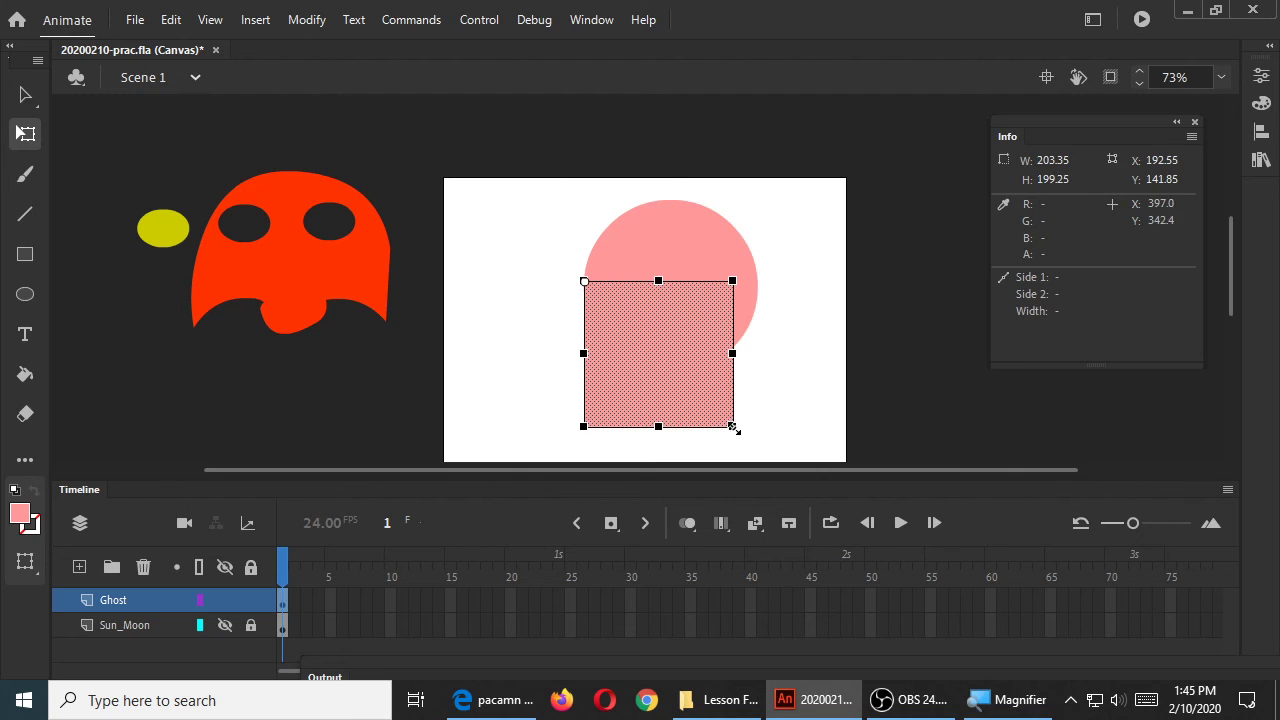
{"action": "left_click_drag", "start_coordinate": [732, 428], "coordinate": [758, 444]}
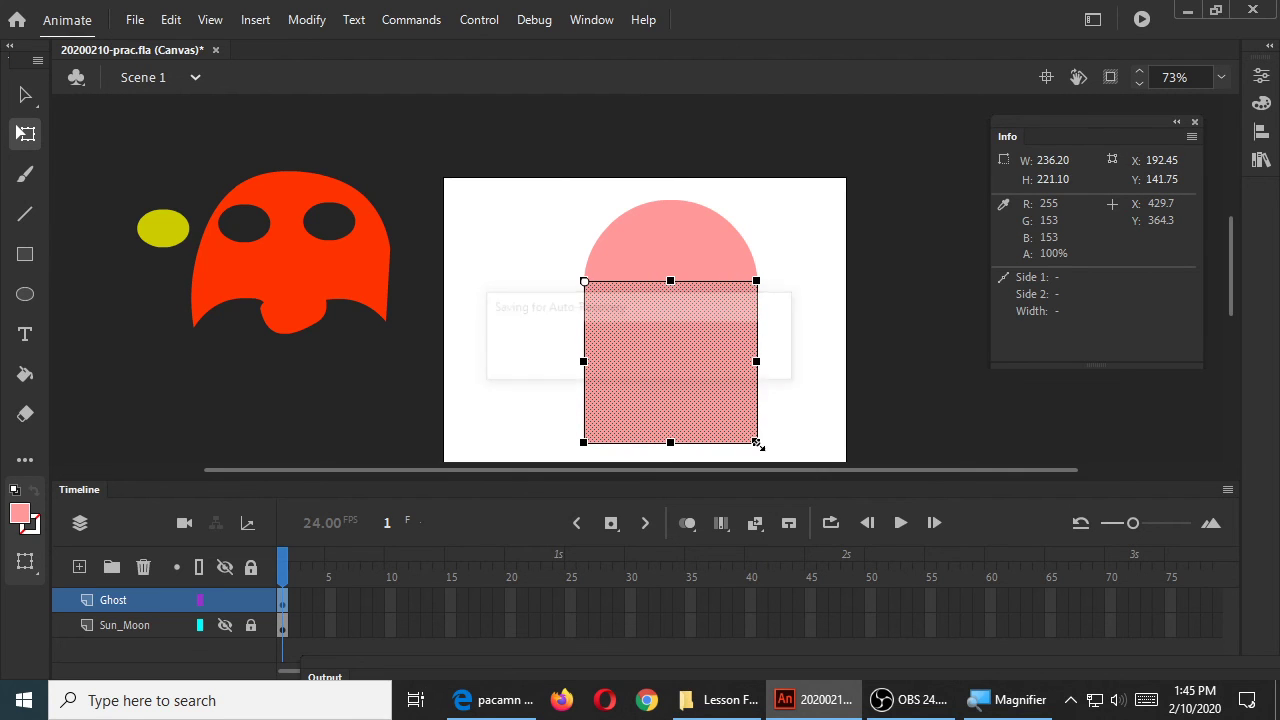
{"action": "left_click_drag", "start_coordinate": [756, 444], "coordinate": [738, 418]}
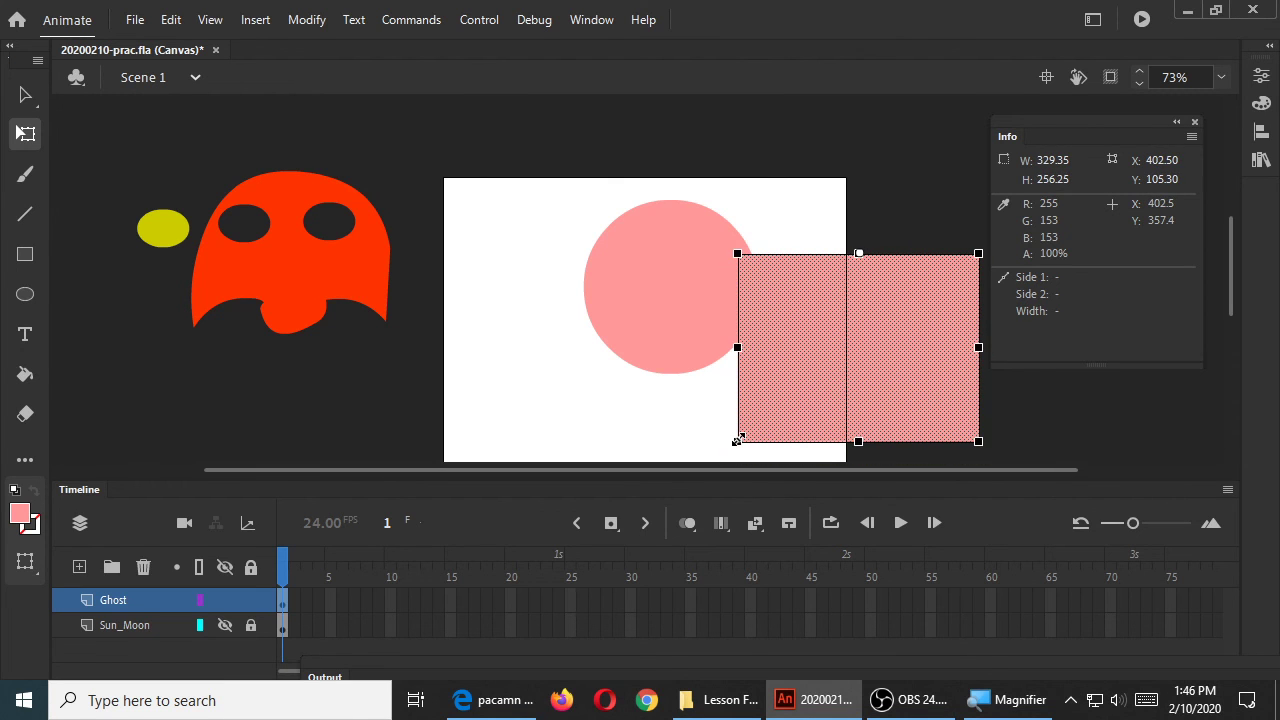
Resize the square to the circle's width so they merge into one arched body
{"action": "left_click_drag", "start_coordinate": [736, 440], "coordinate": [790, 390]}
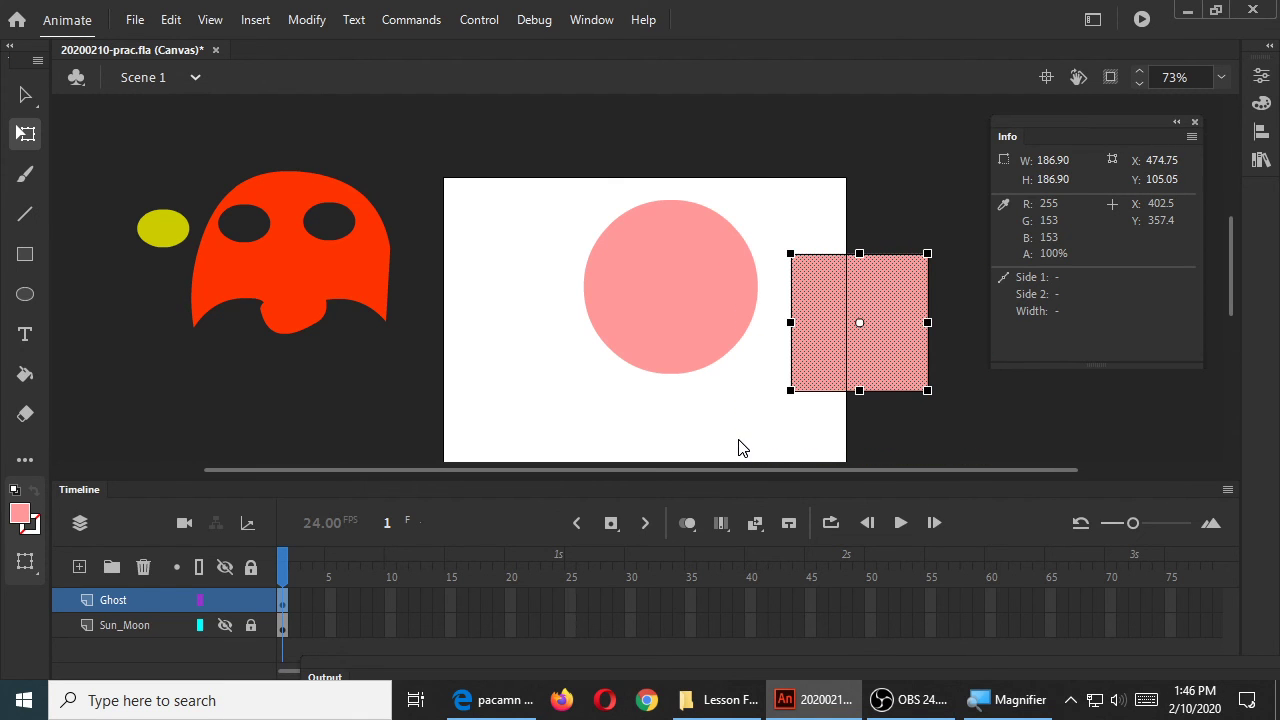
{"action": "left_click_drag", "start_coordinate": [860, 322], "coordinate": [664, 356]}
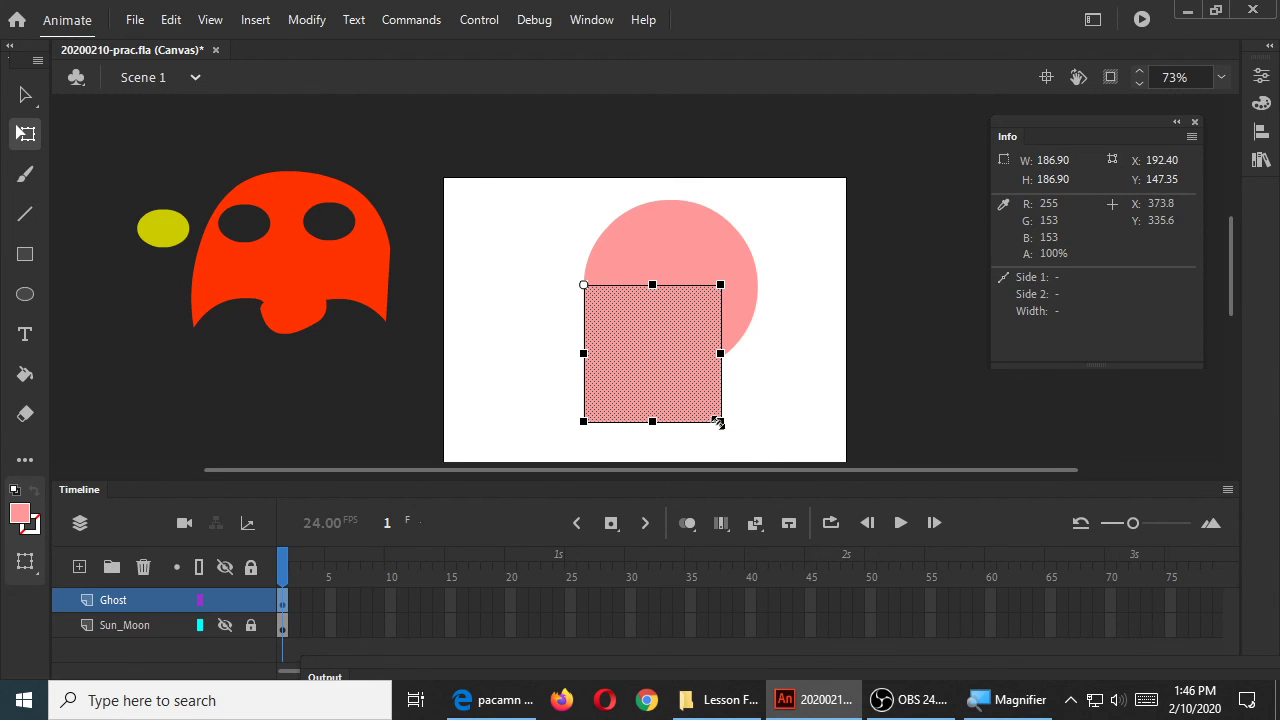
{"action": "left_click_drag", "start_coordinate": [718, 420], "coordinate": [756, 452]}
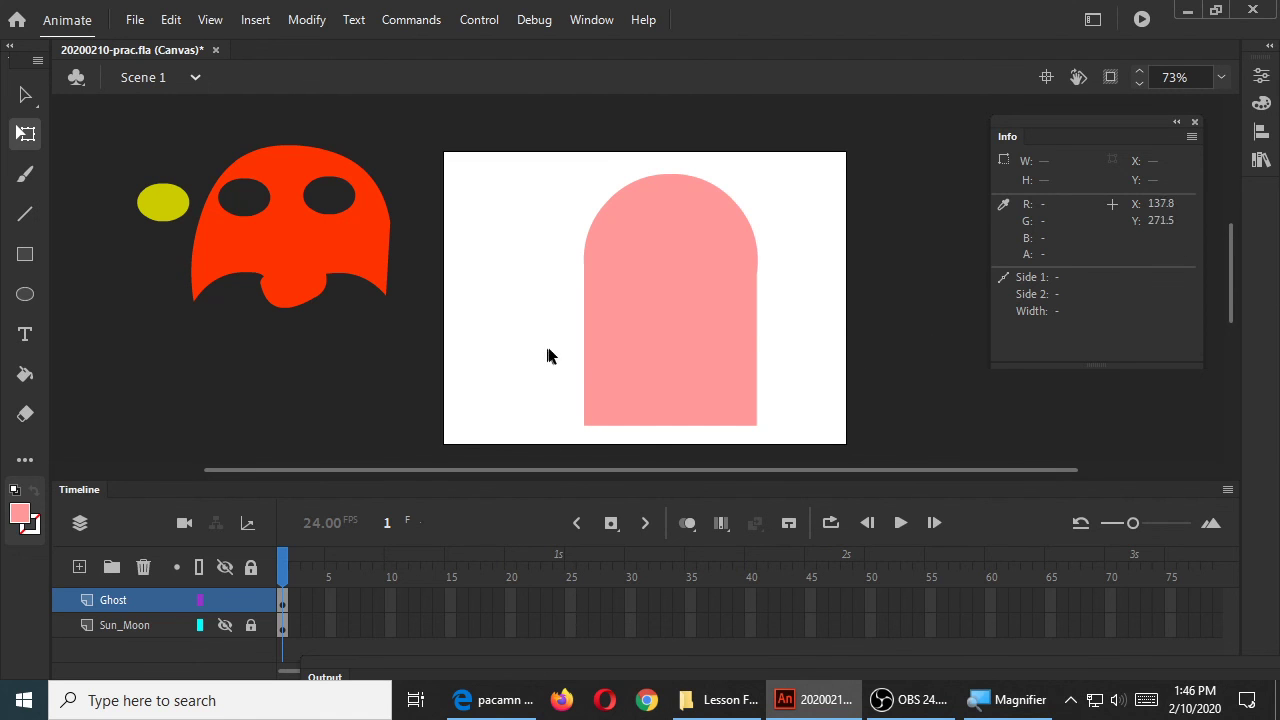
Marquee-select the lower portion of the pink arch to trim it into a squat dome
{"action": "left_click_drag", "start_coordinate": [548, 356], "coordinate": [820, 452]}
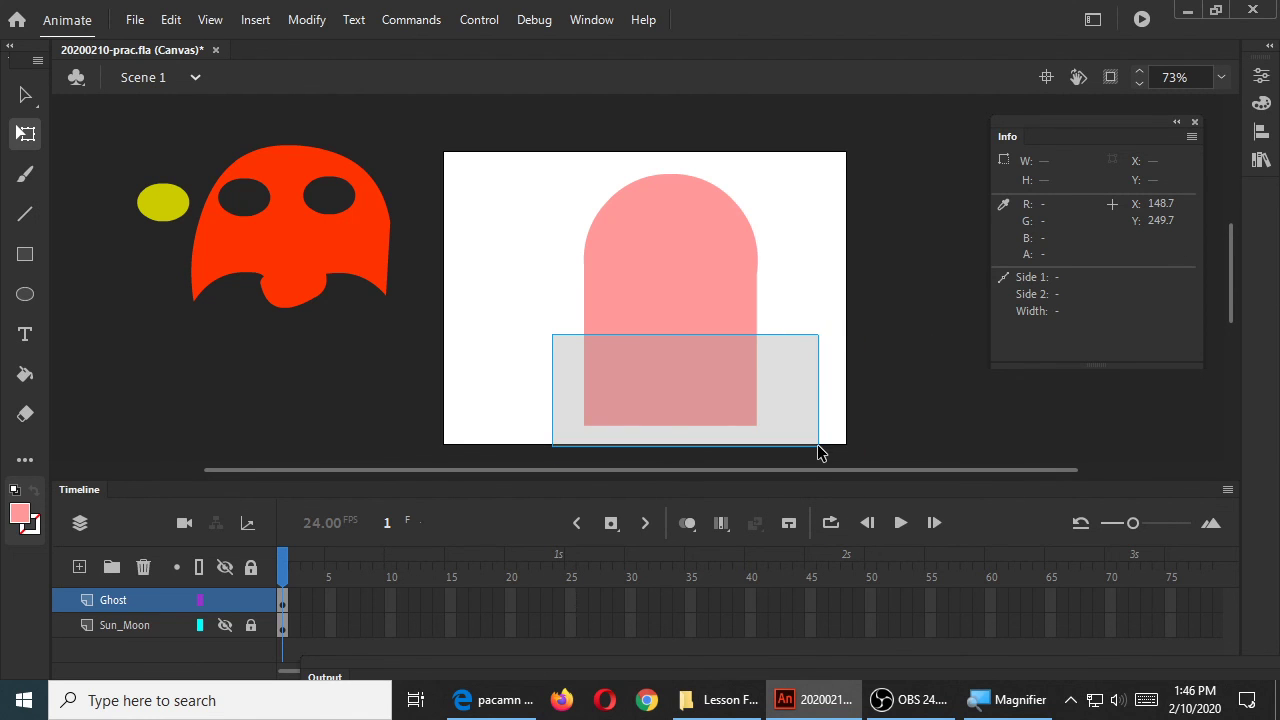
{"action": "left_click", "coordinate": [670, 390]}
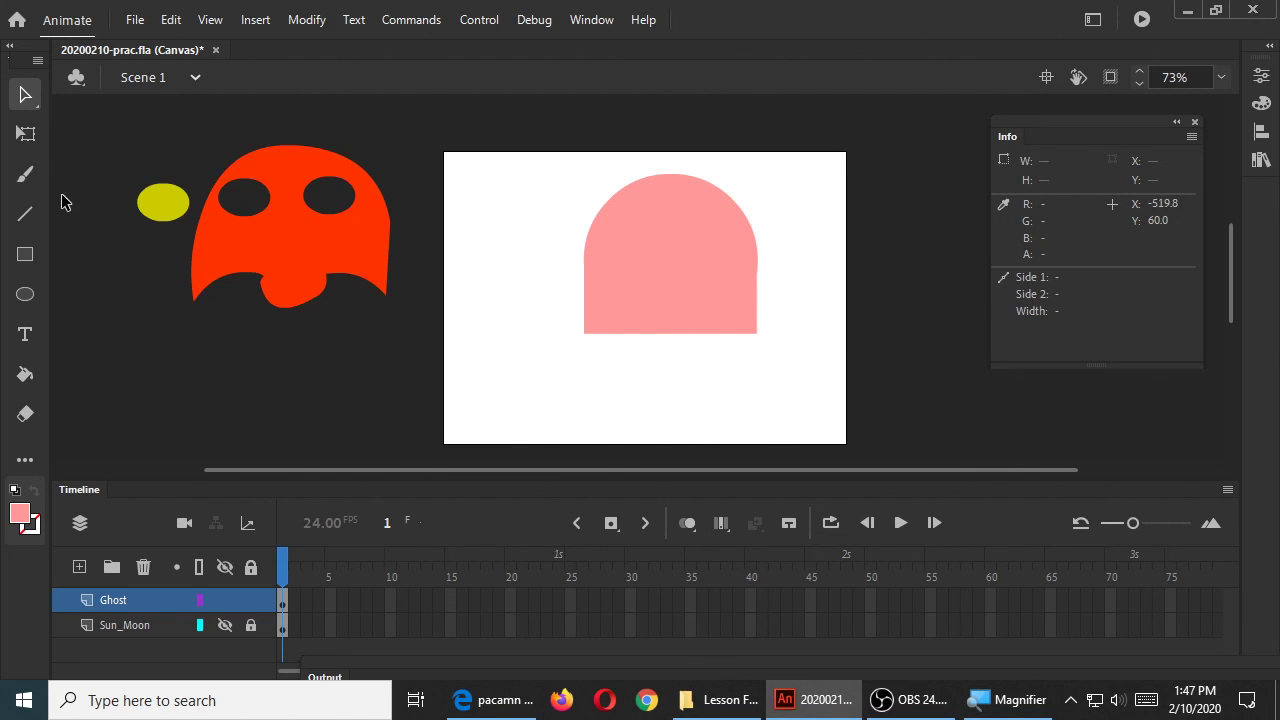
{"action": "mouse_move", "coordinate": [24, 256]}
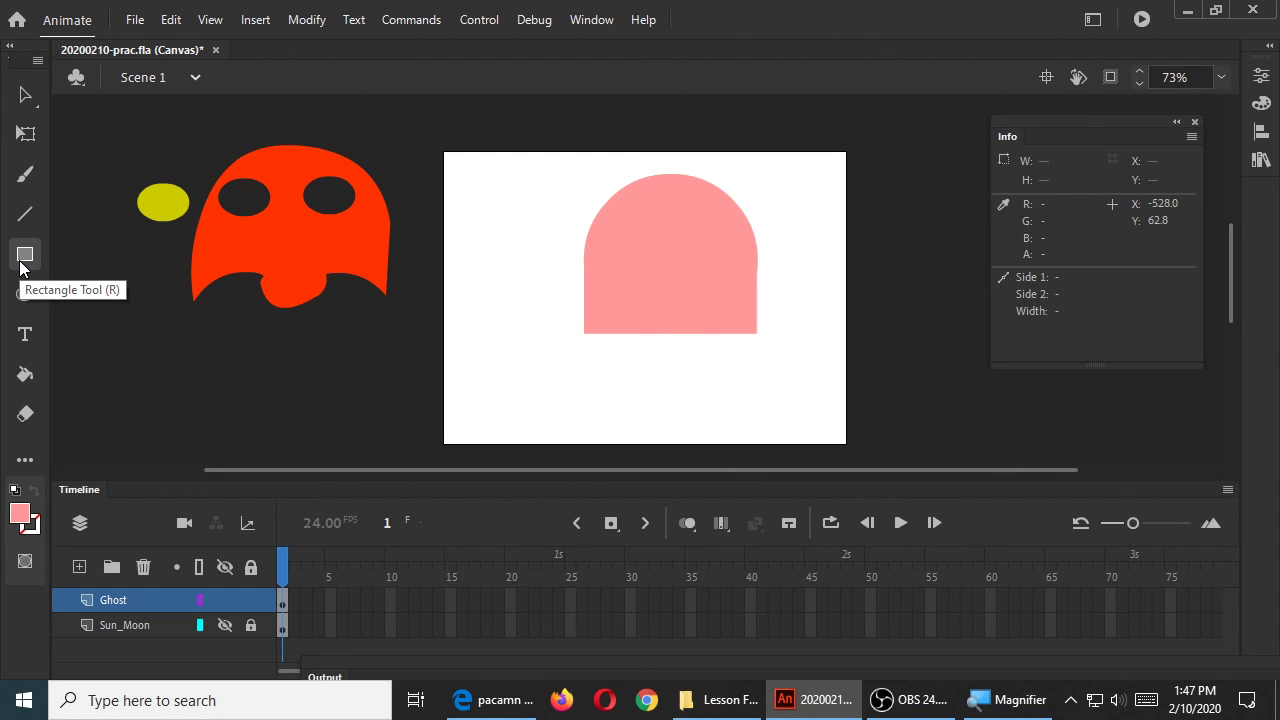
{"action": "mouse_move", "coordinate": [24, 294]}
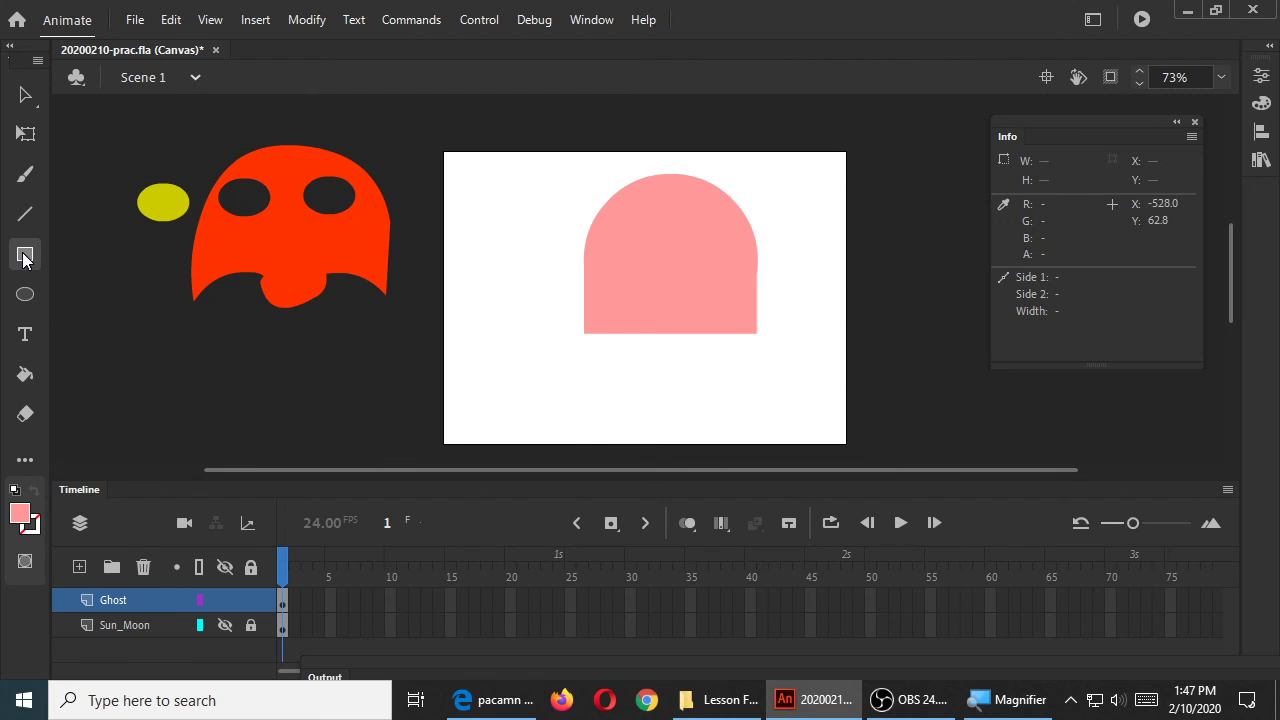
{"action": "left_click", "coordinate": [24, 460]}
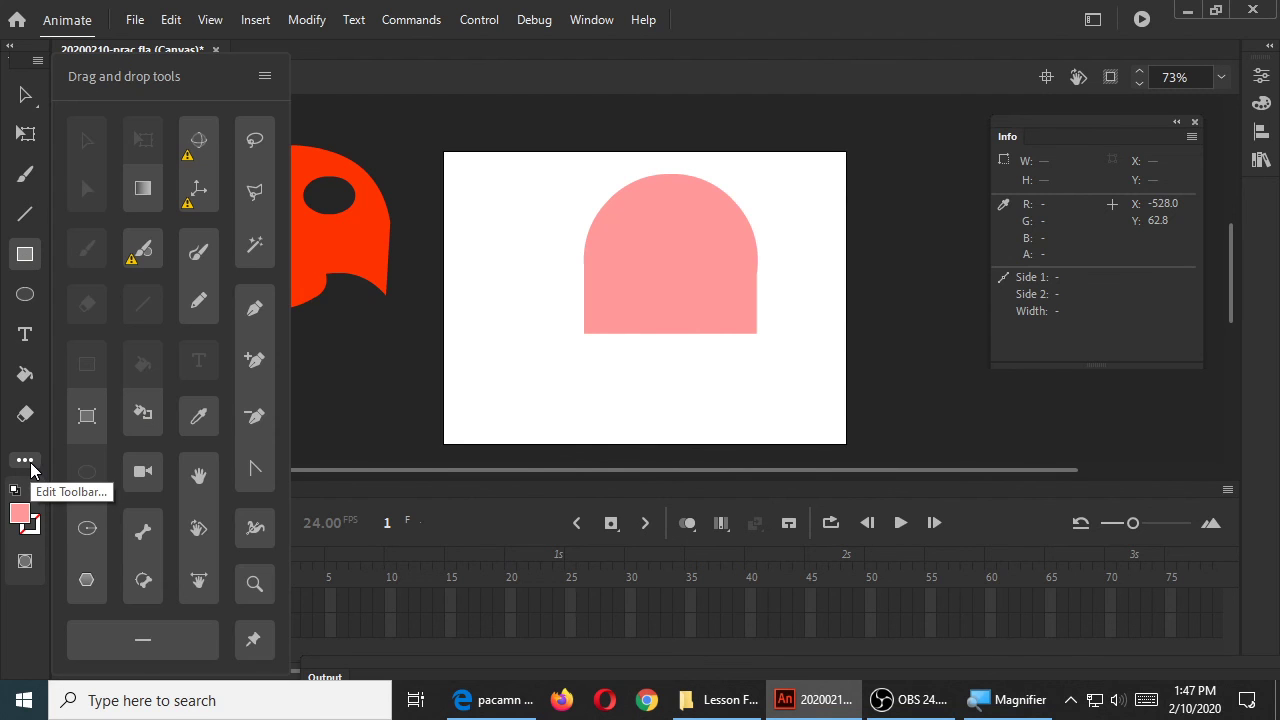
{"action": "mouse_move", "coordinate": [344, 374]}
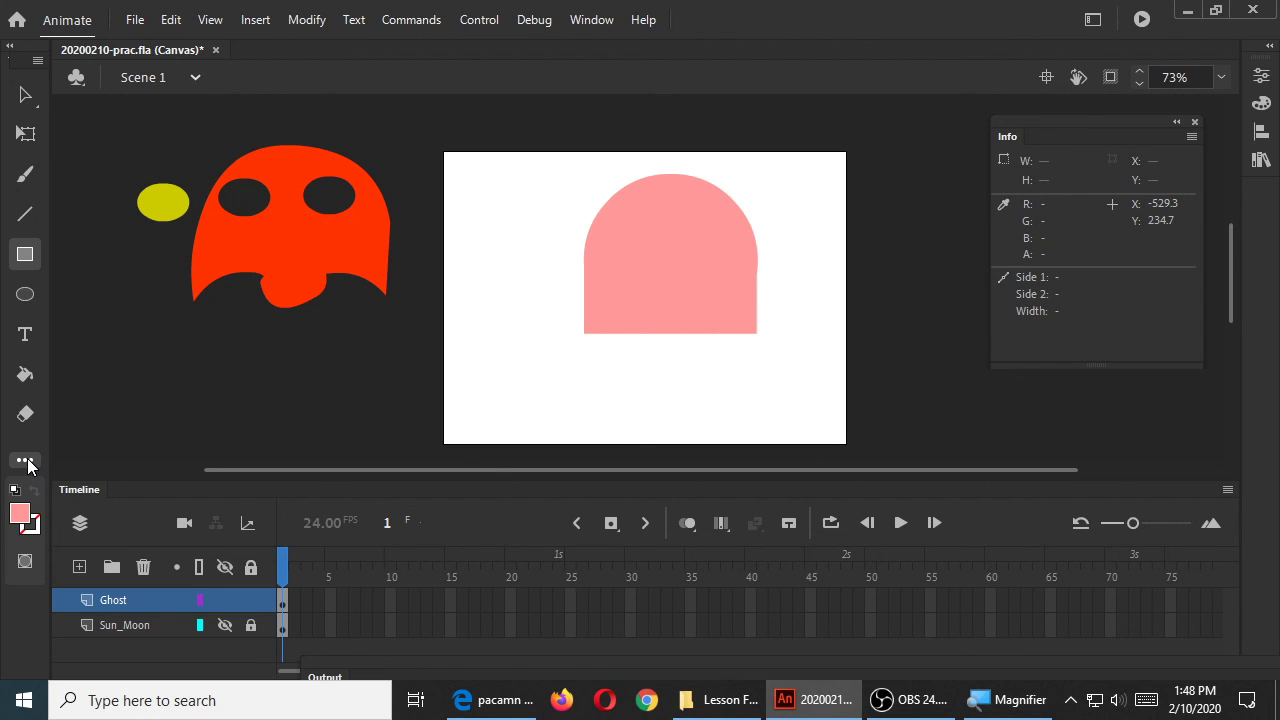
{"action": "mouse_move", "coordinate": [24, 460]}
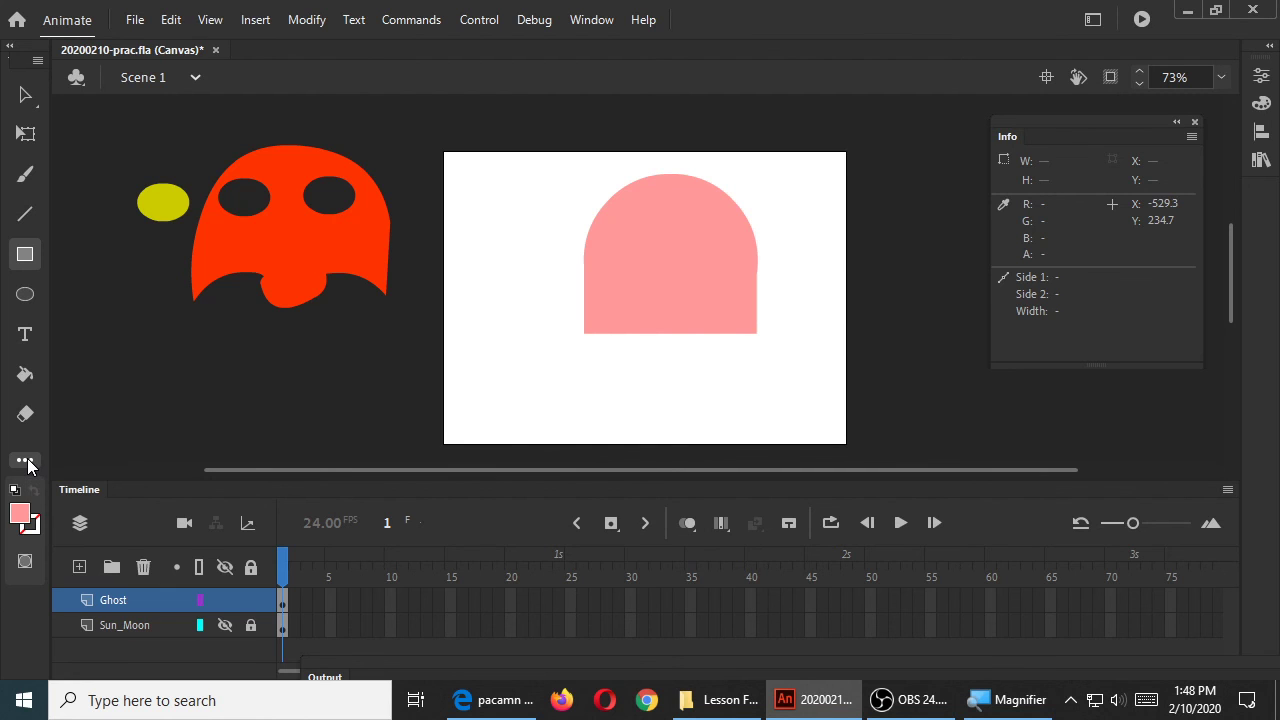
Add the PolyStar tool from Edit Toolbar into the main Tools panel
{"action": "left_click", "coordinate": [24, 460]}
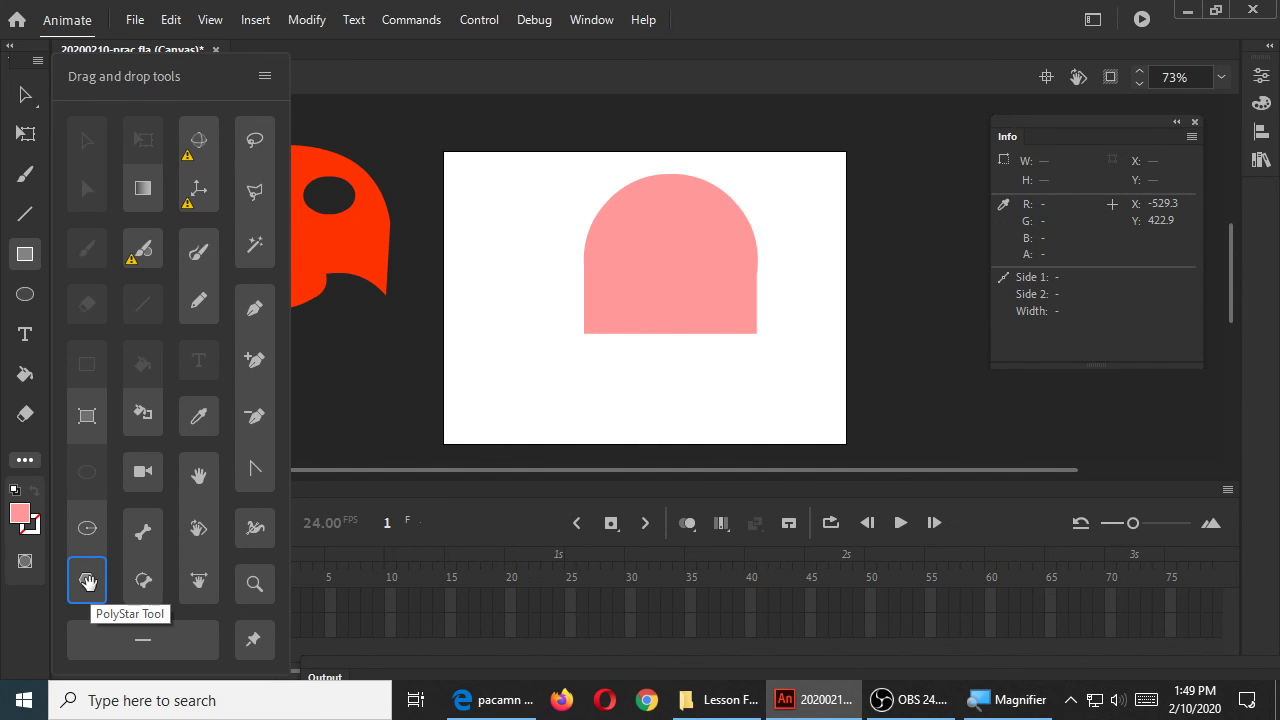
{"action": "mouse_move", "coordinate": [120, 572]}
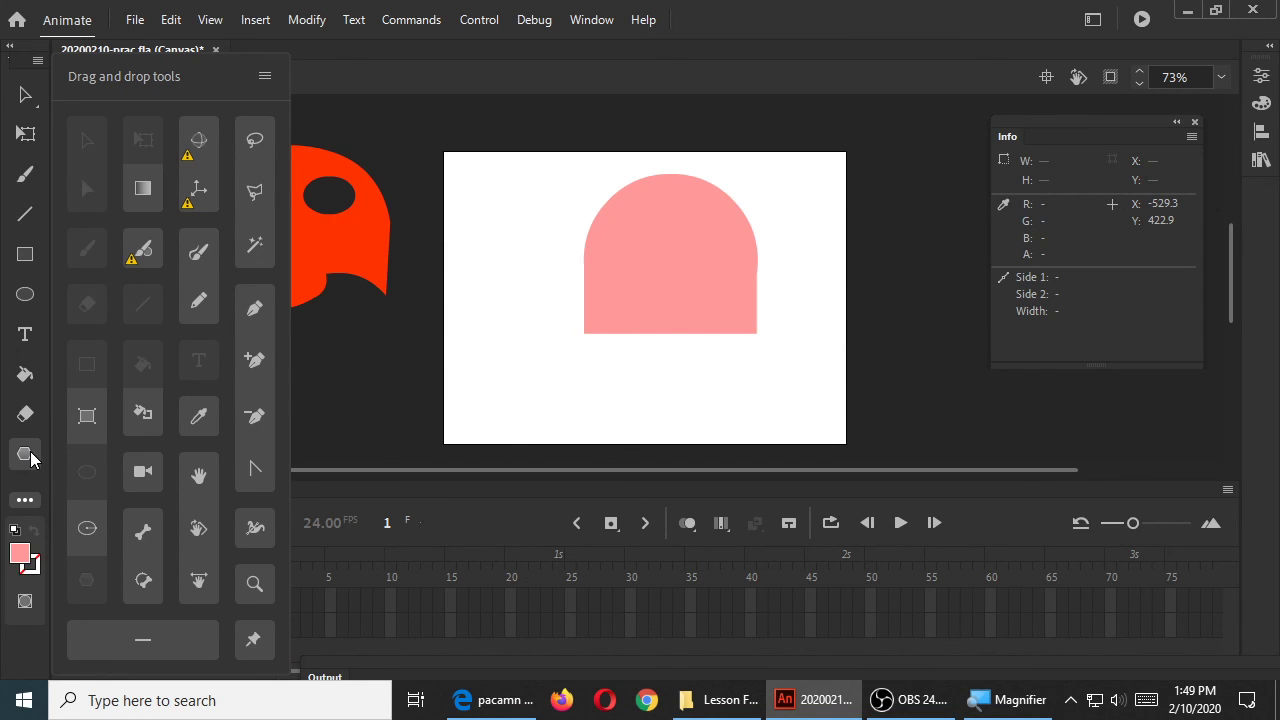
{"action": "mouse_move", "coordinate": [24, 452]}
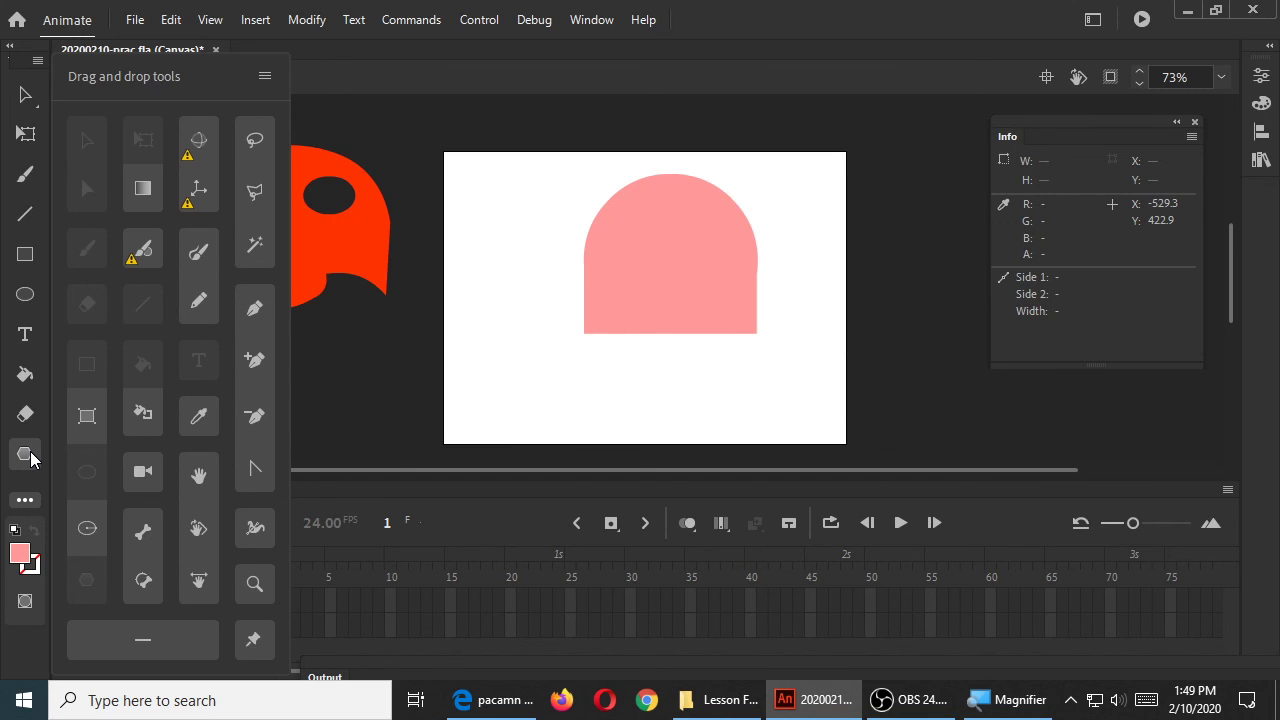
{"action": "left_click", "coordinate": [256, 308]}
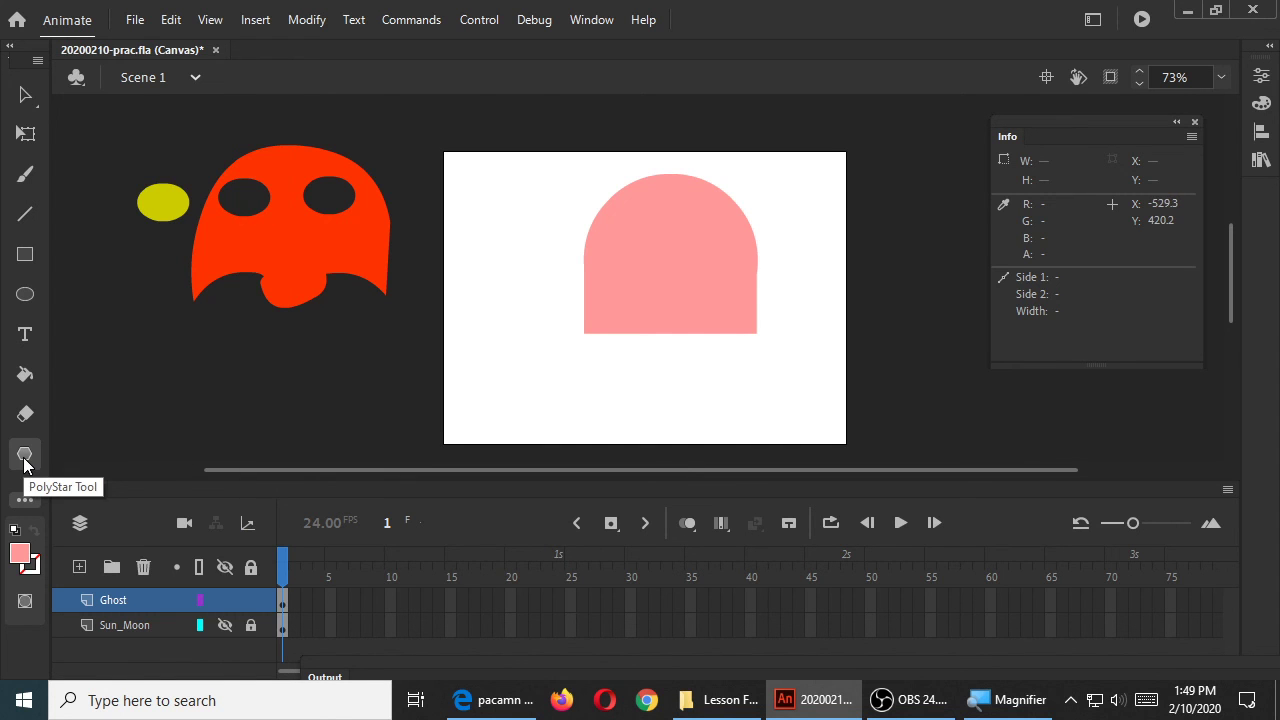
{"action": "left_click_drag", "start_coordinate": [460, 210], "coordinate": [512, 292]}
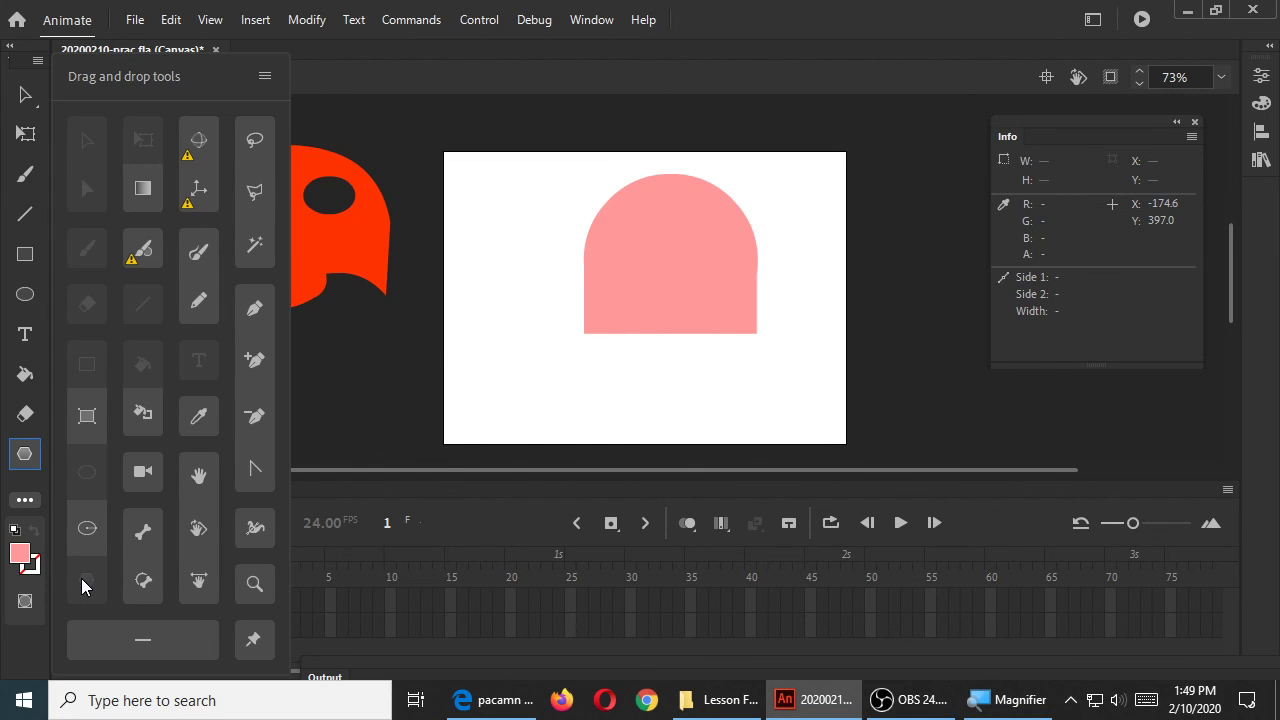
{"action": "mouse_move", "coordinate": [86, 586]}
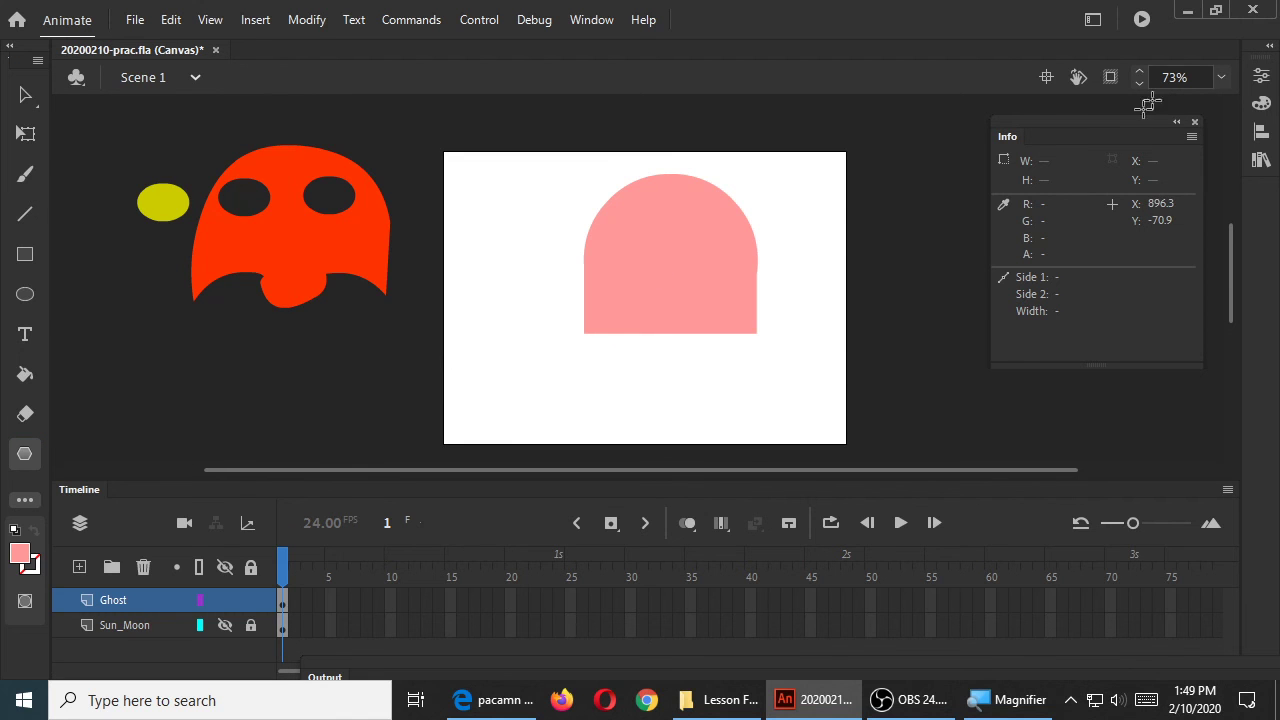
Show the Properties panel with the PolyStar tool options (polygon style, sides, point size)
{"action": "left_click", "coordinate": [592, 20]}
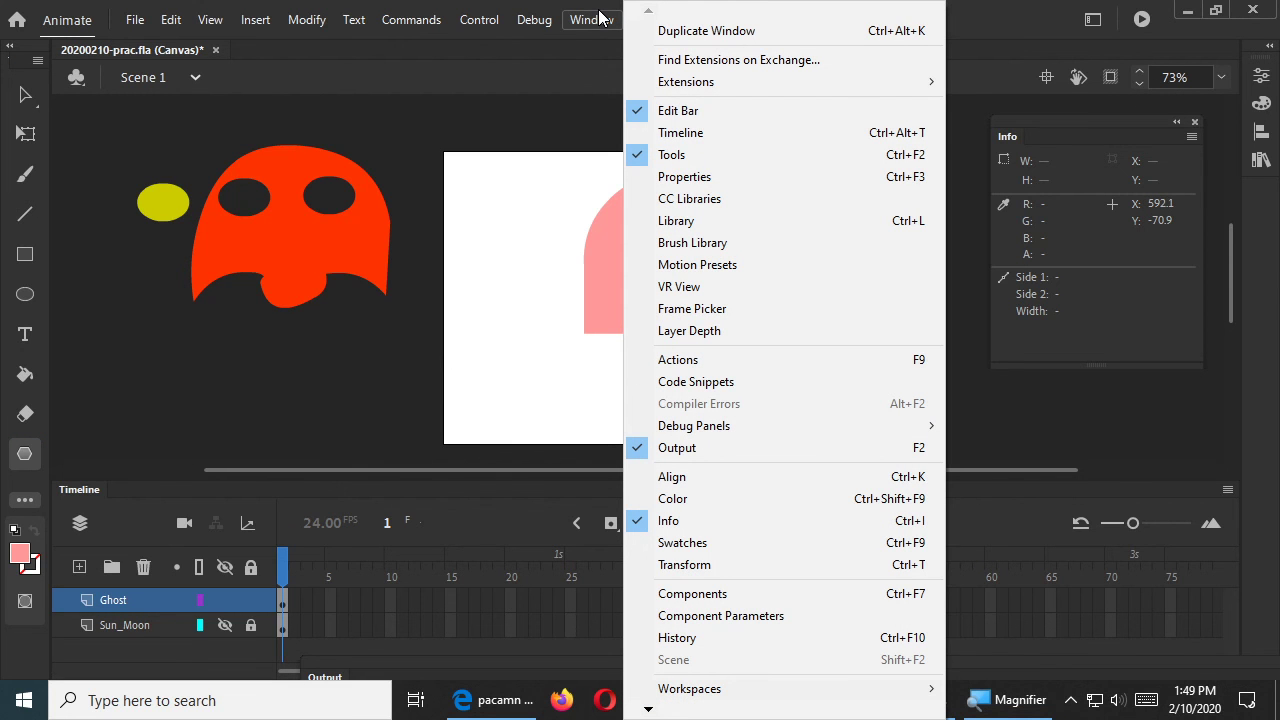
{"action": "mouse_move", "coordinate": [684, 176]}
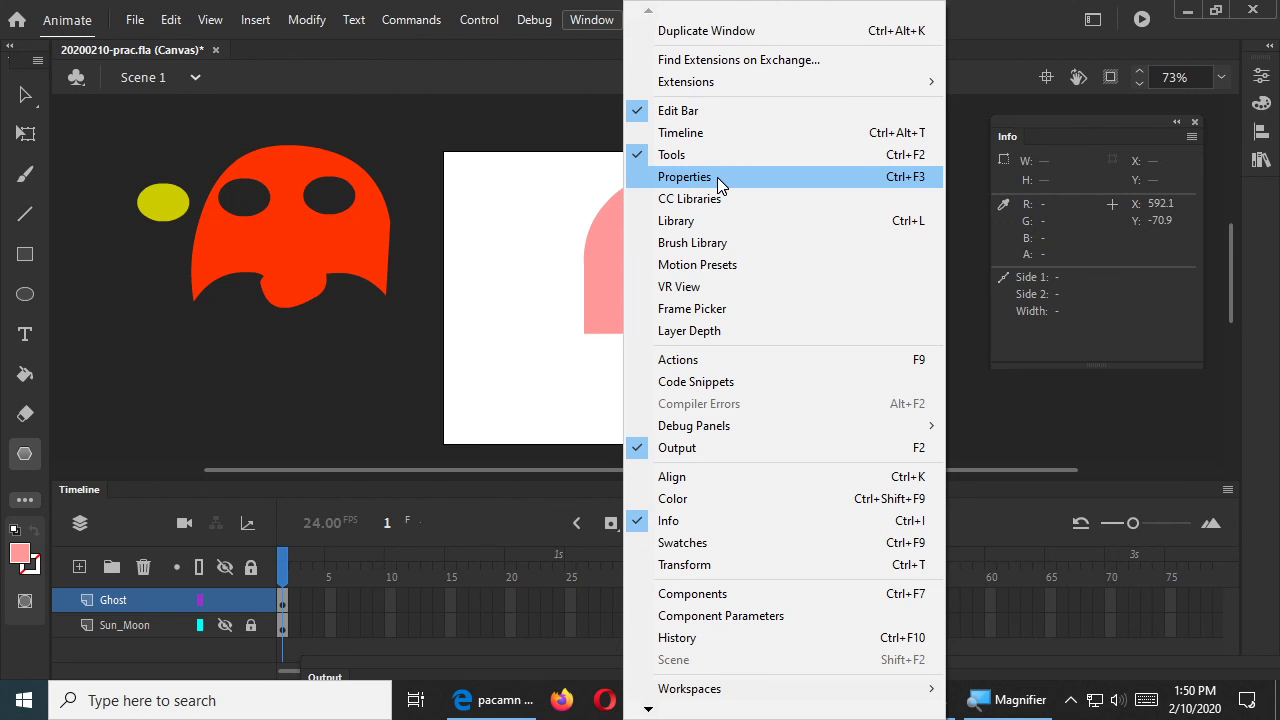
{"action": "left_click", "coordinate": [684, 176]}
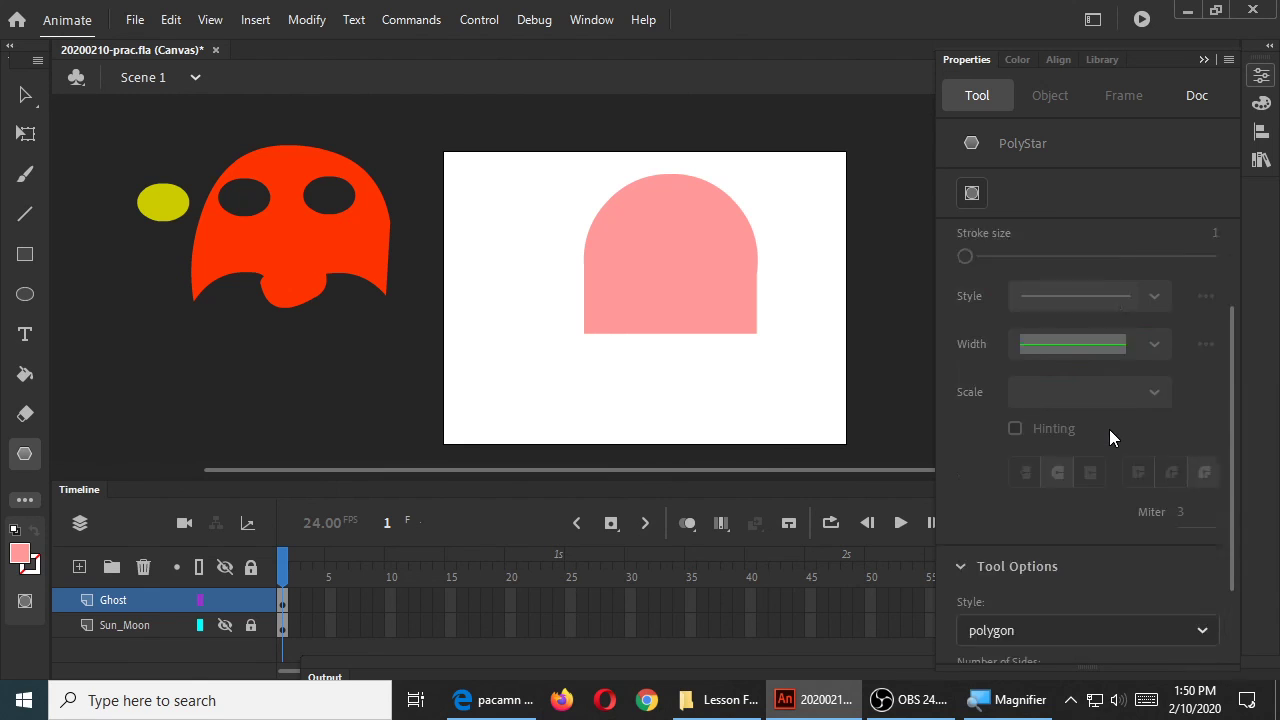
{"action": "scroll", "scroll_direction": "down", "scroll_amount": 3}
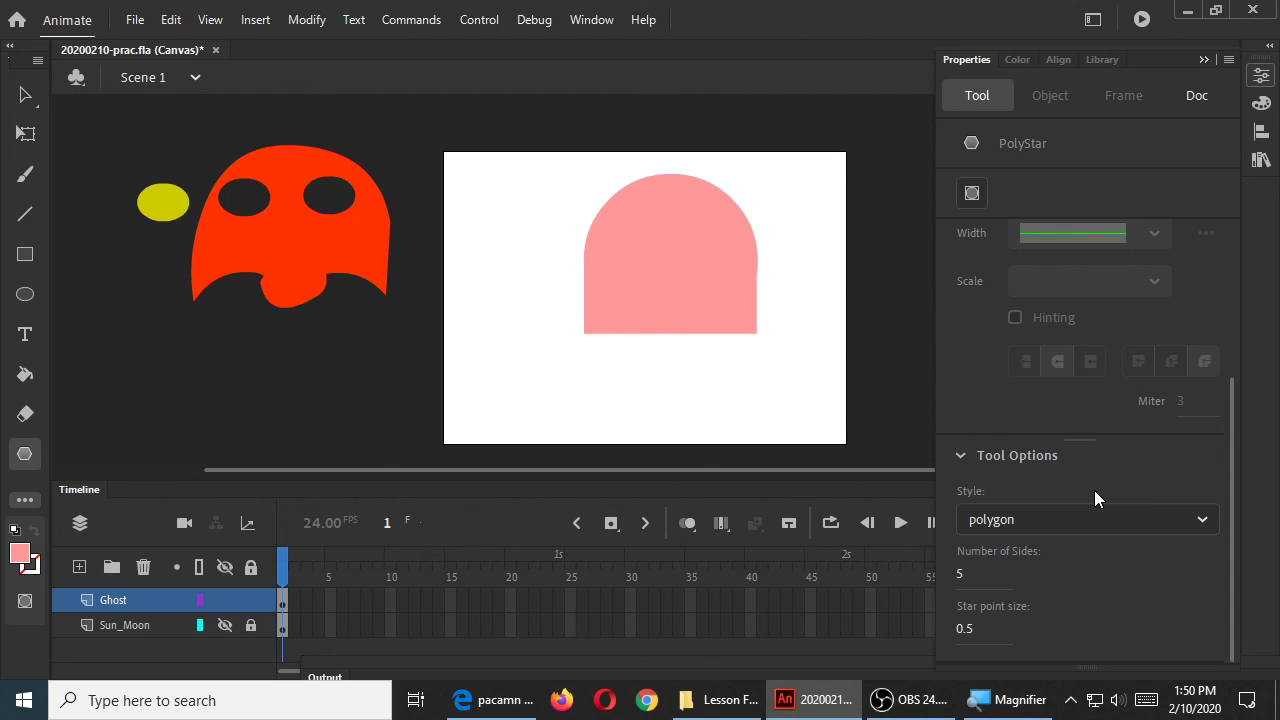
{"action": "mouse_move", "coordinate": [1004, 584]}
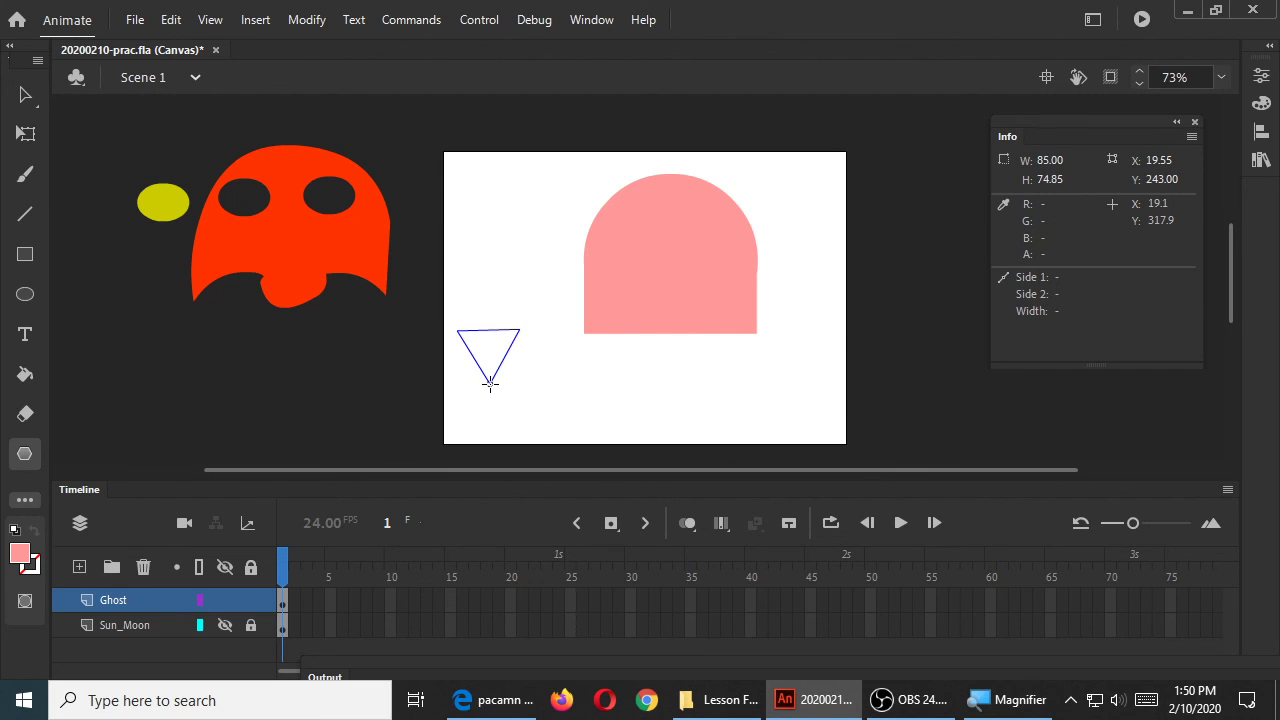
{"action": "left_click", "coordinate": [488, 356]}
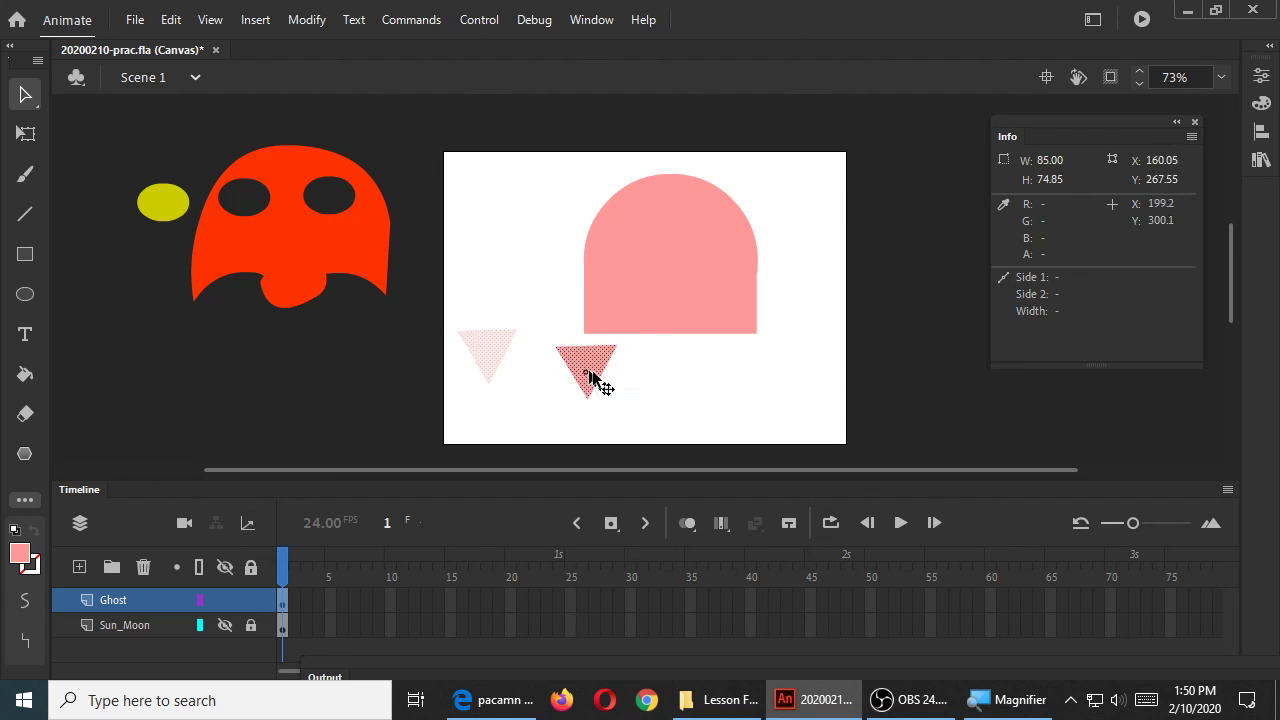
{"action": "left_click_drag", "start_coordinate": [584, 376], "coordinate": [616, 344]}
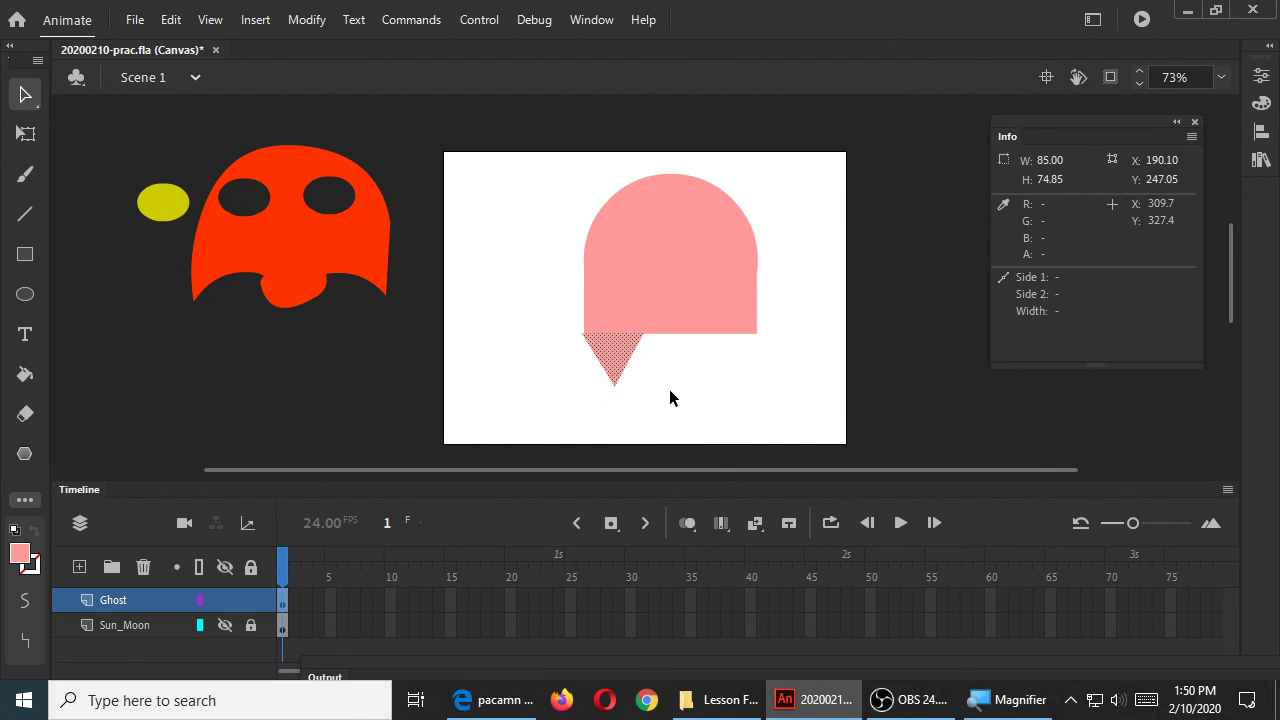
{"action": "left_click_drag", "start_coordinate": [612, 356], "coordinate": [488, 356]}
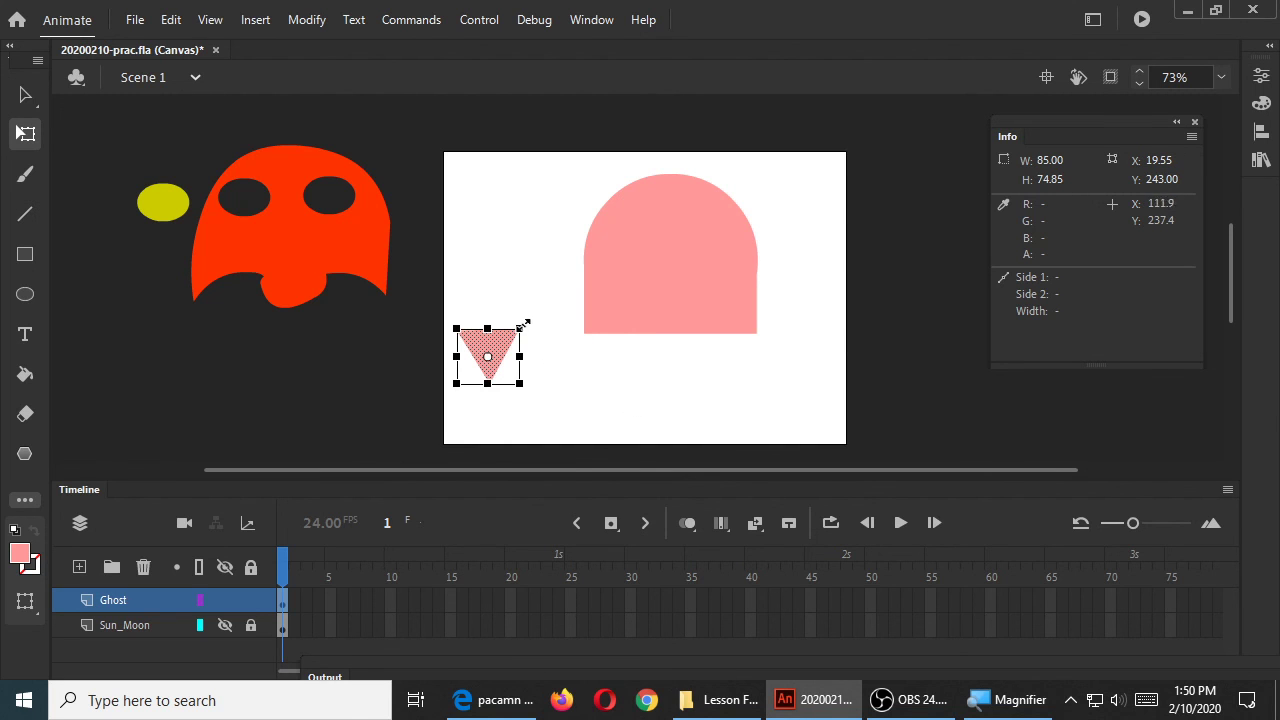
{"action": "left_click_drag", "start_coordinate": [524, 324], "coordinate": [496, 310]}
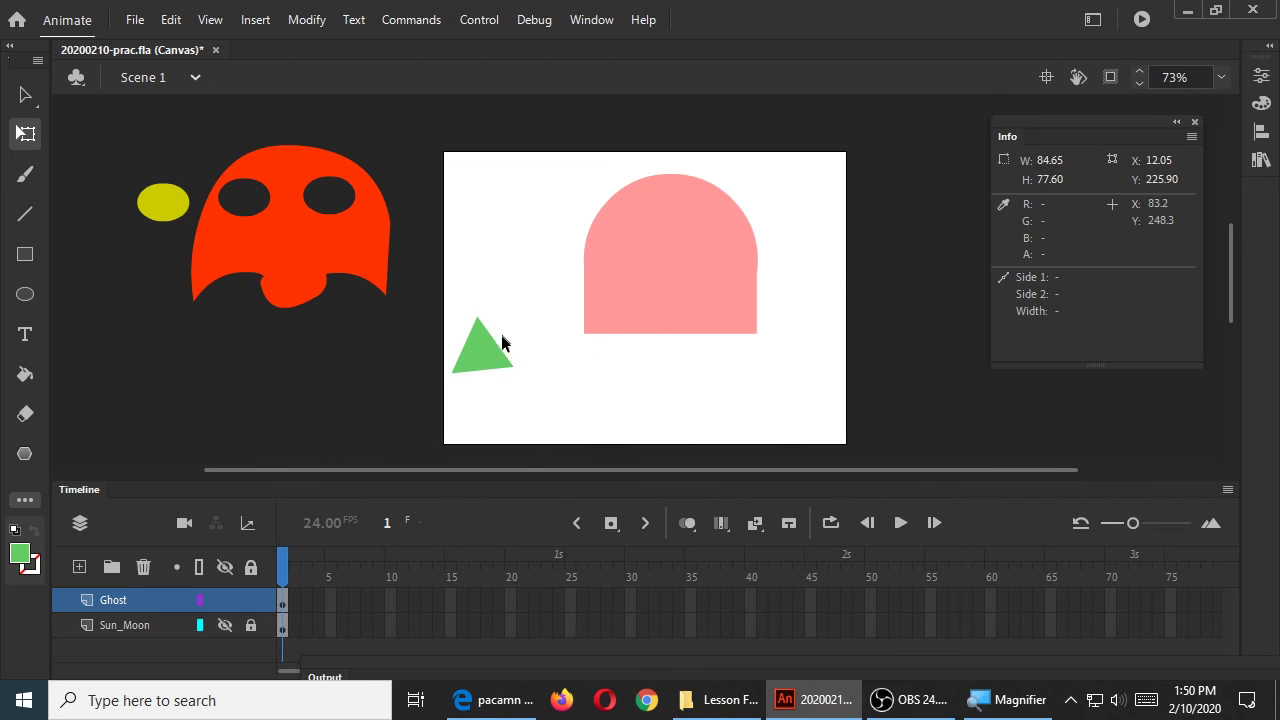
{"action": "left_click", "coordinate": [480, 344]}
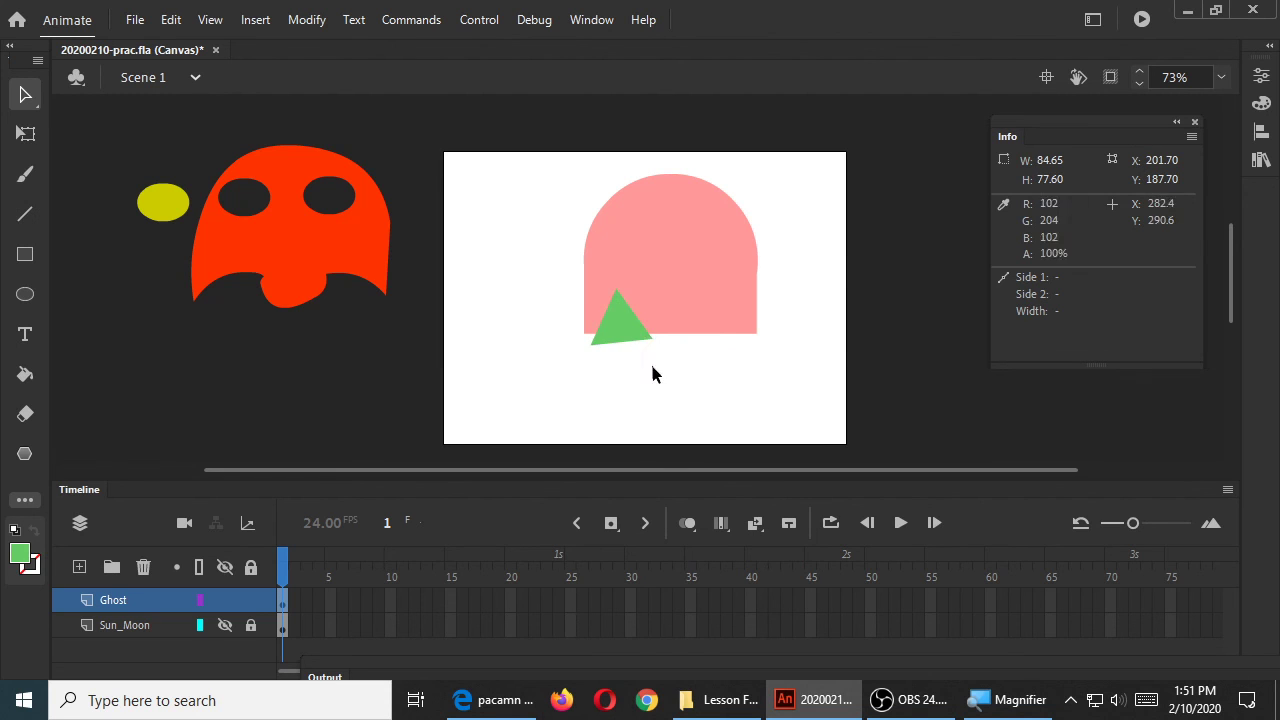
{"action": "left_click_drag", "start_coordinate": [620, 320], "coordinate": [716, 330]}
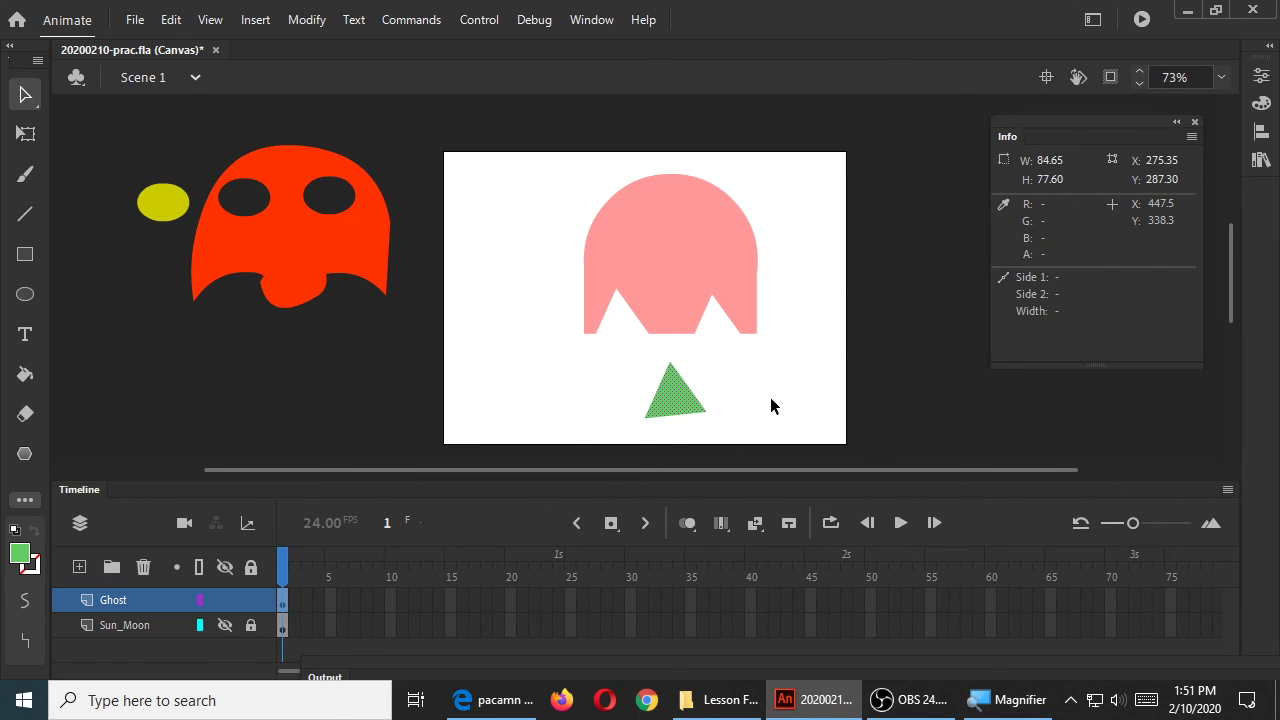
{"action": "left_click_drag", "start_coordinate": [672, 390], "coordinate": [712, 330]}
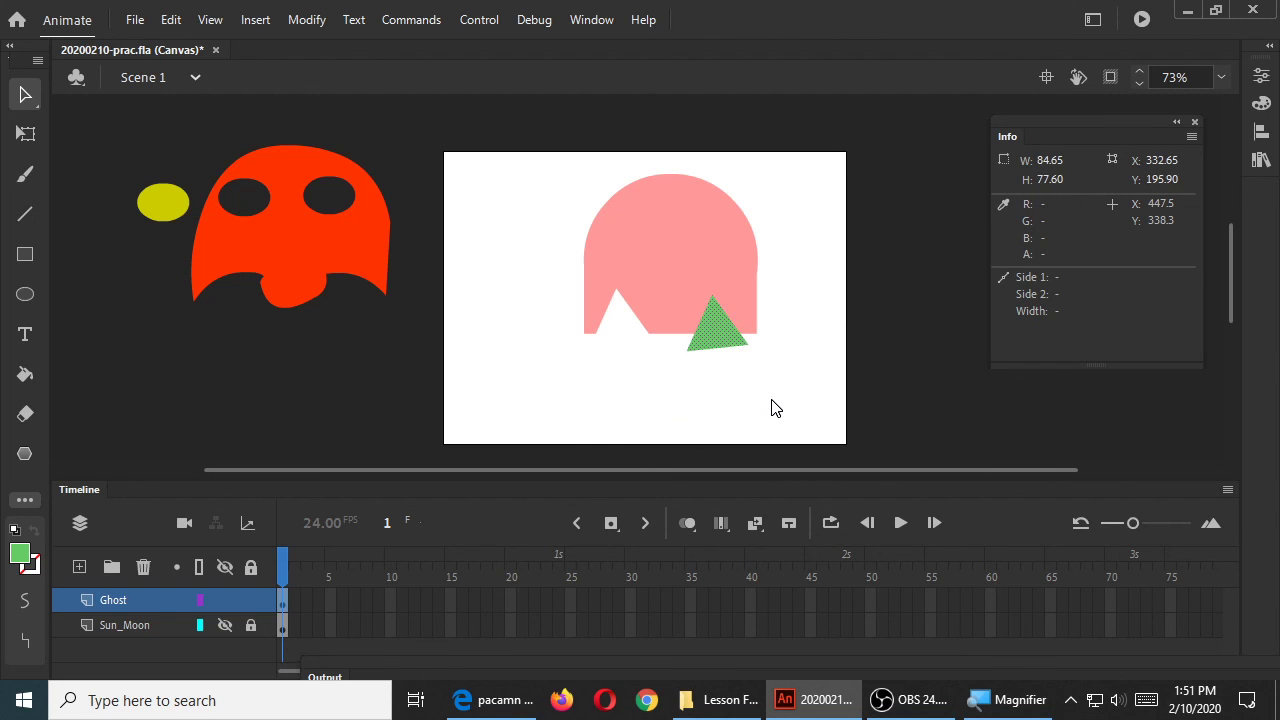
{"action": "left_click_drag", "start_coordinate": [716, 330], "coordinate": [484, 344]}
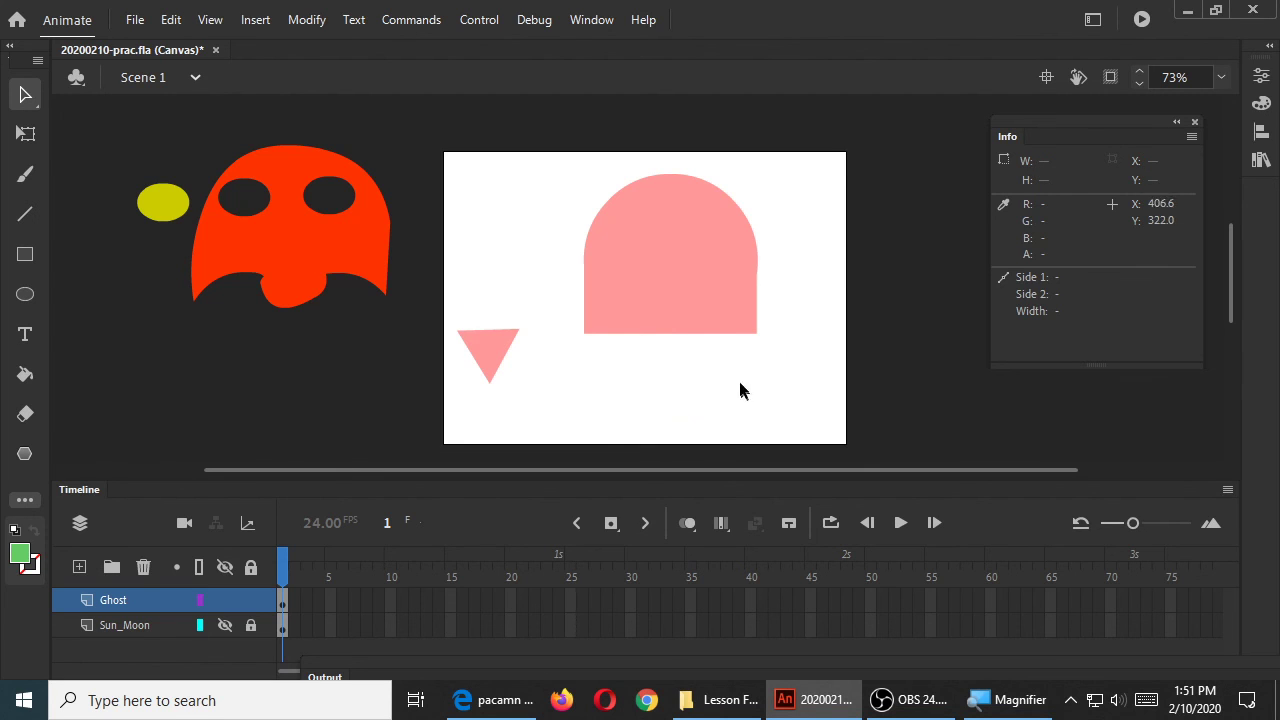
{"action": "left_click", "coordinate": [488, 356]}
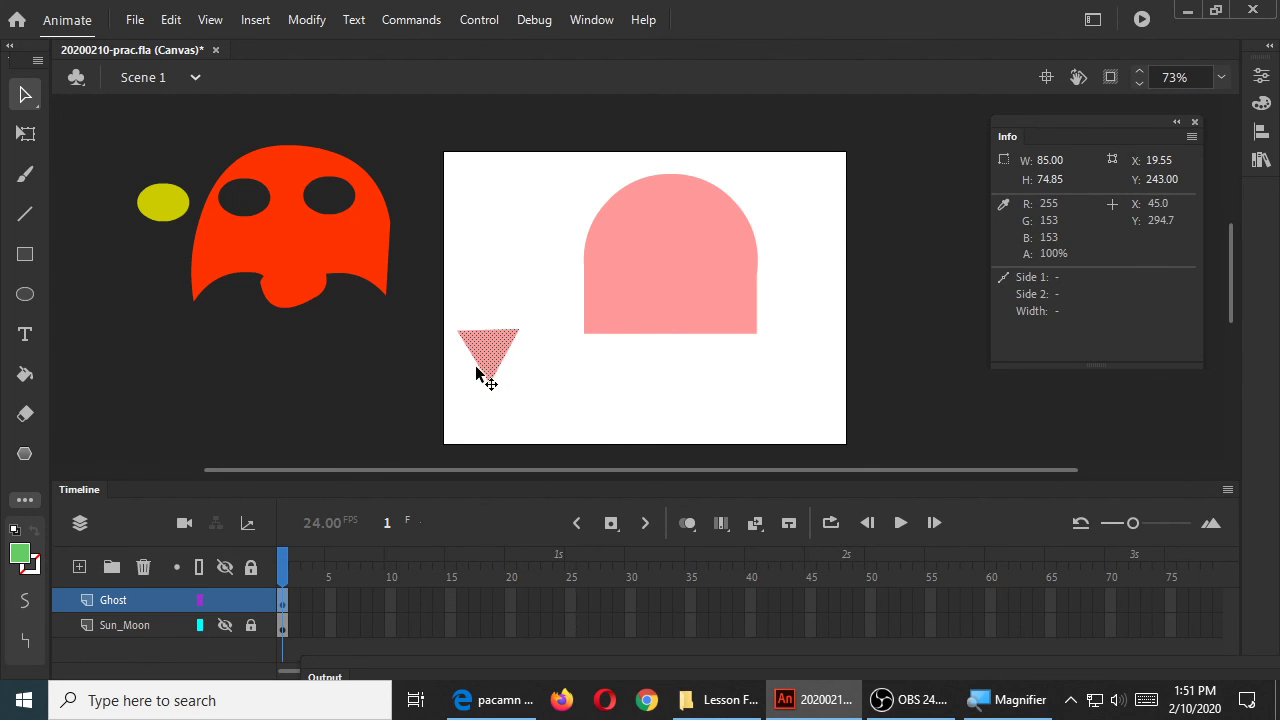
{"action": "left_click_drag", "start_coordinate": [488, 356], "coordinate": [504, 376]}
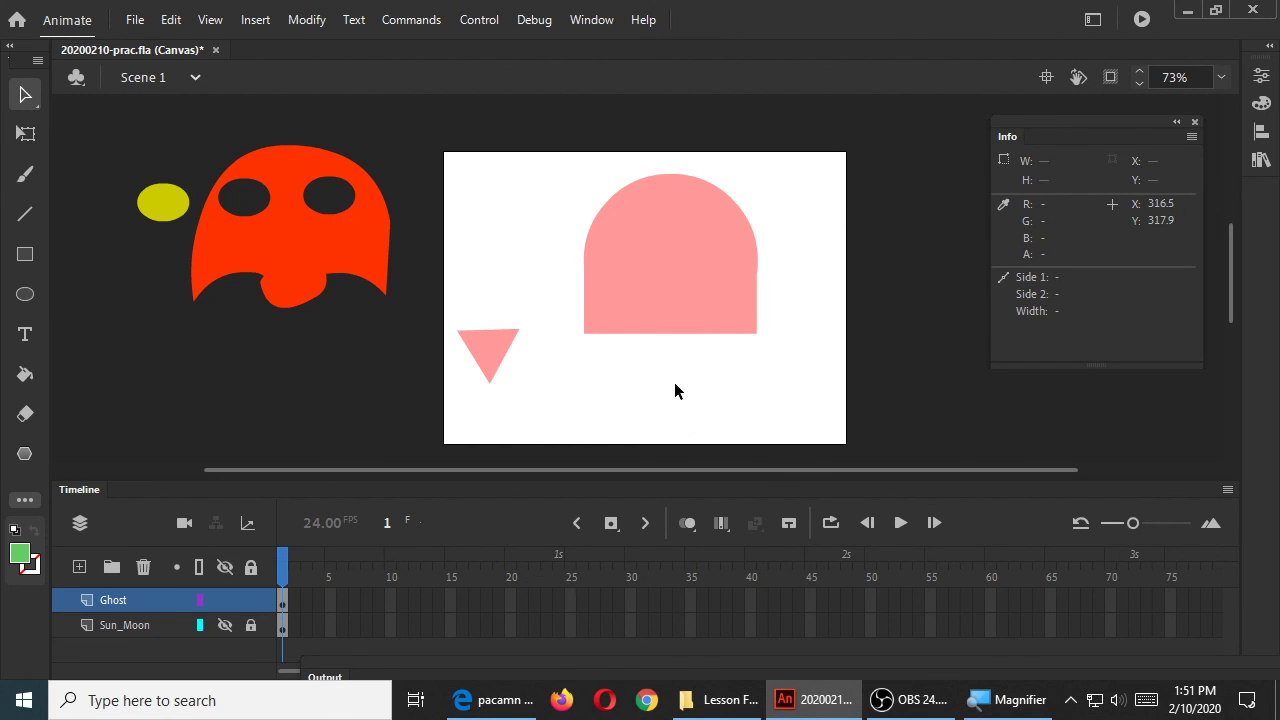
{"action": "left_click", "coordinate": [488, 360]}
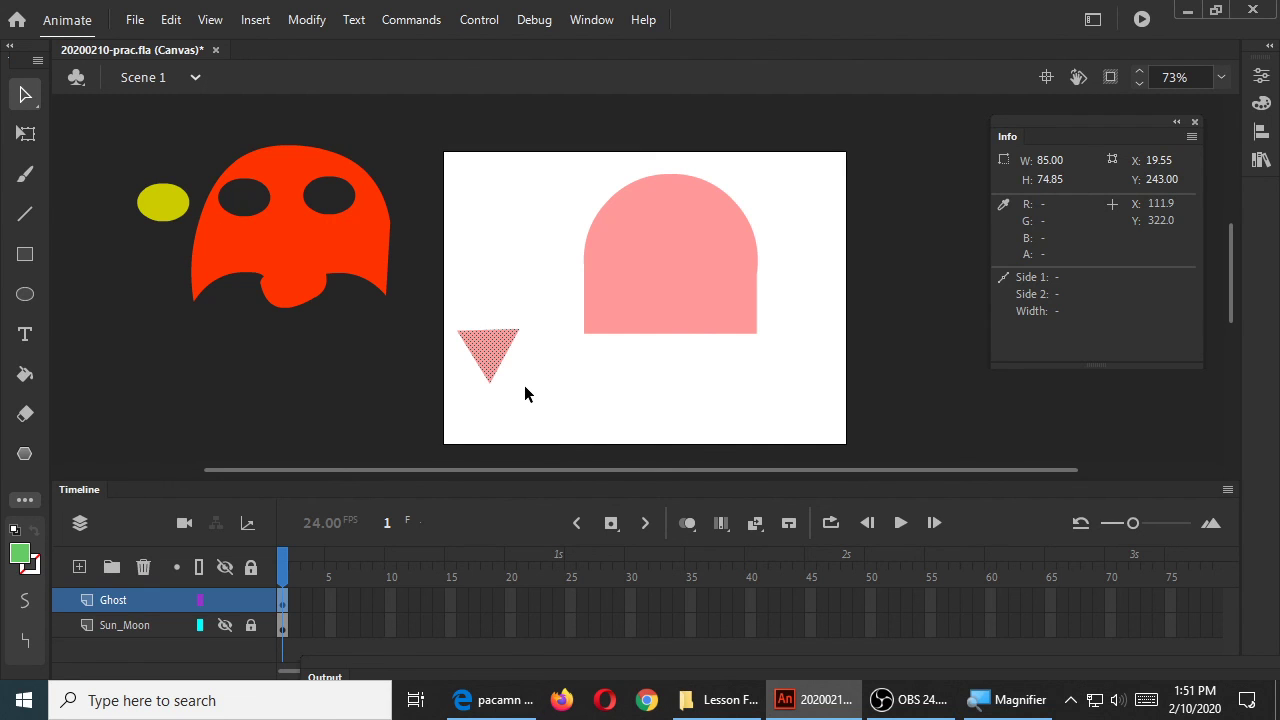
Duplicate the triangle and position copies on the dome's bottom edge to cut two notches
{"action": "left_click", "coordinate": [170, 20]}
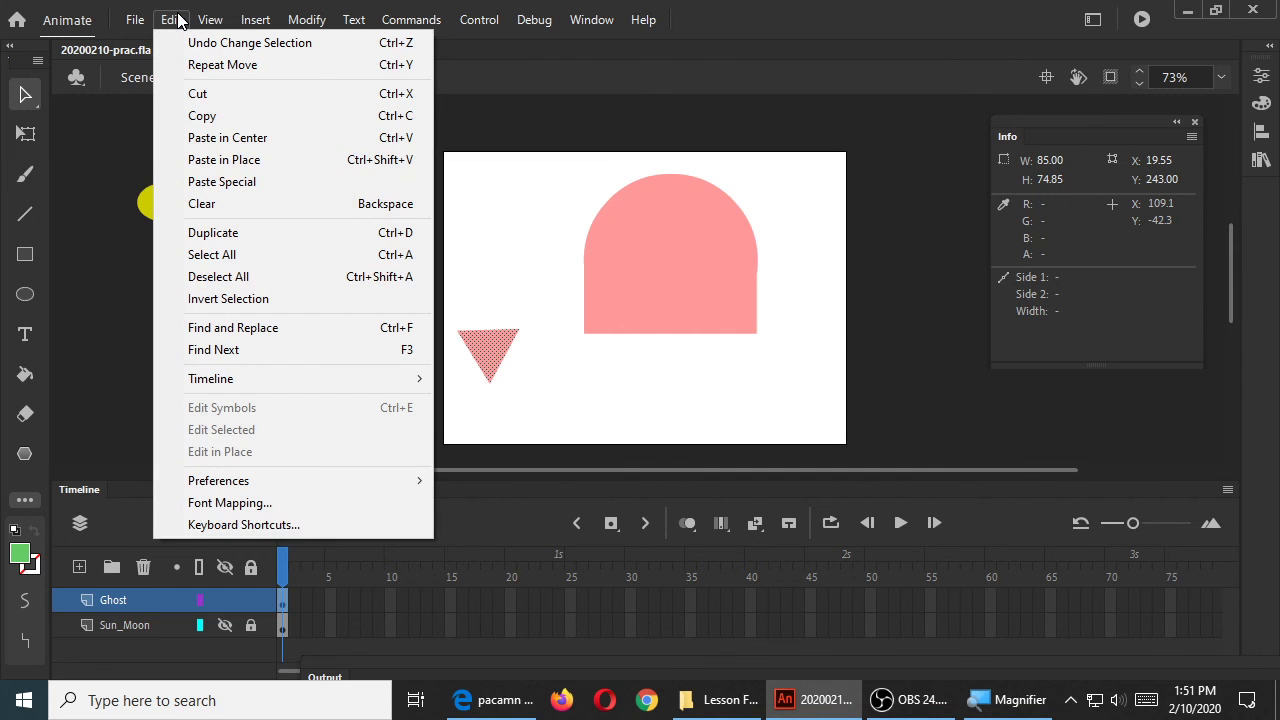
{"action": "mouse_move", "coordinate": [212, 232]}
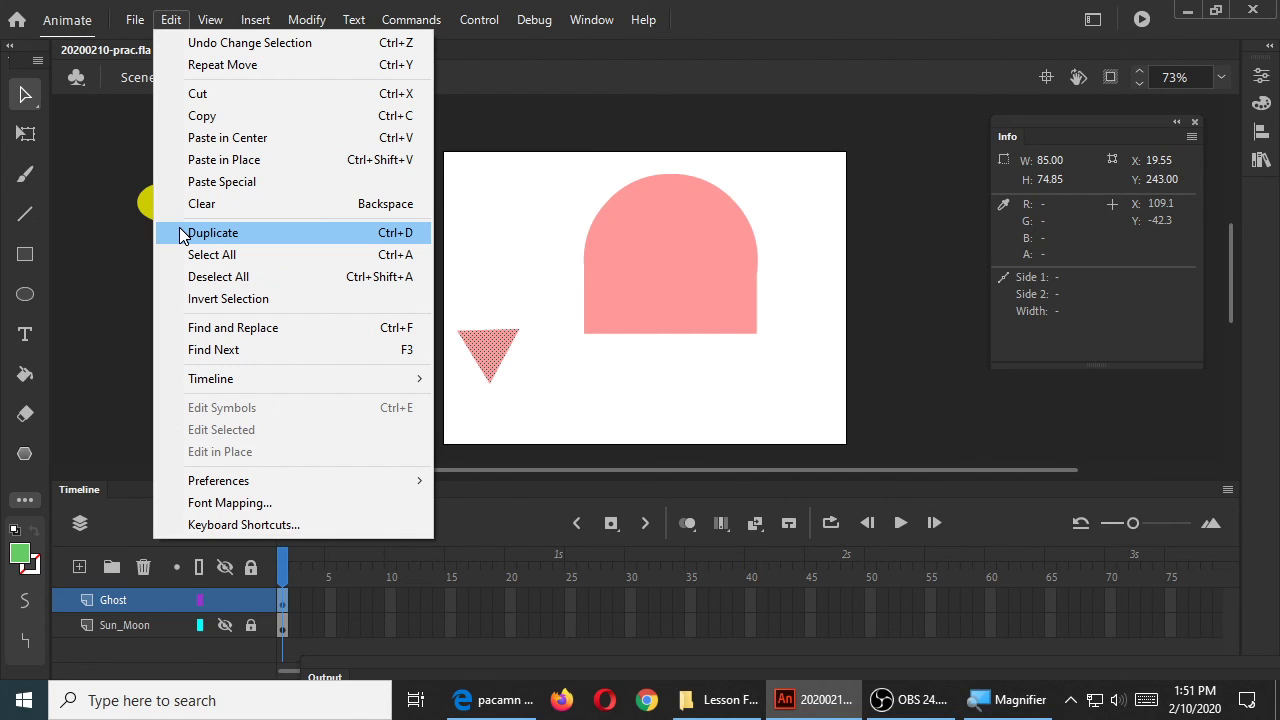
{"action": "left_click", "coordinate": [212, 232]}
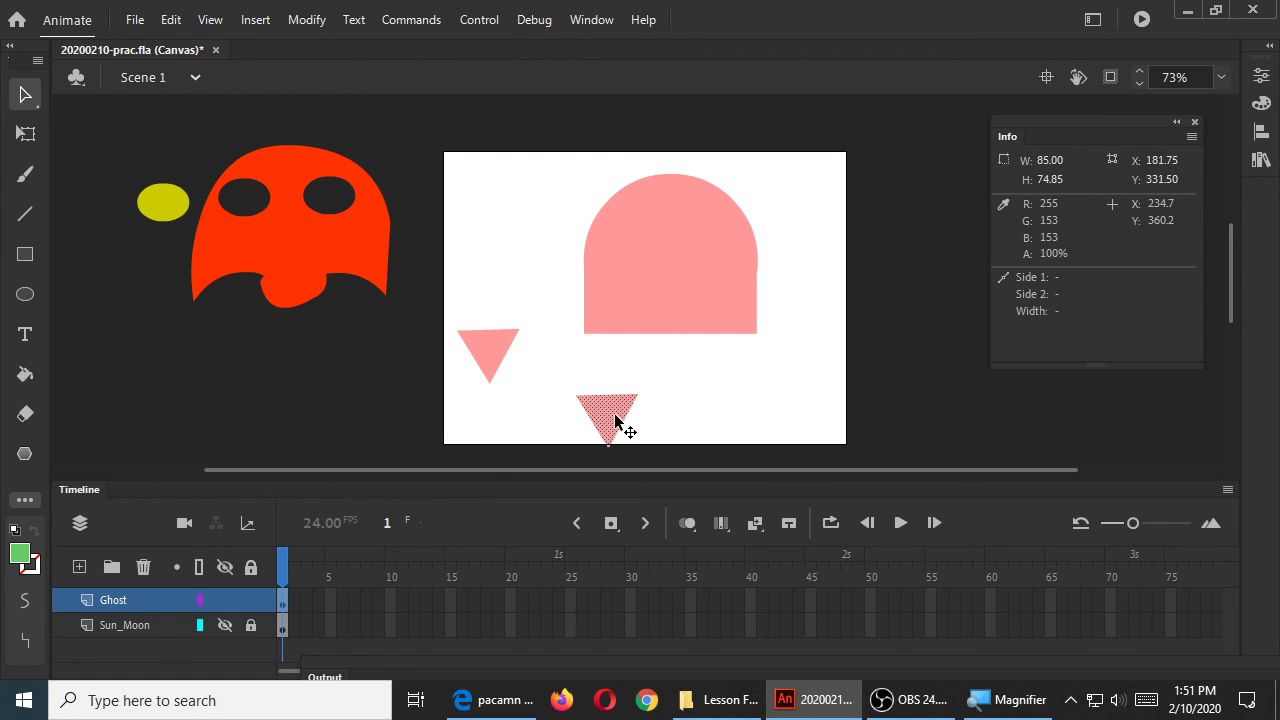
{"action": "left_click_drag", "start_coordinate": [608, 418], "coordinate": [616, 328]}
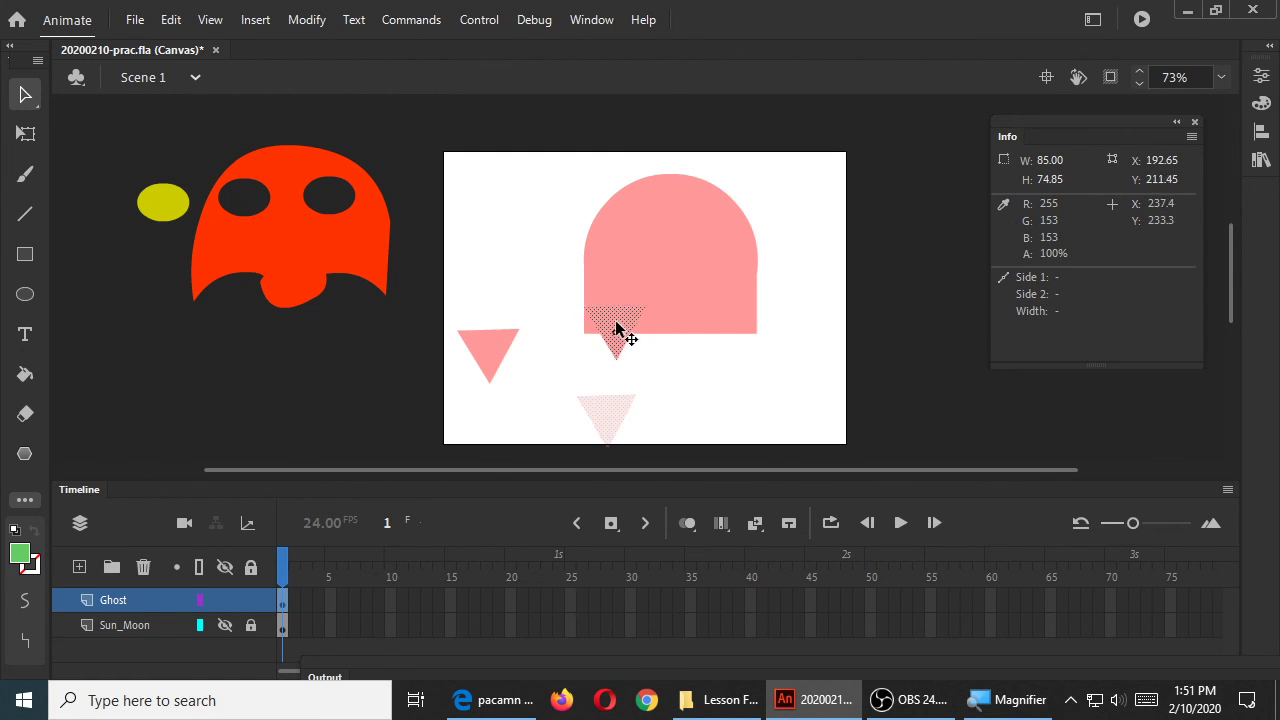
{"action": "left_click_drag", "start_coordinate": [616, 338], "coordinate": [600, 322]}
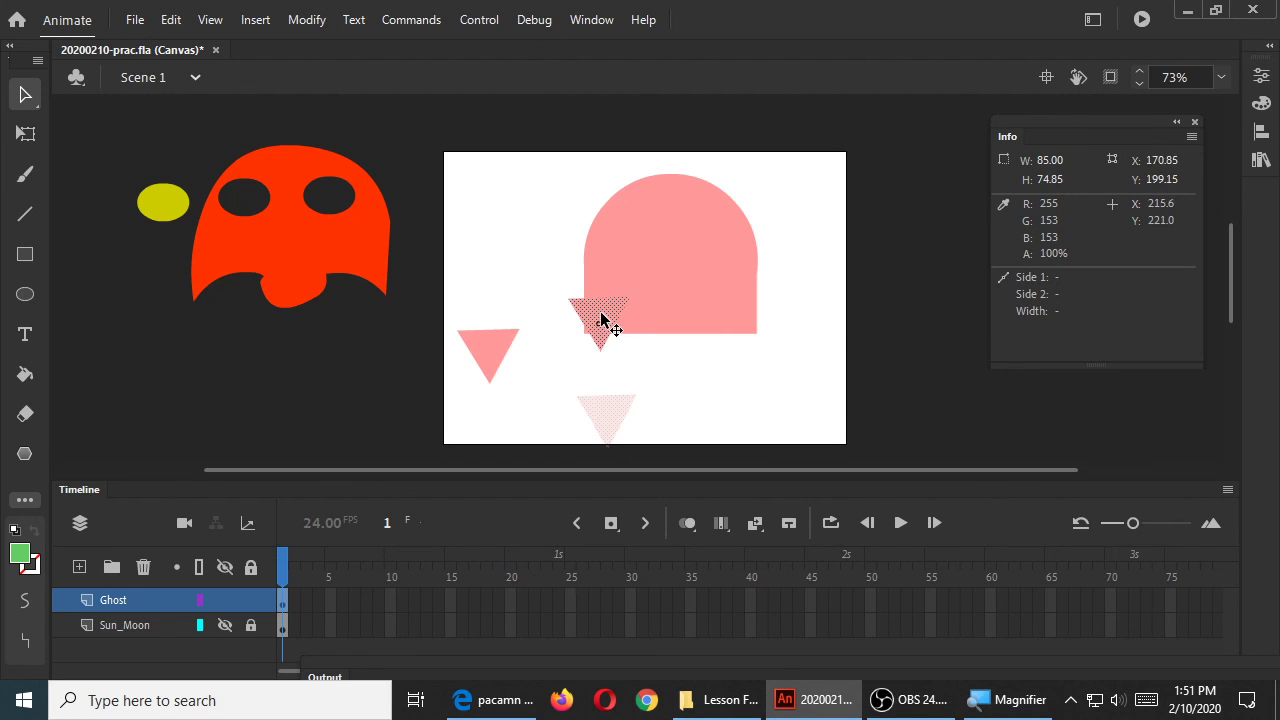
{"action": "left_click_drag", "start_coordinate": [600, 320], "coordinate": [604, 330]}
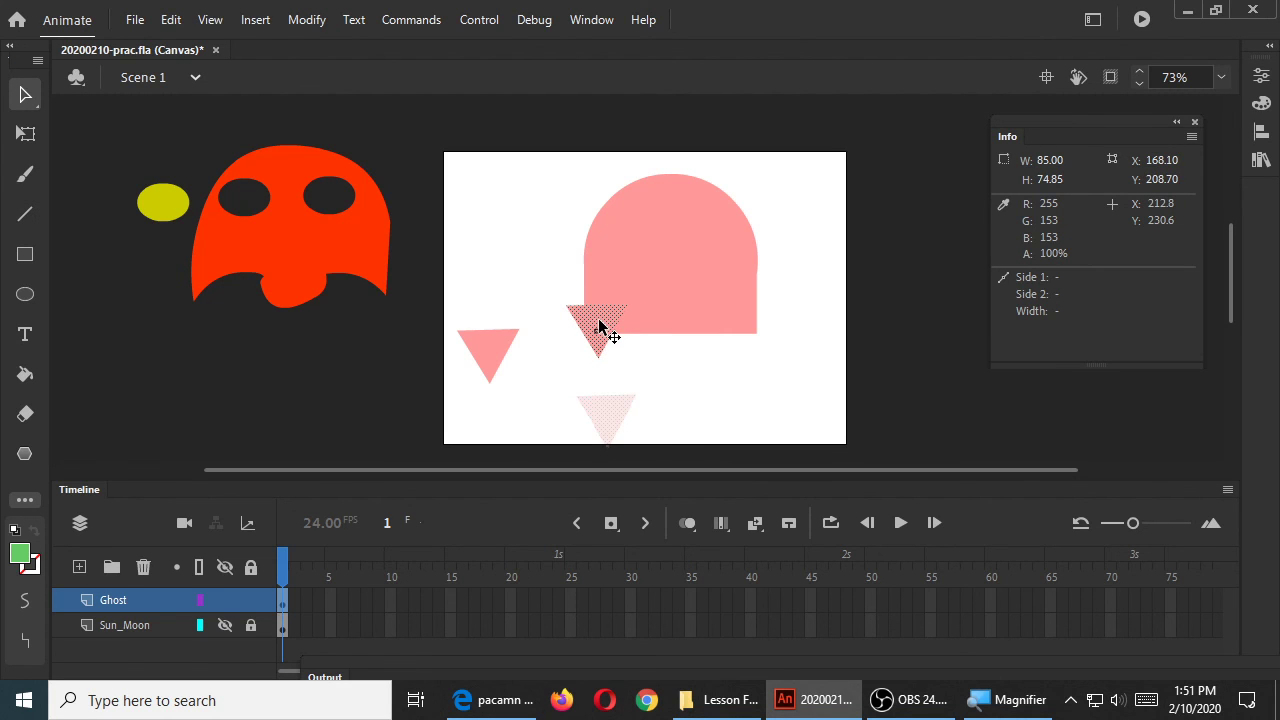
{"action": "left_click_drag", "start_coordinate": [598, 324], "coordinate": [618, 340]}
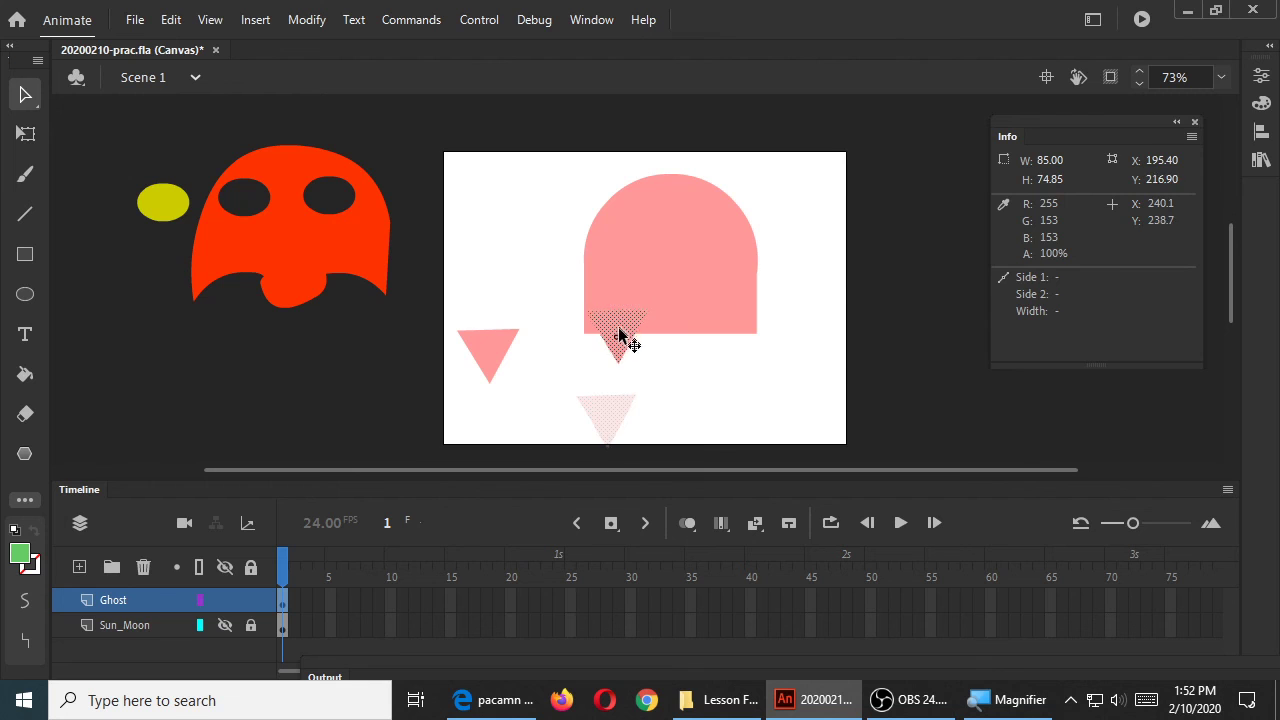
{"action": "left_click_drag", "start_coordinate": [608, 418], "coordinate": [616, 344]}
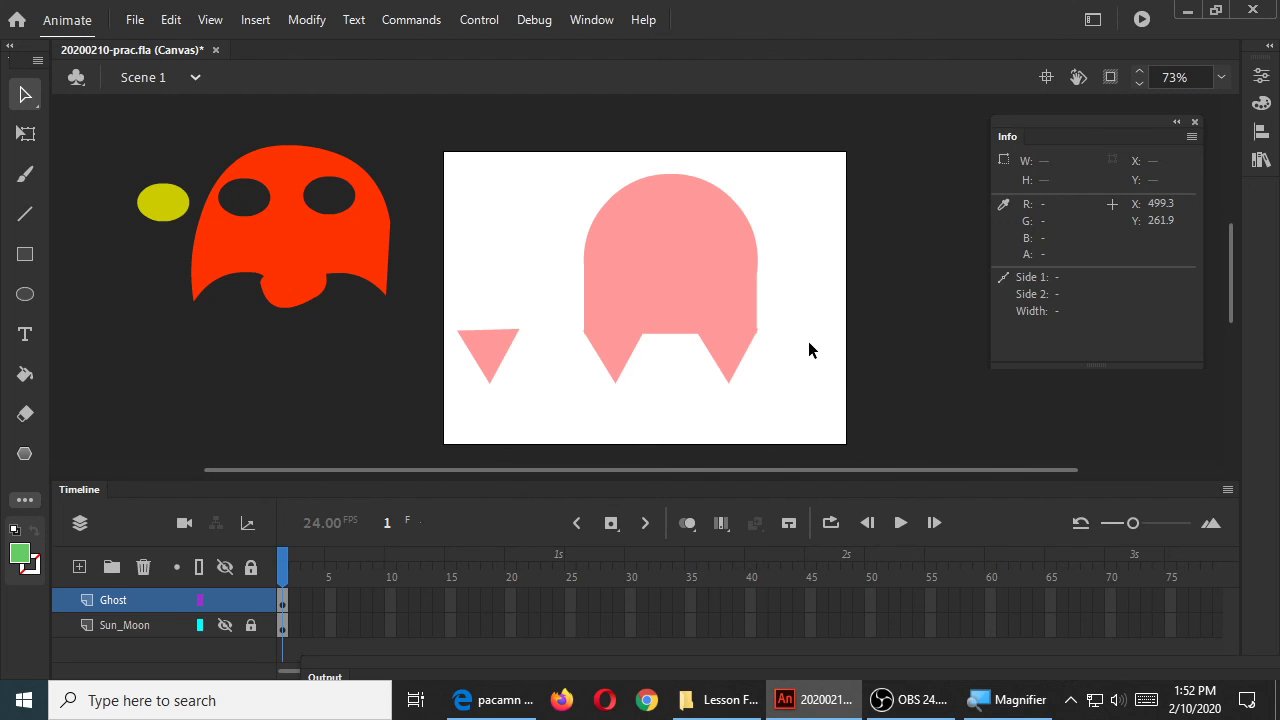
Switch to the Edge Bing image results for Pac-Man ghosts and scroll through them
{"action": "left_click", "coordinate": [490, 700]}
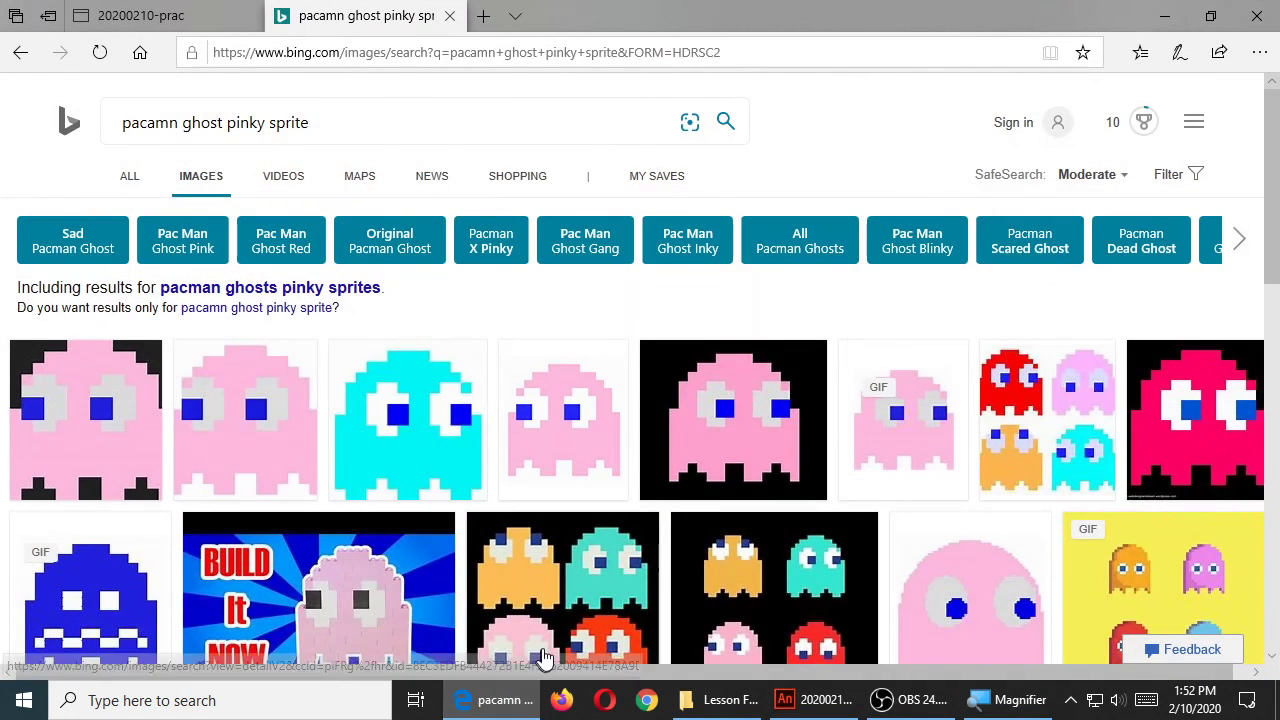
{"action": "scroll", "scroll_direction": "down", "scroll_amount": 3}
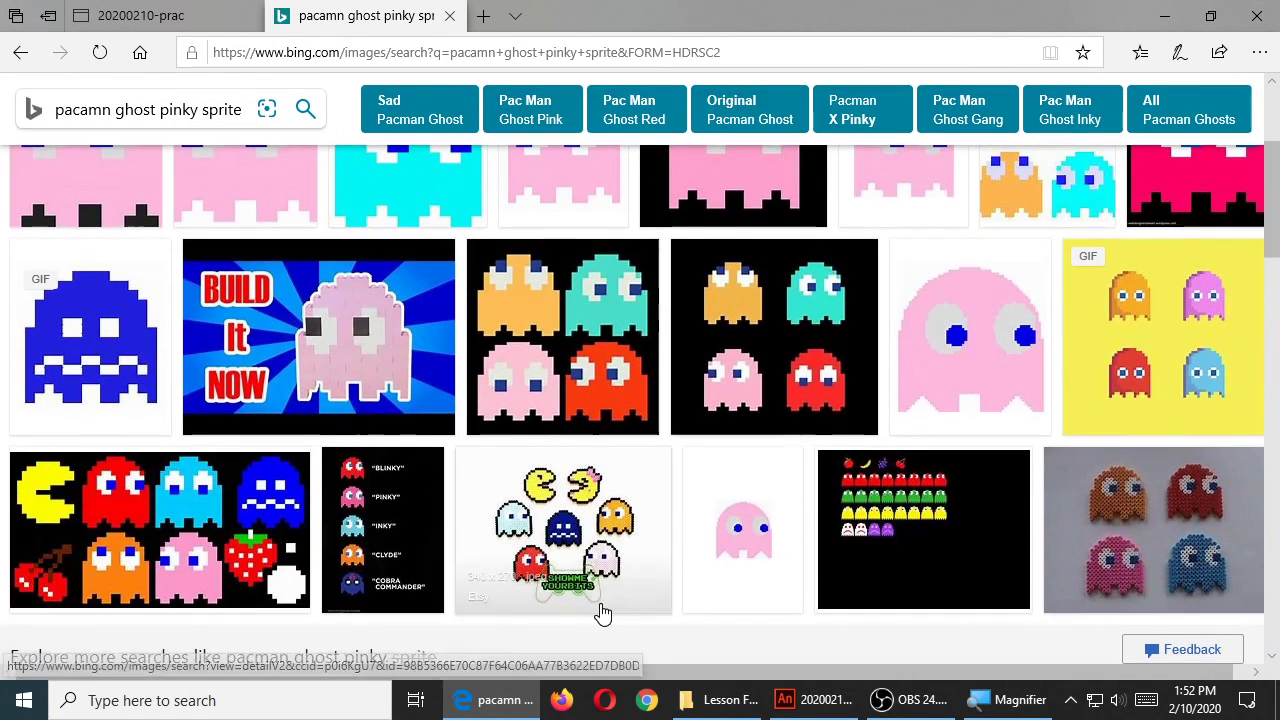
{"action": "mouse_move", "coordinate": [592, 444]}
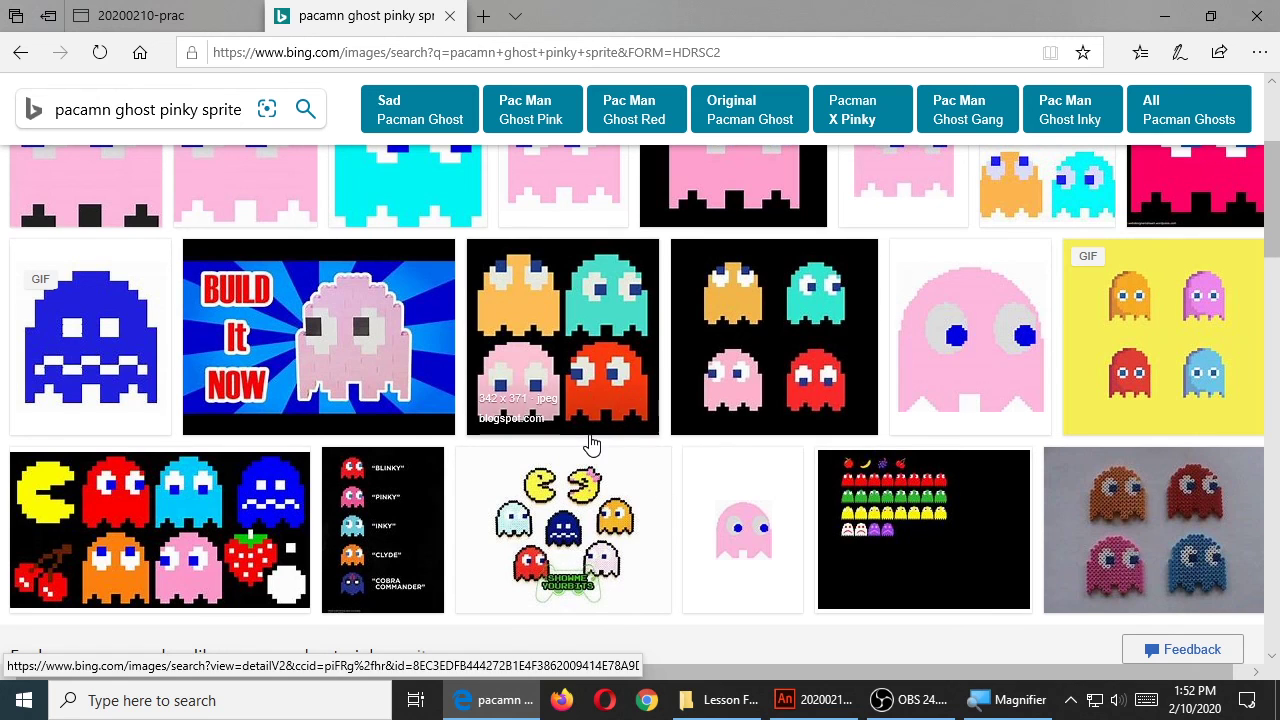